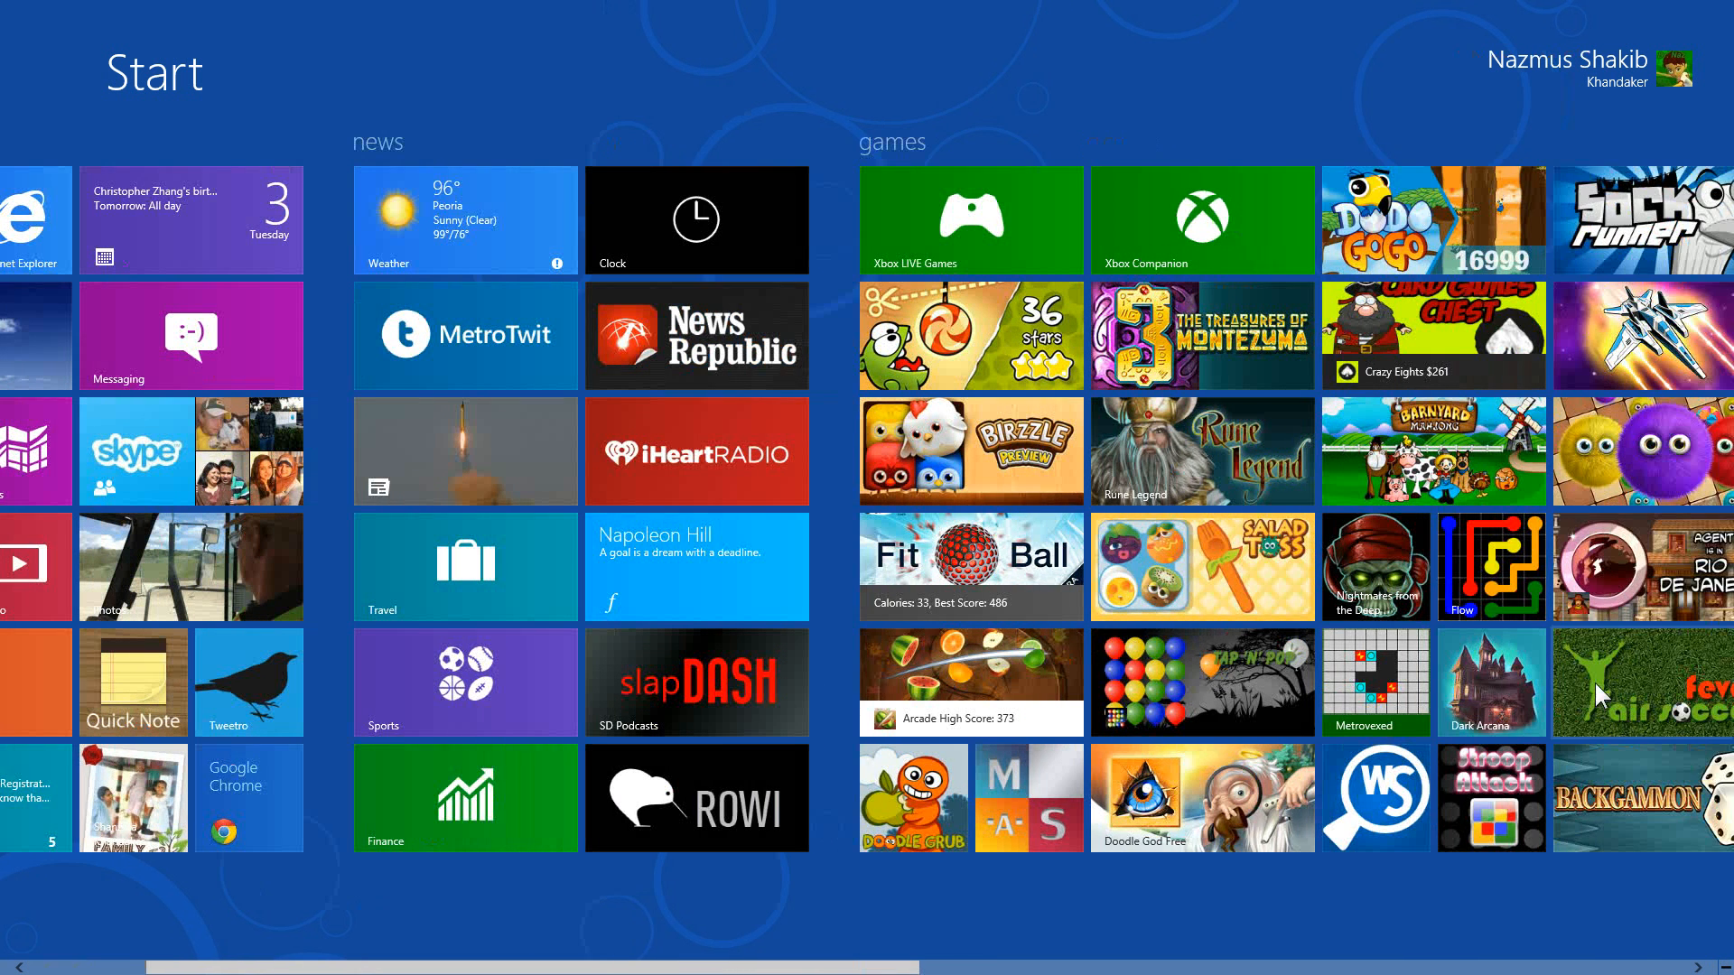
# Step: Scroll the Start screen toward the Chrome tile to return to the Windows Team Blog editions page
pyautogui.hscroll(-3)
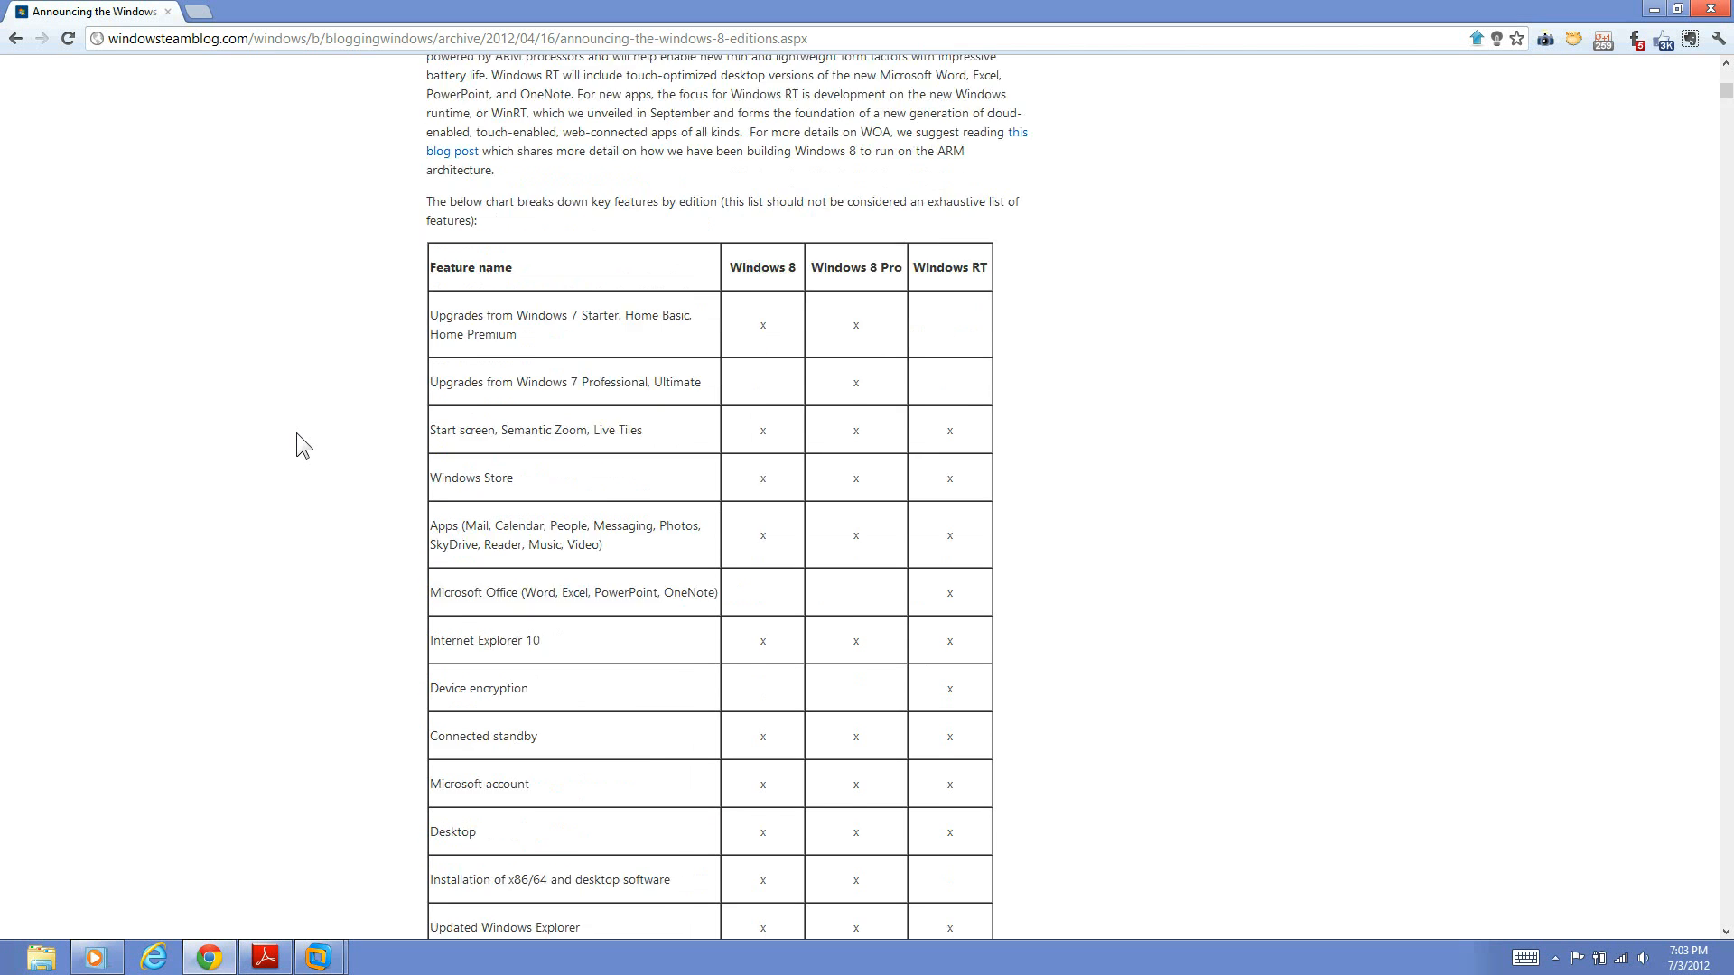
pyautogui.scroll(3)
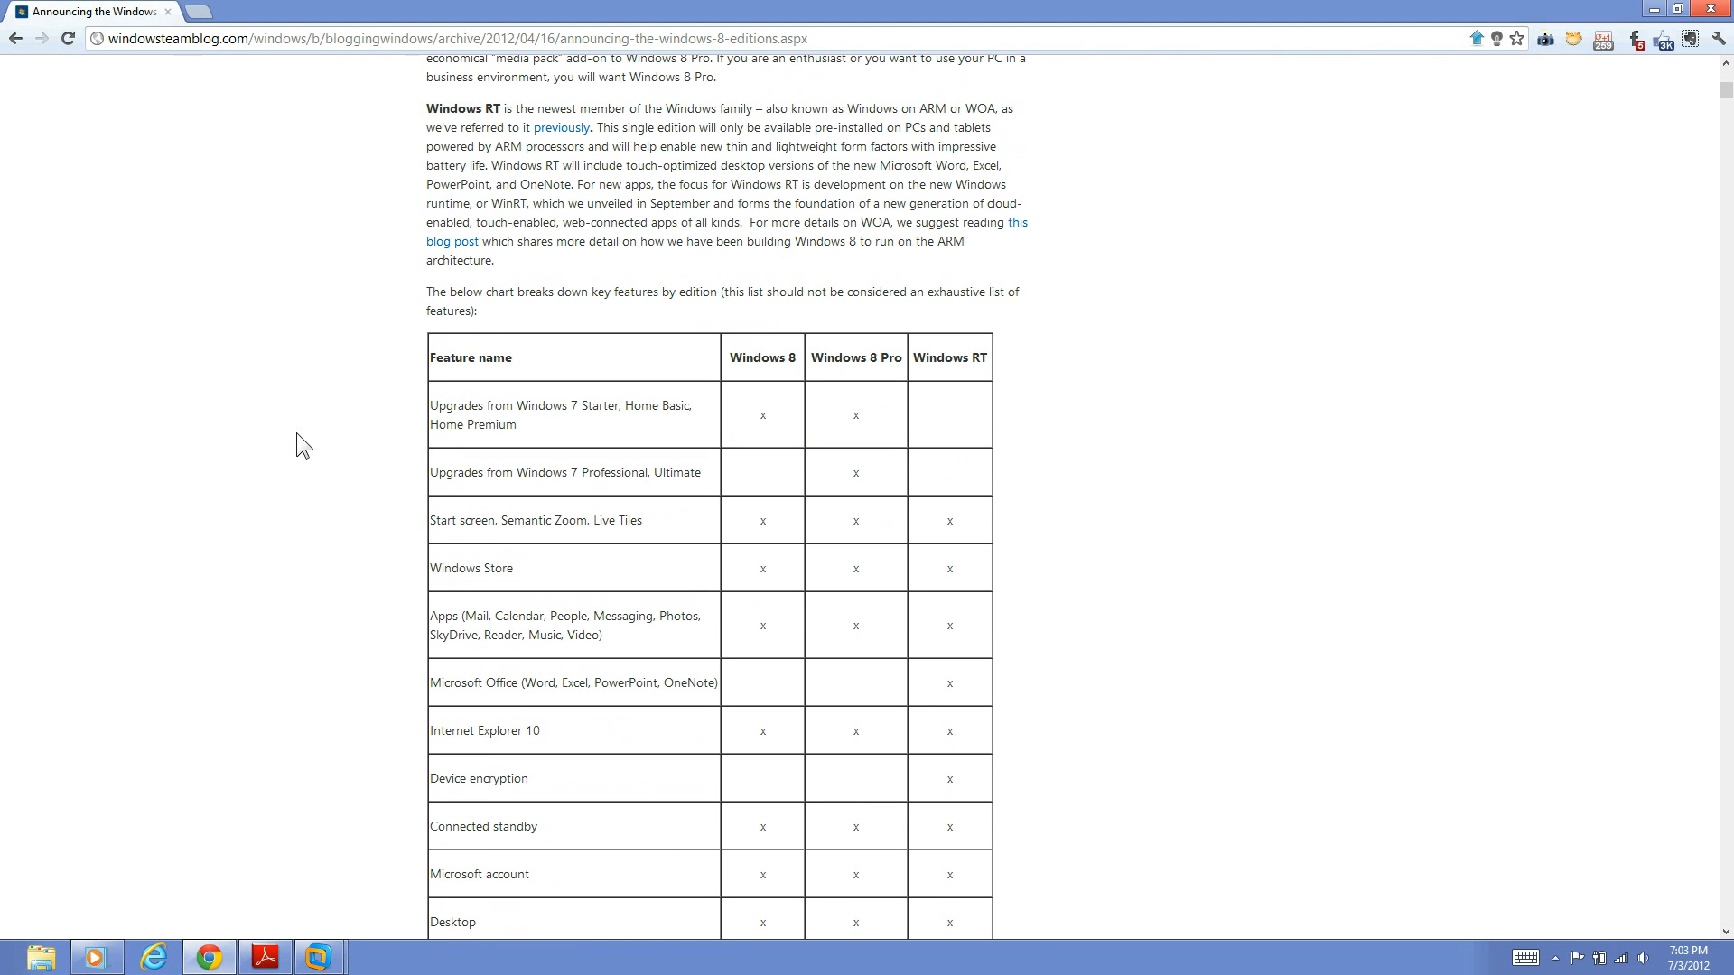
pyautogui.moveTo(317, 437)
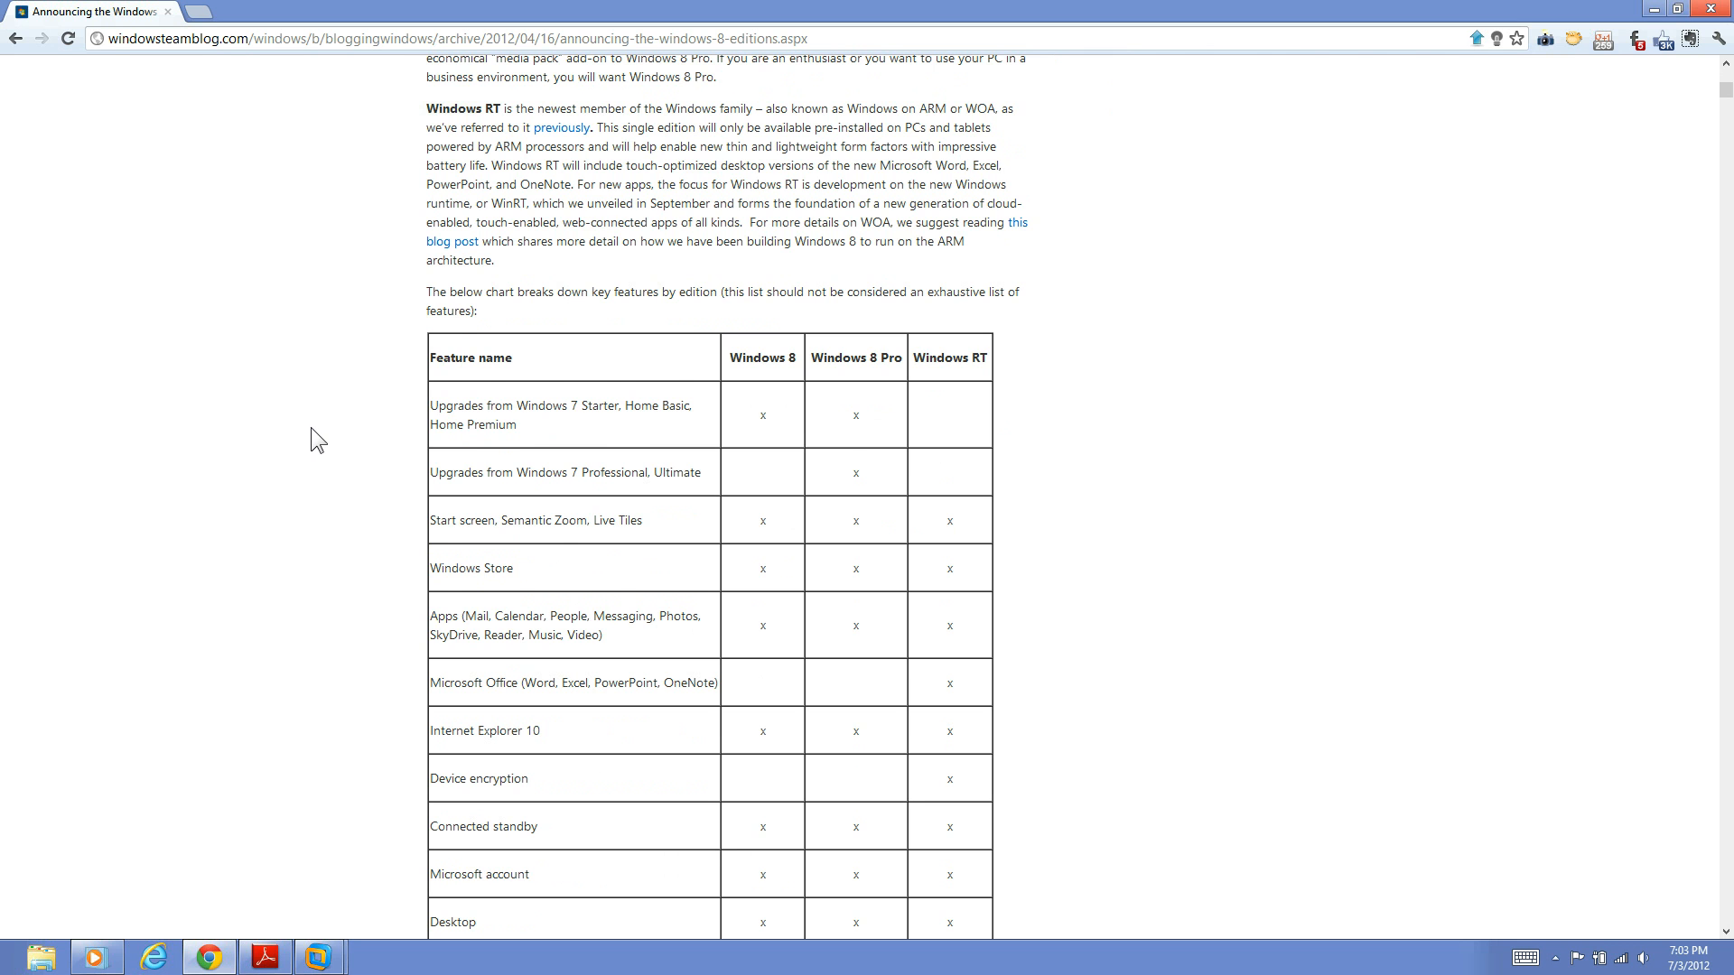
pyautogui.scroll(-3)
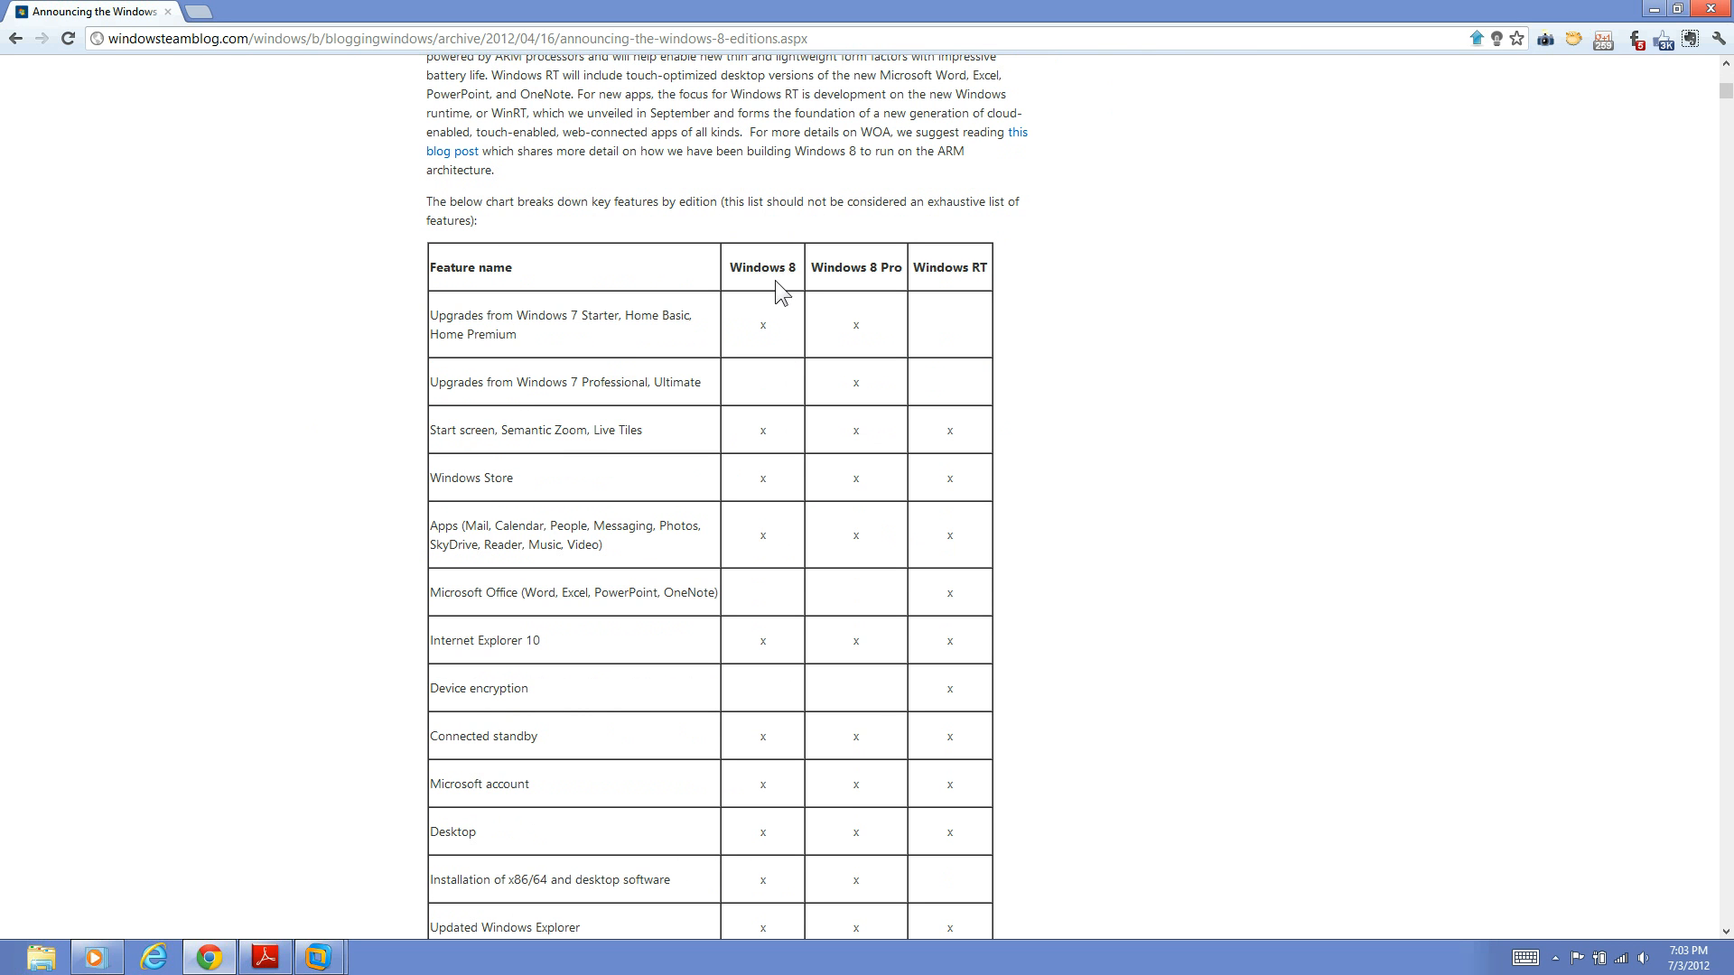
pyautogui.doubleClick(762, 268)
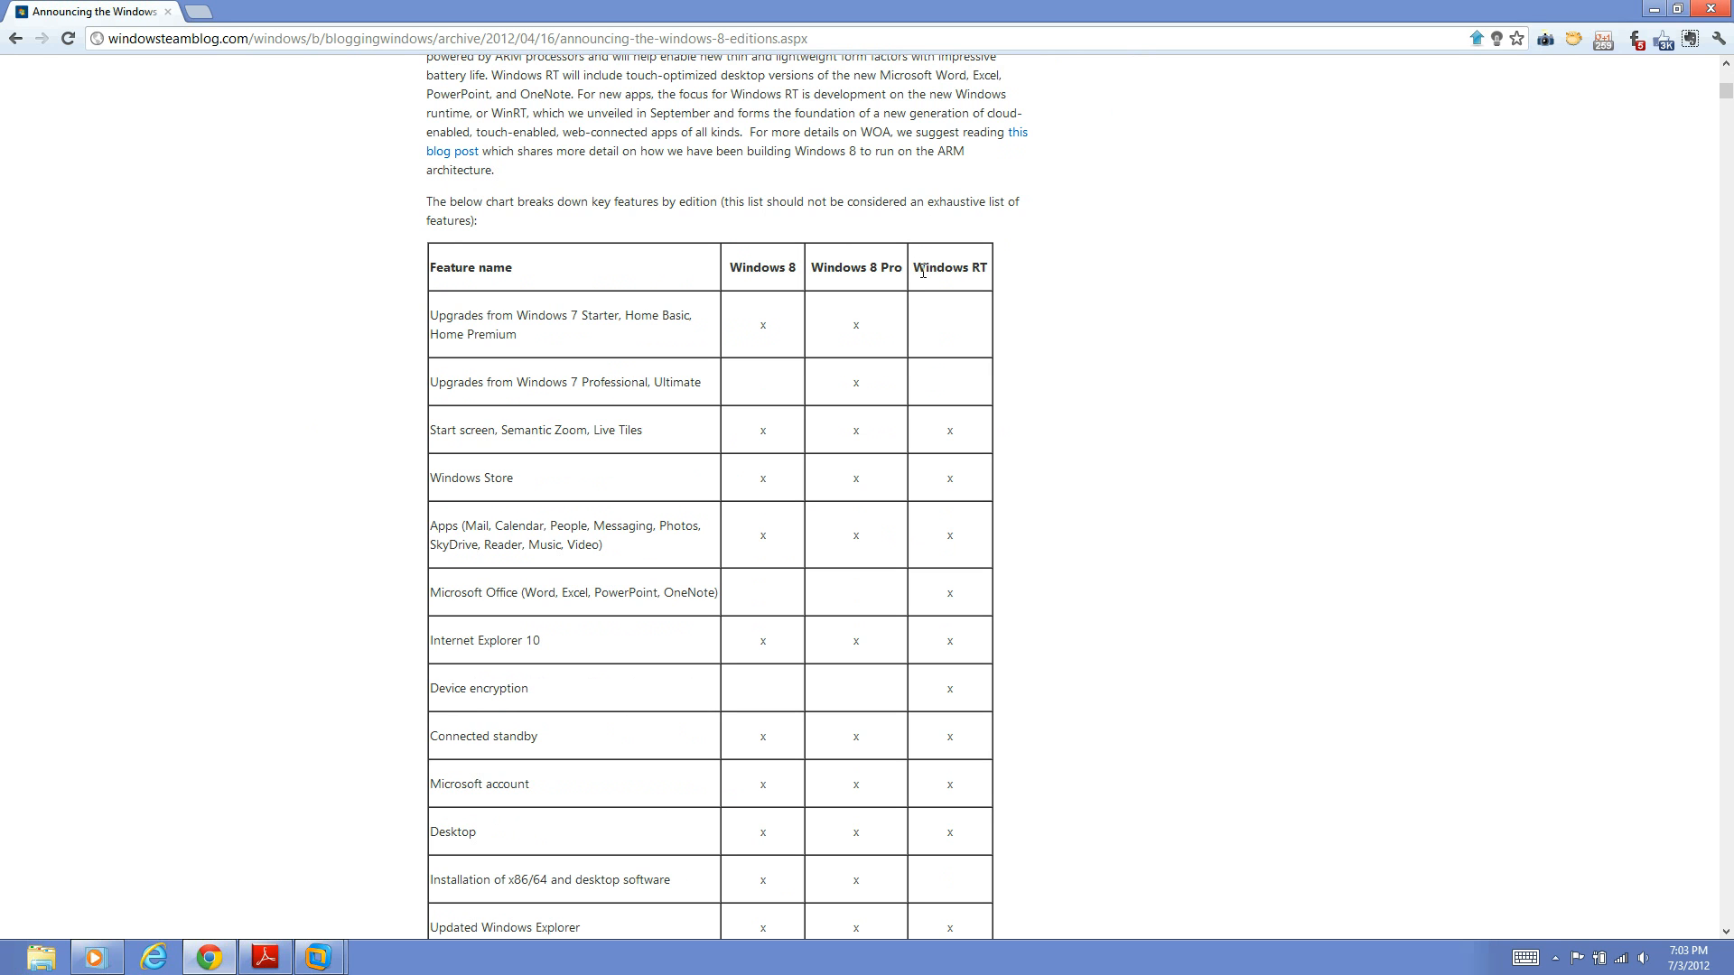
pyautogui.moveTo(917, 276)
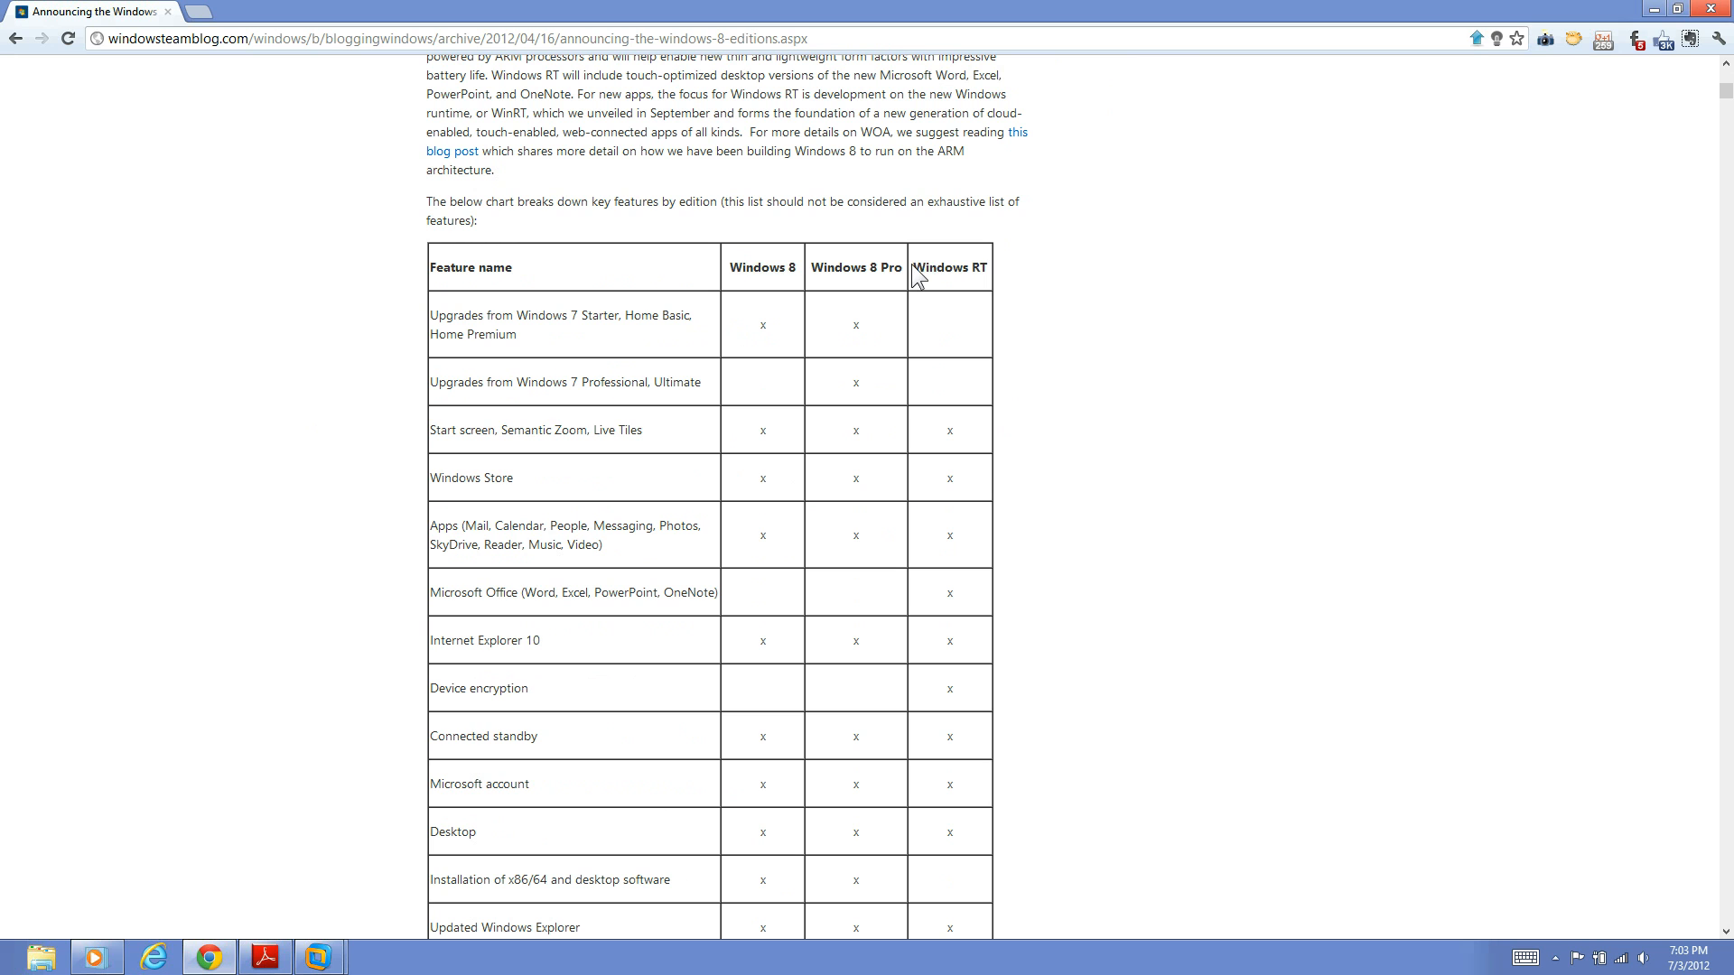
pyautogui.doubleClick(948, 267)
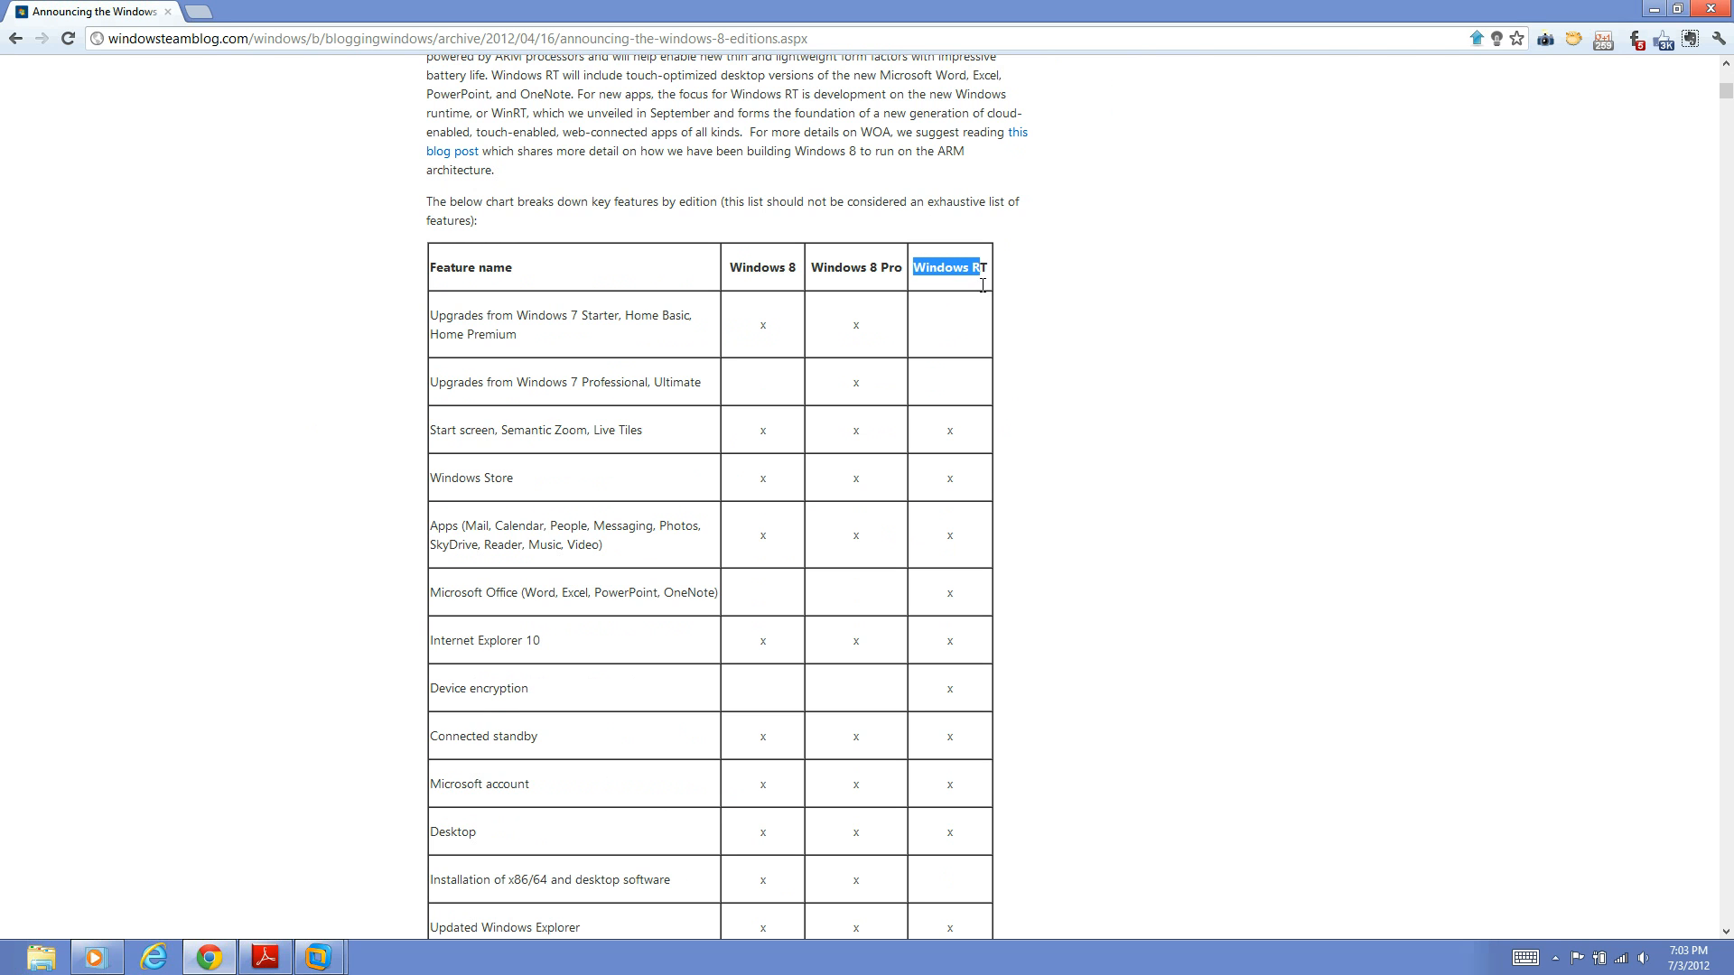
pyautogui.click(949, 267)
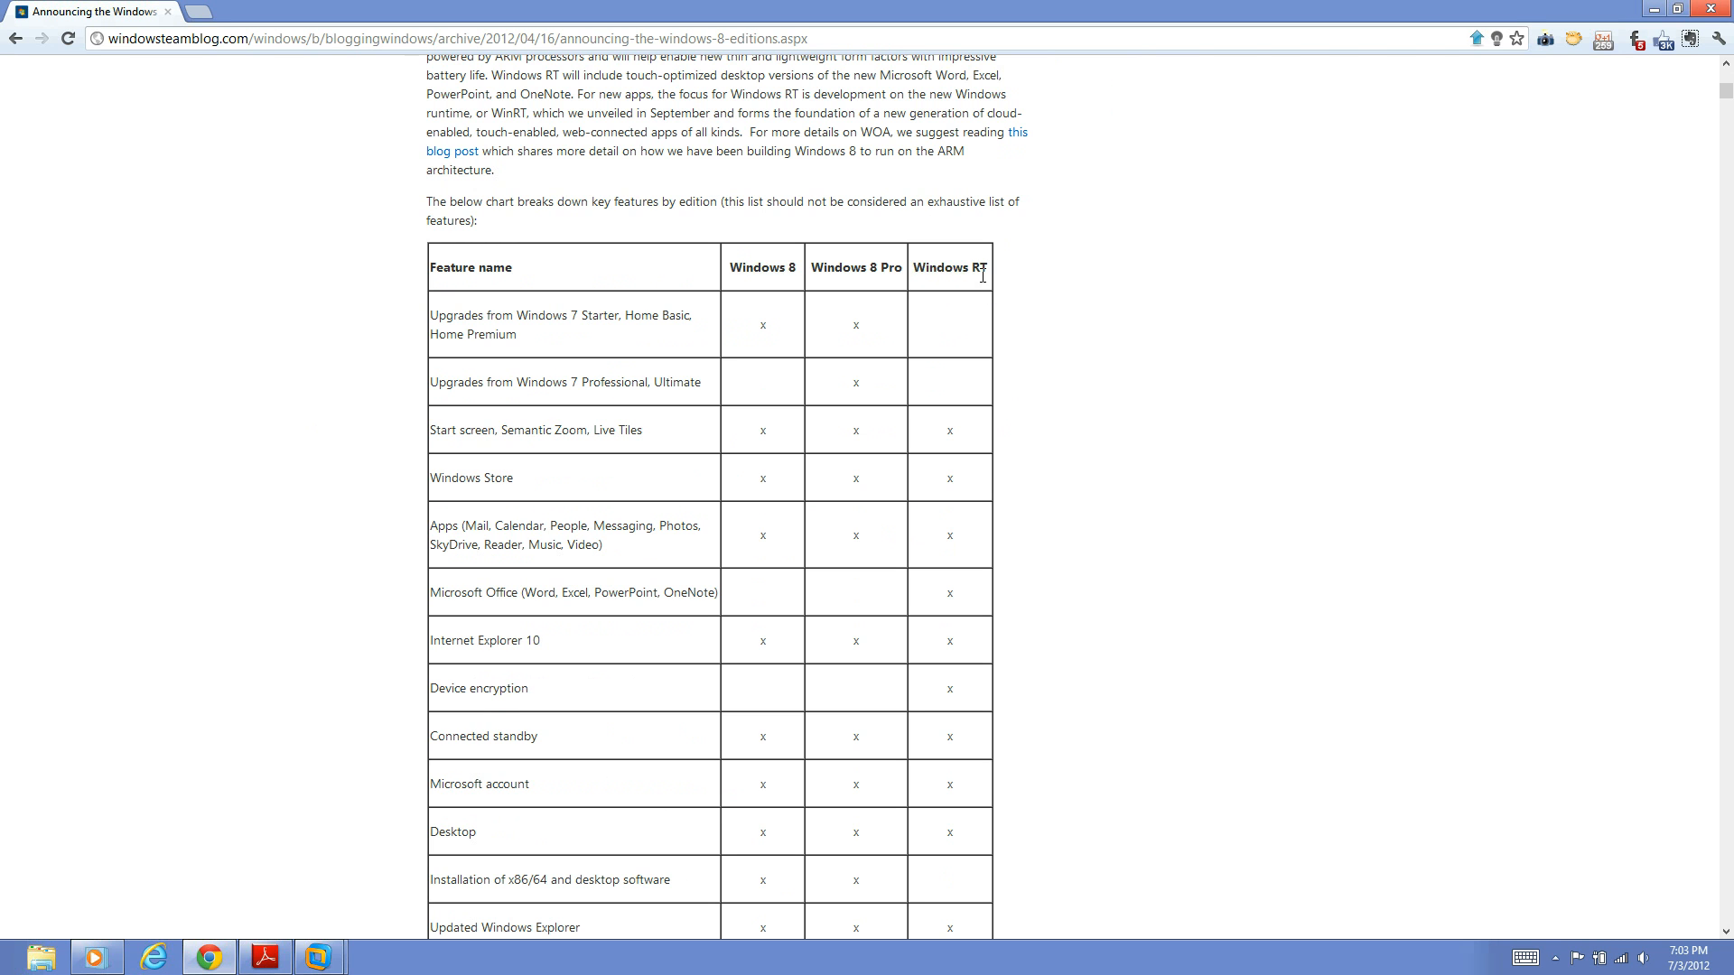
pyautogui.moveTo(982, 271)
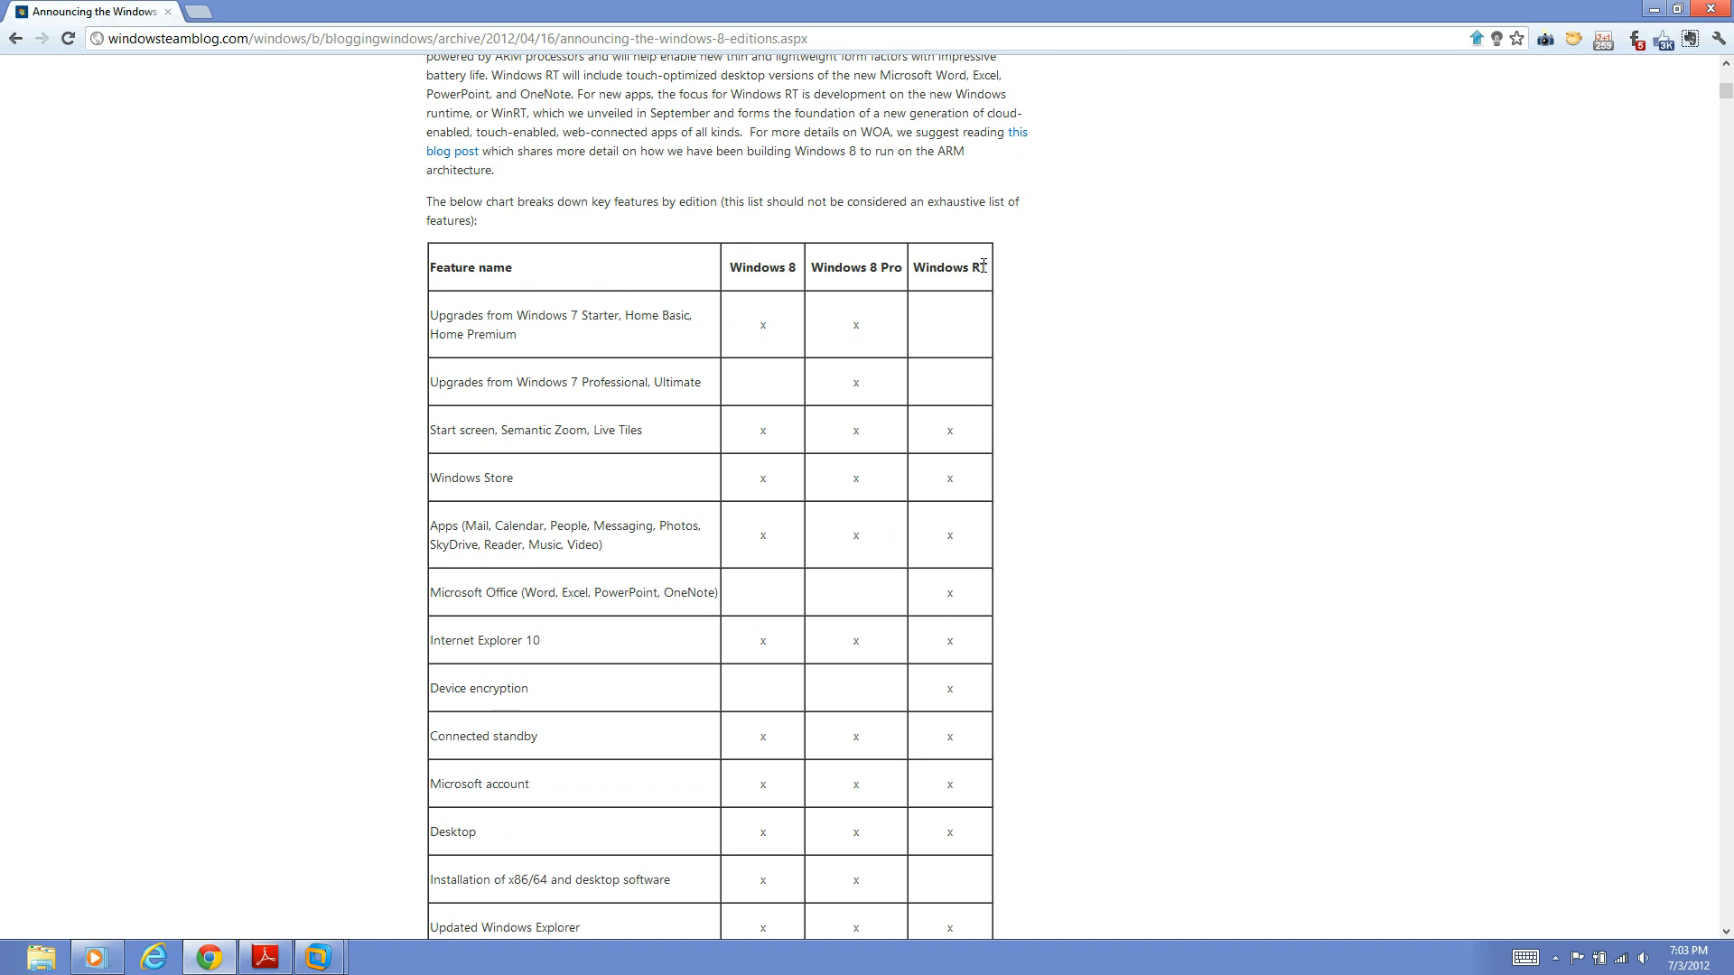
pyautogui.doubleClick(948, 267)
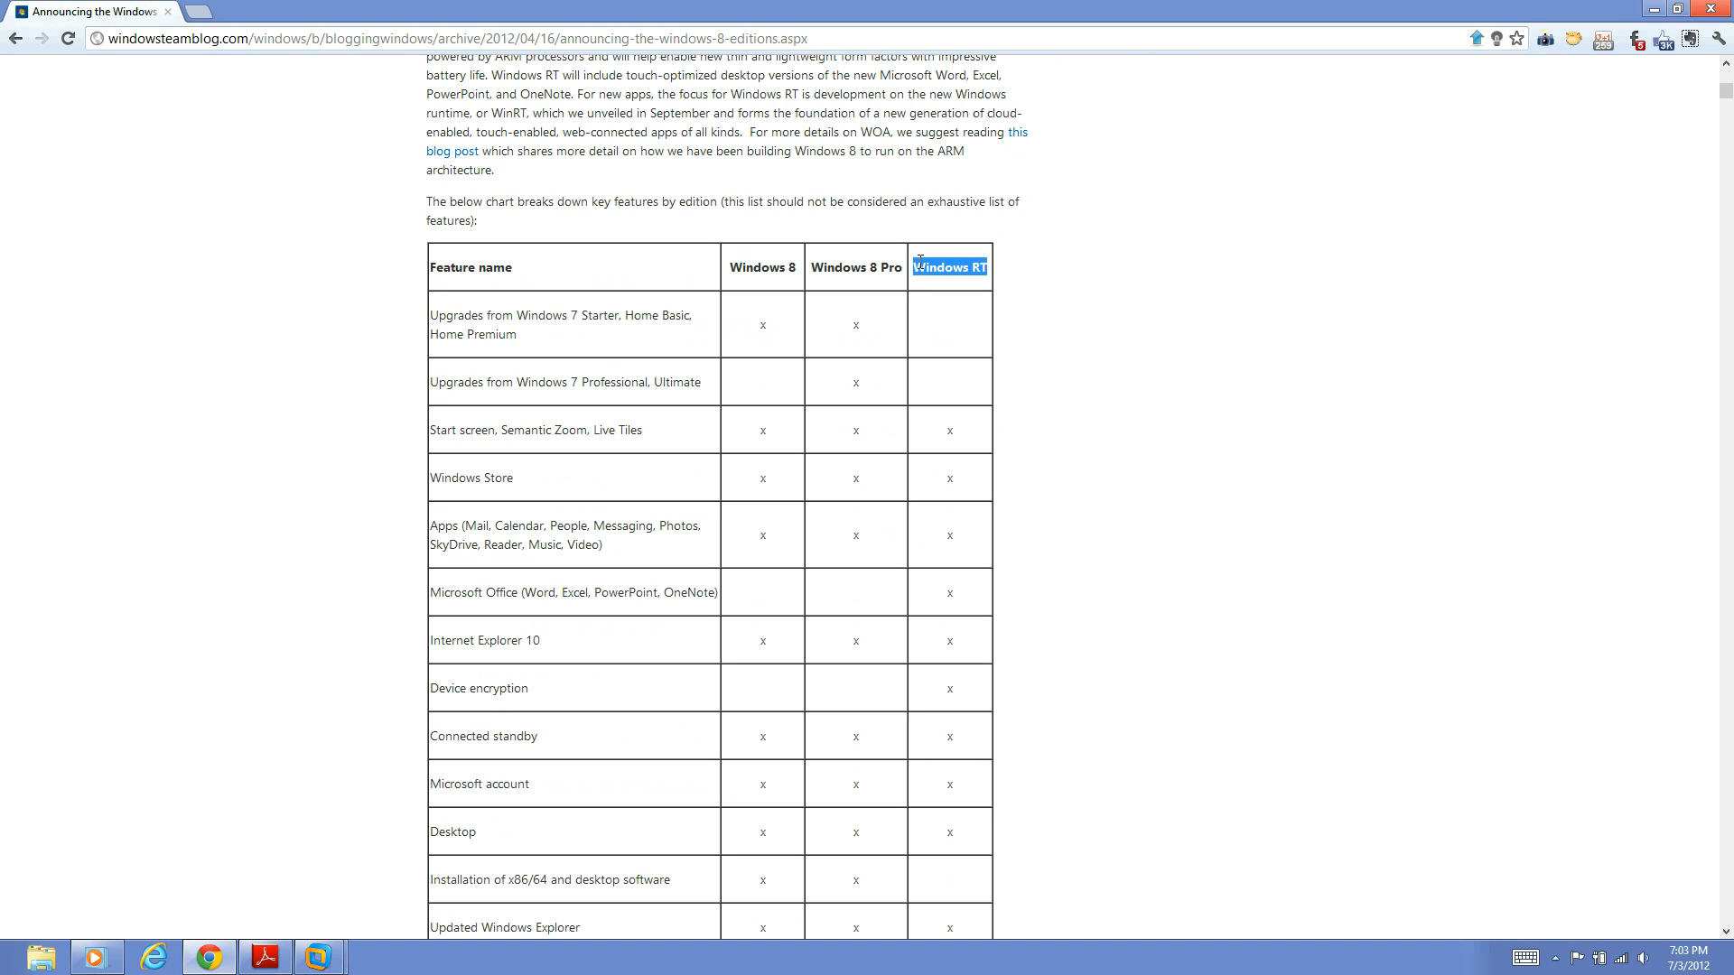
pyautogui.click(948, 267)
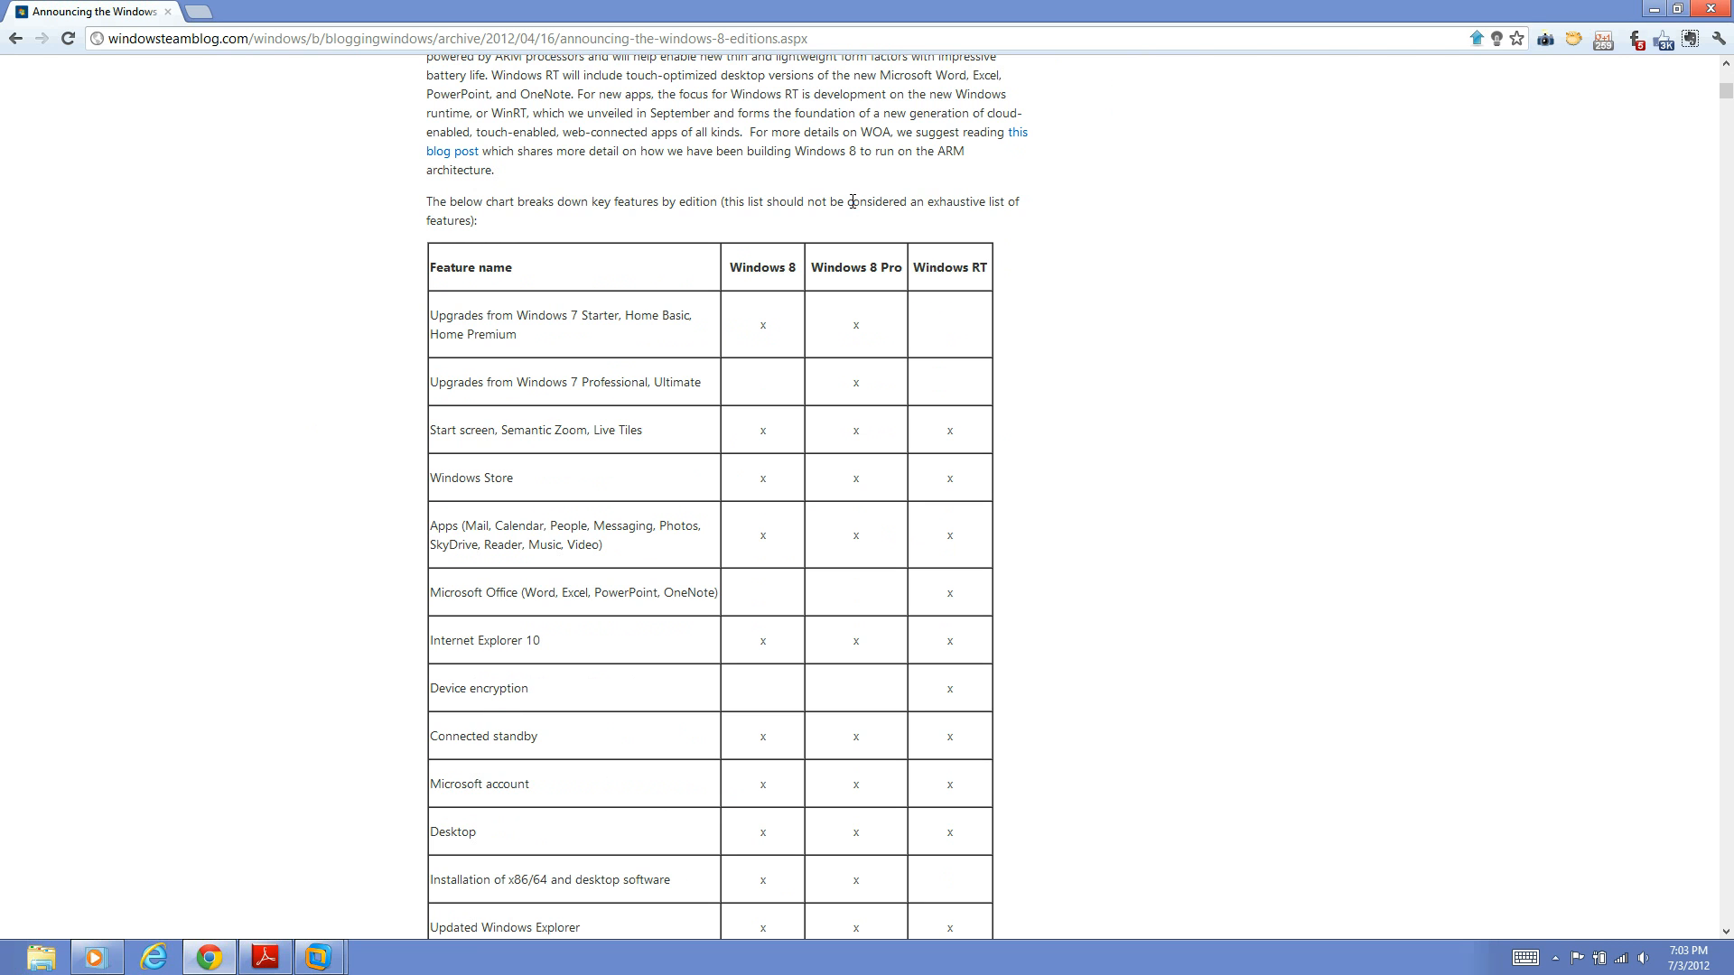
pyautogui.moveTo(932, 180)
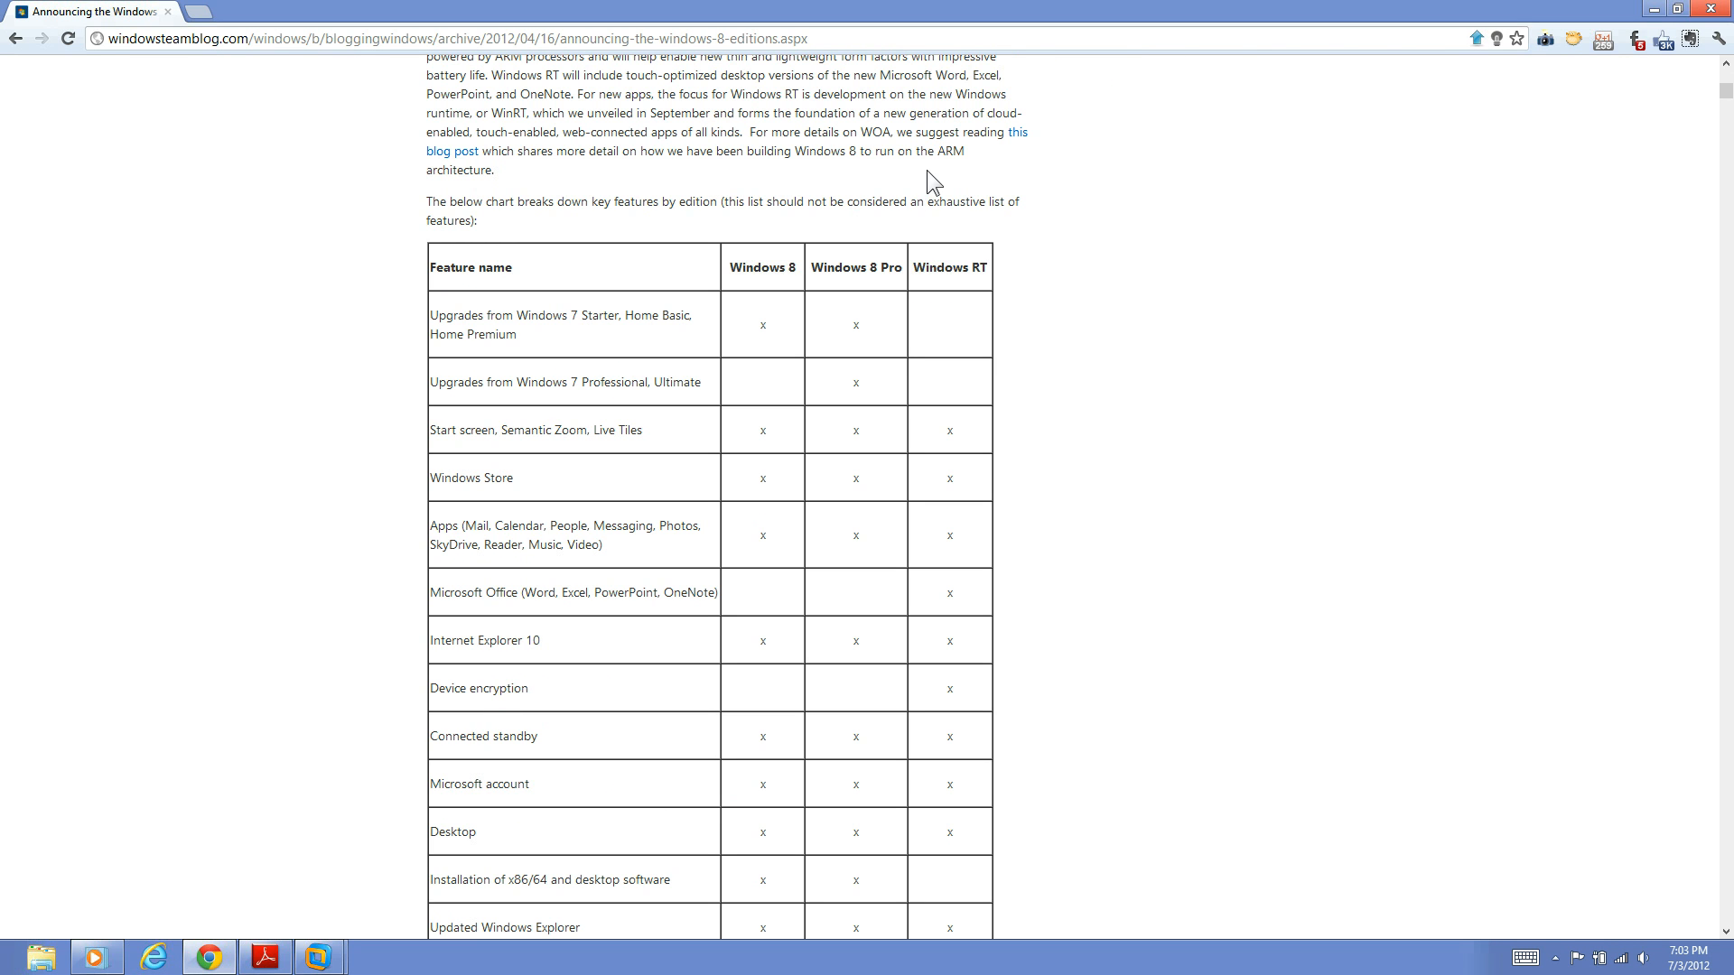
pyautogui.moveTo(931, 240)
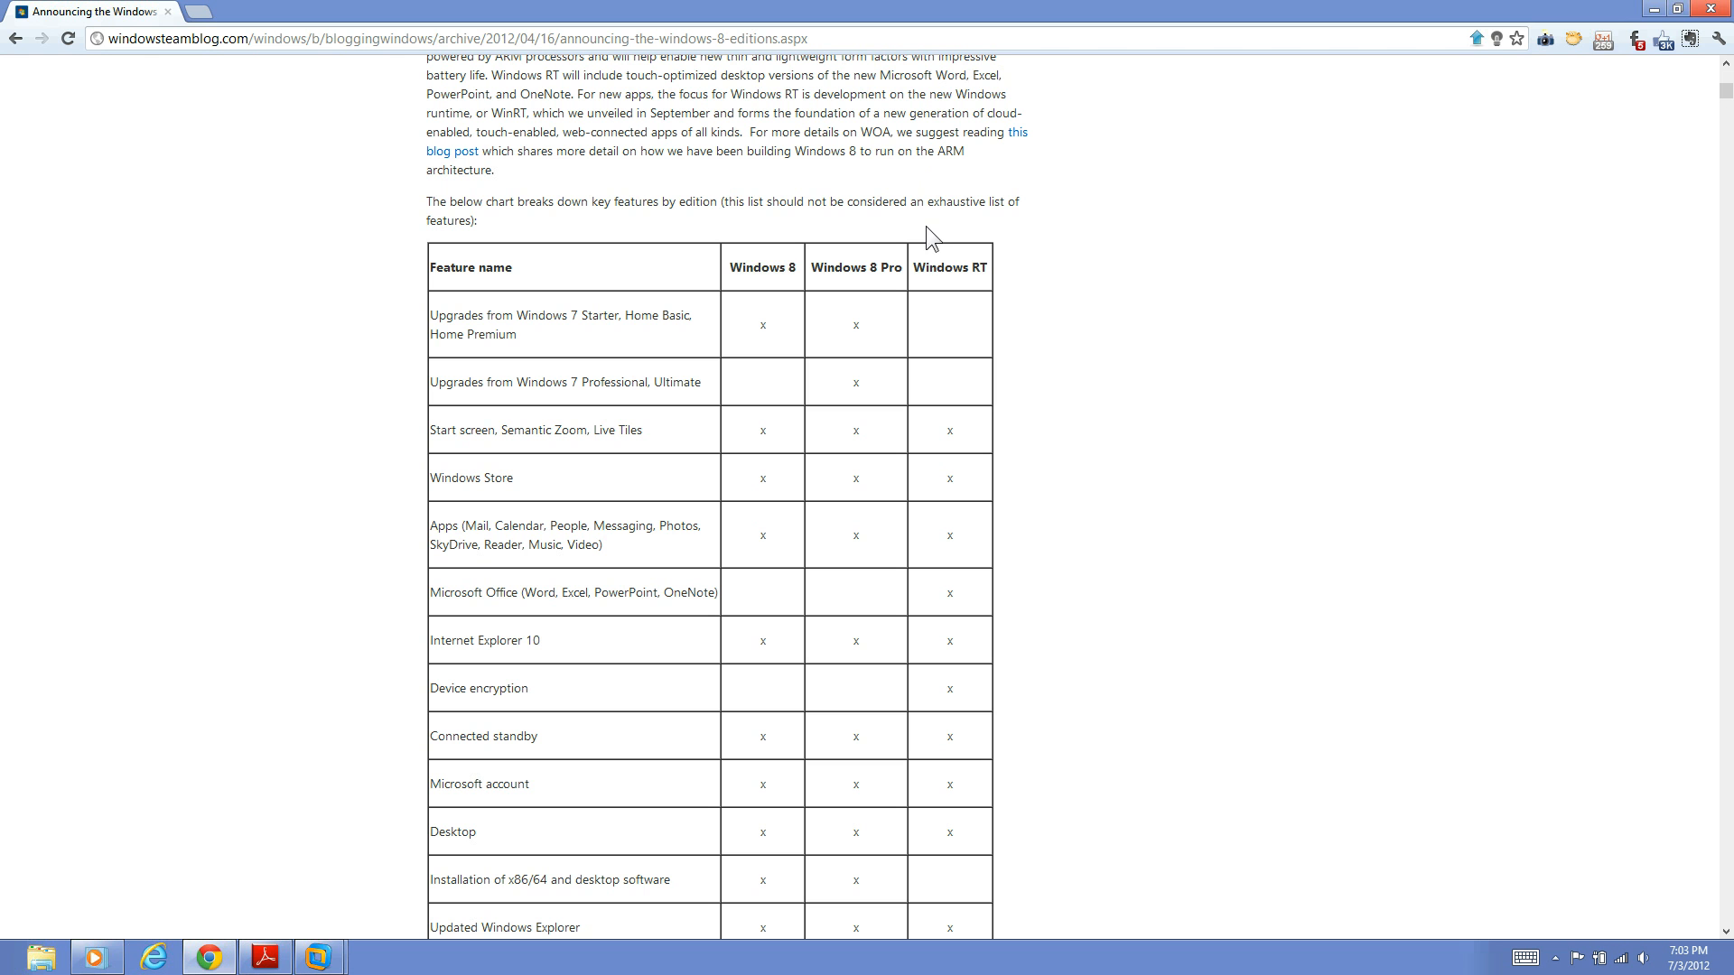
pyautogui.click(43, 954)
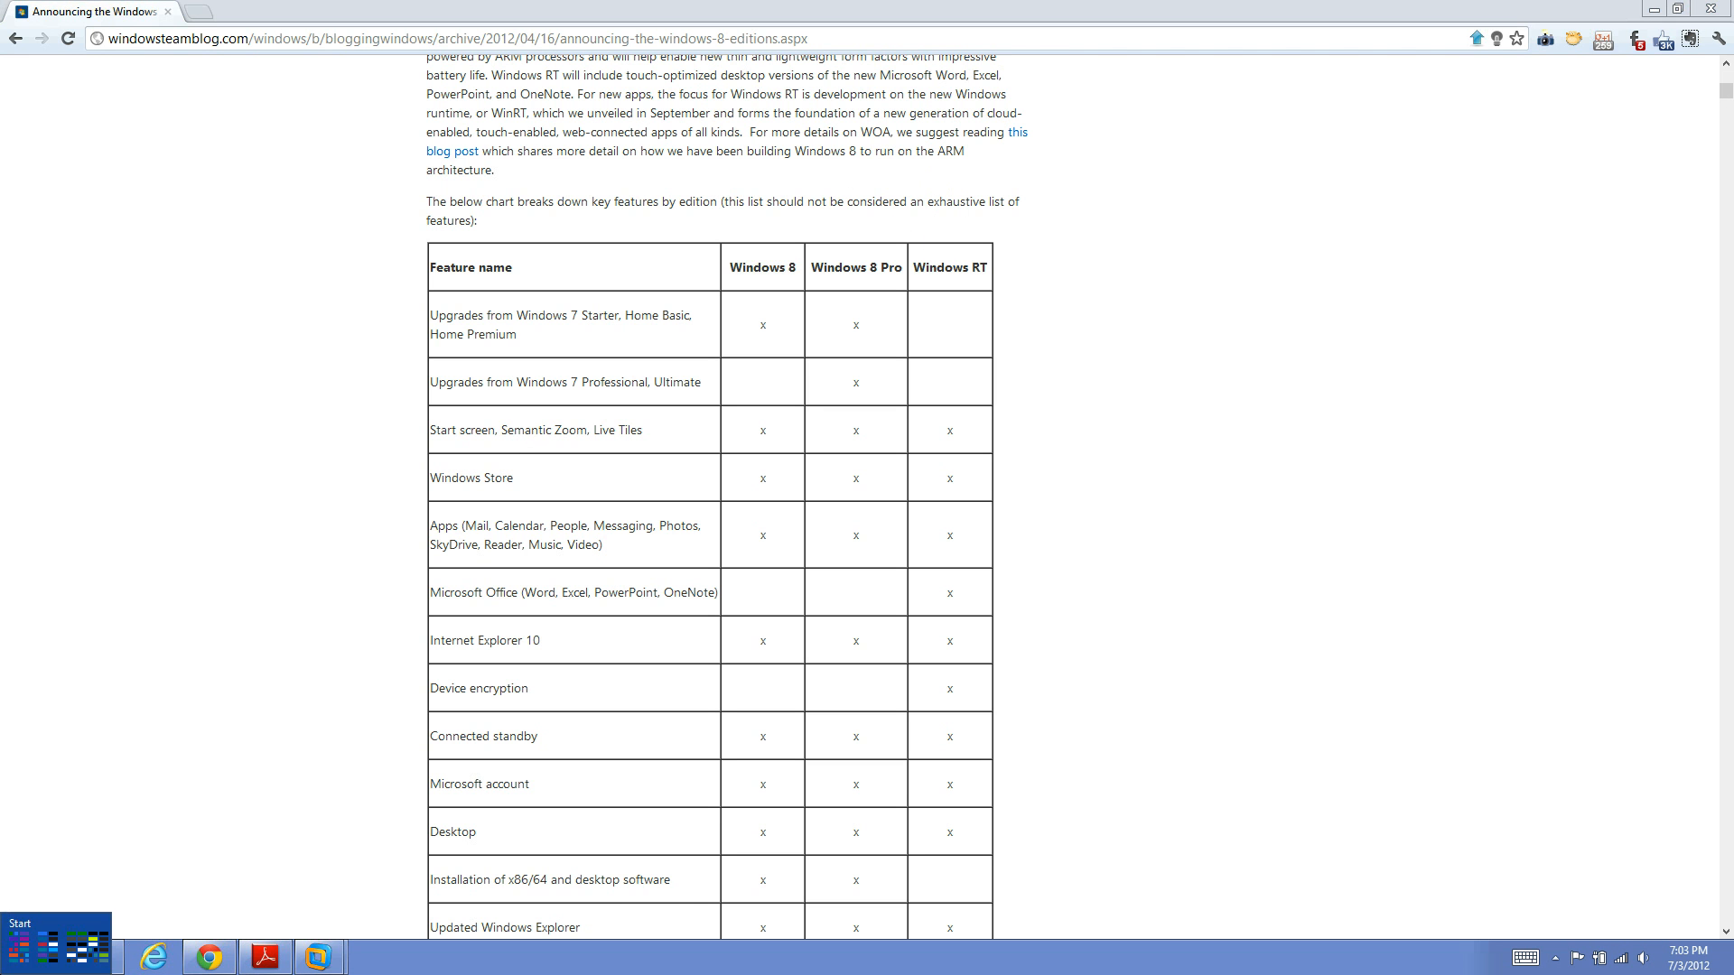
pyautogui.click(20, 923)
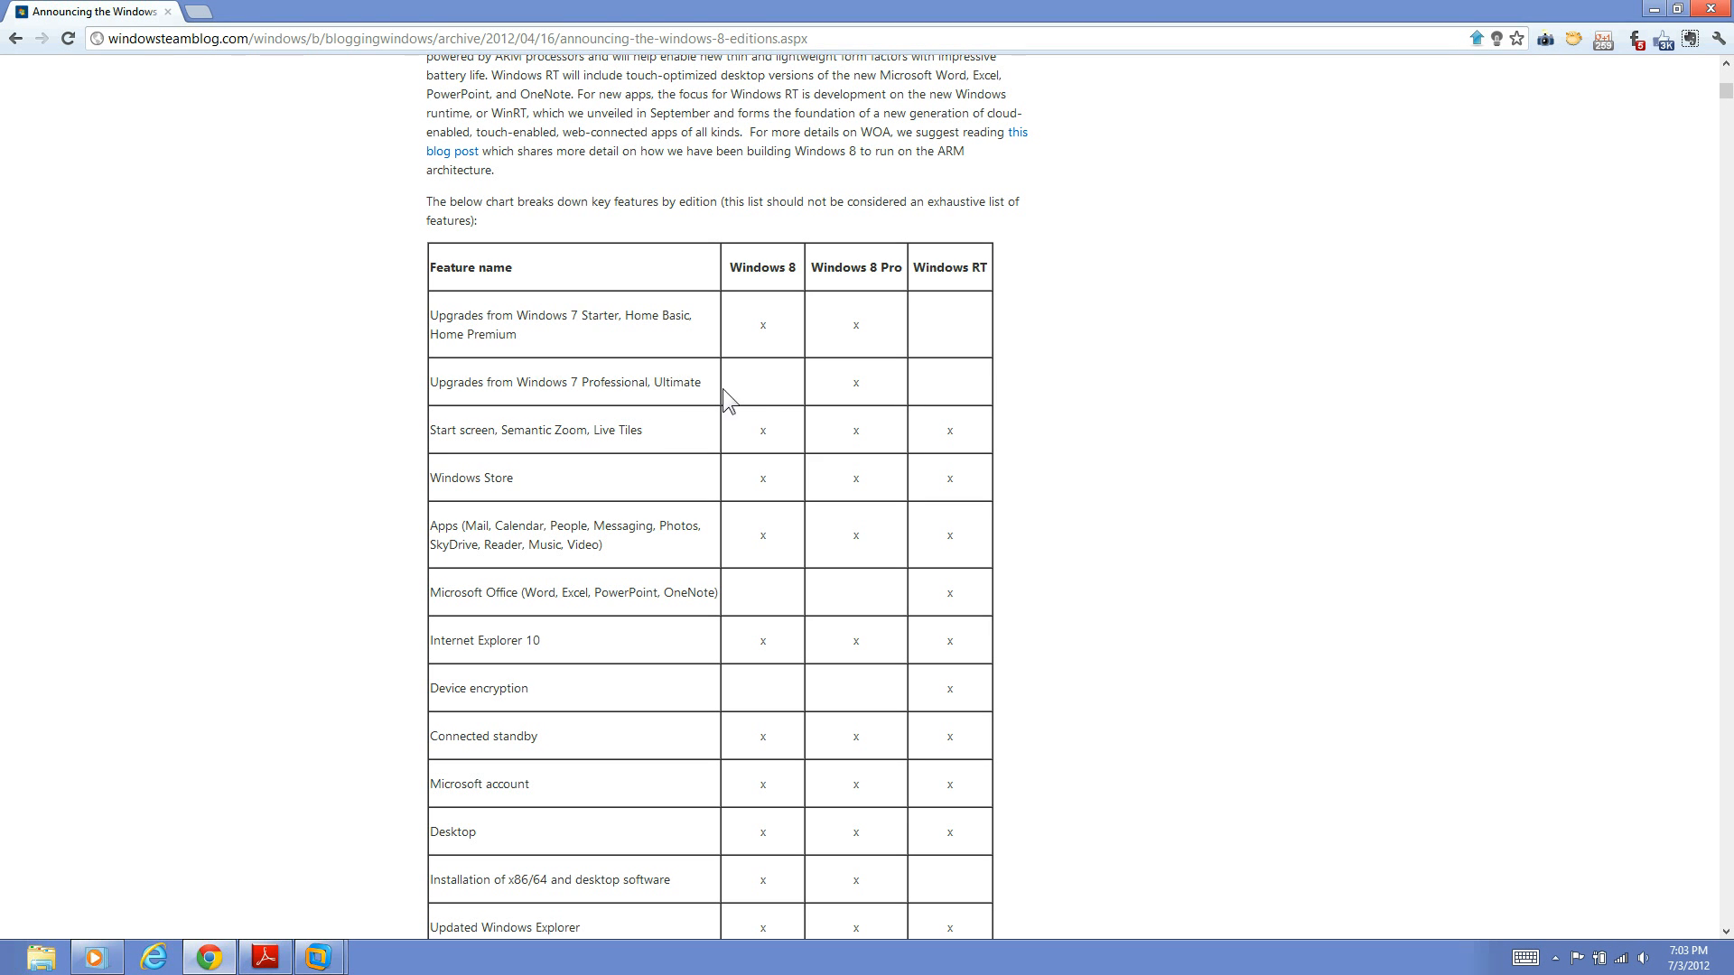
pyautogui.moveTo(948, 254)
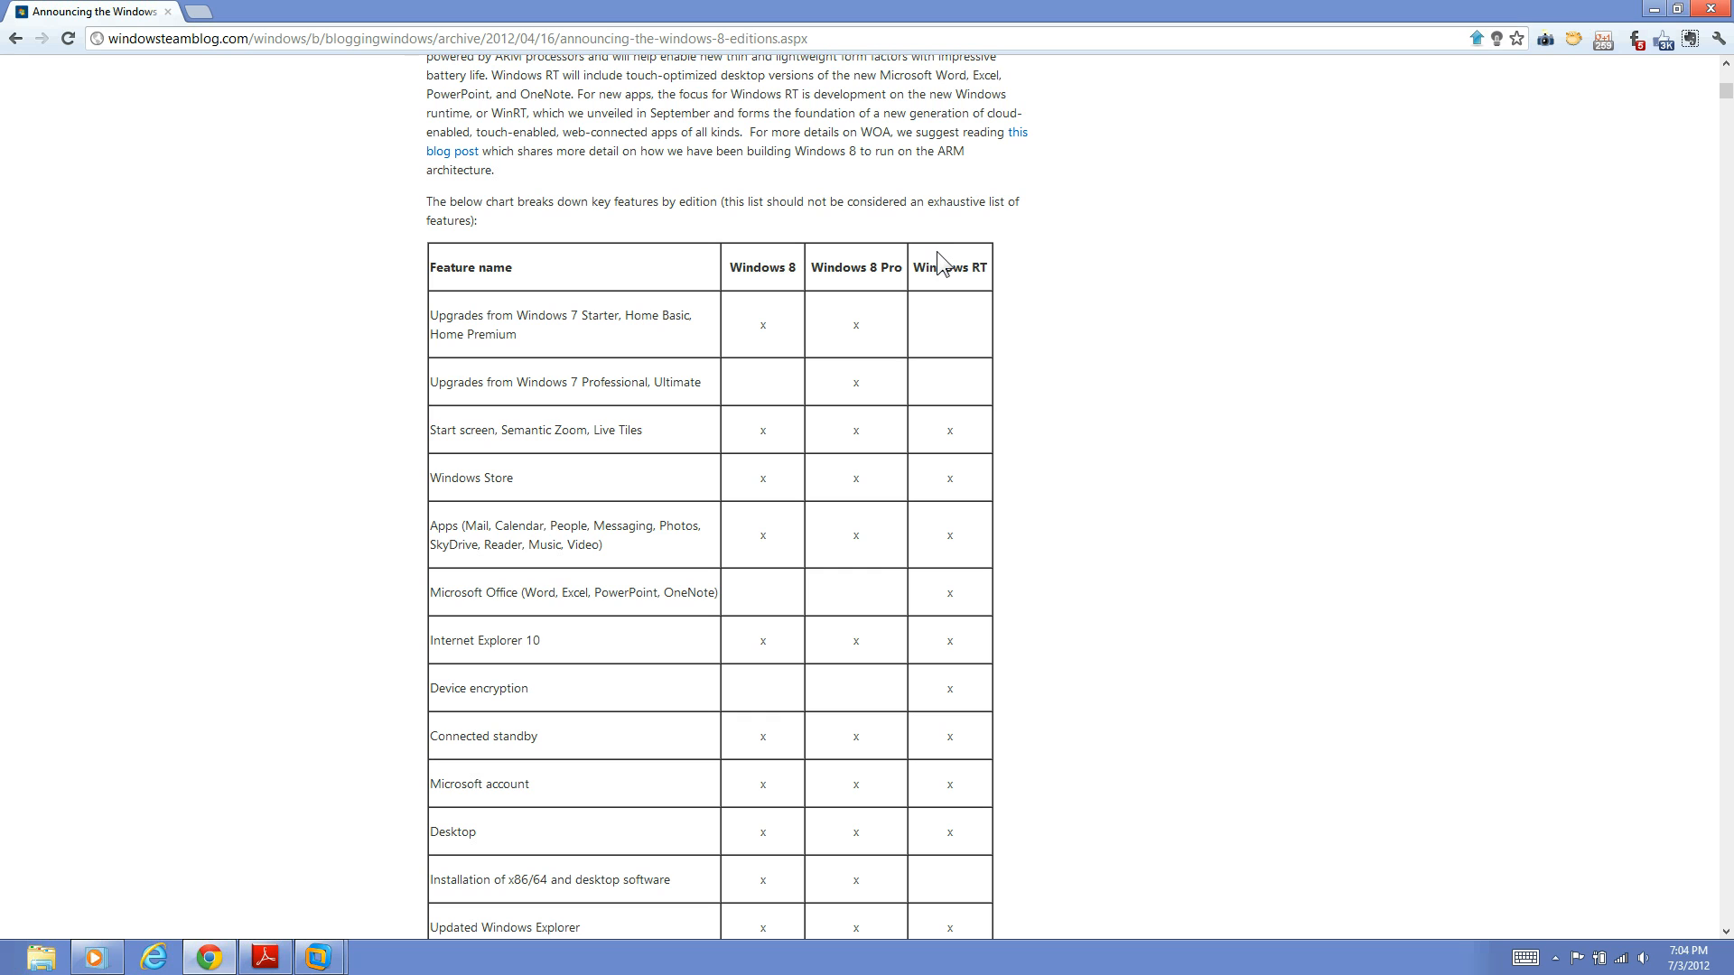
pyautogui.moveTo(949, 246)
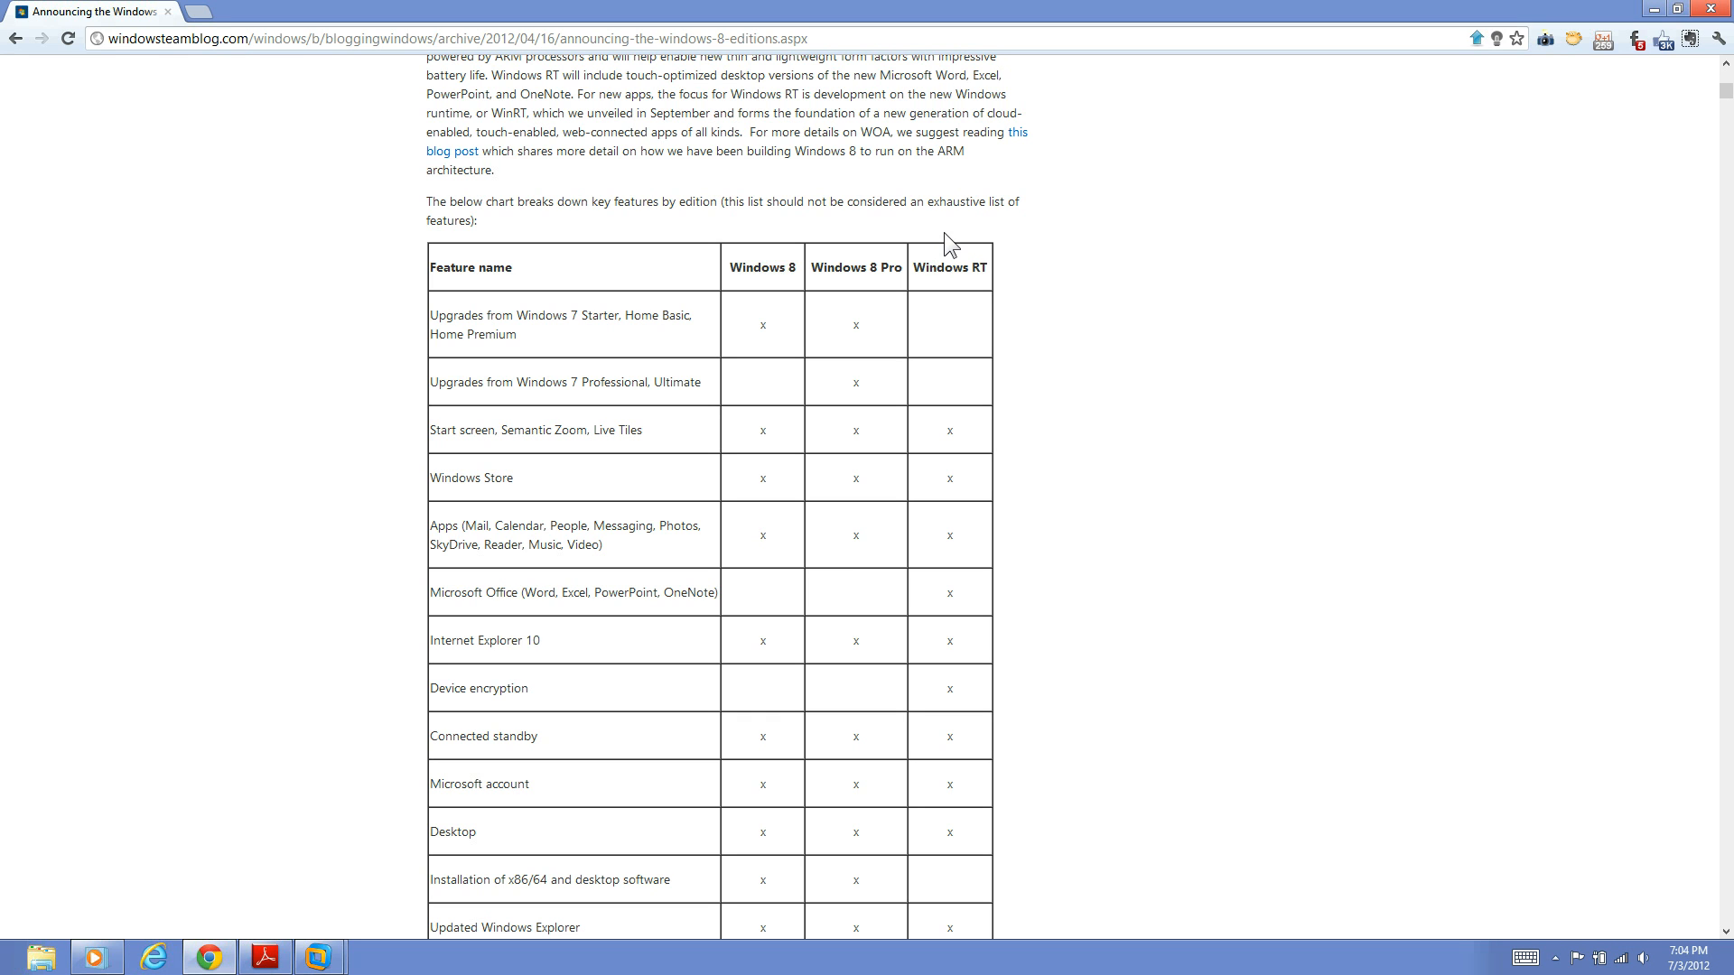
pyautogui.moveTo(781, 266)
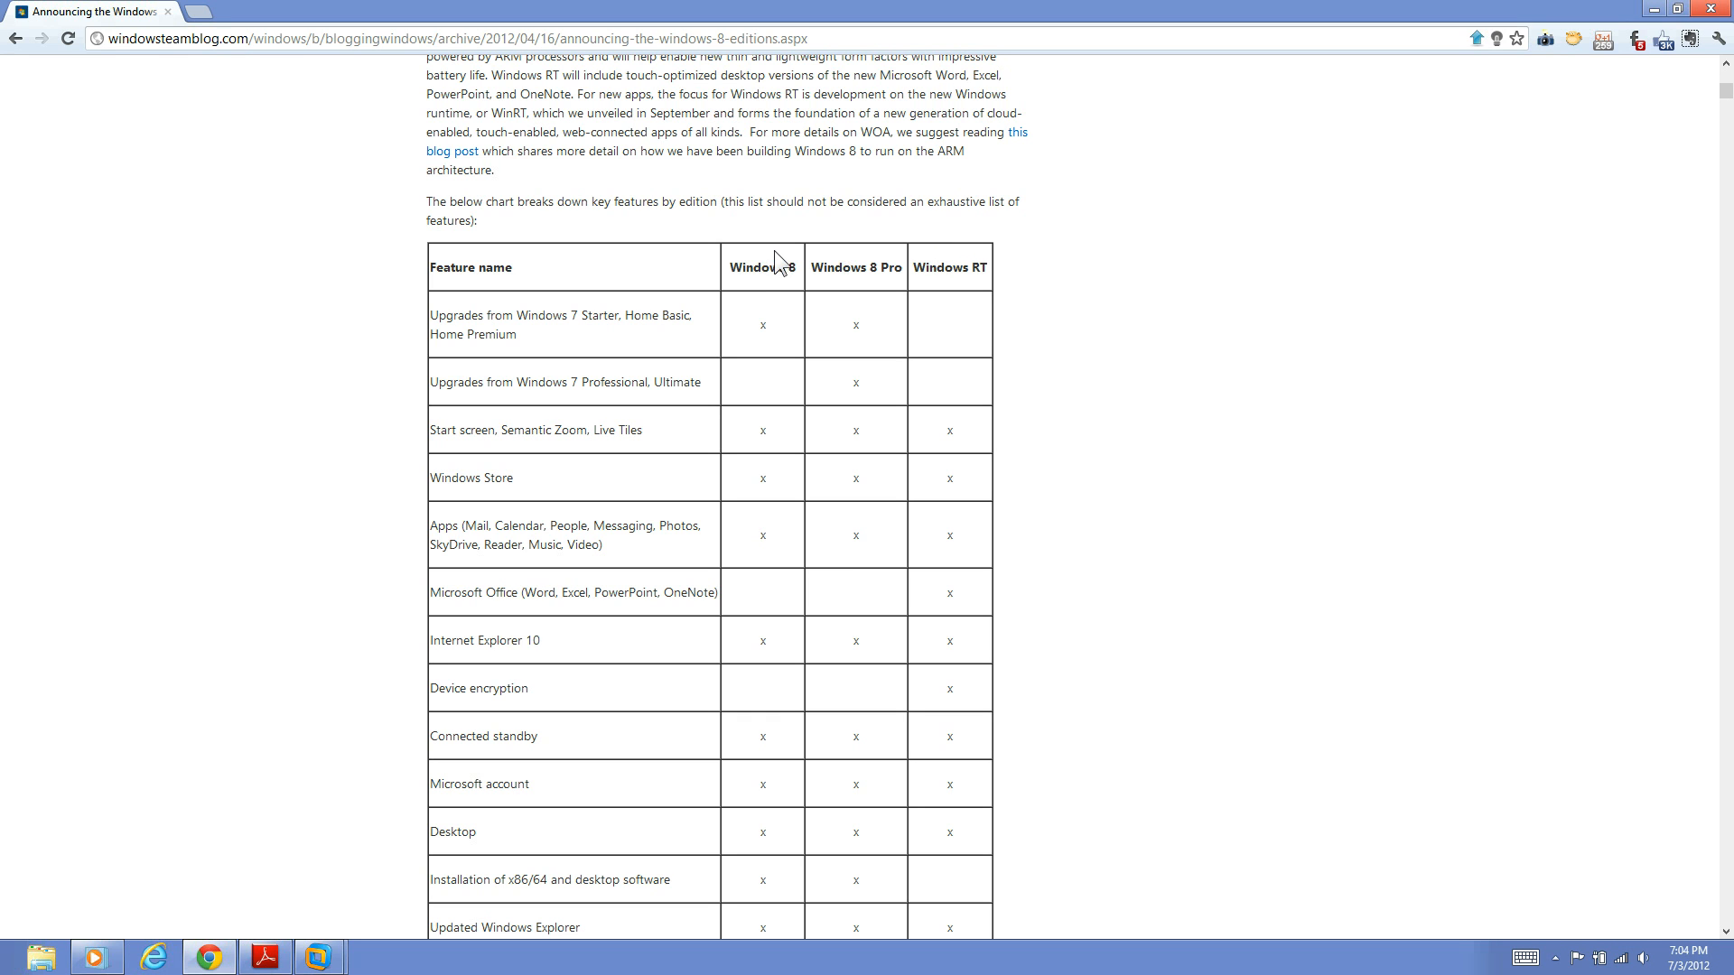
pyautogui.moveTo(839, 267)
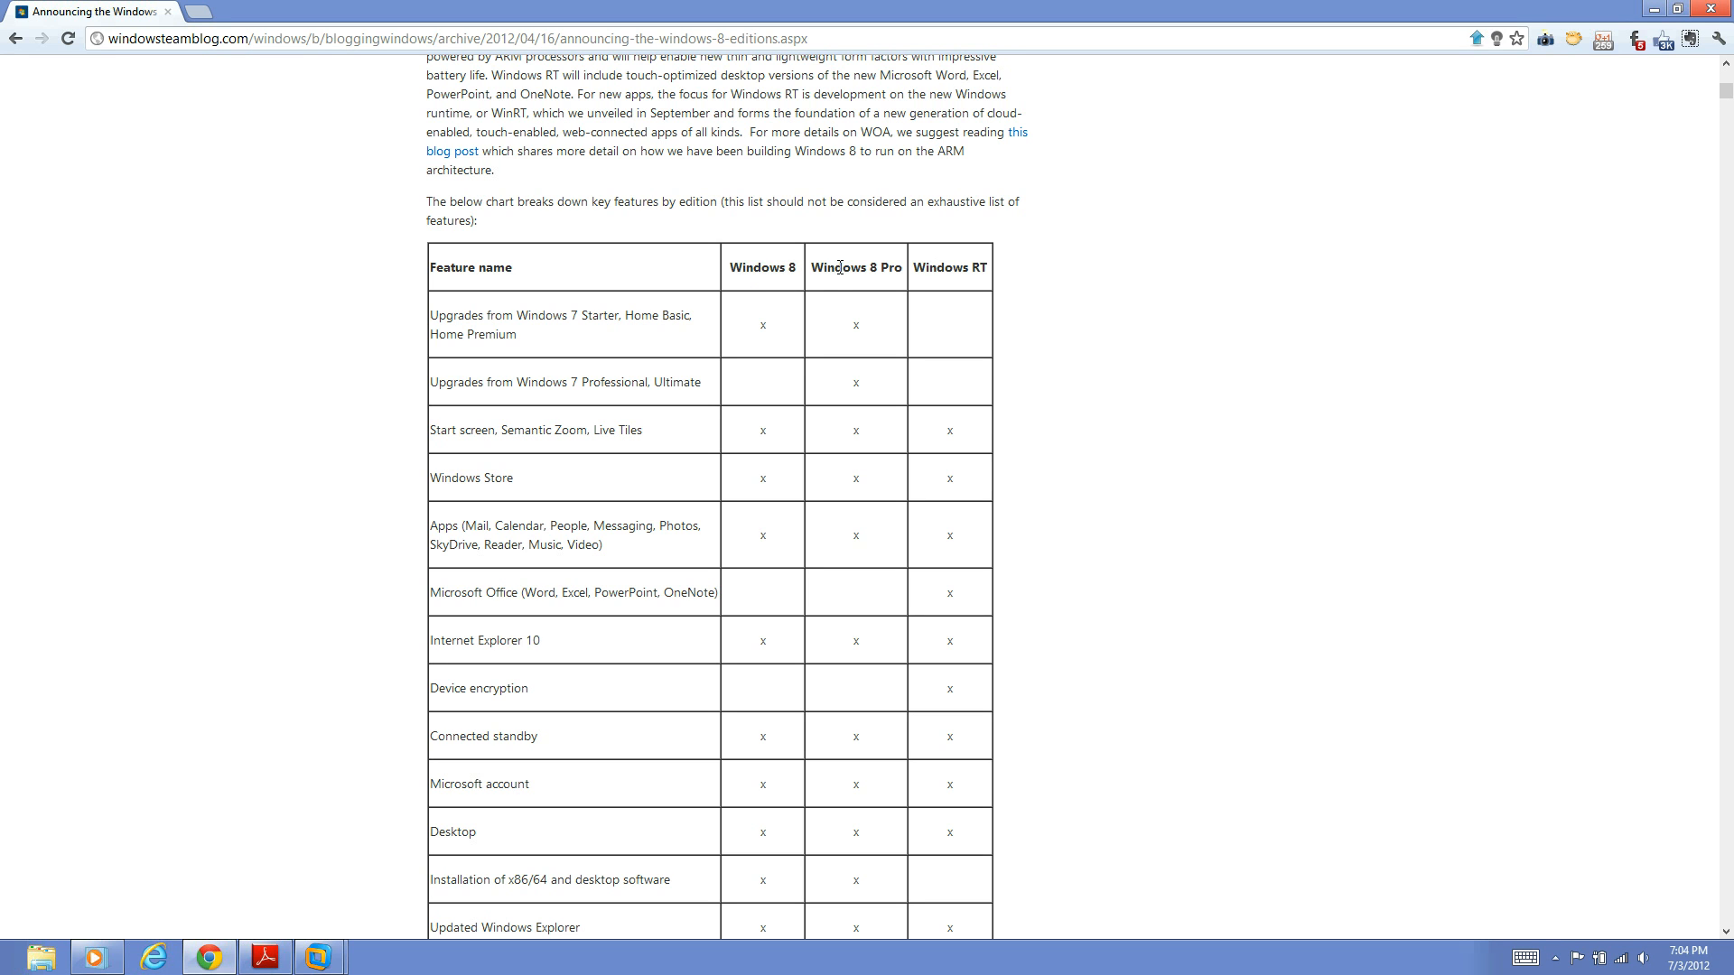
pyautogui.moveTo(778, 298)
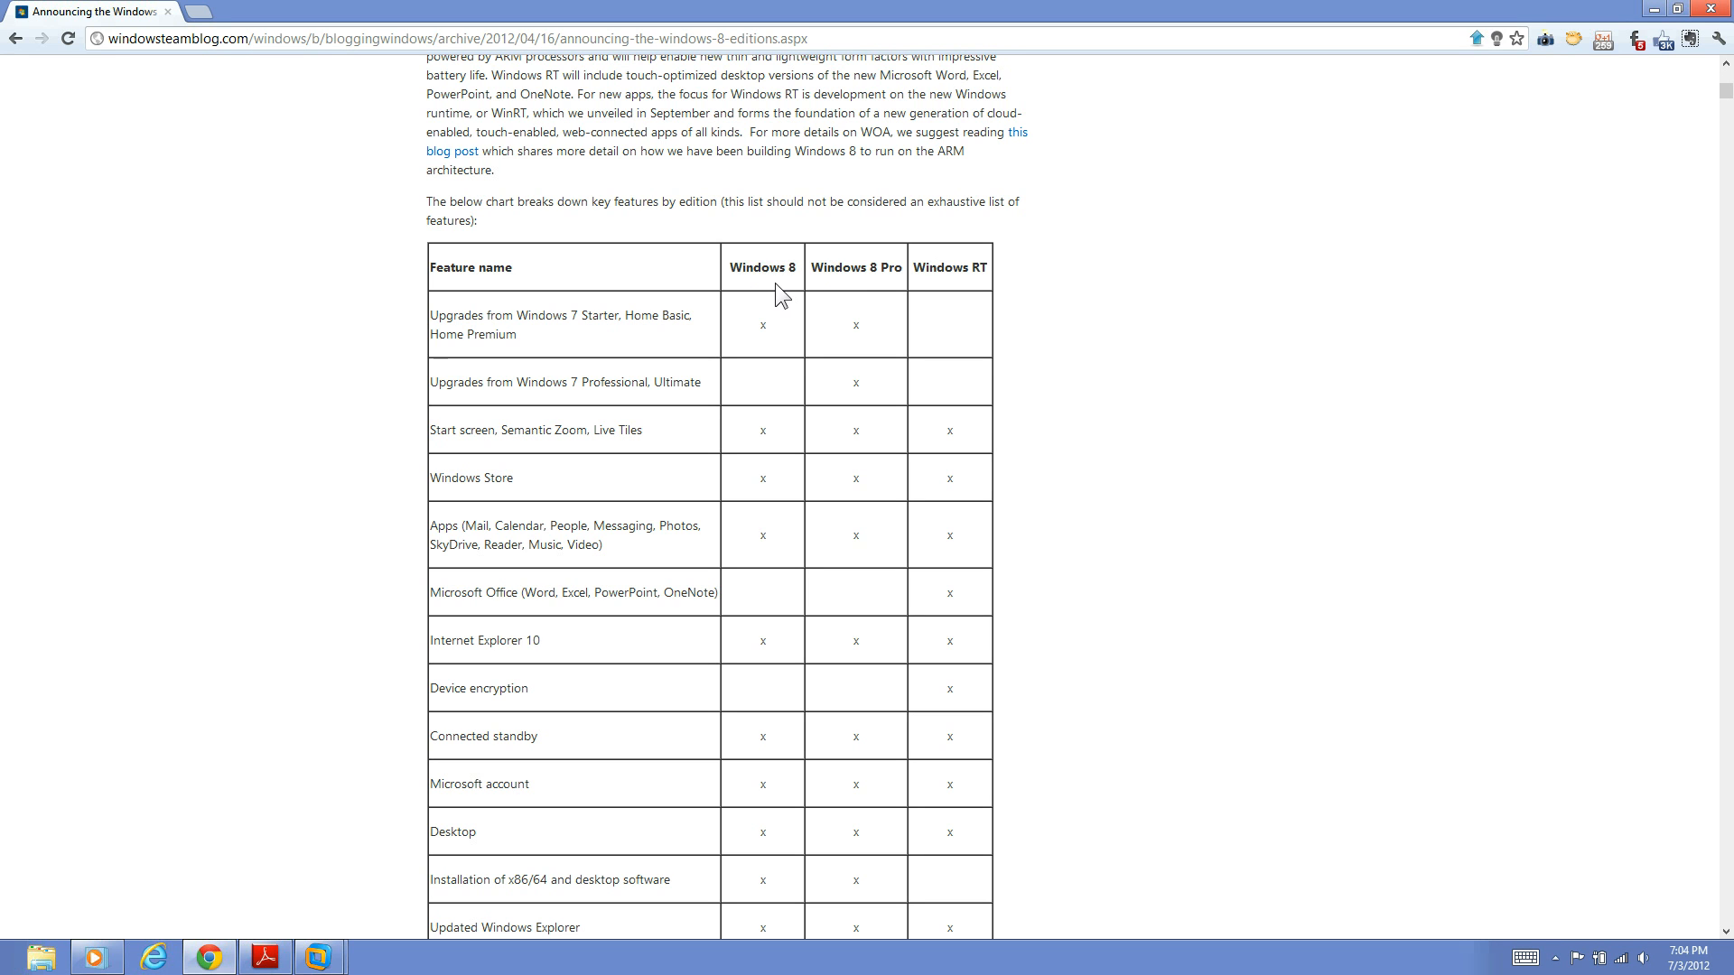
pyautogui.moveTo(735, 291)
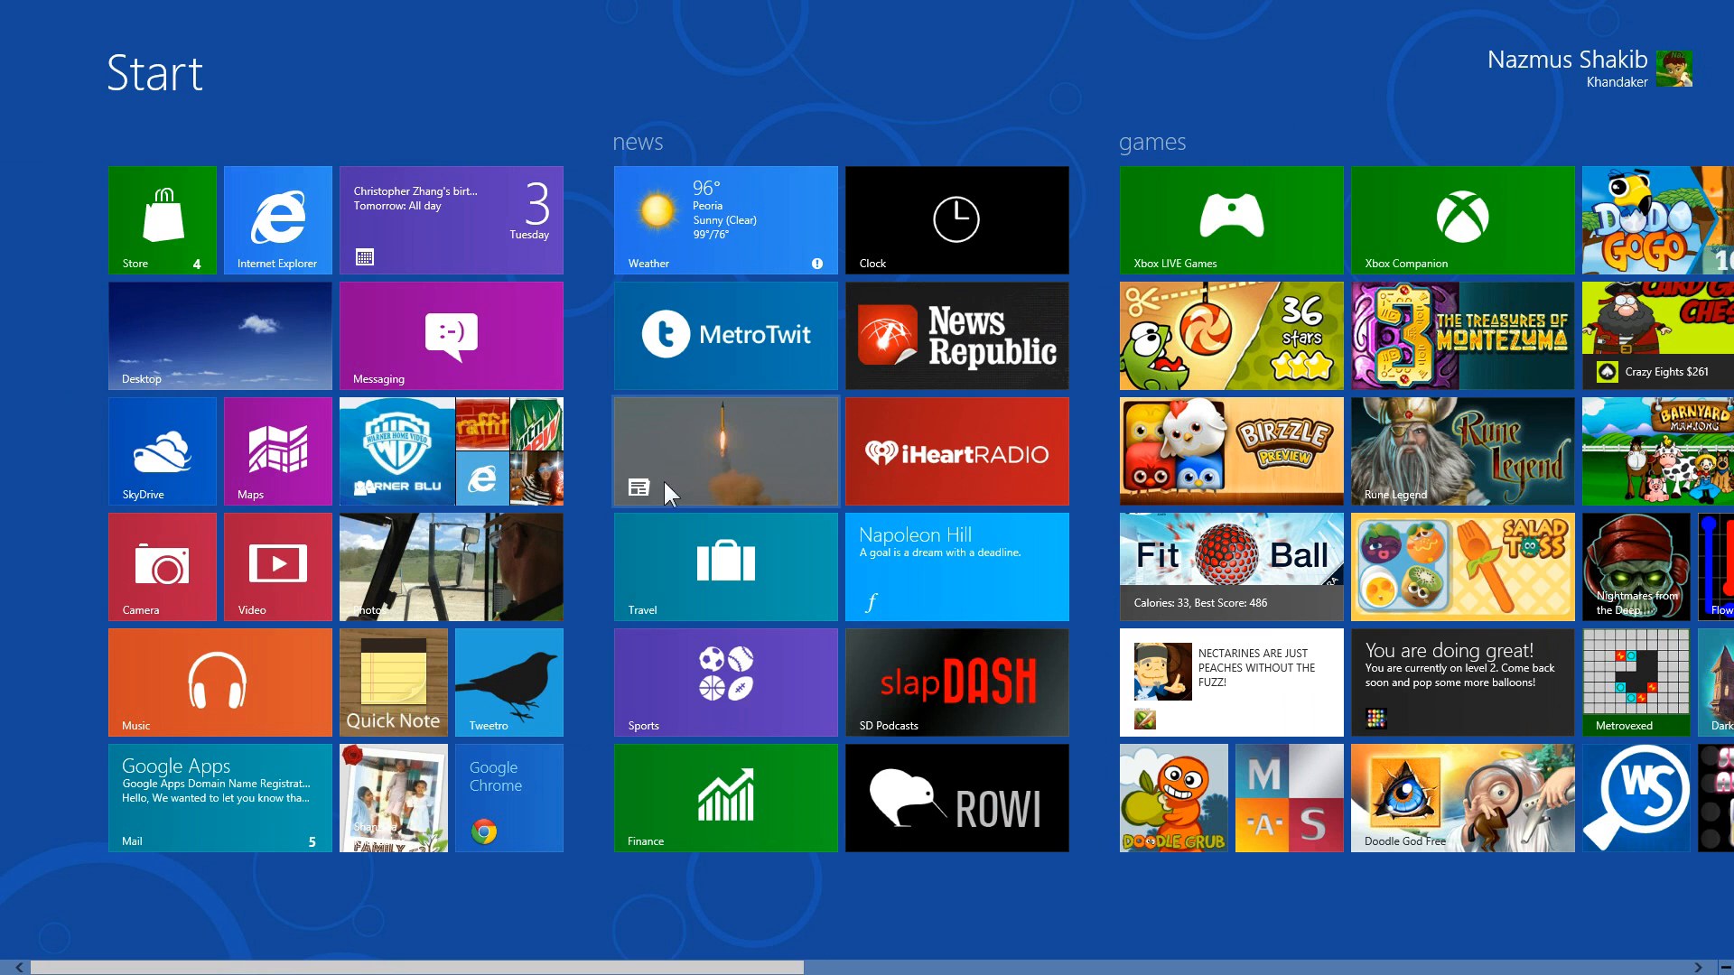
pyautogui.moveTo(708, 287)
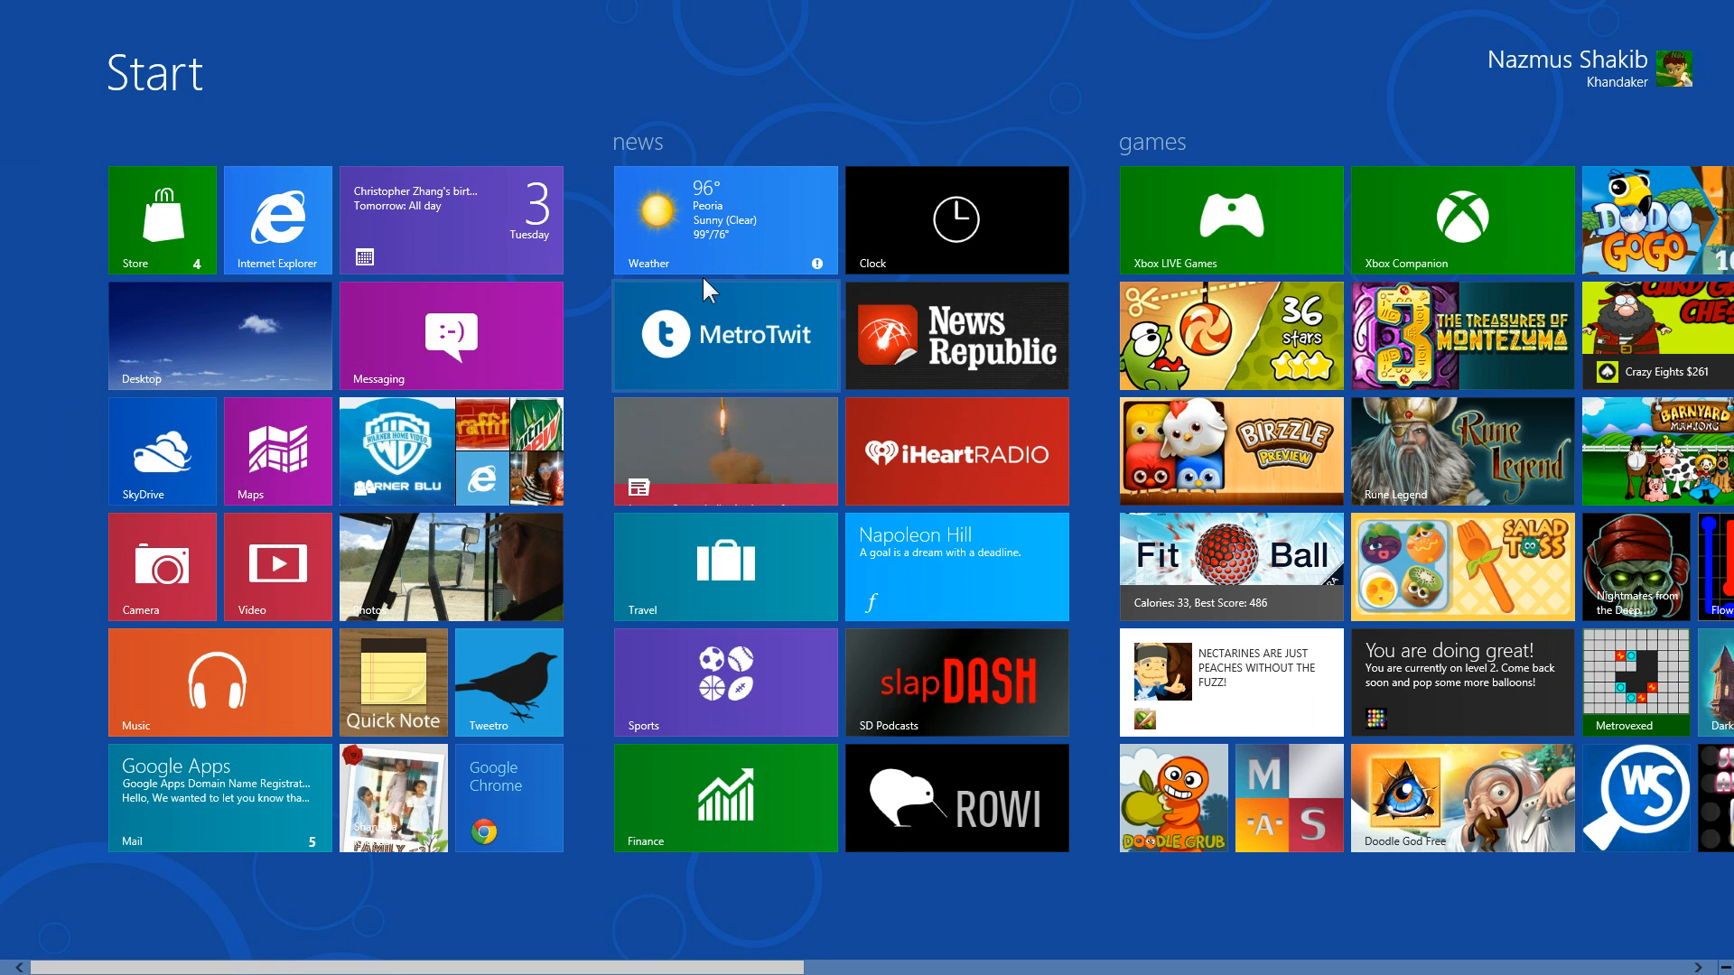
pyautogui.moveTo(760, 347)
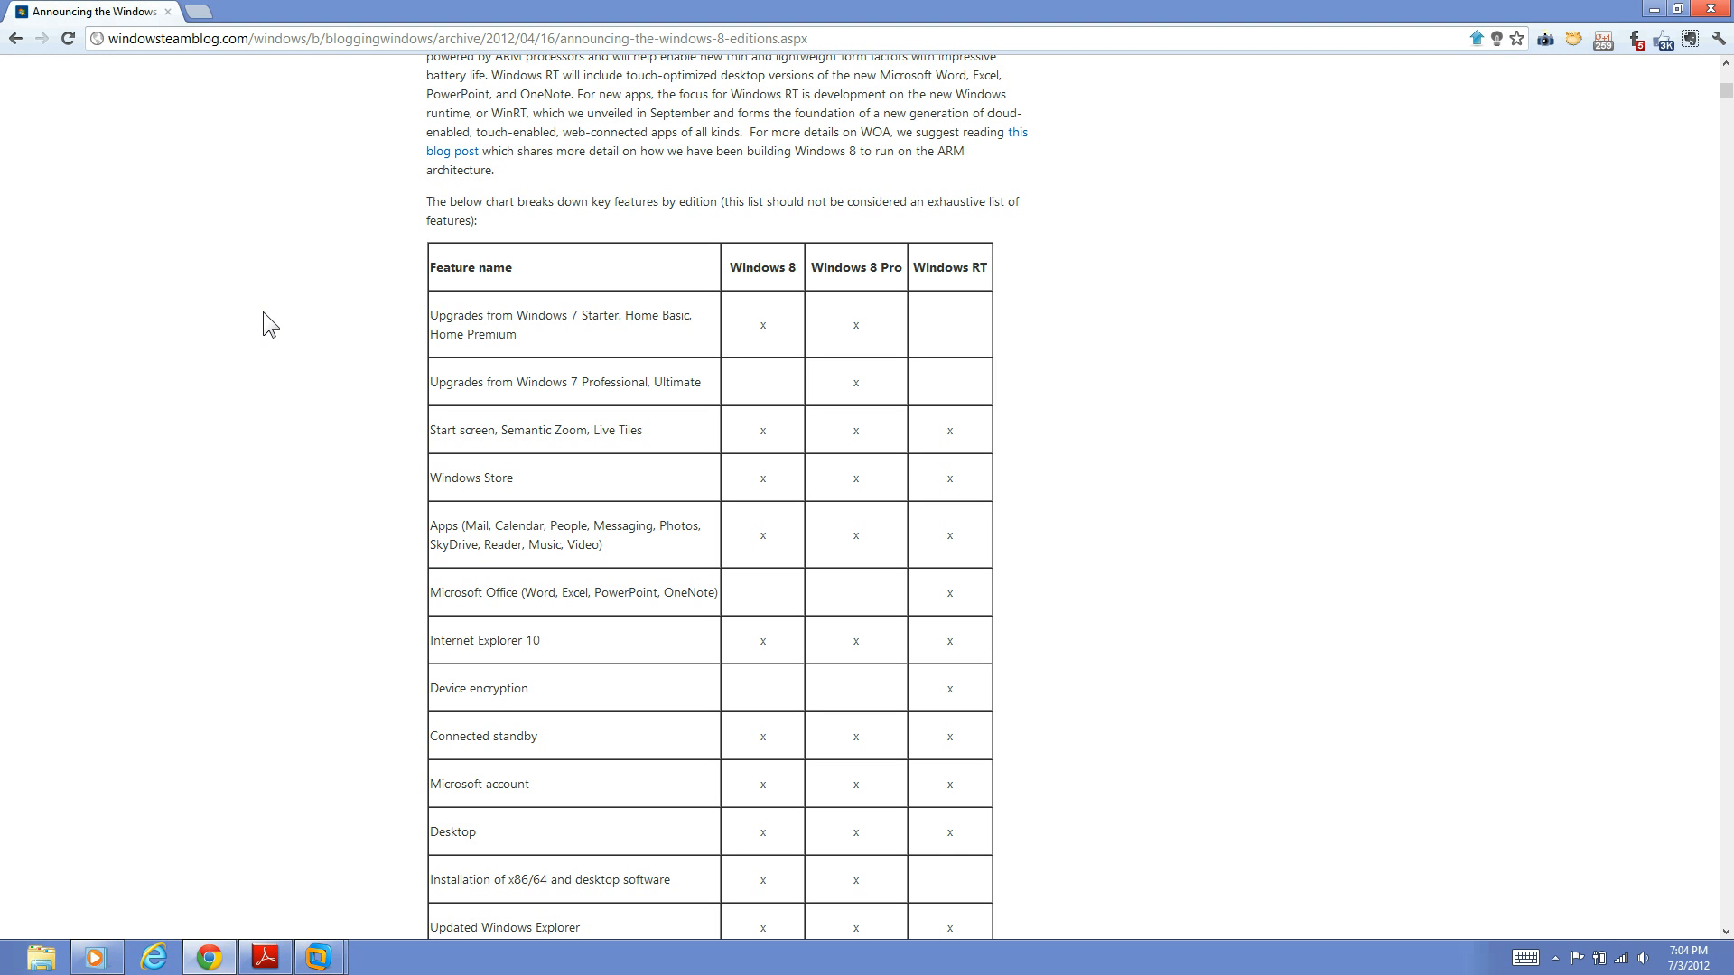
pyautogui.moveTo(284, 318)
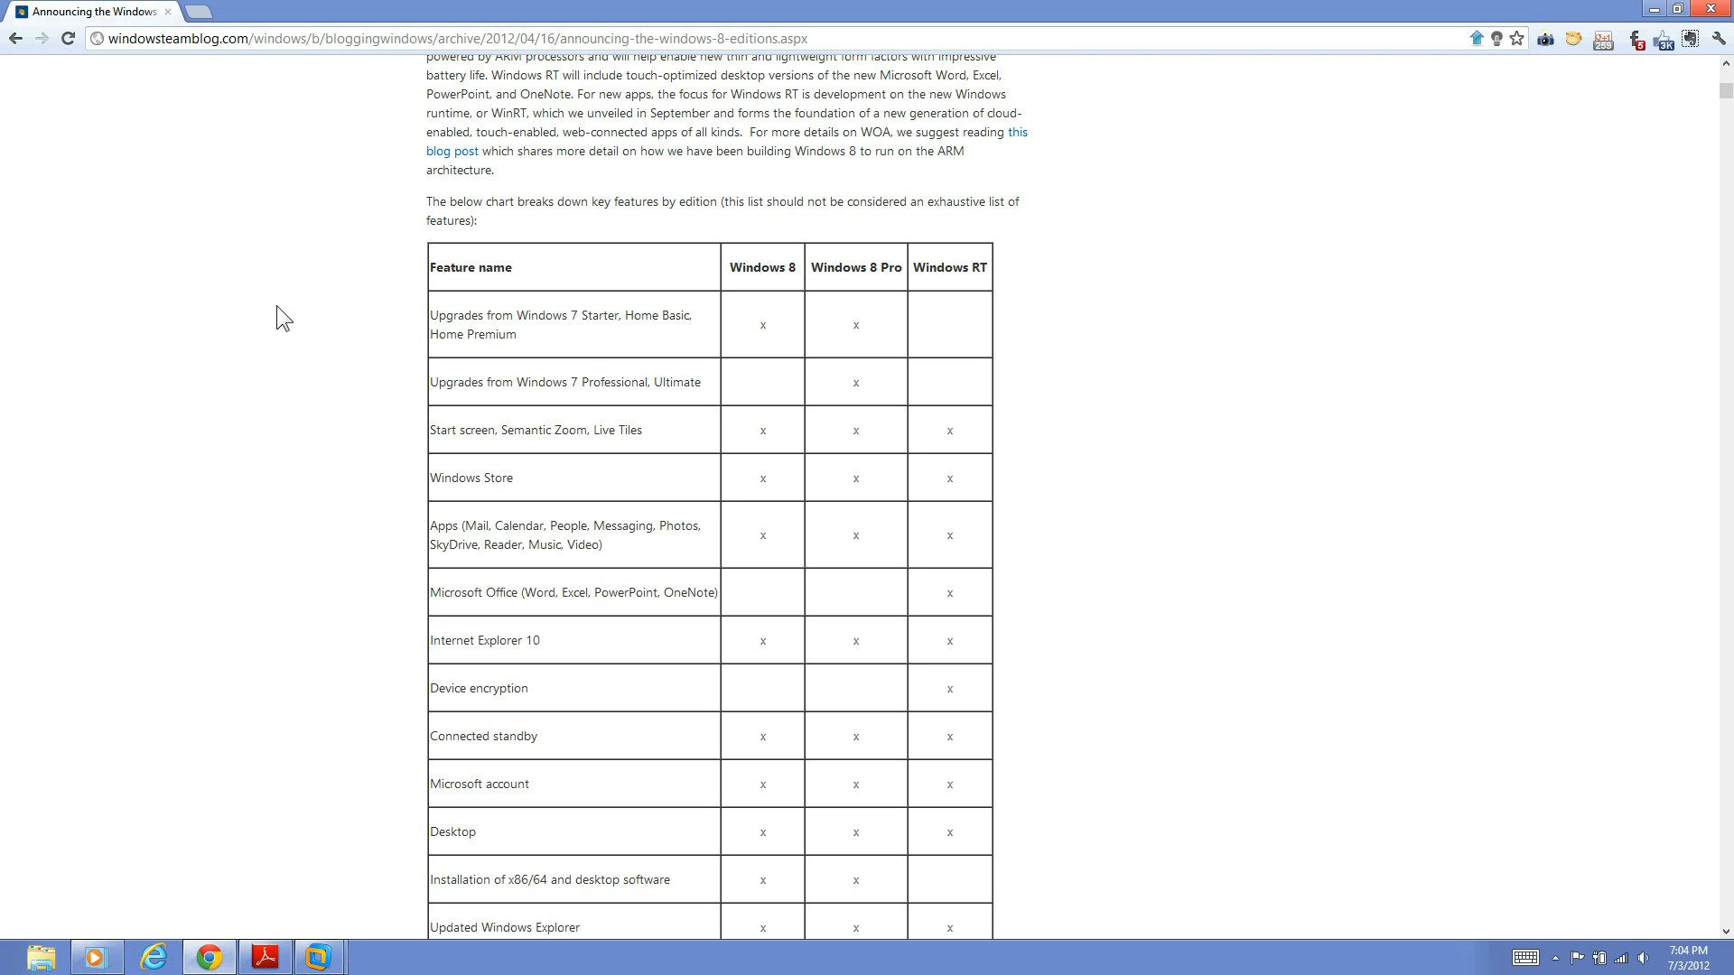
# Step: Scroll to the editions feature chart and highlight the Windows 8 Pro column heading
pyautogui.scroll(-3)
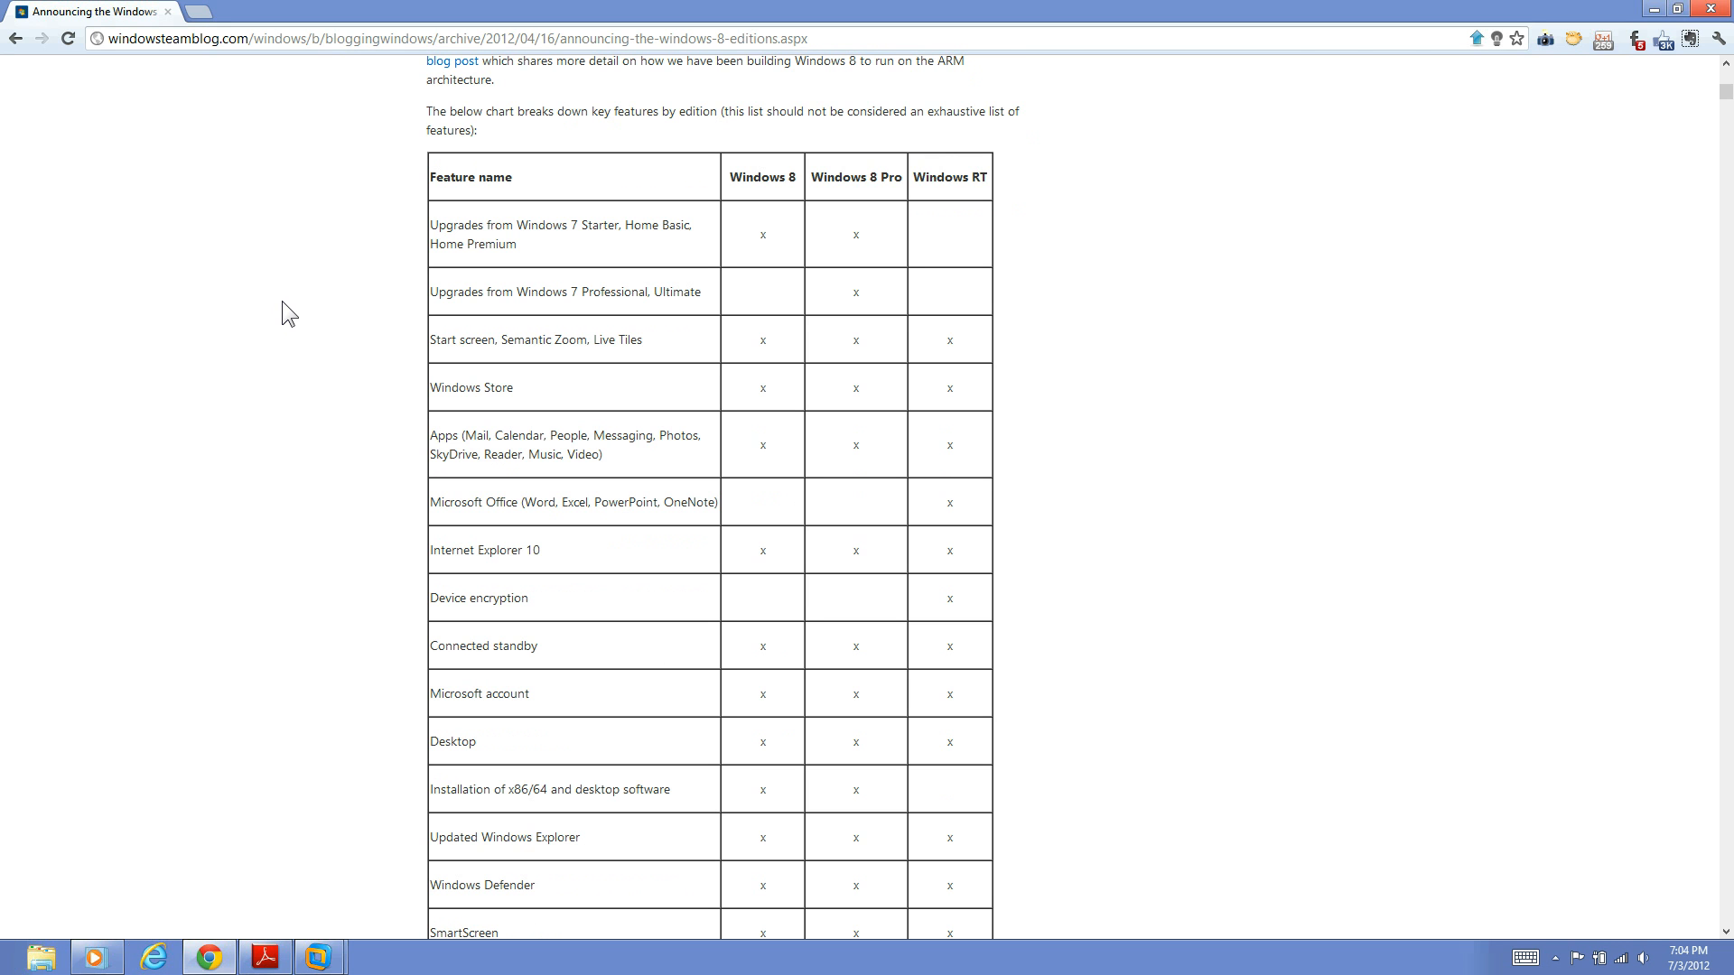
pyautogui.moveTo(295, 305)
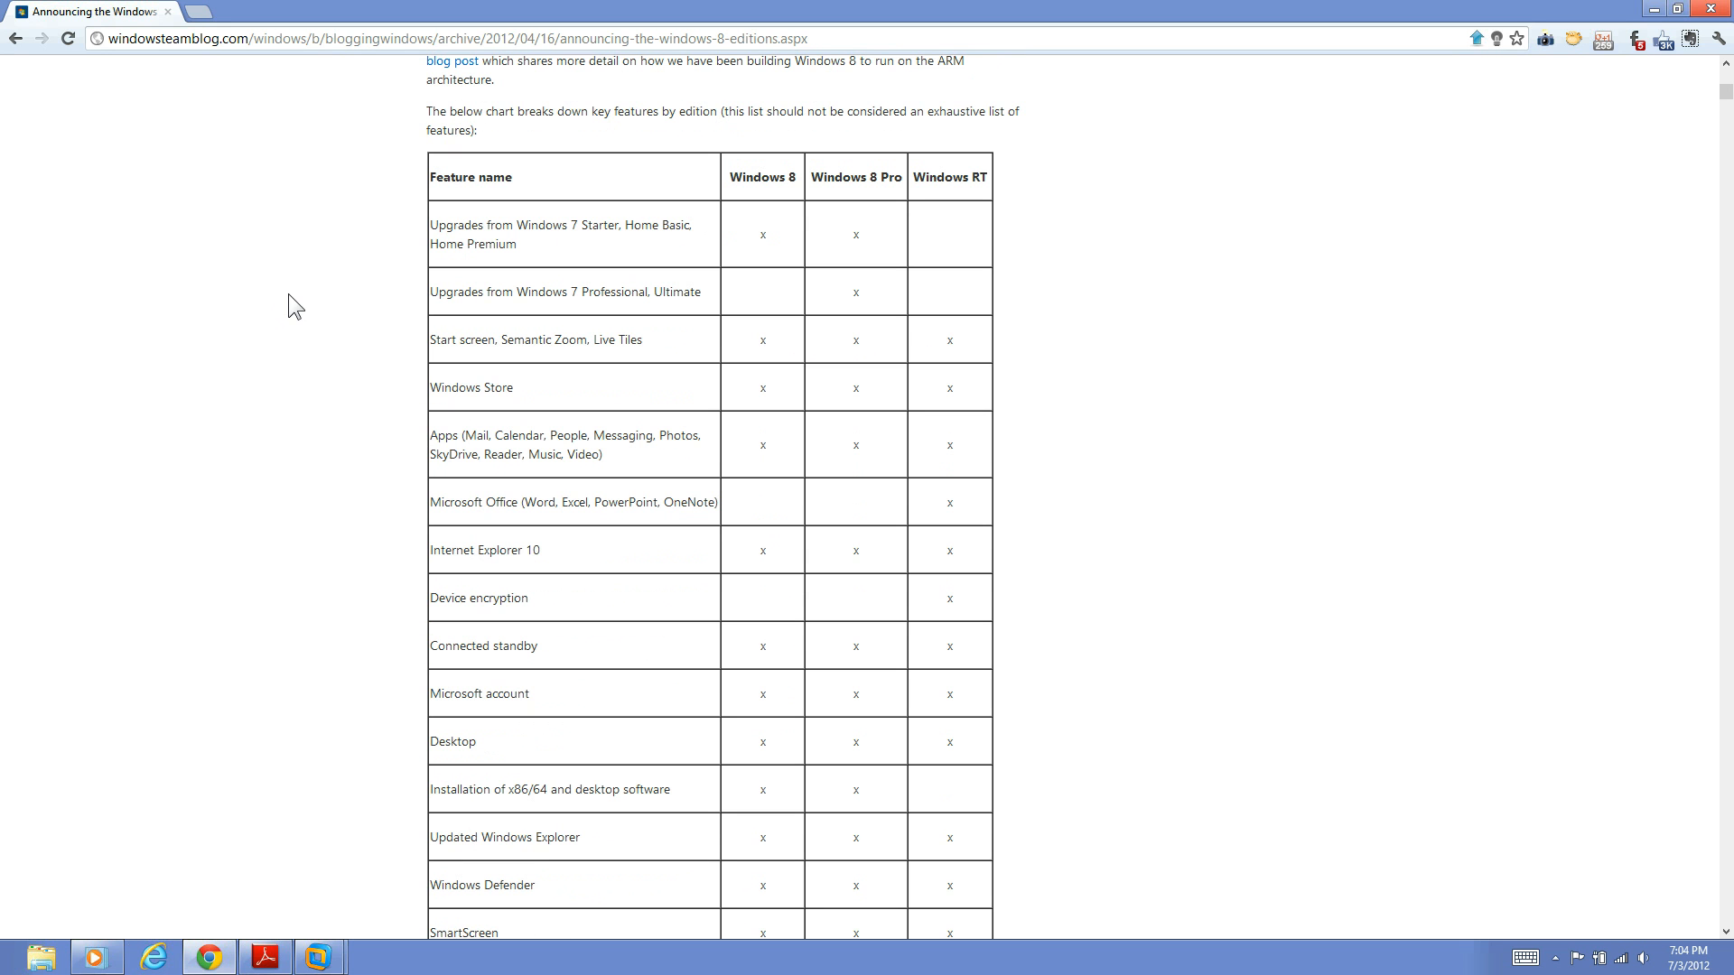
pyautogui.moveTo(774, 199)
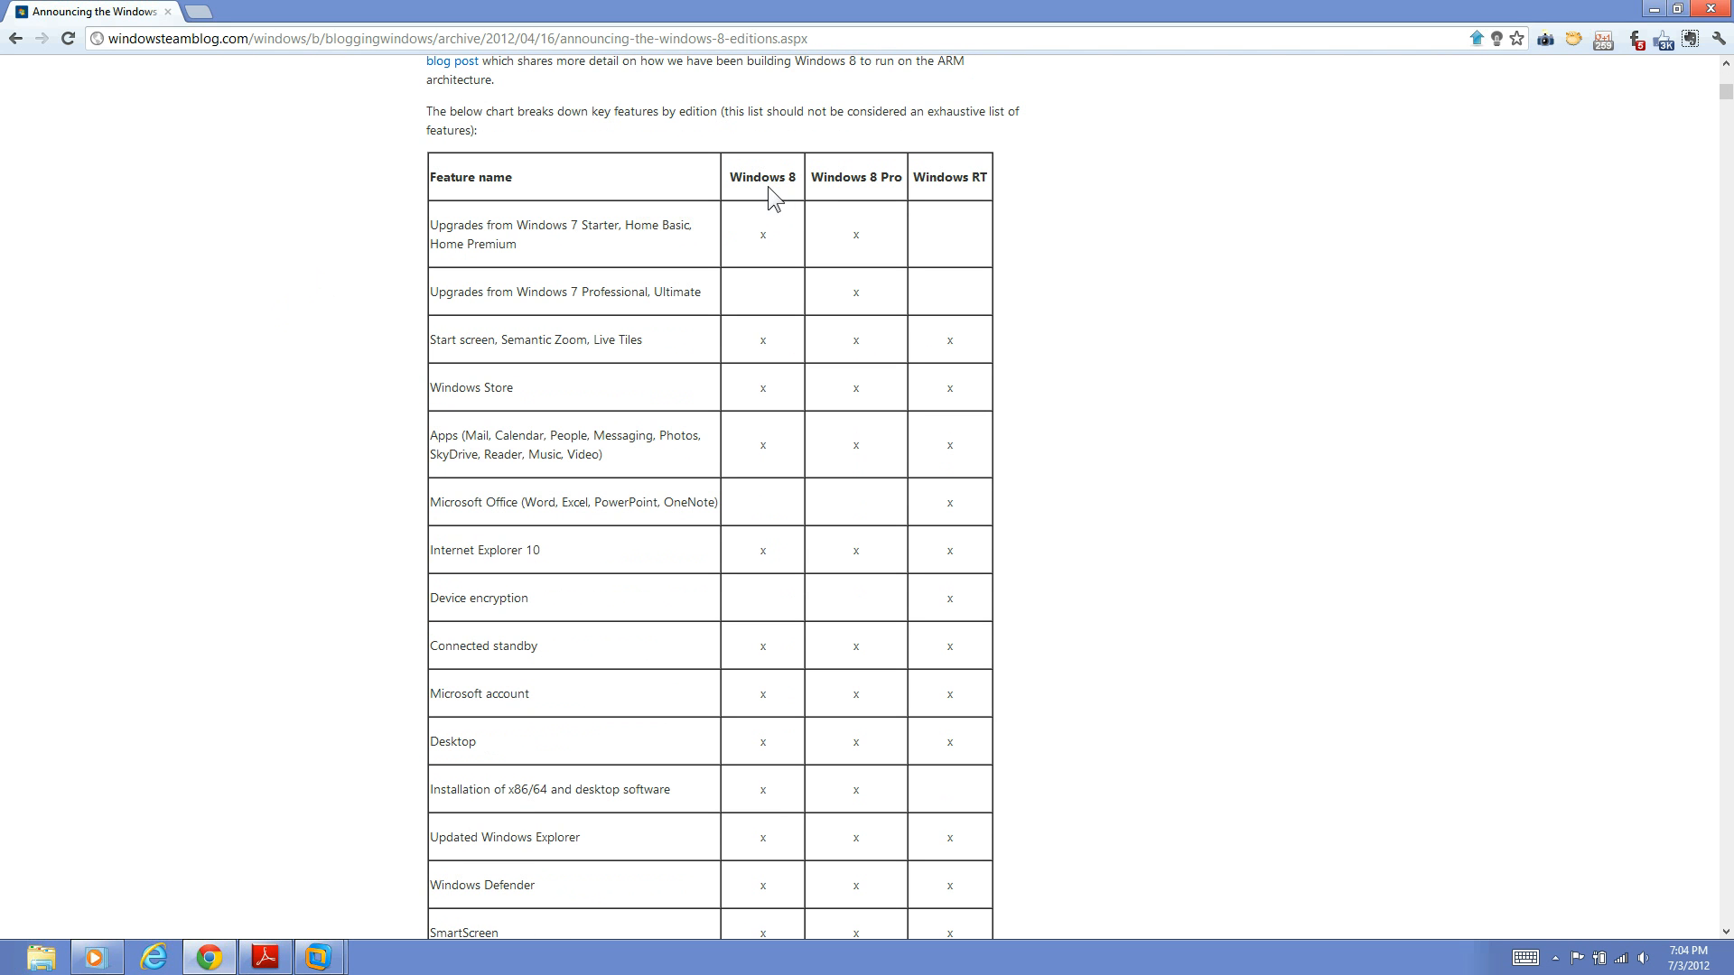
pyautogui.moveTo(871, 180)
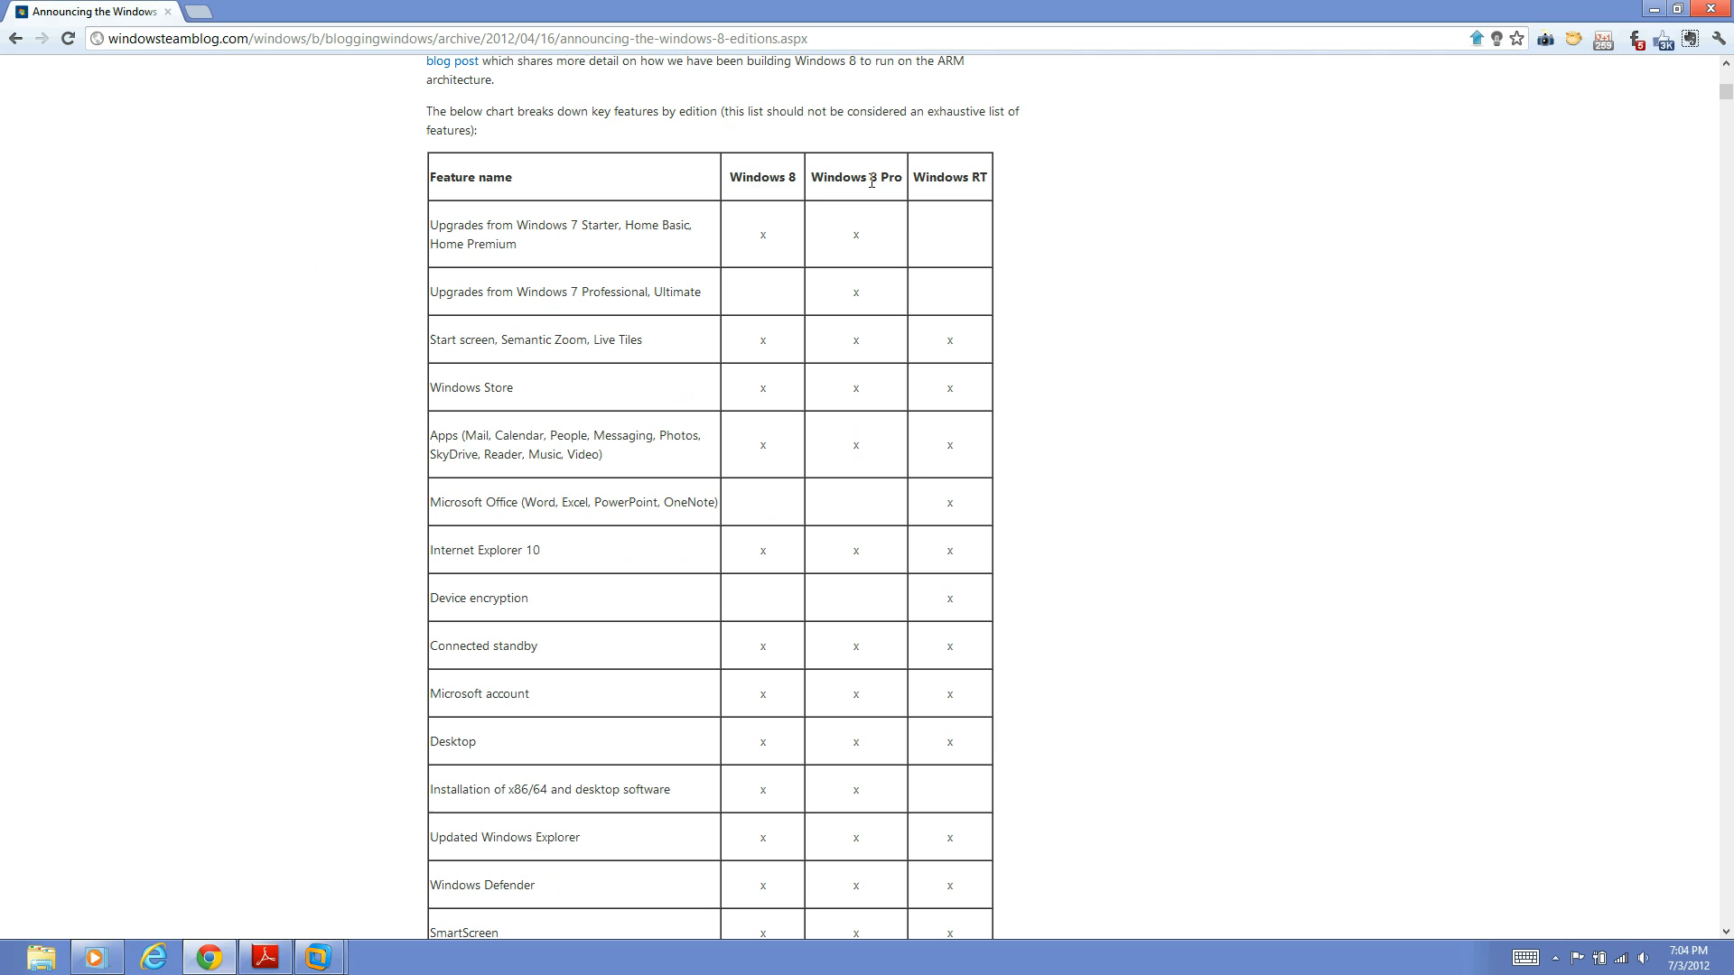
pyautogui.doubleClick(854, 177)
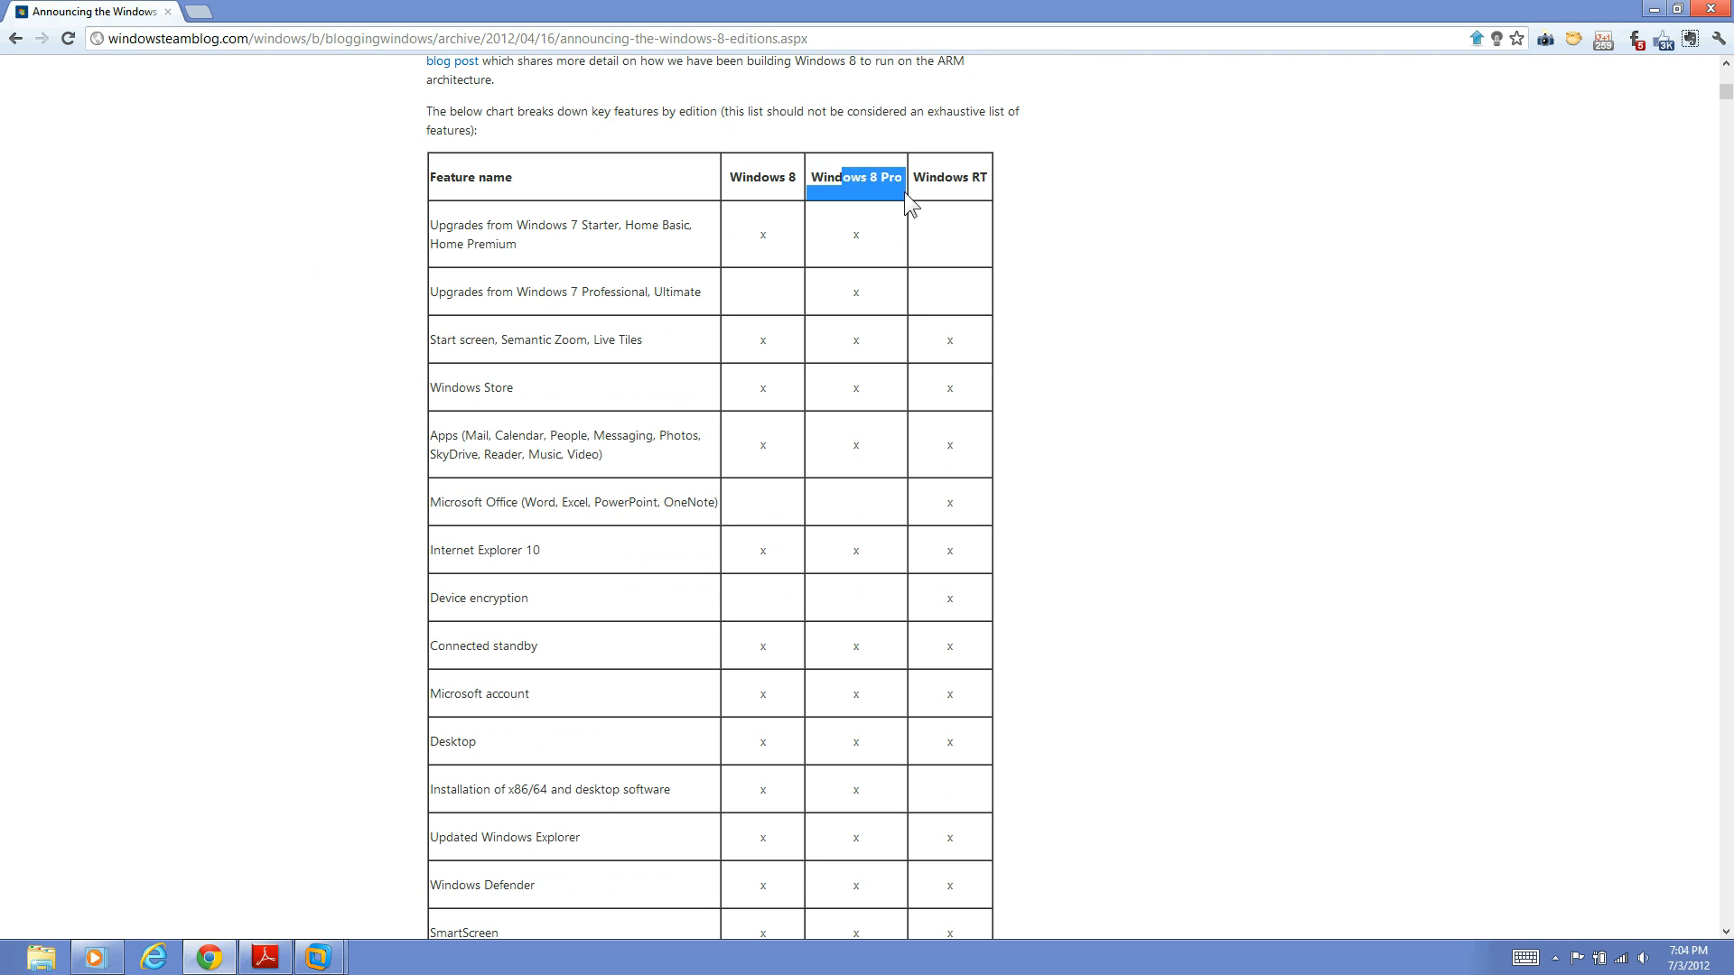
pyautogui.moveTo(762, 184)
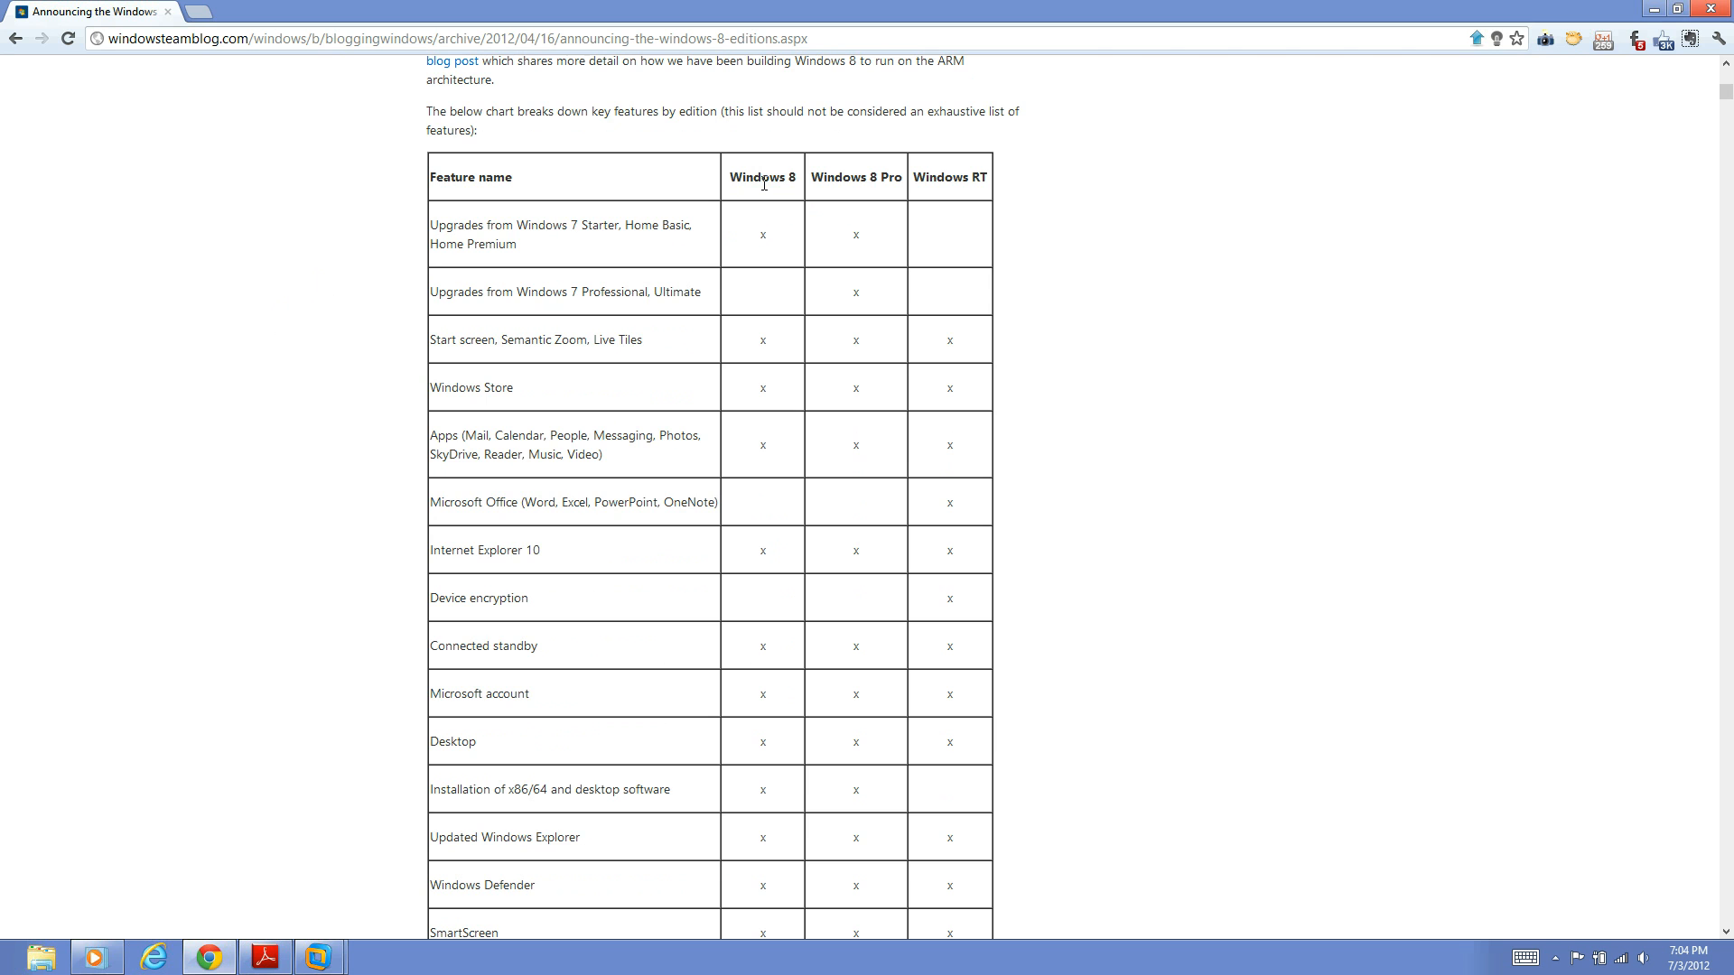
pyautogui.scroll(-3)
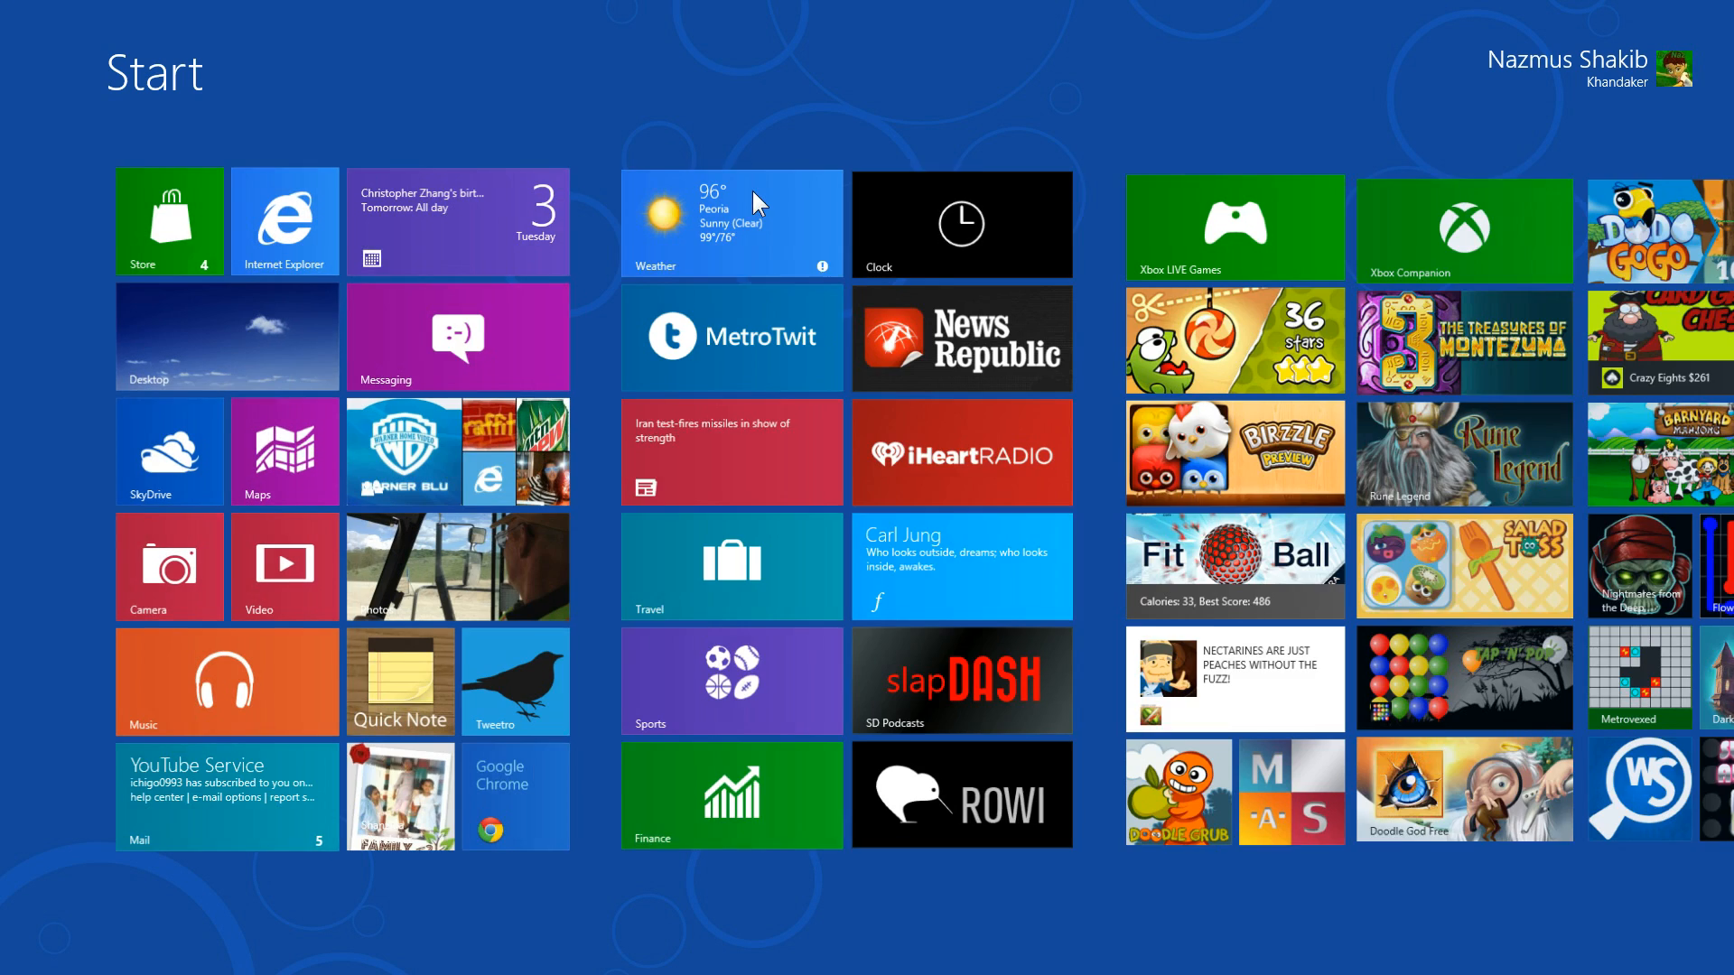
# Step: Scroll across the Windows 8 Start screen tiles after leaving the blog page
pyautogui.hscroll(3)
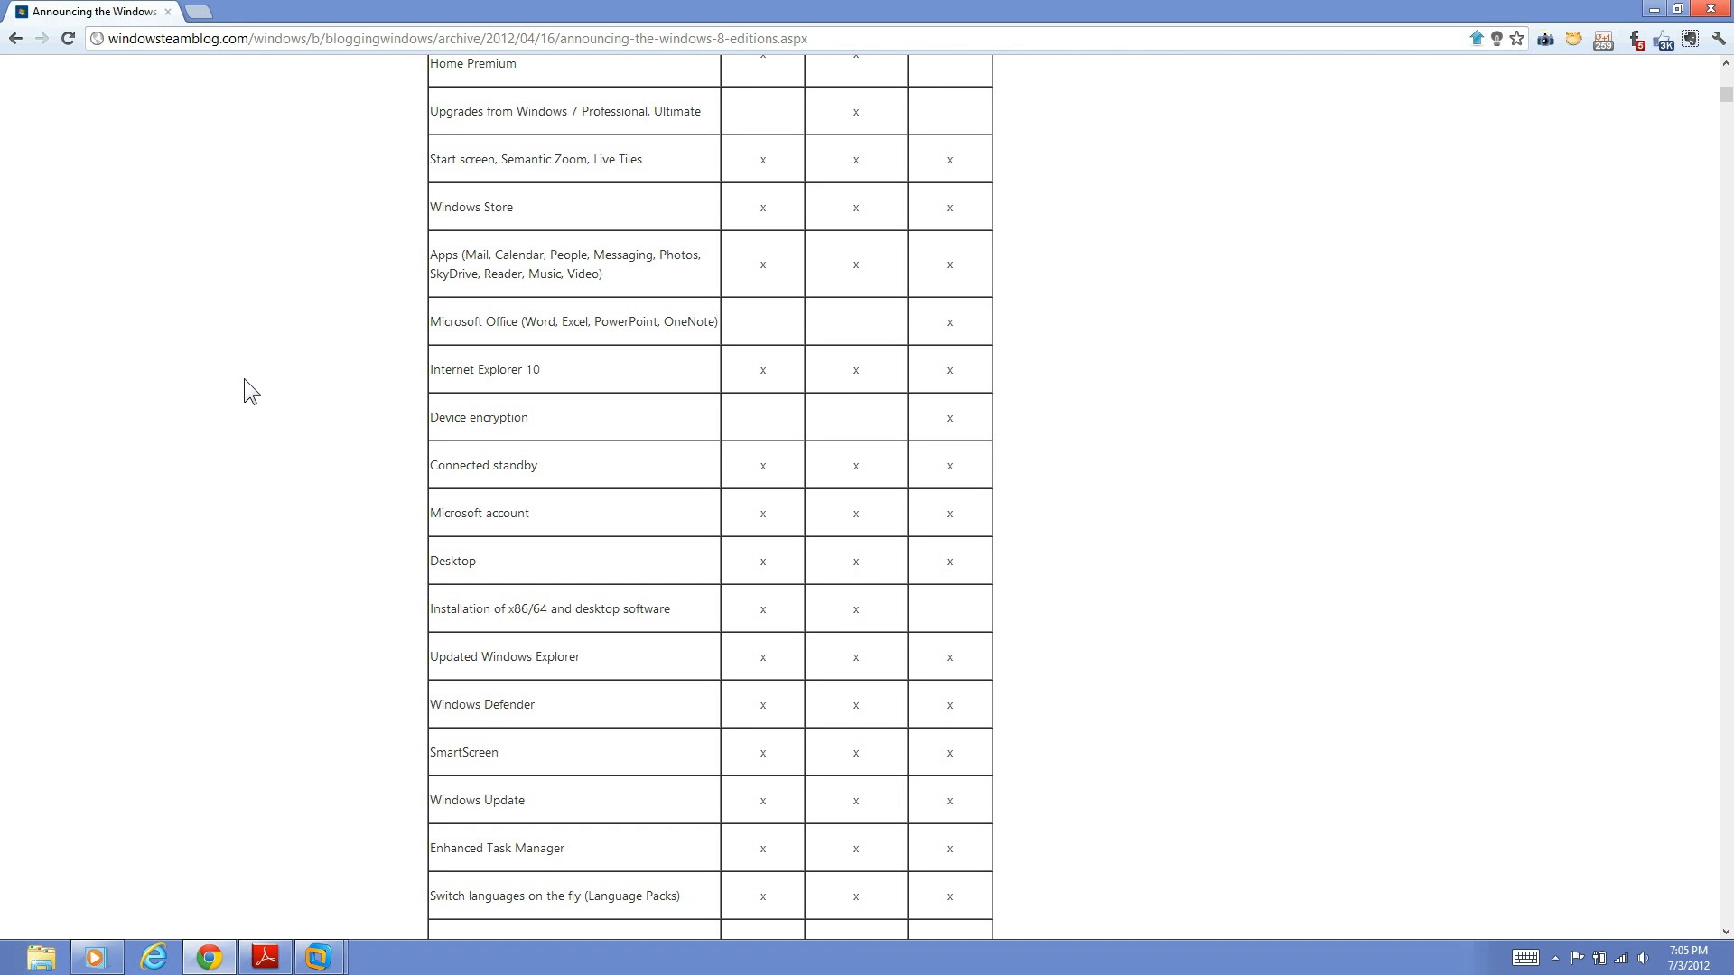
# Step: Scroll down the editions table to the Pro-only rows ending at Remote Desktop (host)
pyautogui.scroll(3)
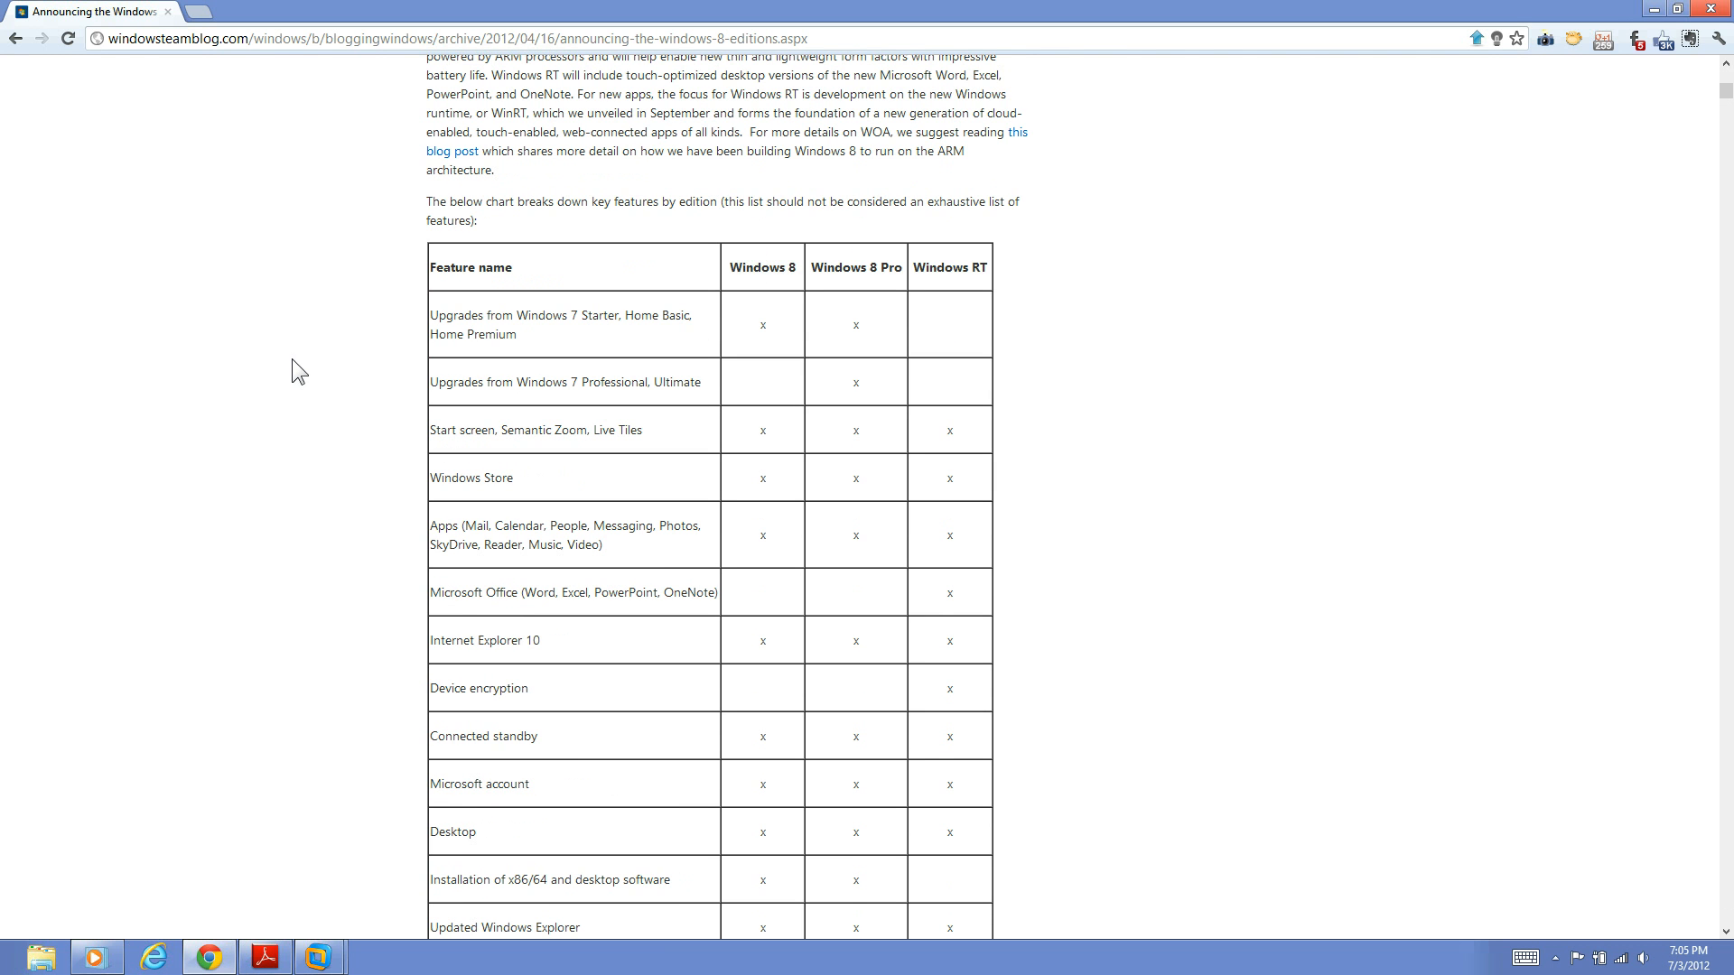
pyautogui.moveTo(722, 260)
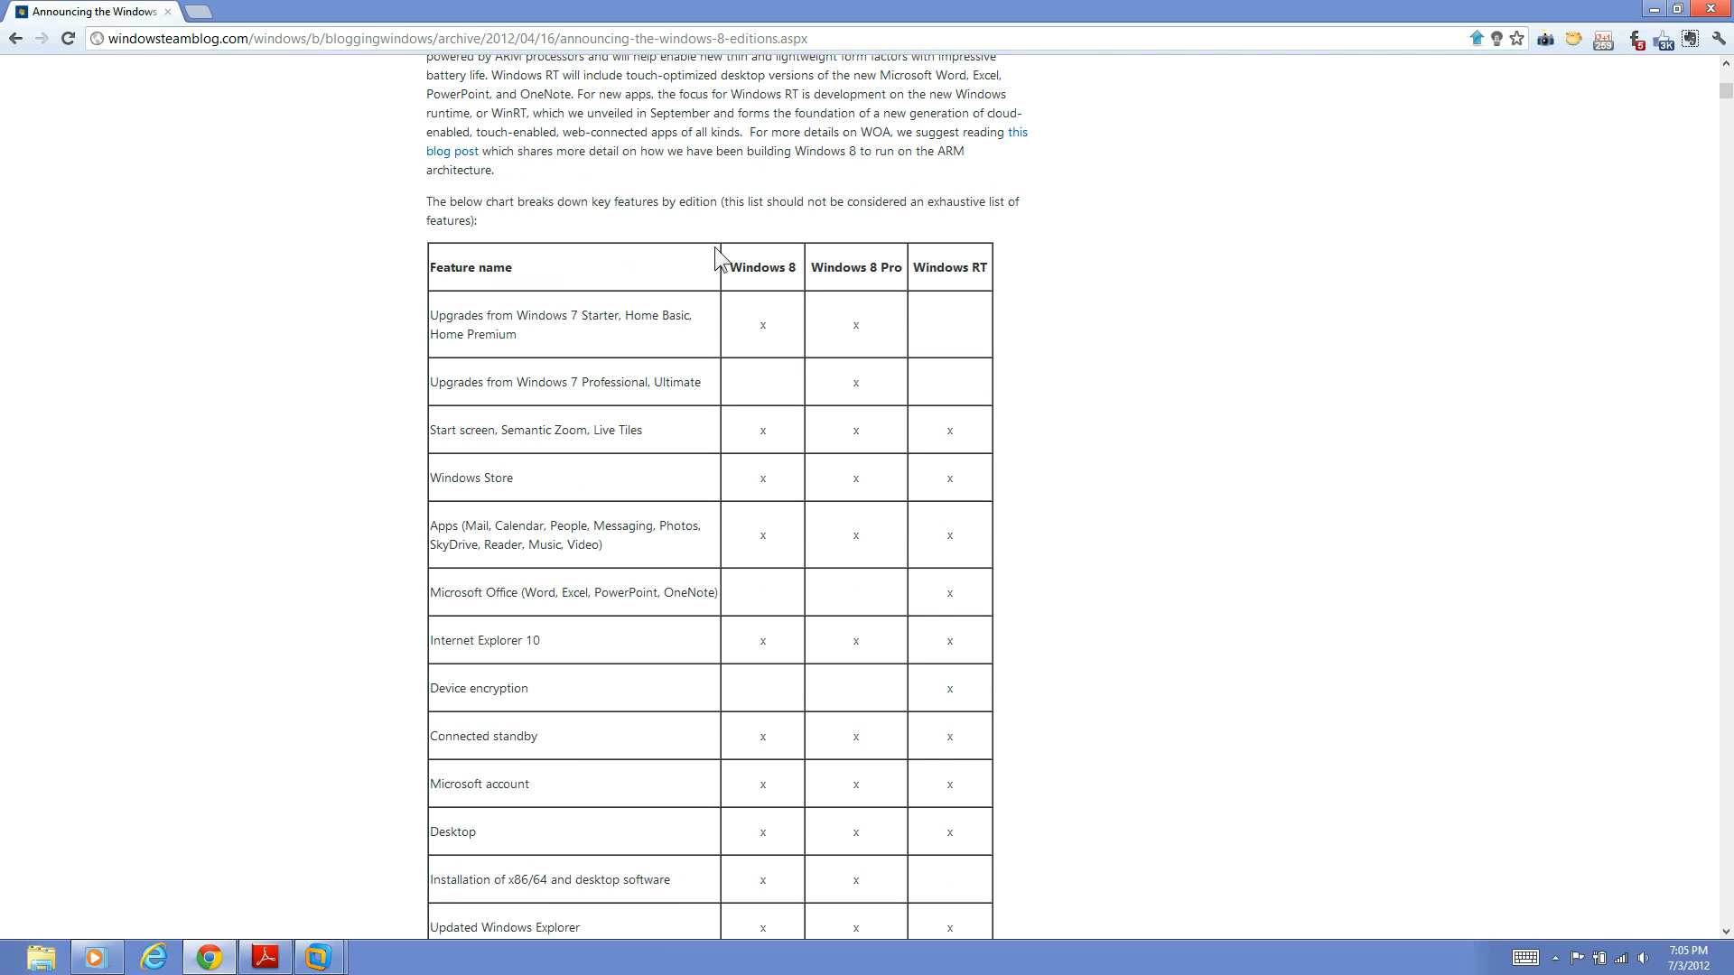
pyautogui.moveTo(845, 272)
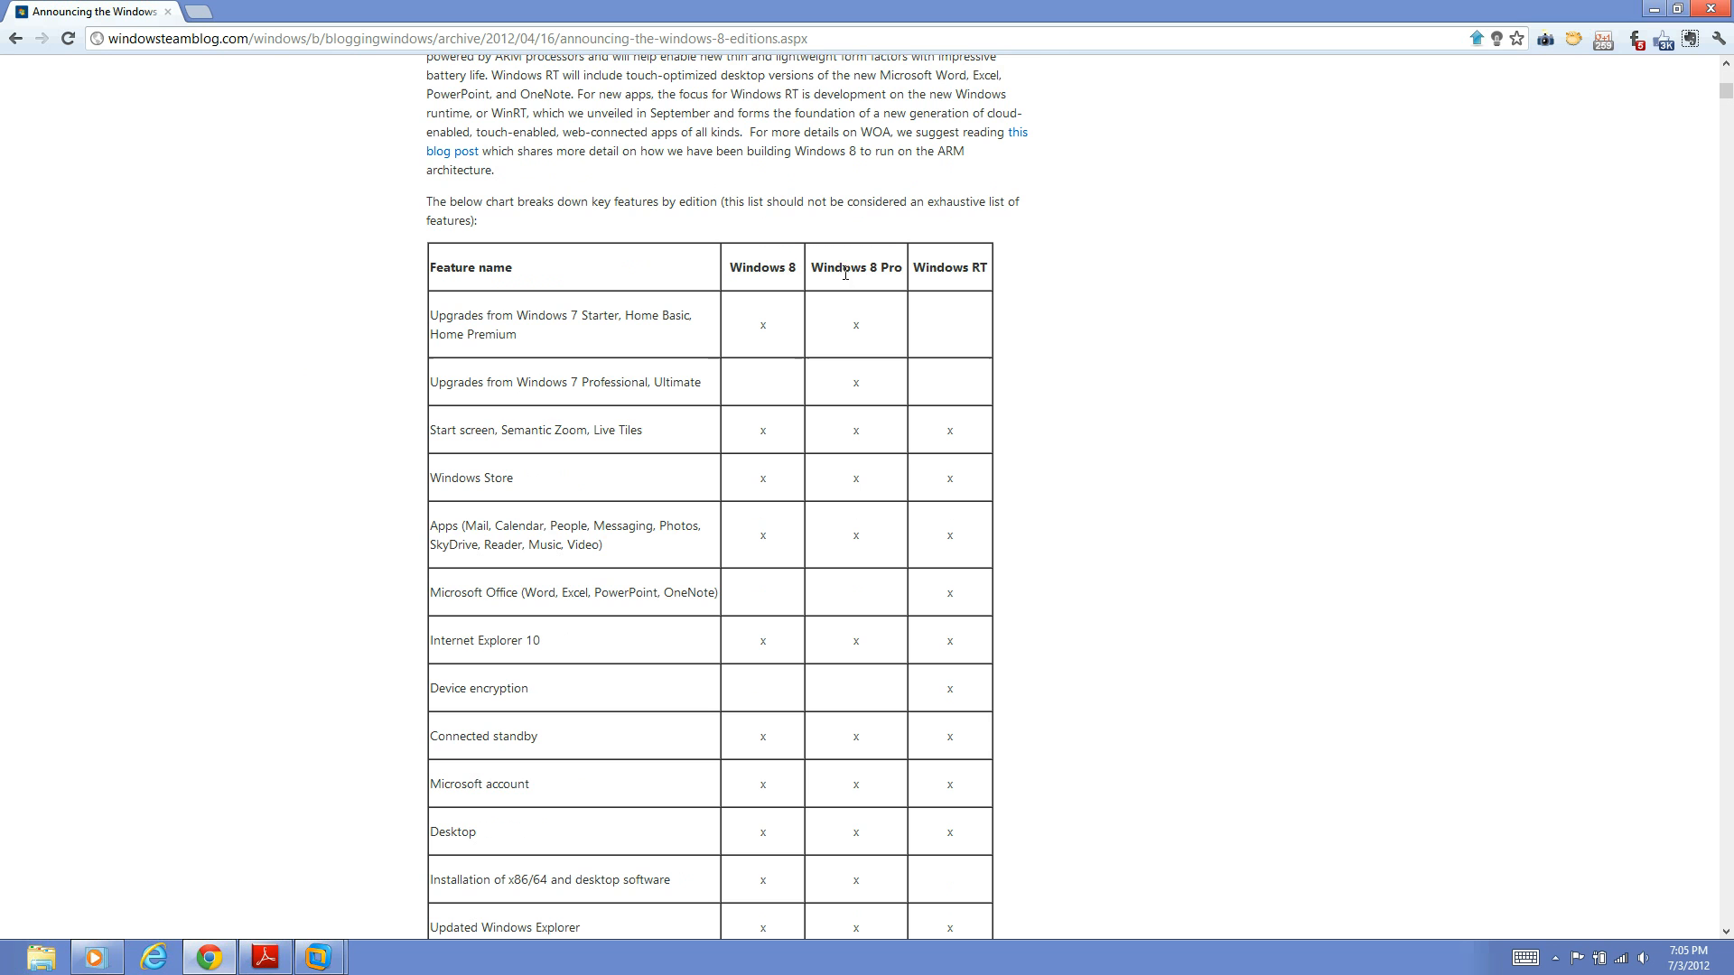
pyautogui.scroll(-3)
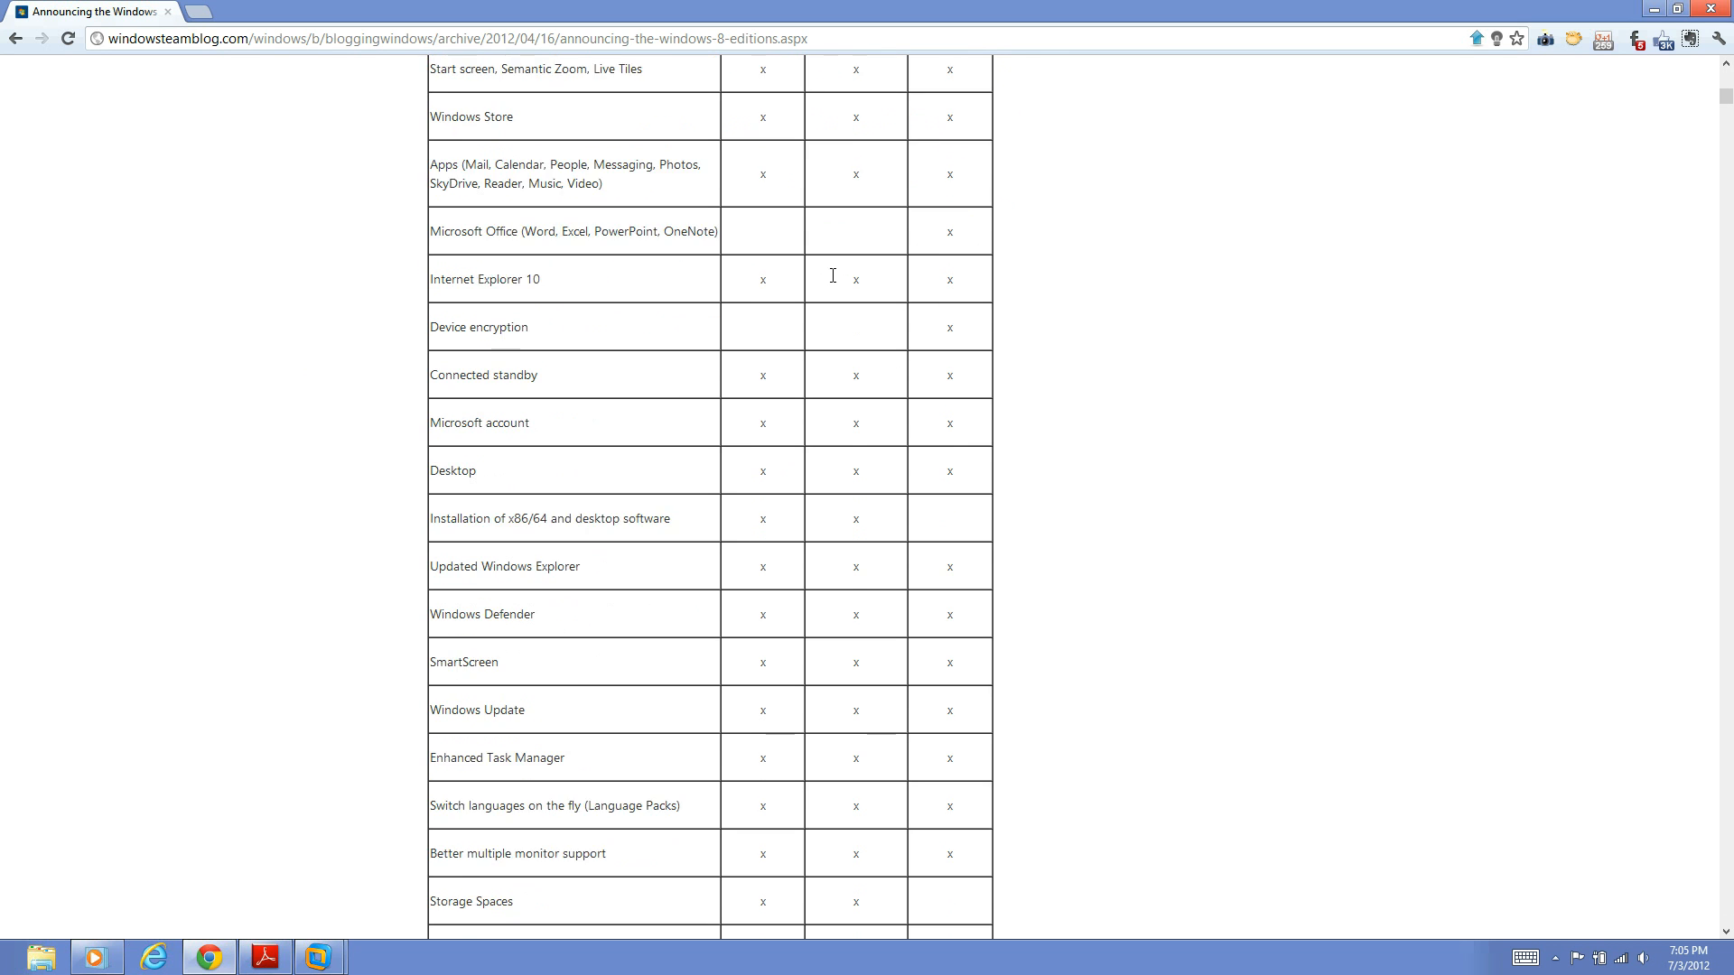
pyautogui.scroll(-3)
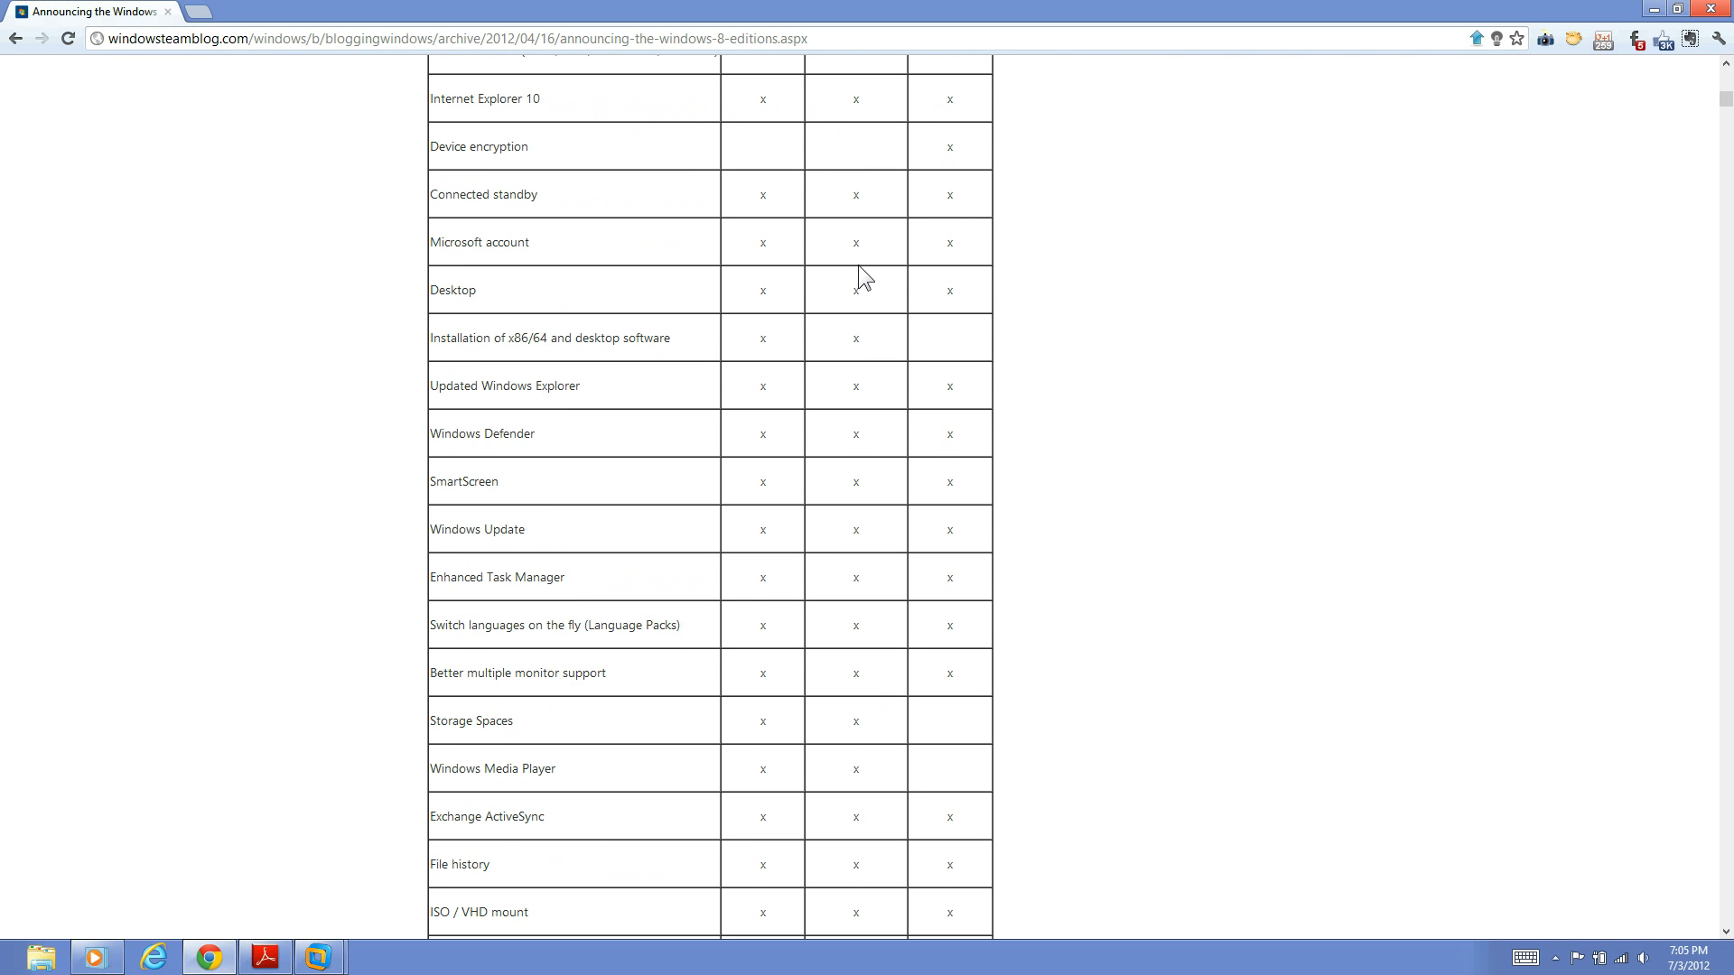
pyautogui.scroll(-3)
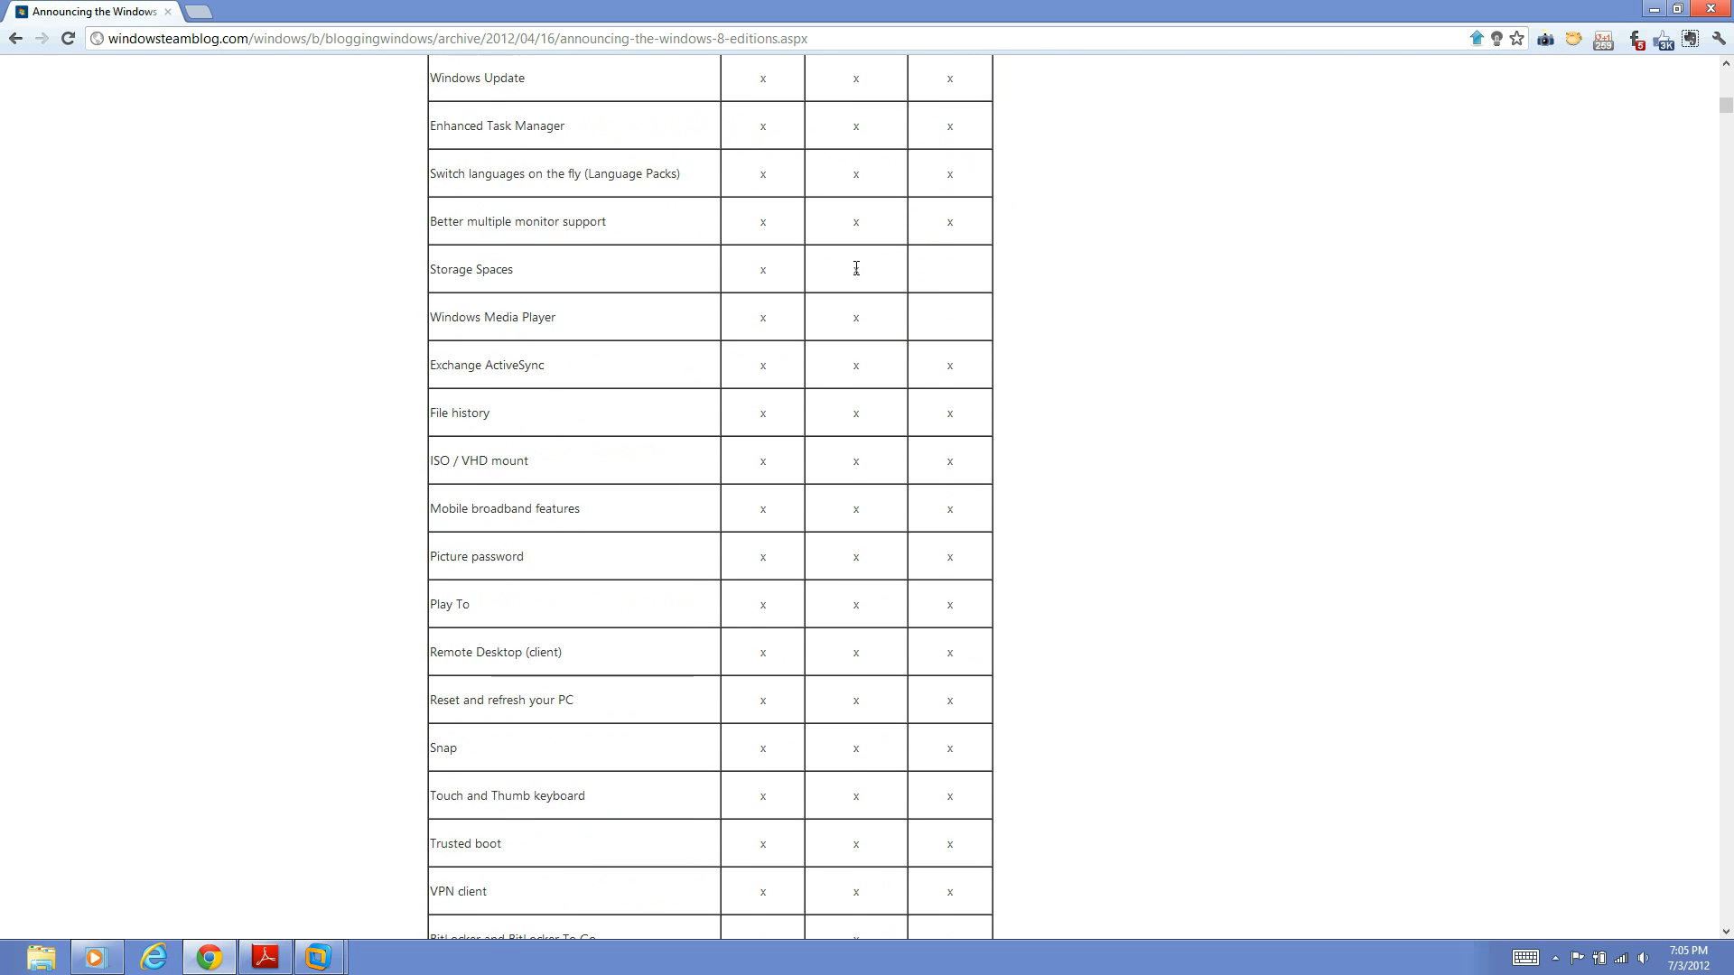
pyautogui.scroll(-3)
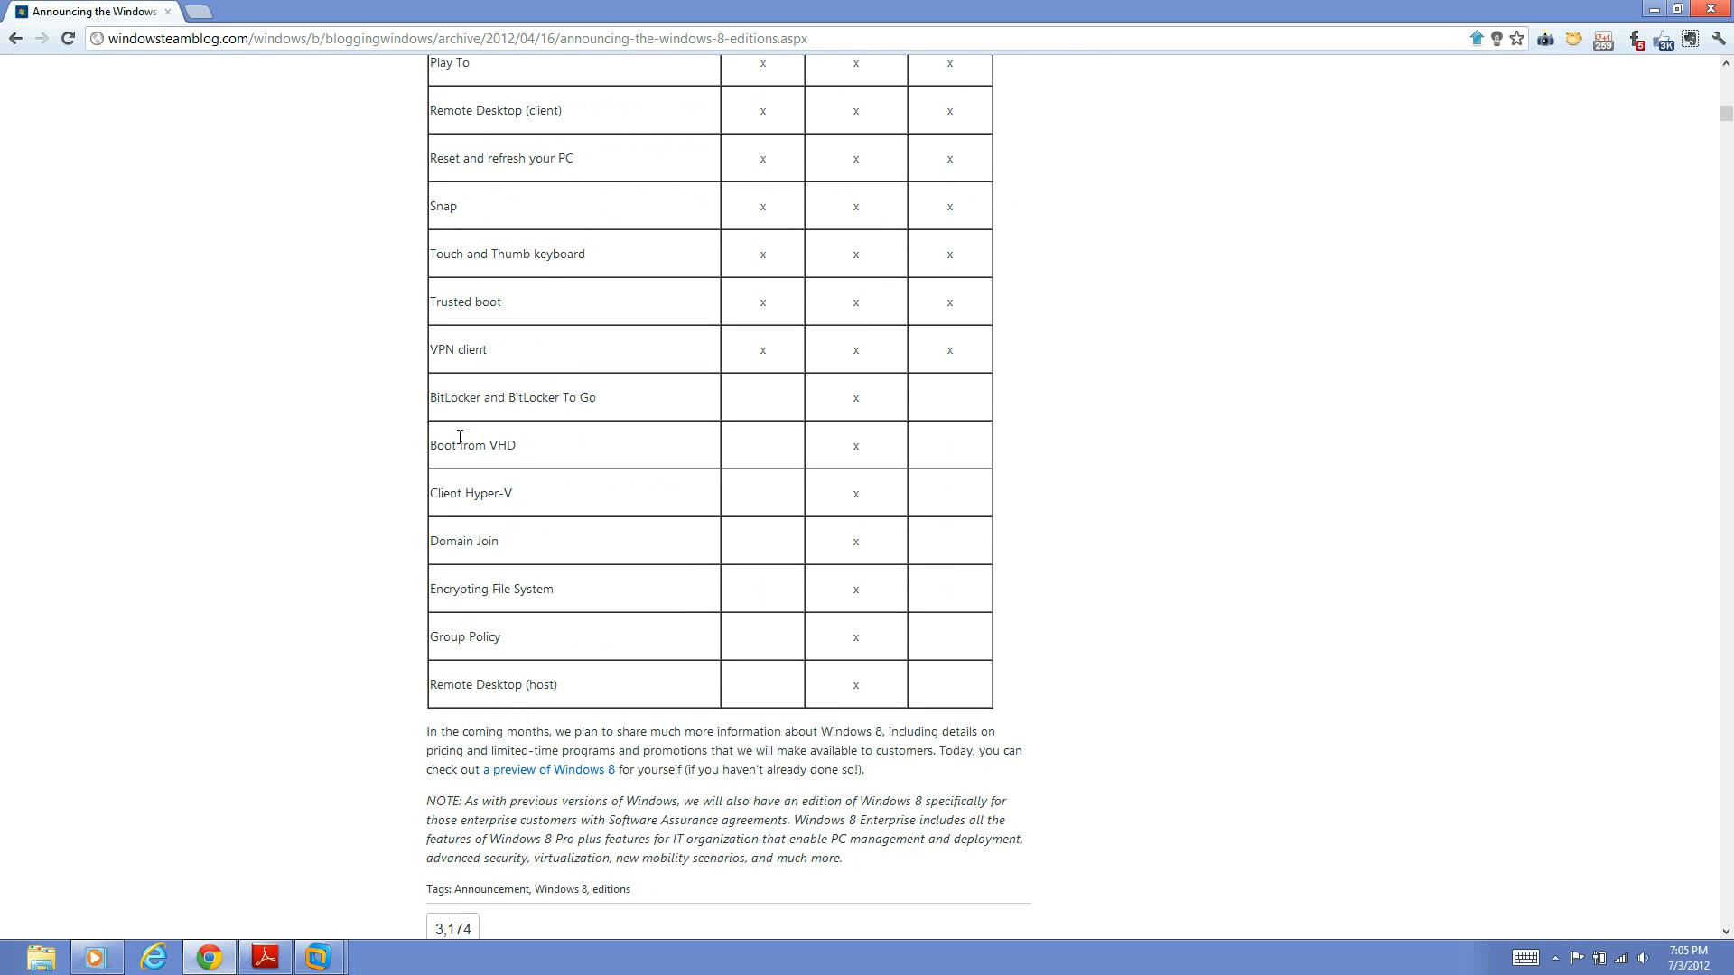
pyautogui.moveTo(481, 453)
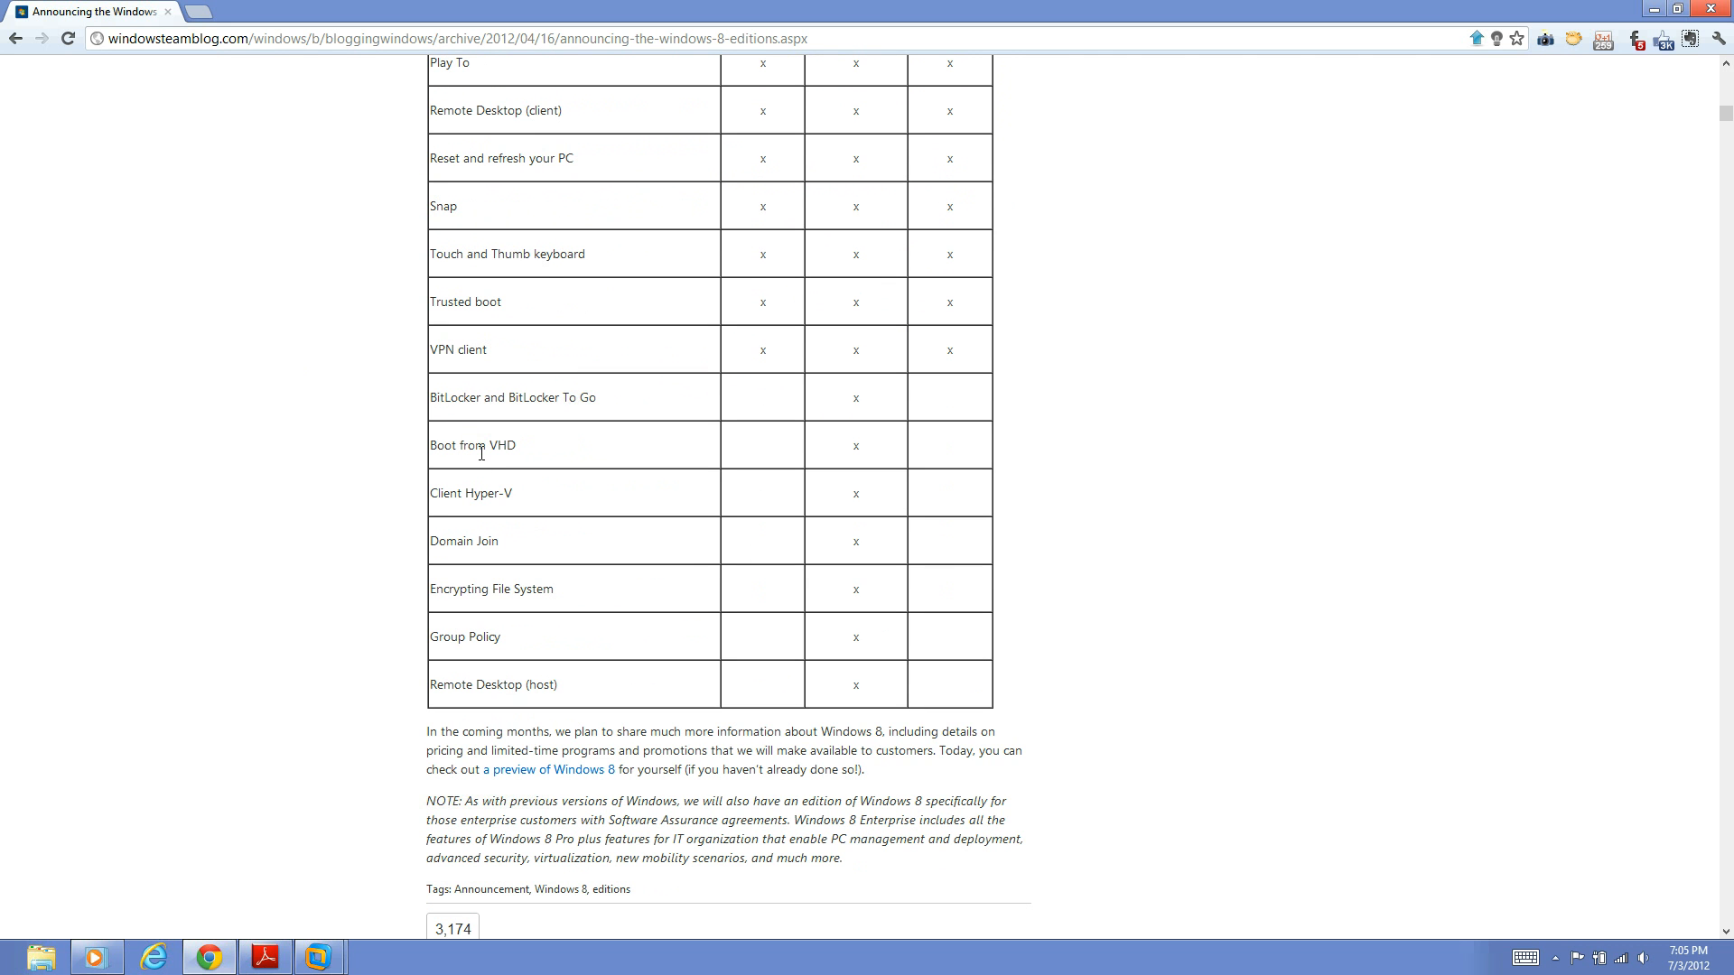
pyautogui.moveTo(480, 520)
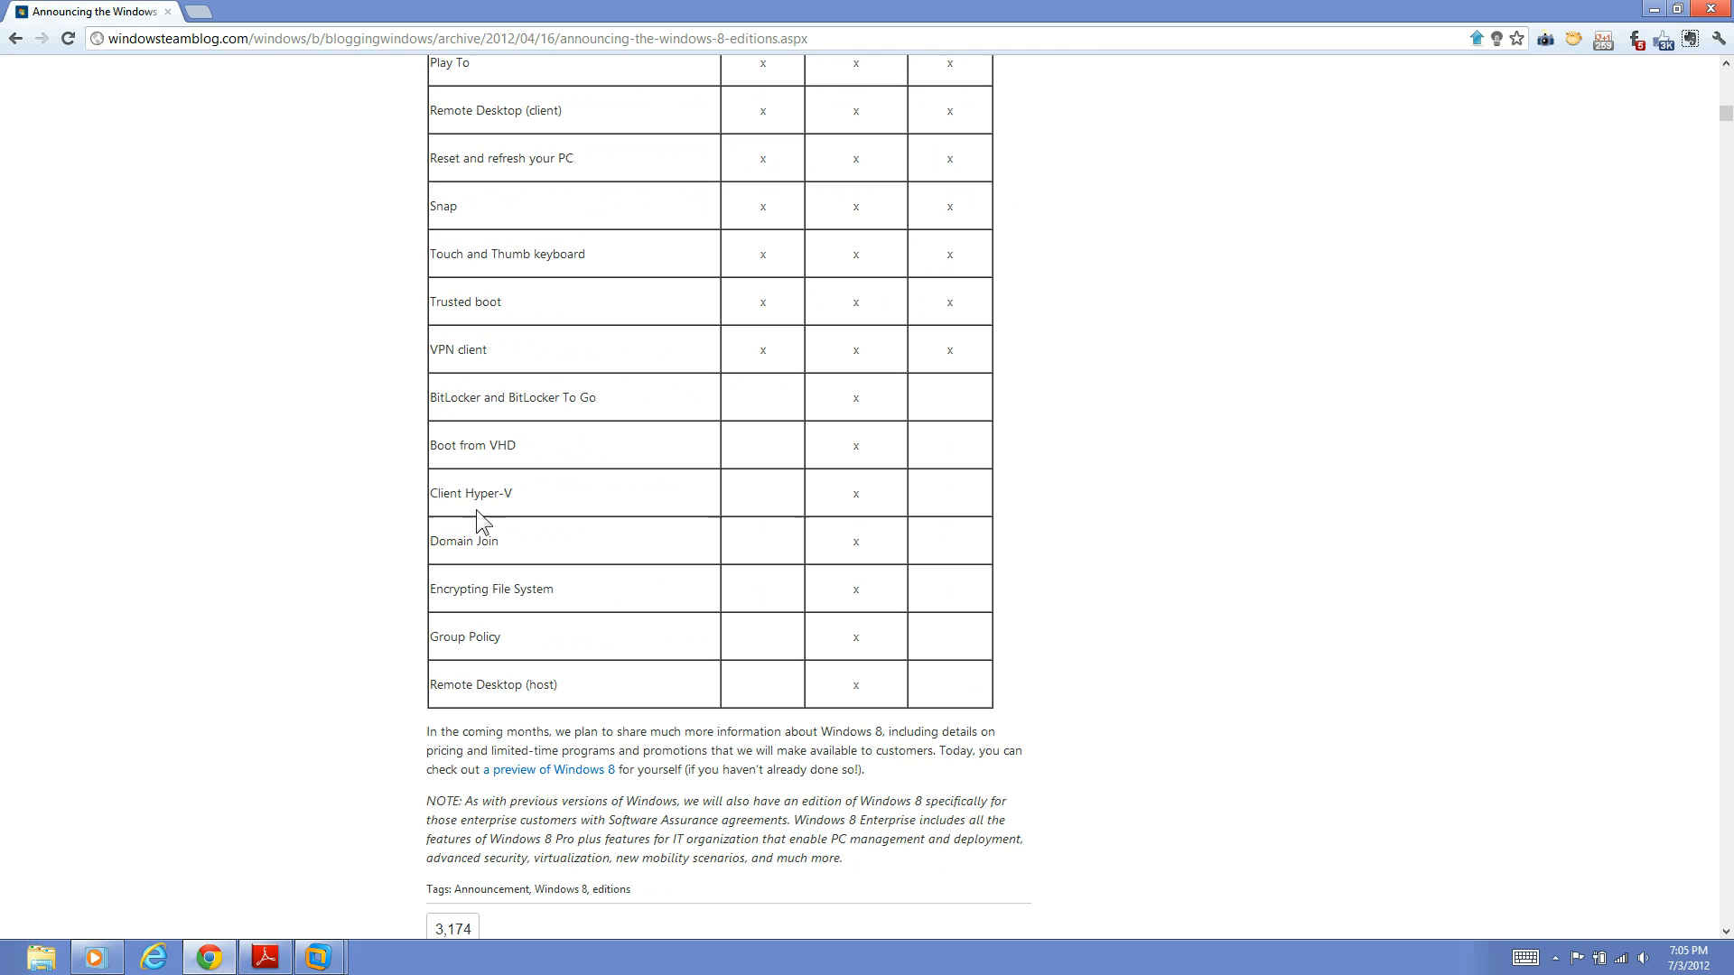
# Step: Highlight the Client Hyper-V feature name in the Pro-only rows, then clear the highlight
pyautogui.doubleClick(470, 491)
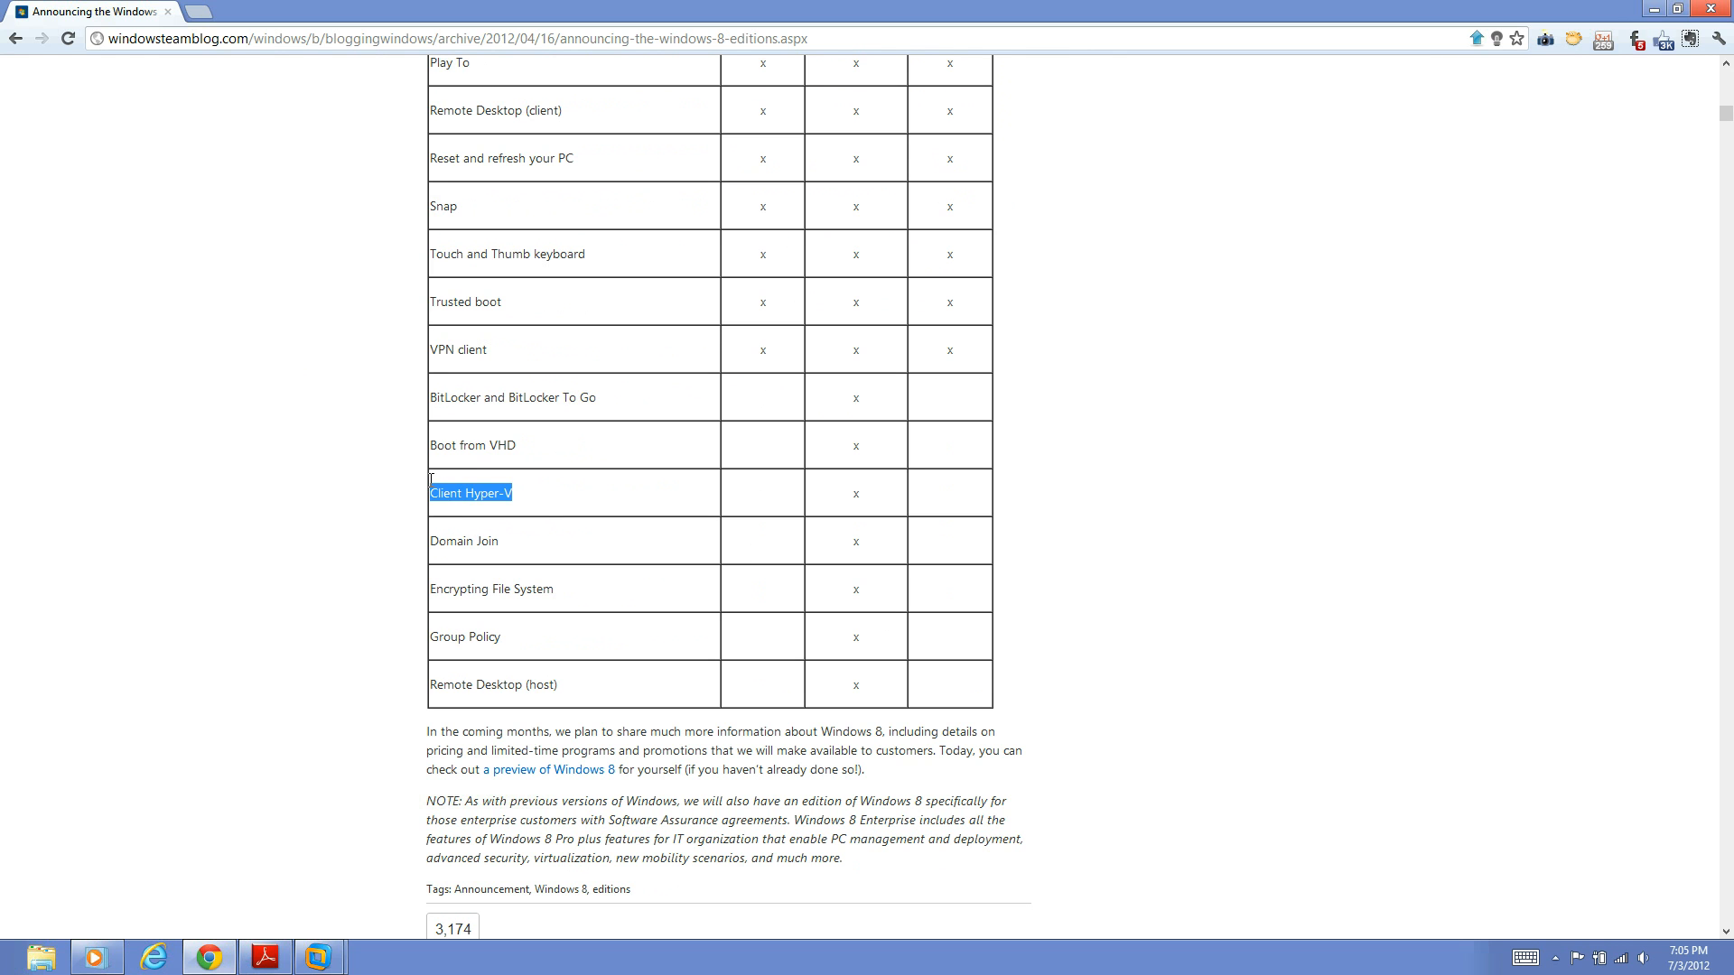
pyautogui.click(538, 505)
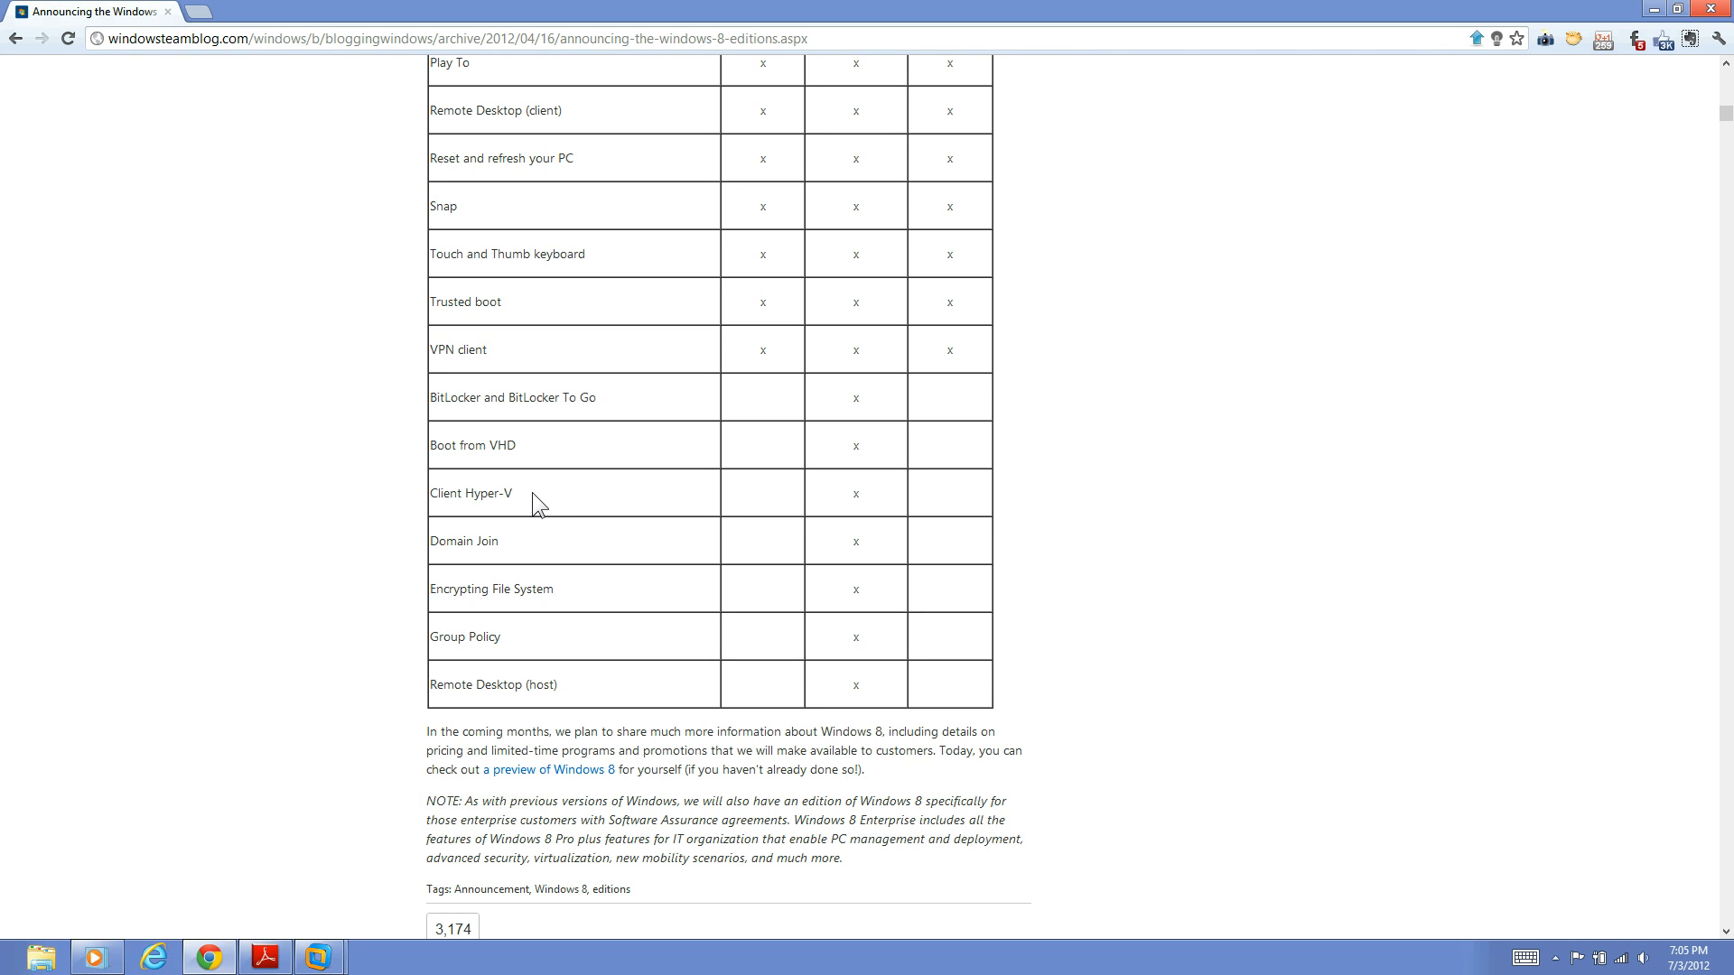
pyautogui.doubleClick(470, 491)
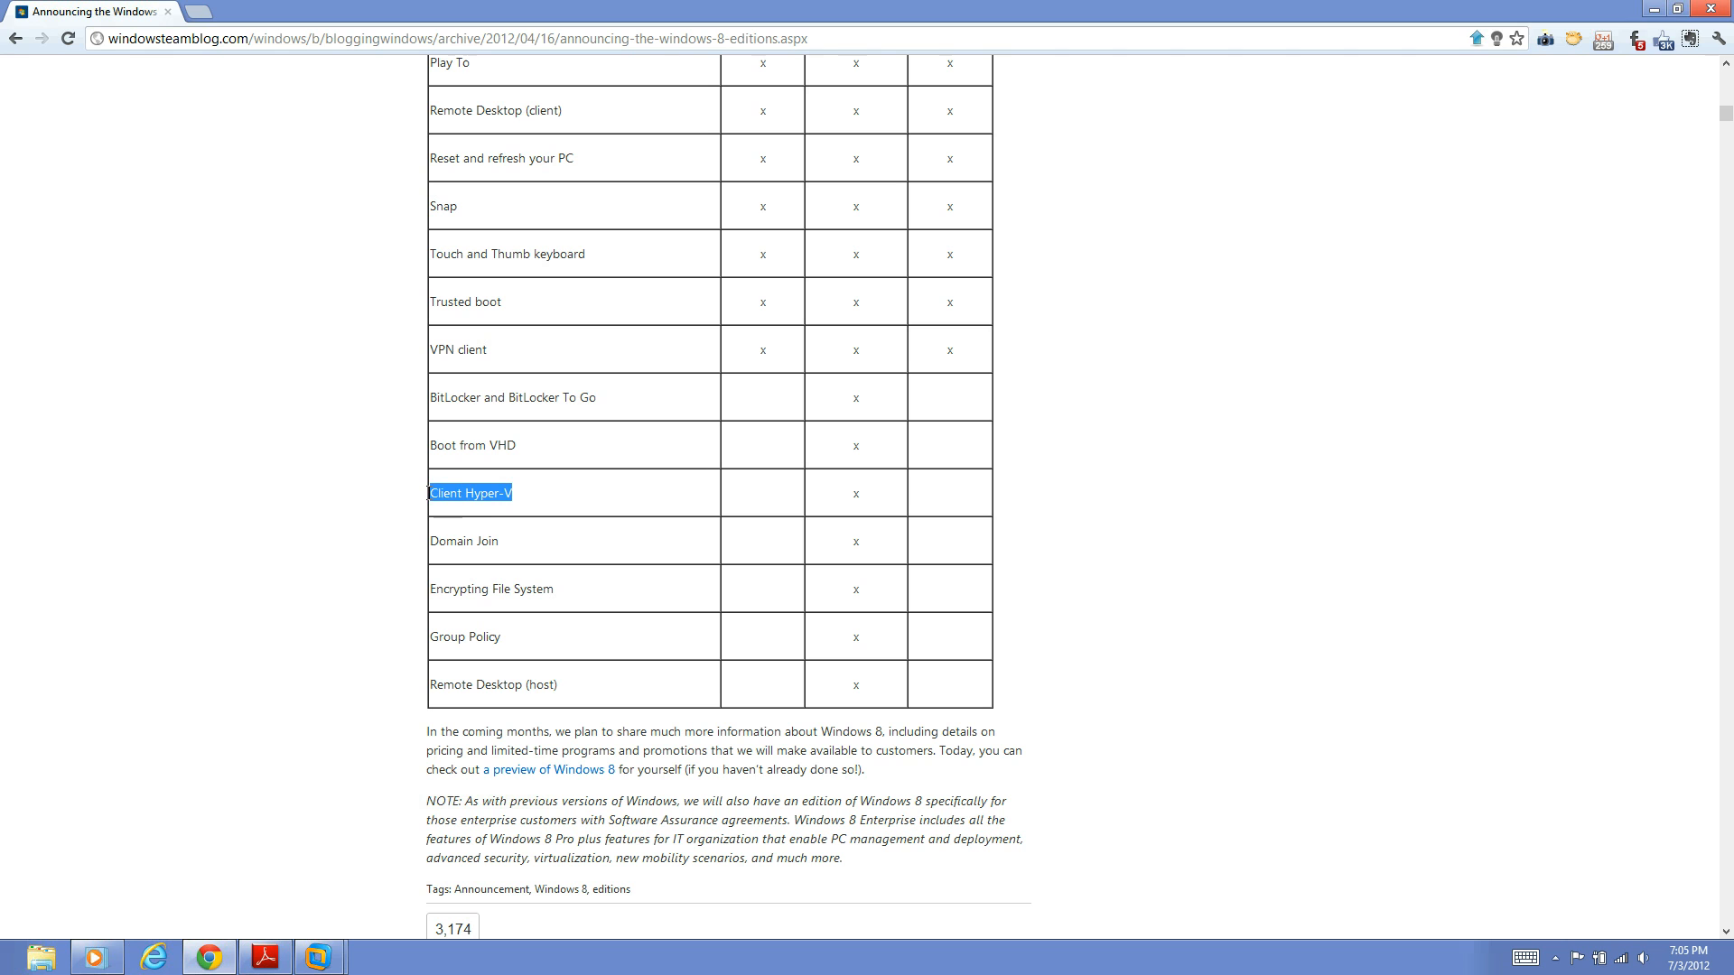
pyautogui.click(540, 507)
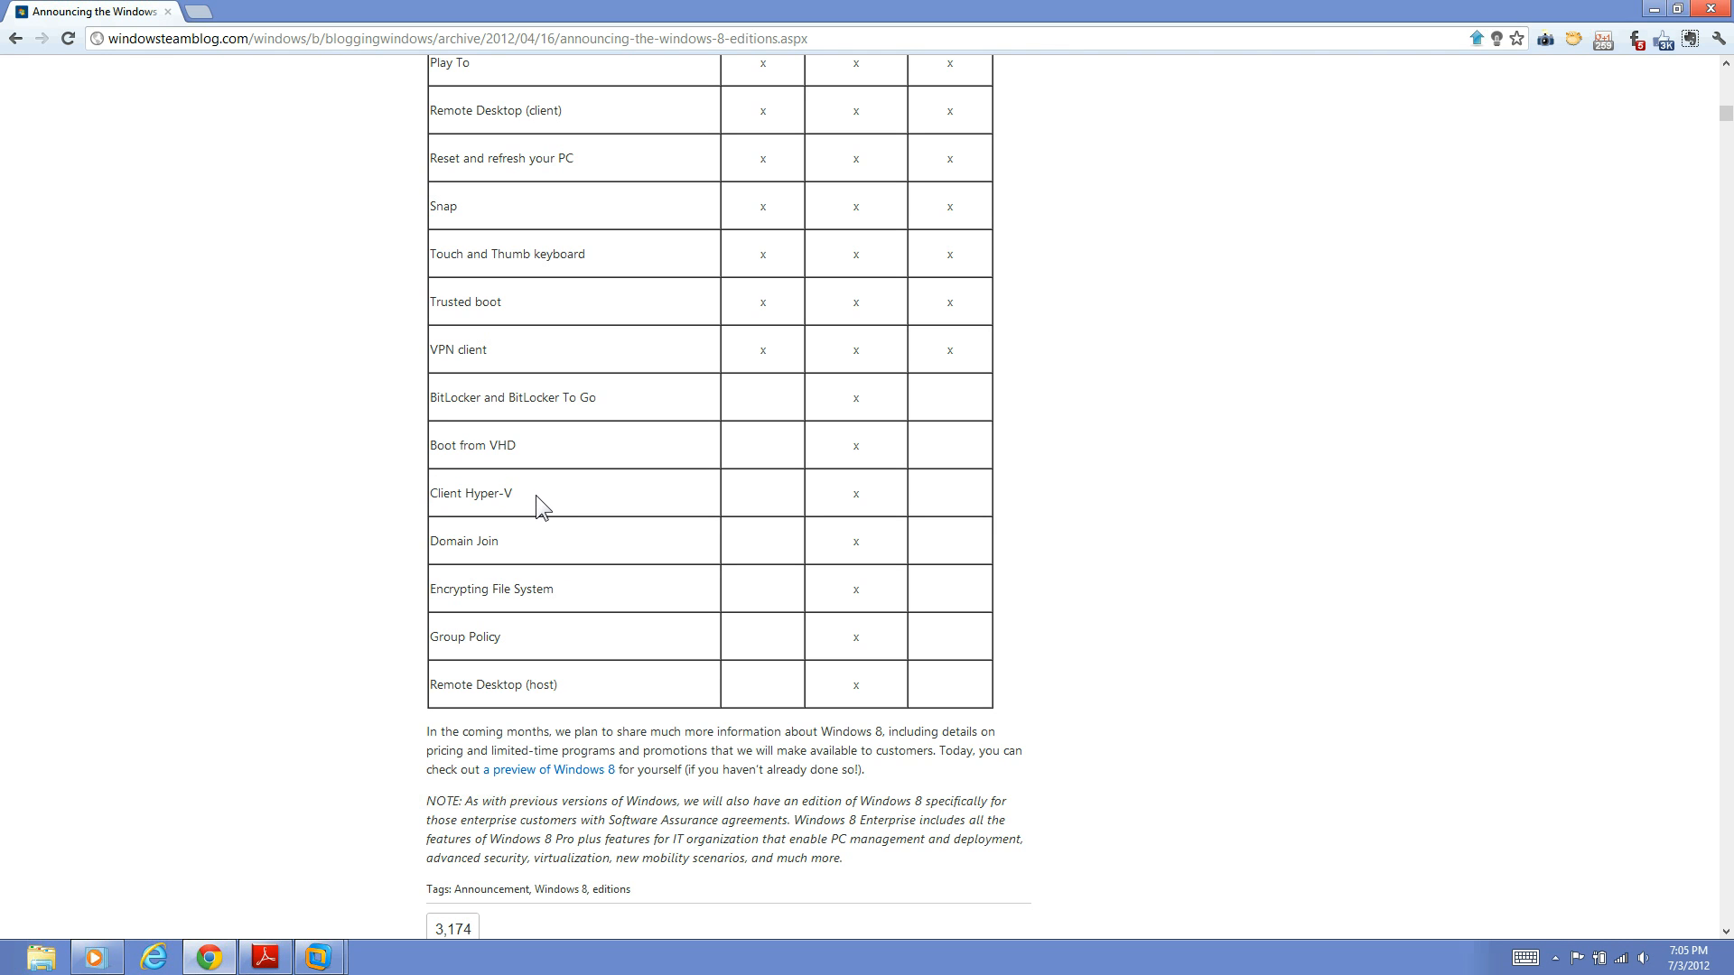
pyautogui.moveTo(536, 511)
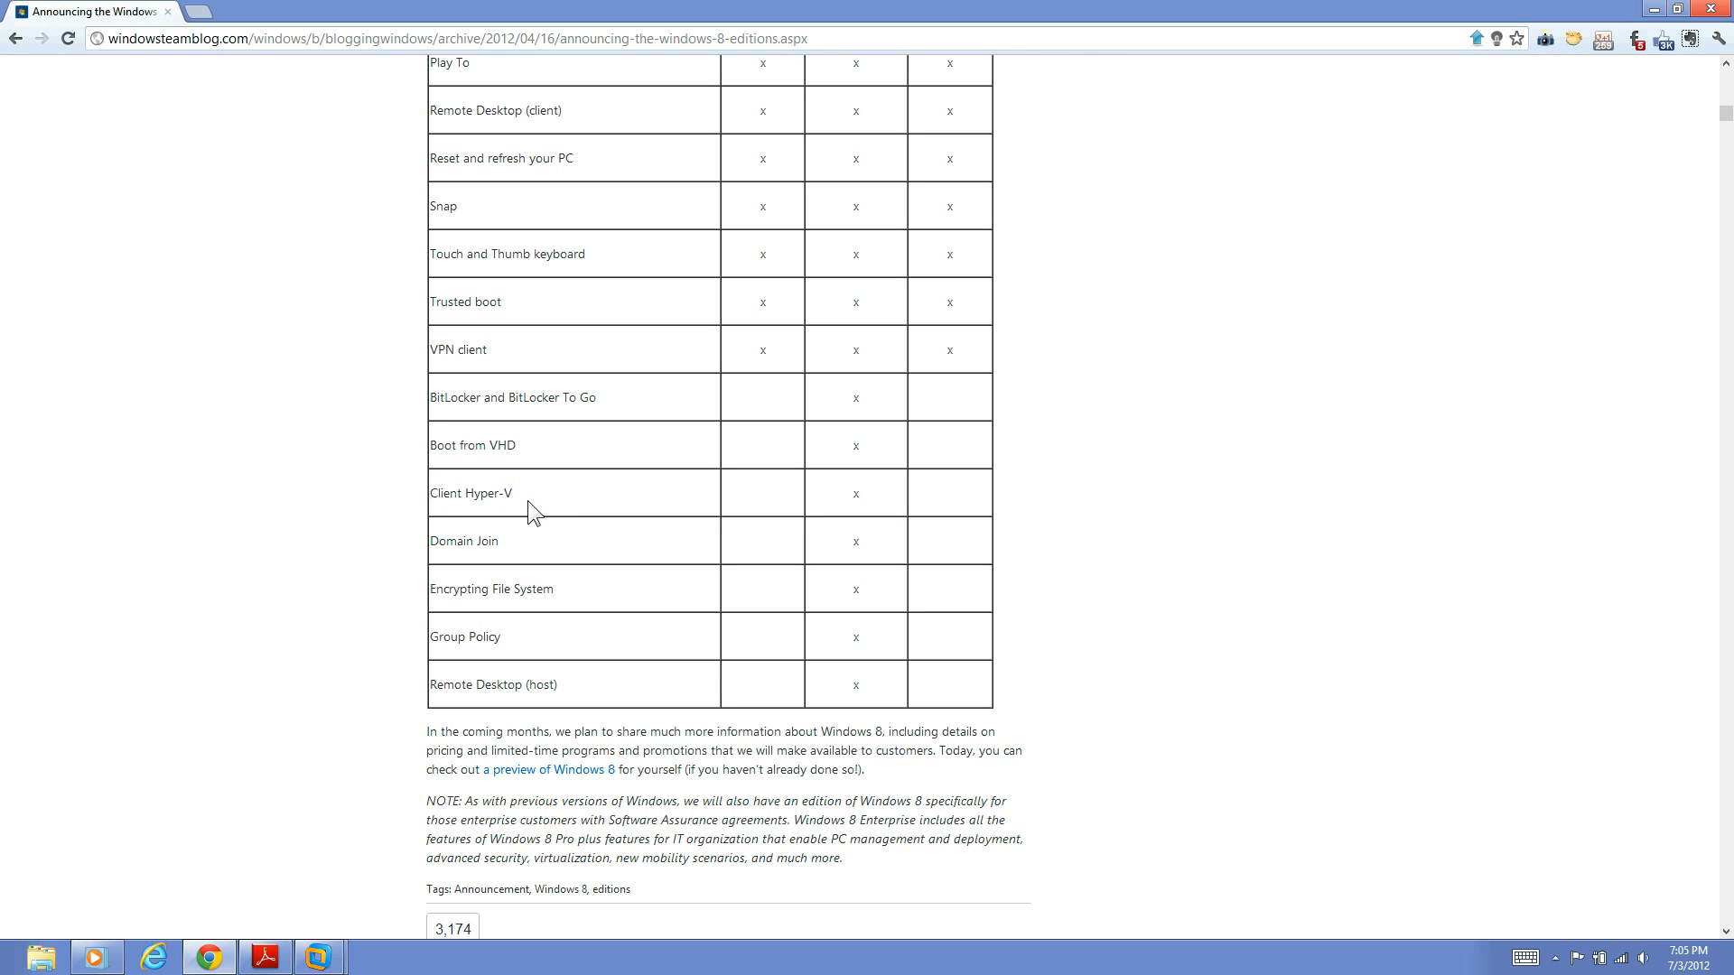
pyautogui.moveTo(552, 557)
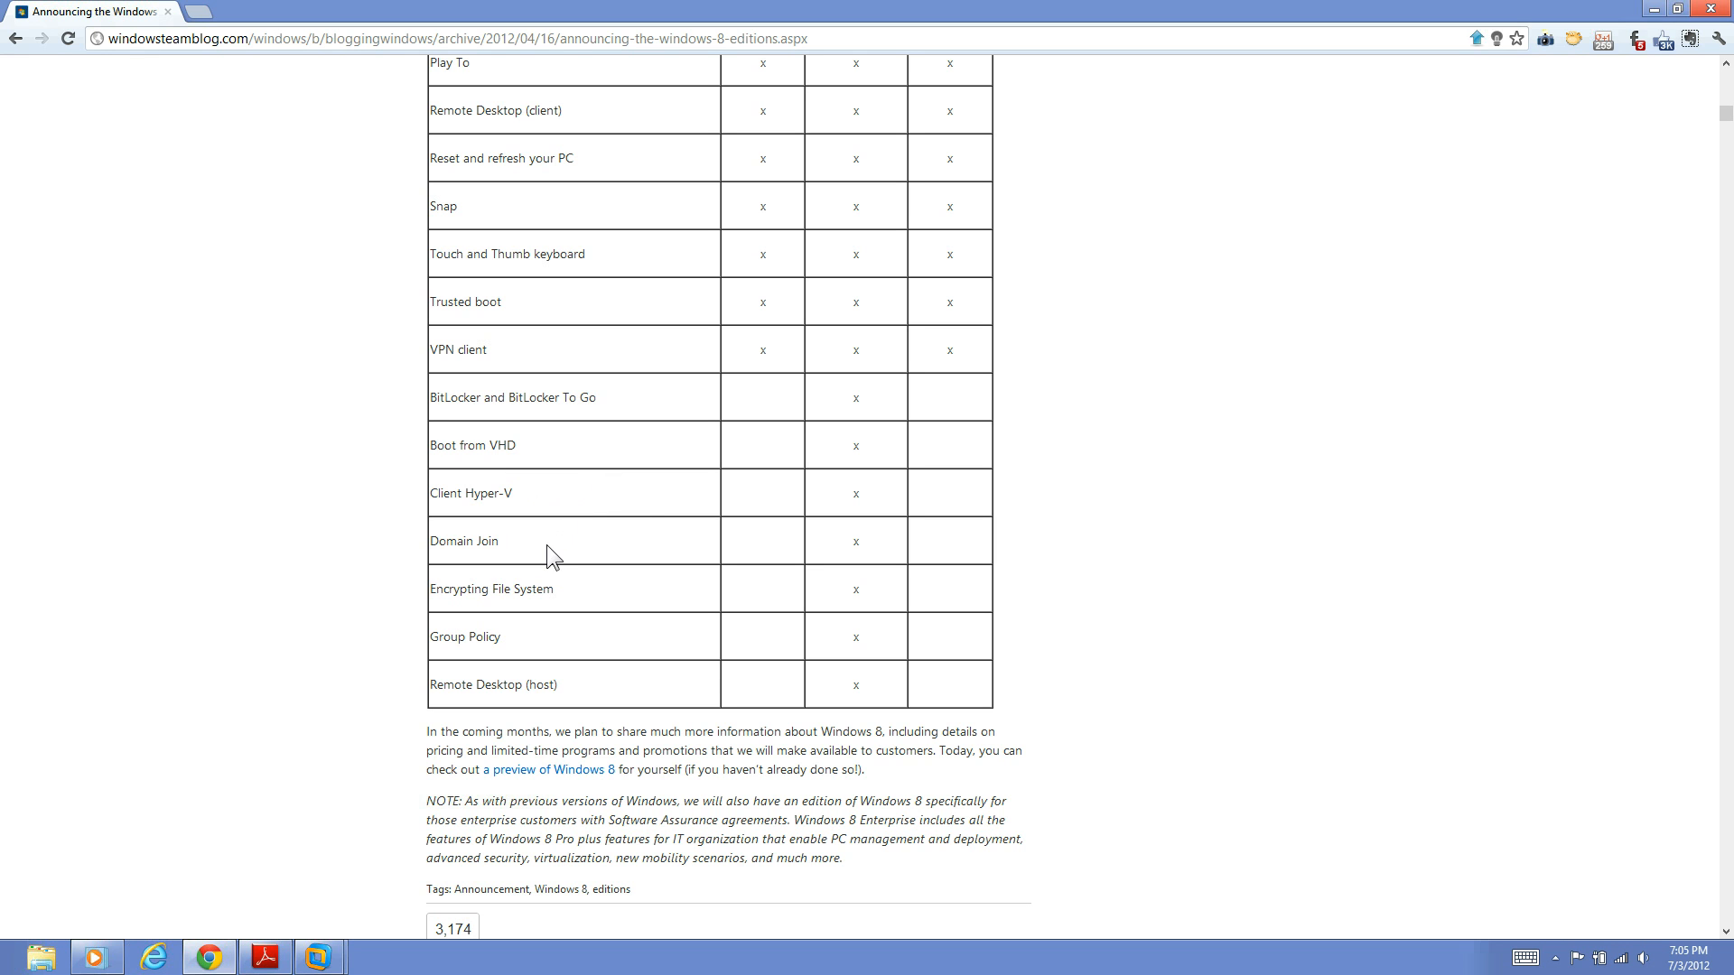
pyautogui.moveTo(526, 553)
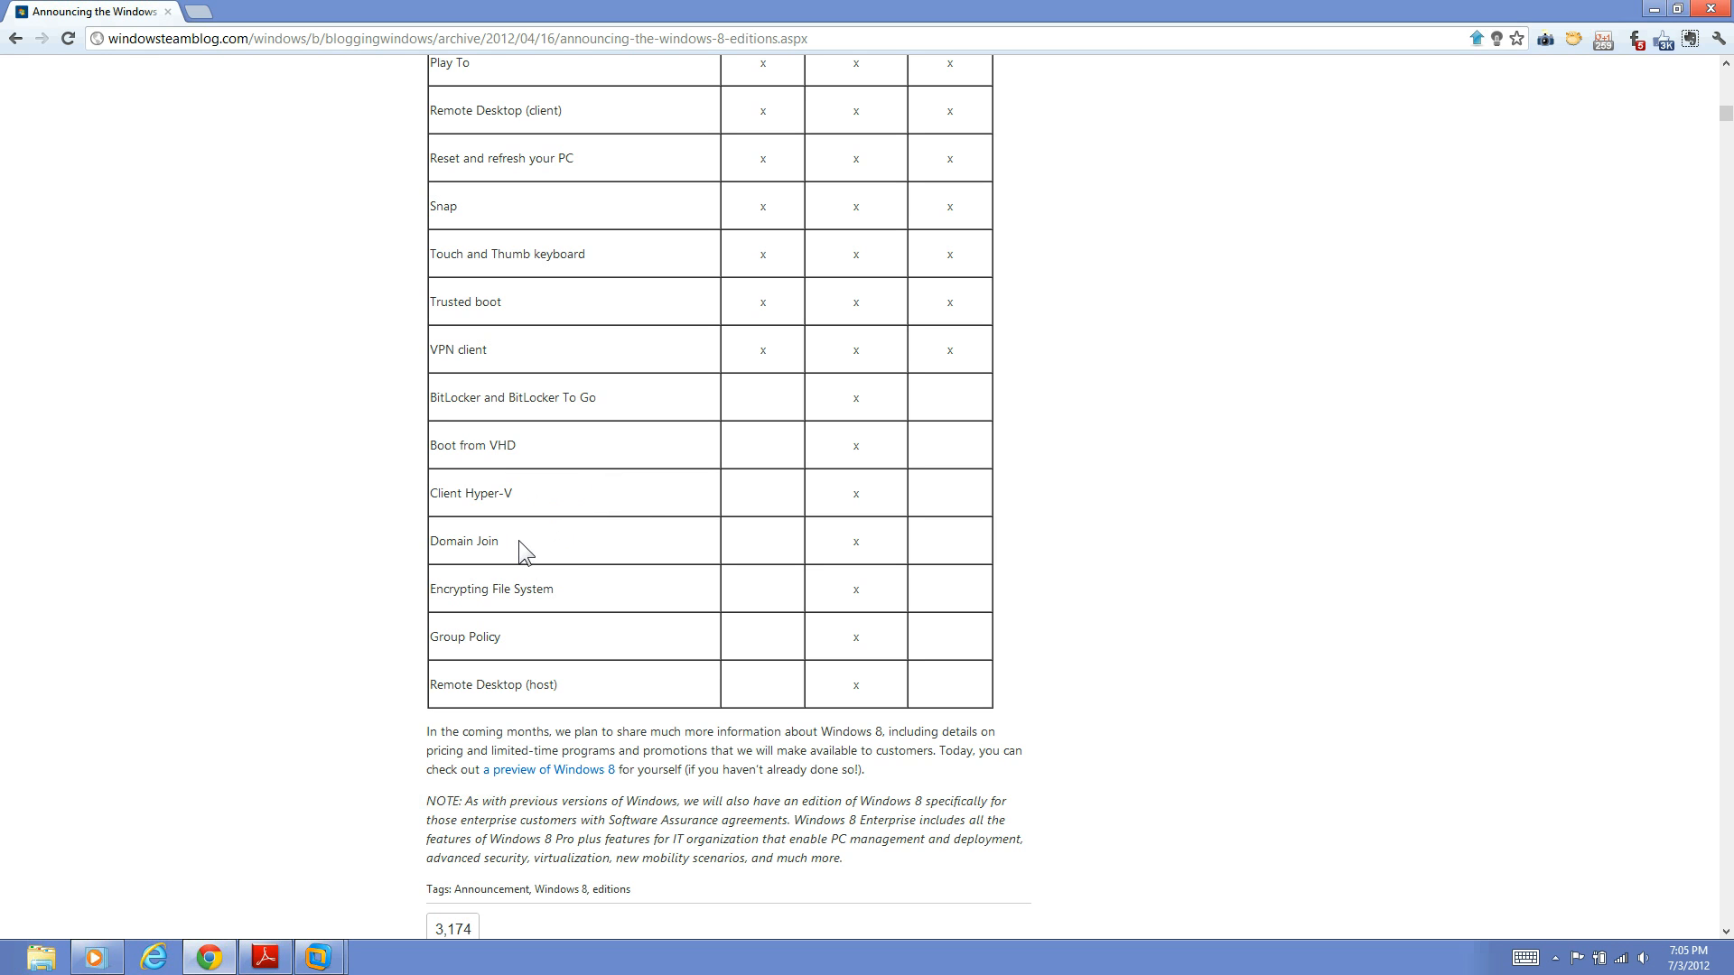
pyautogui.moveTo(581, 597)
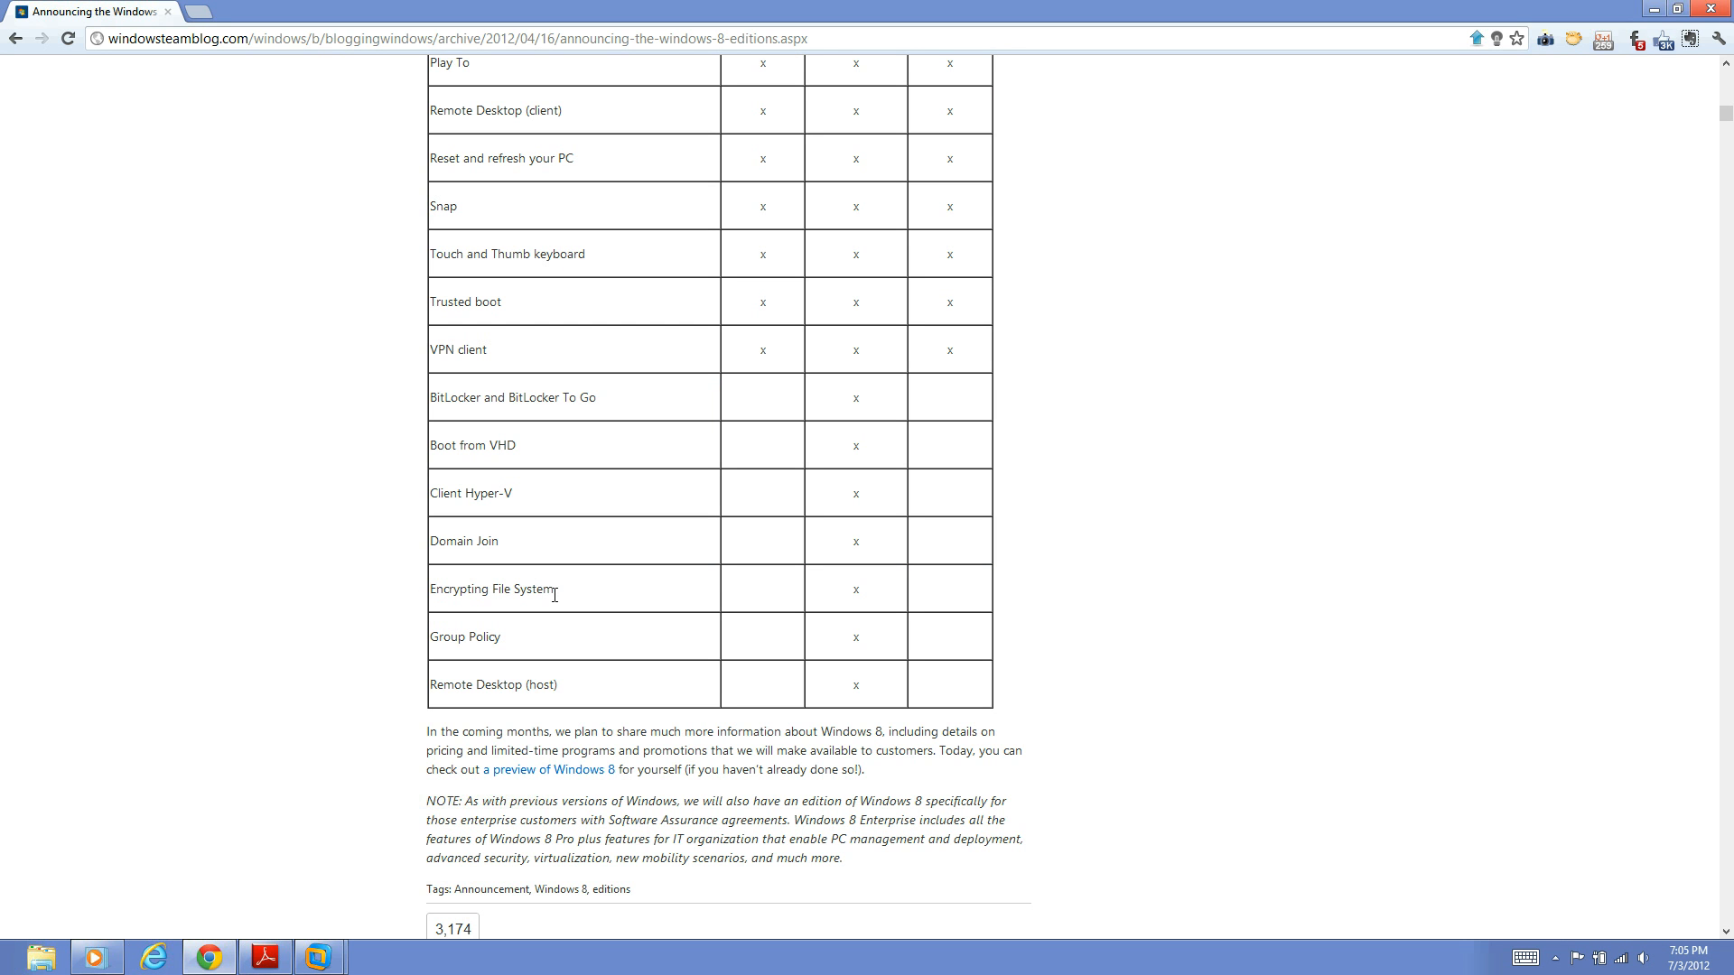
pyautogui.moveTo(579, 598)
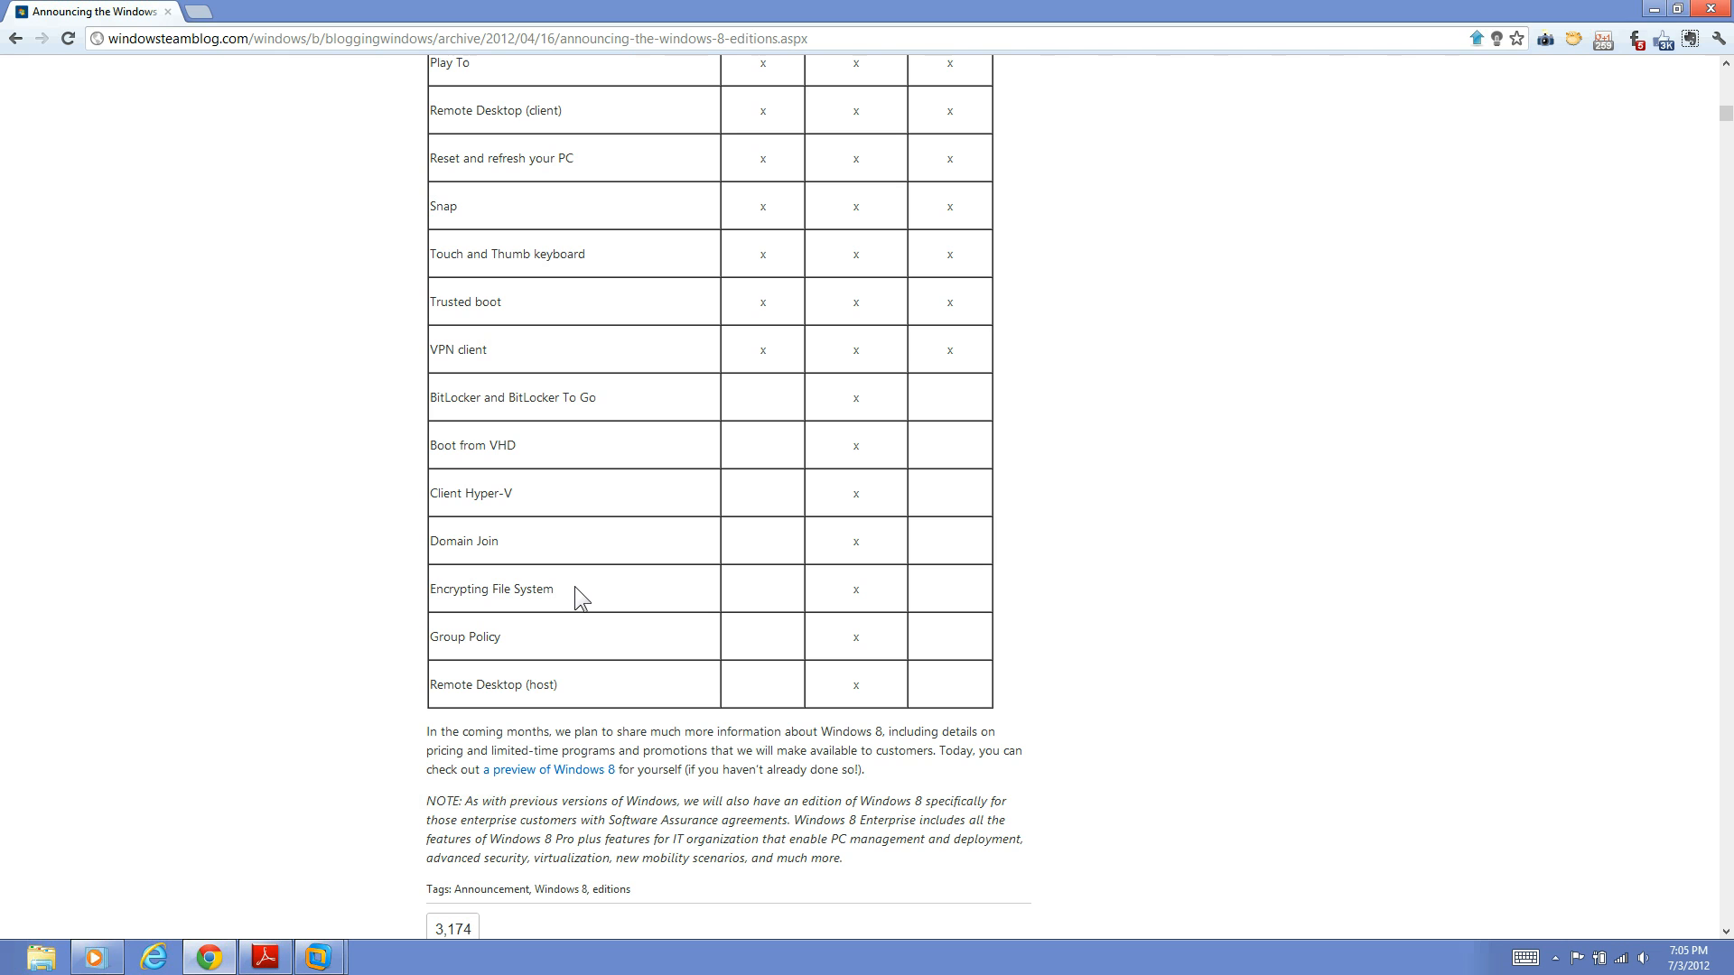
pyautogui.moveTo(580, 607)
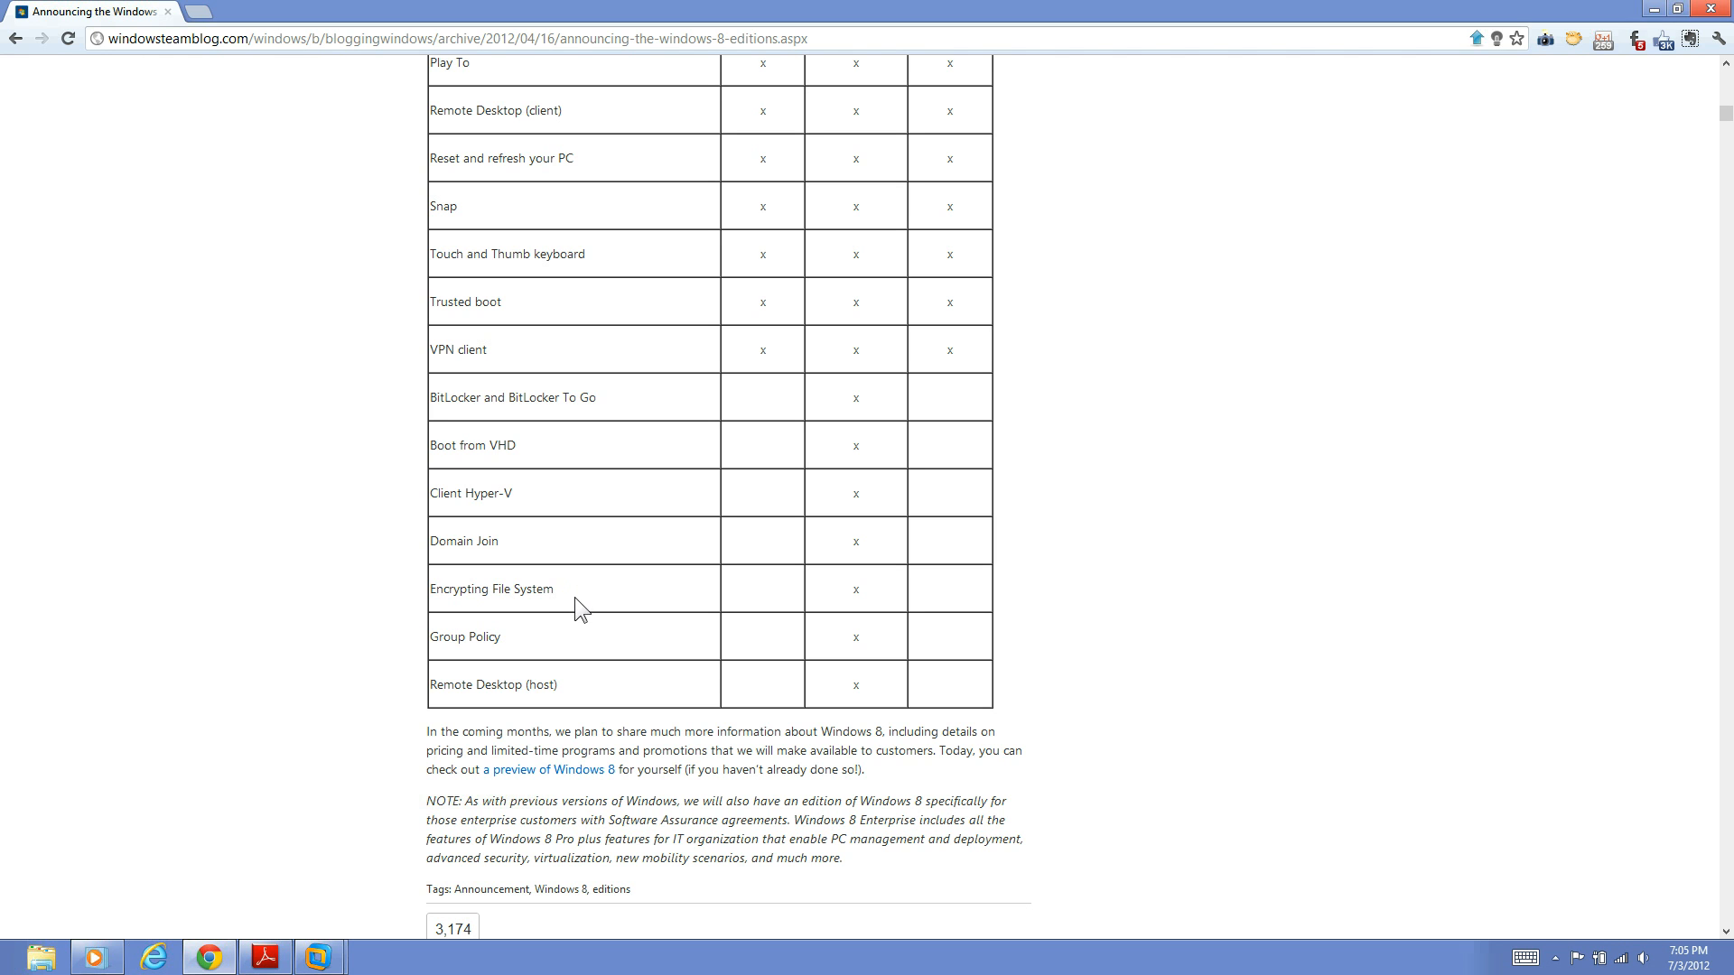
pyautogui.moveTo(522, 647)
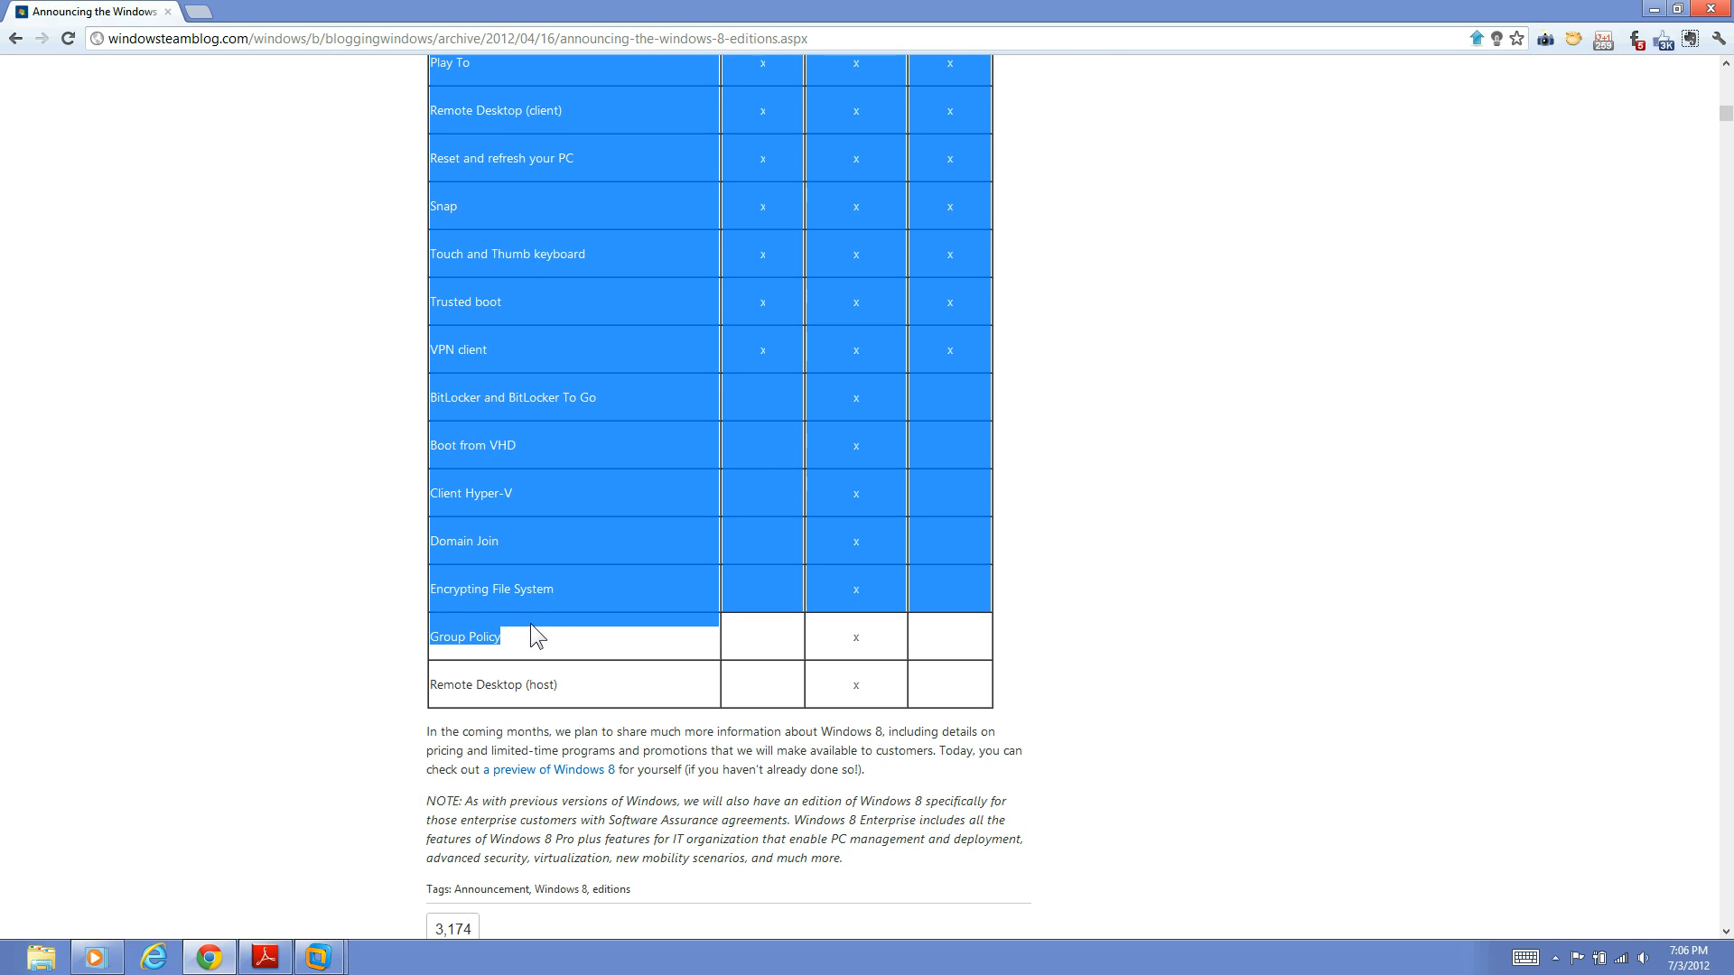
pyautogui.click(563, 637)
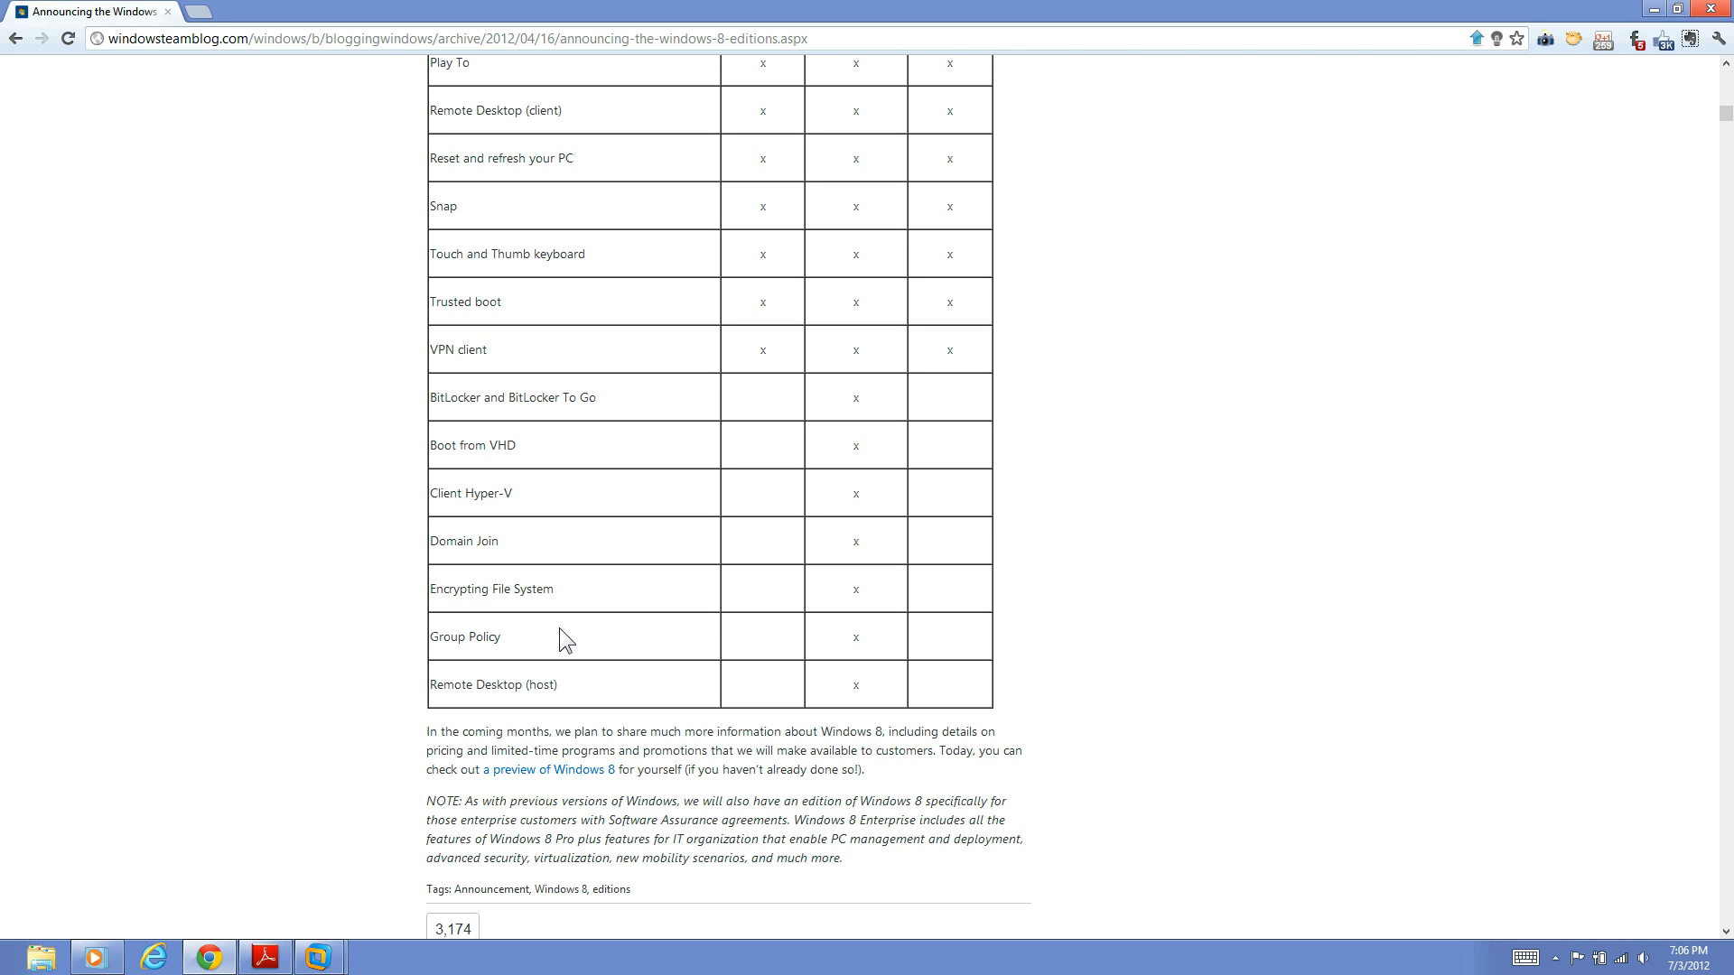
pyautogui.moveTo(412, 652)
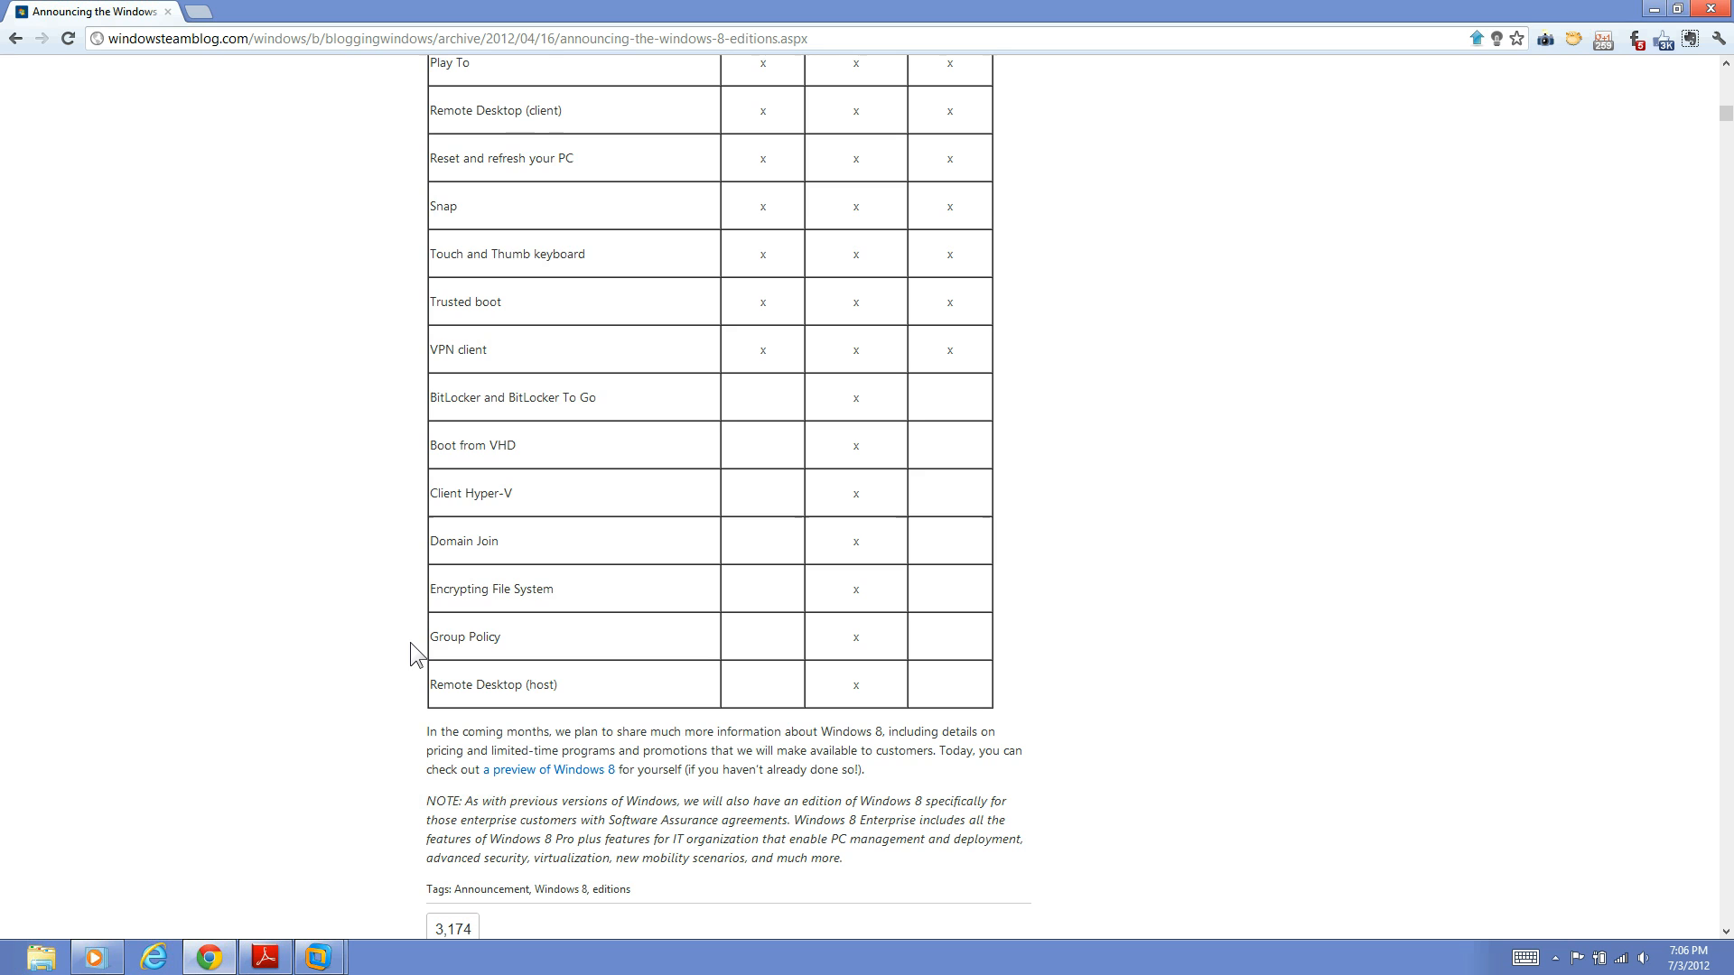
pyautogui.moveTo(531, 663)
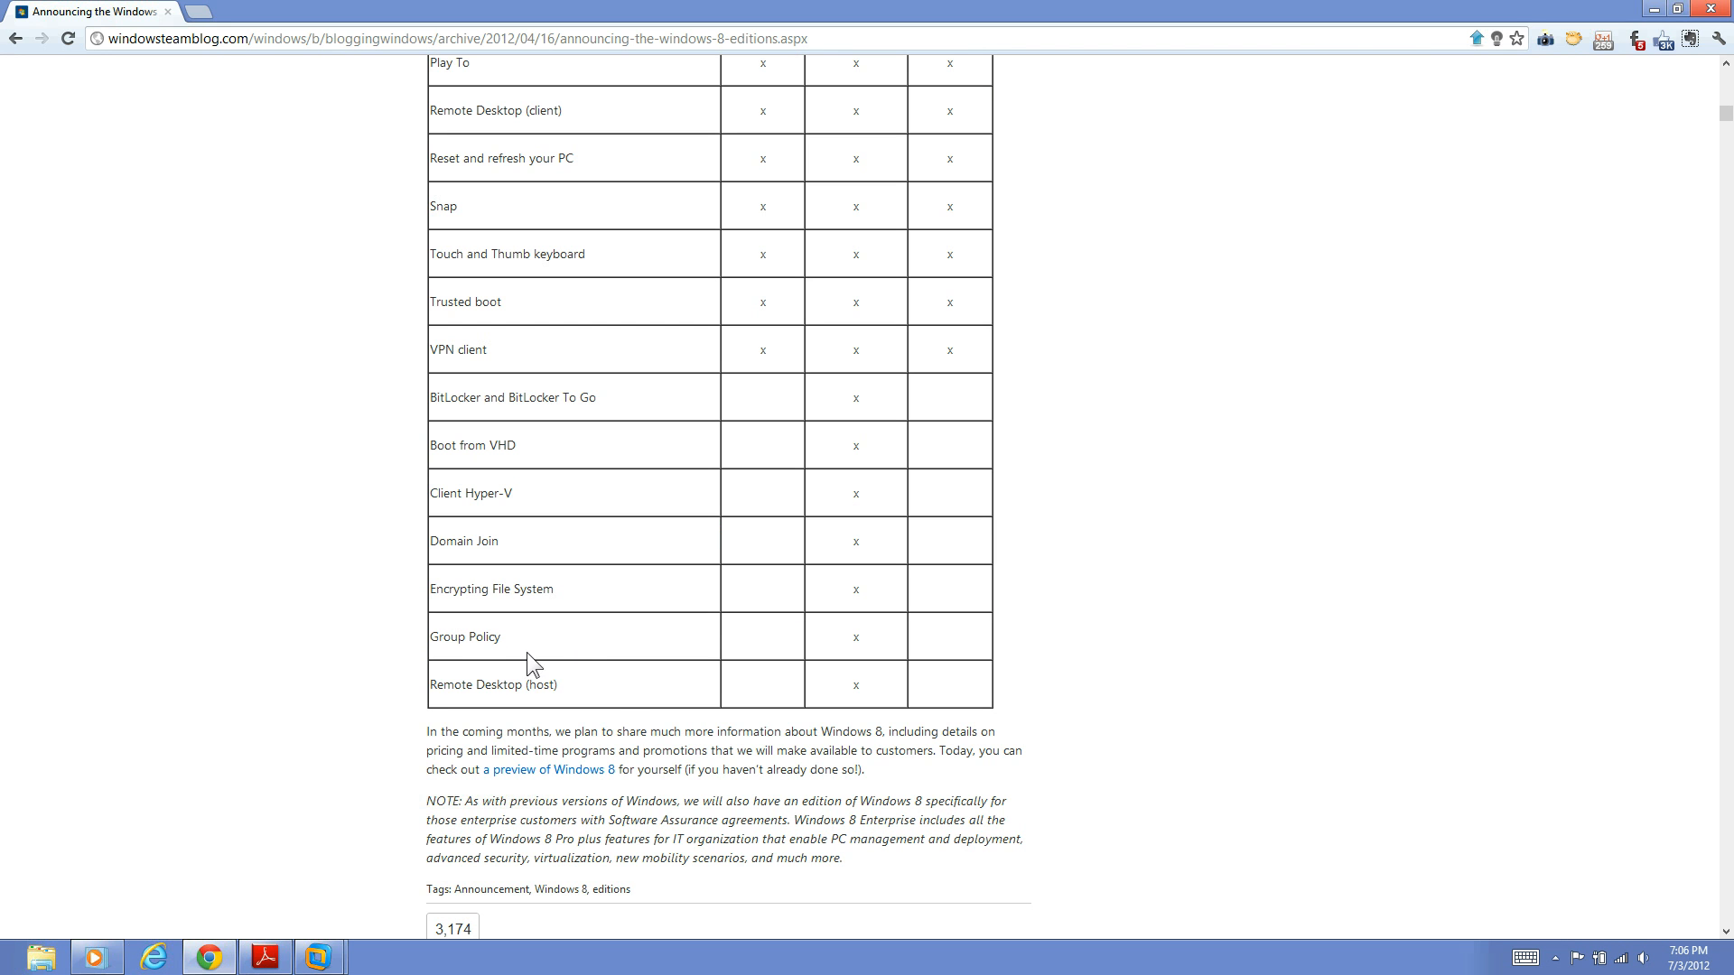
pyautogui.moveTo(526, 642)
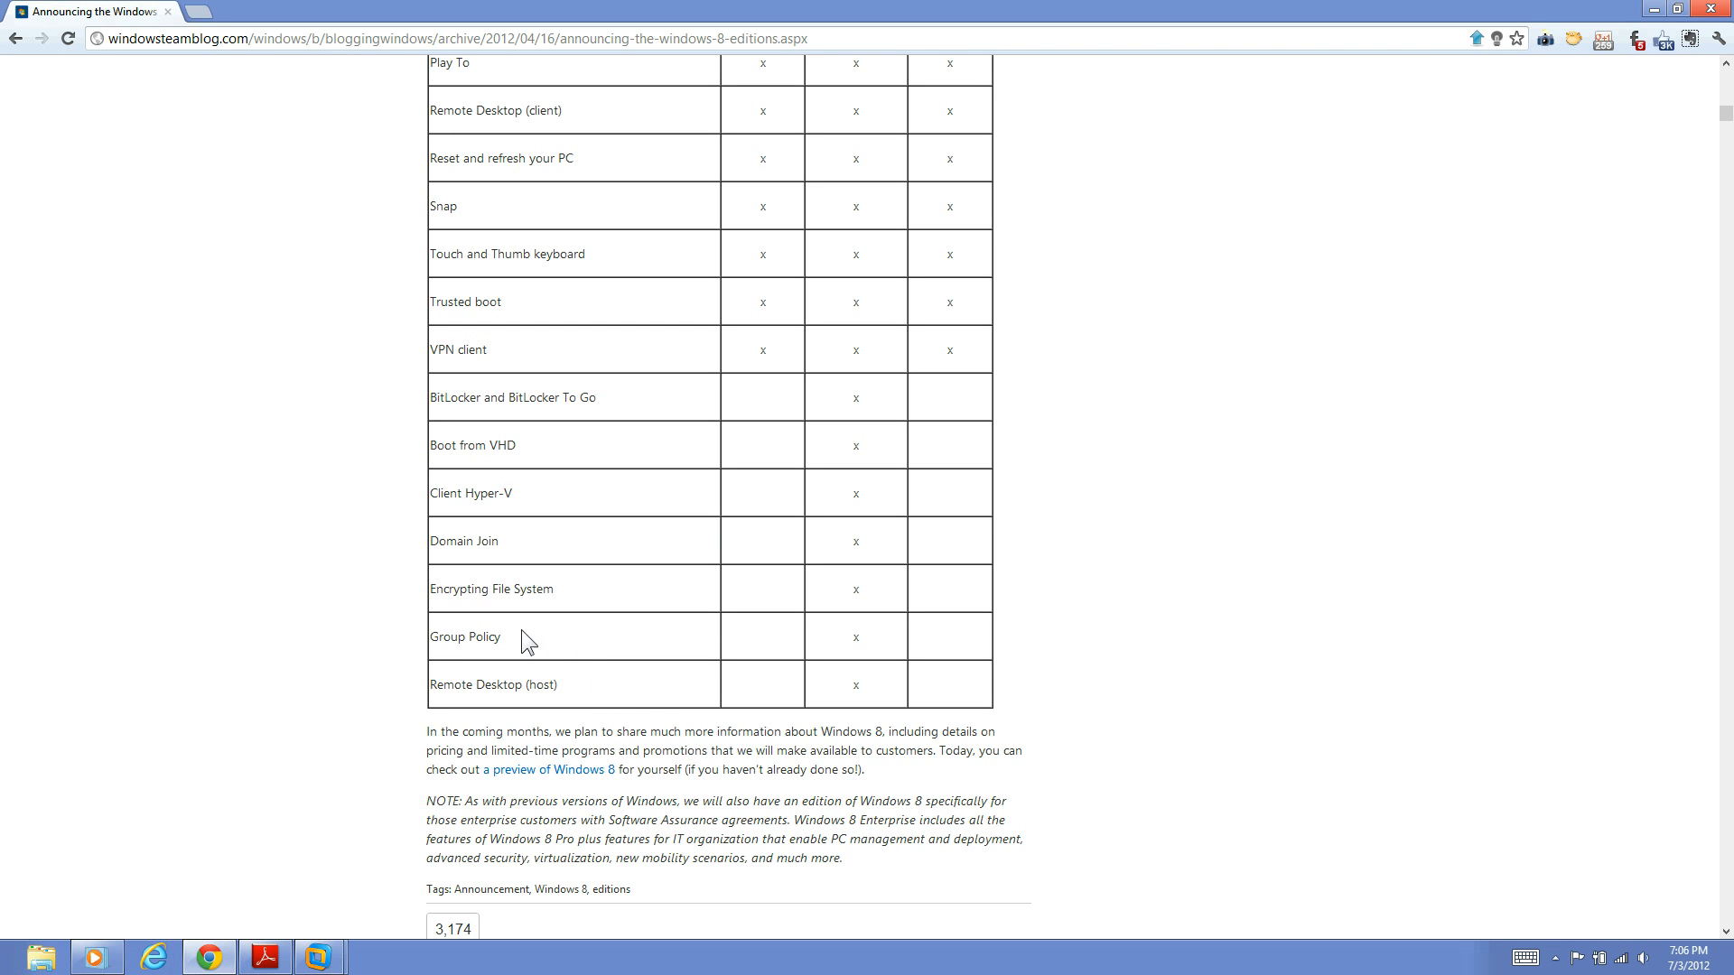
pyautogui.moveTo(506, 677)
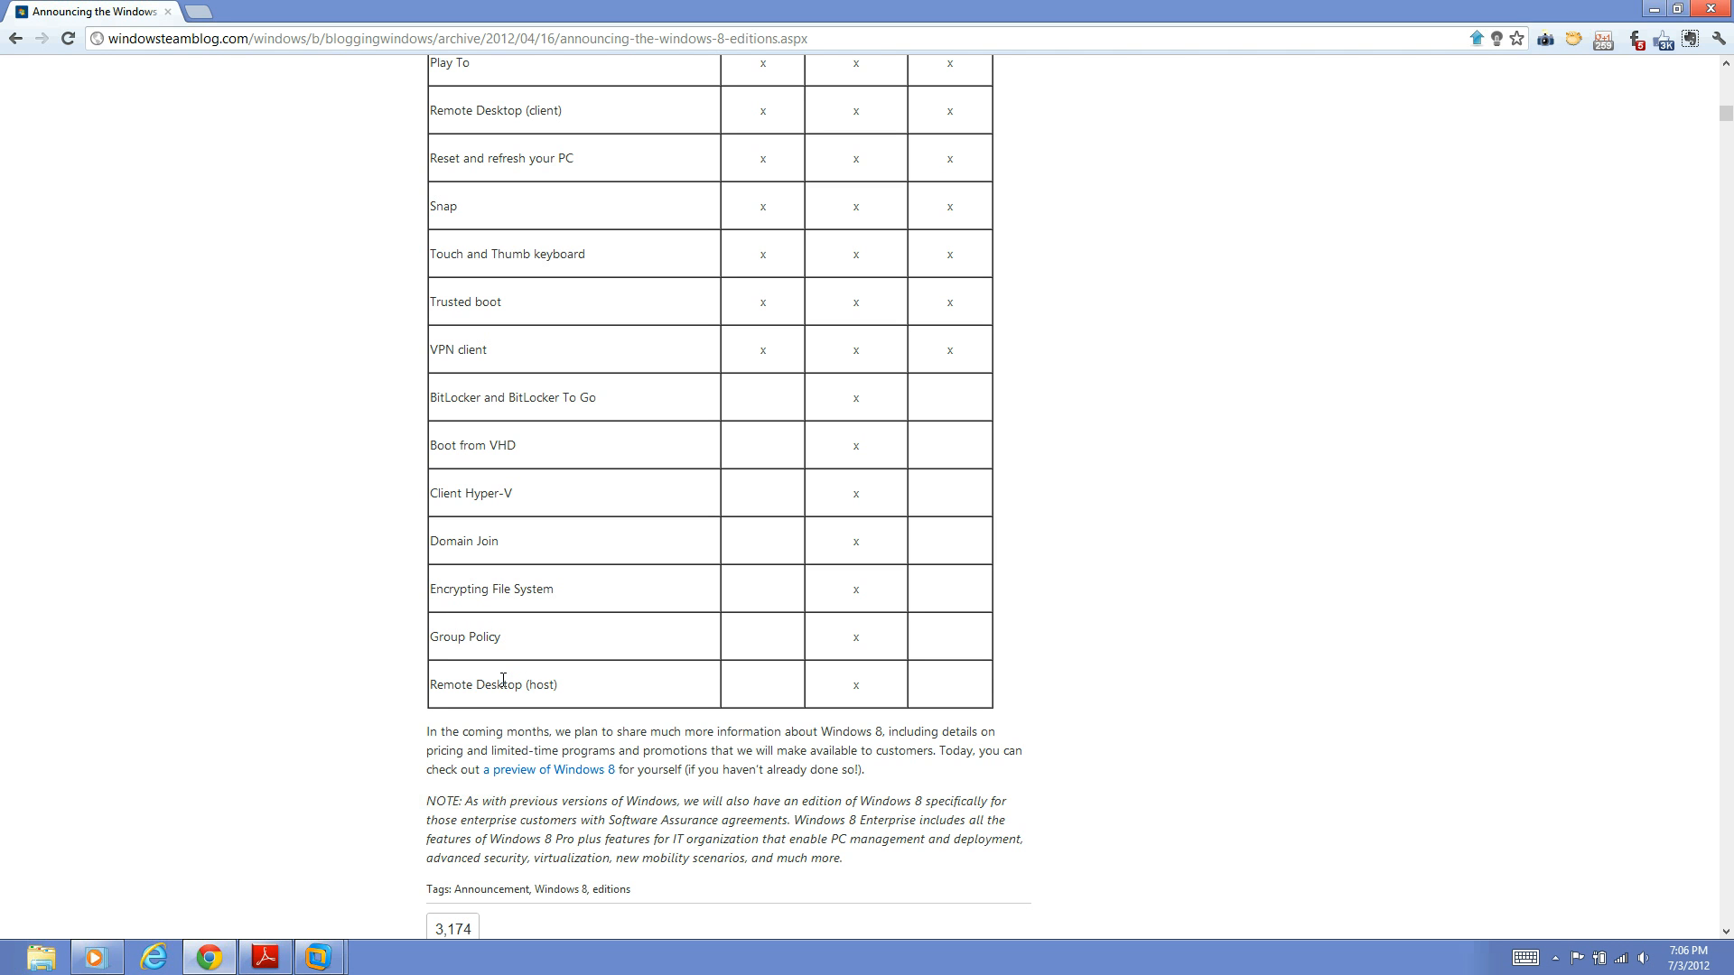
# Step: Scroll back up to the table header with the Windows 8, Windows 8 Pro and Windows RT columns
pyautogui.scroll(3)
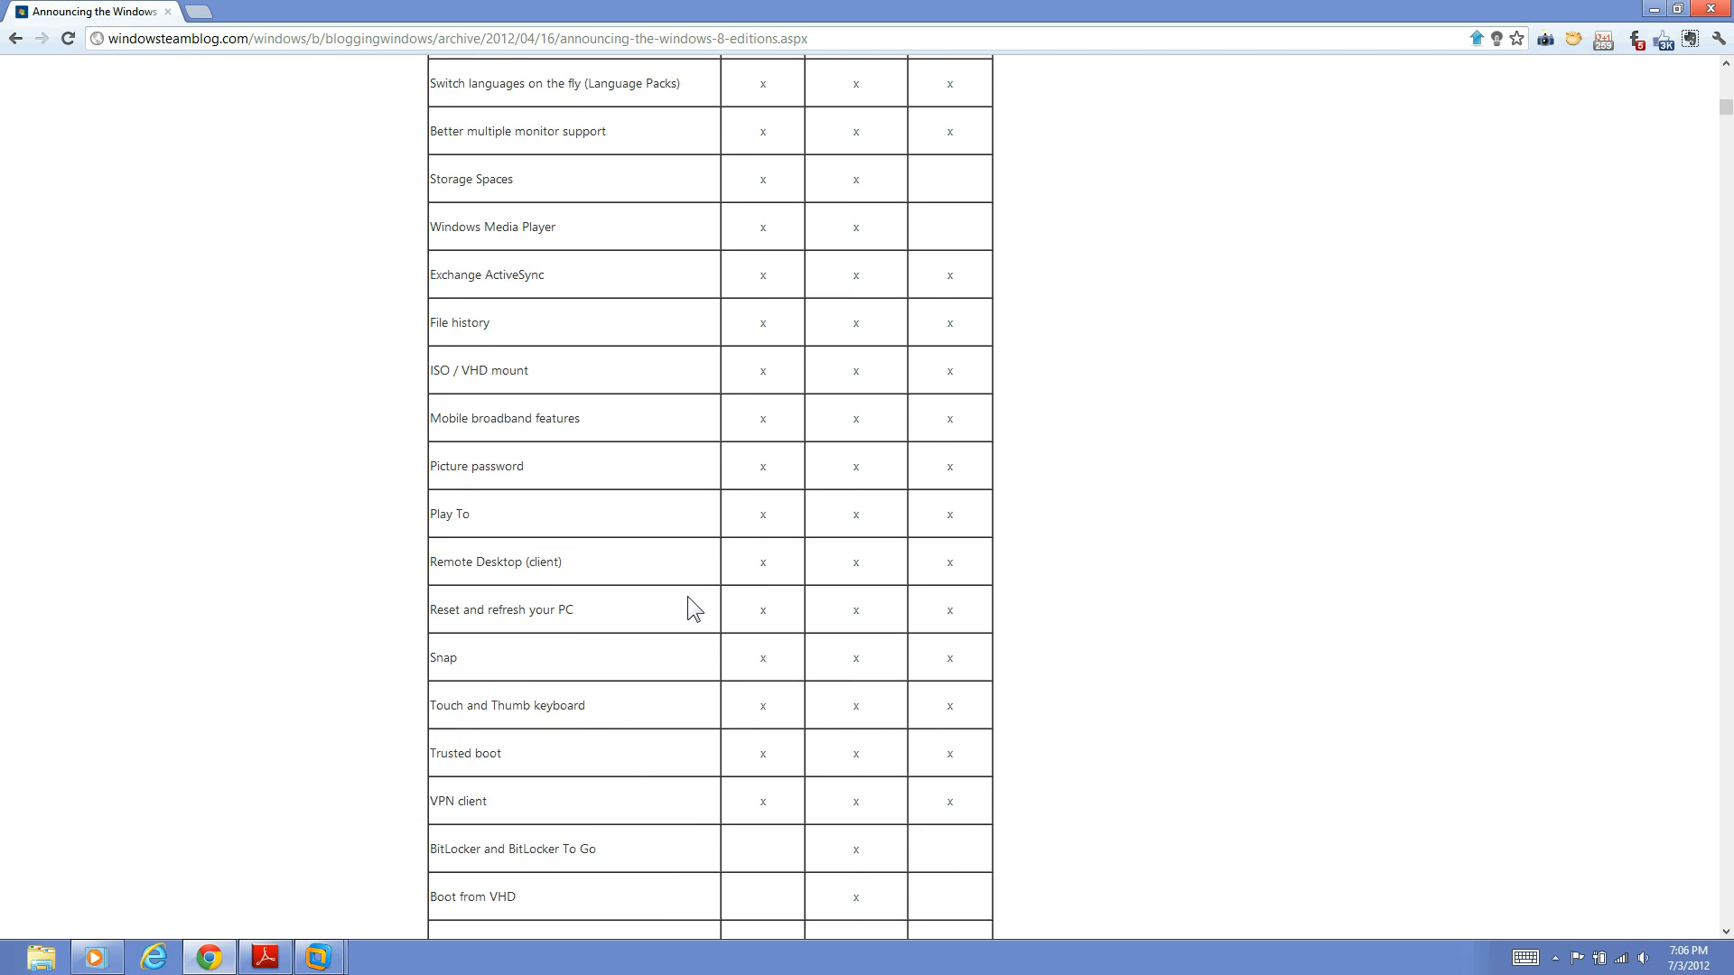
pyautogui.scroll(3)
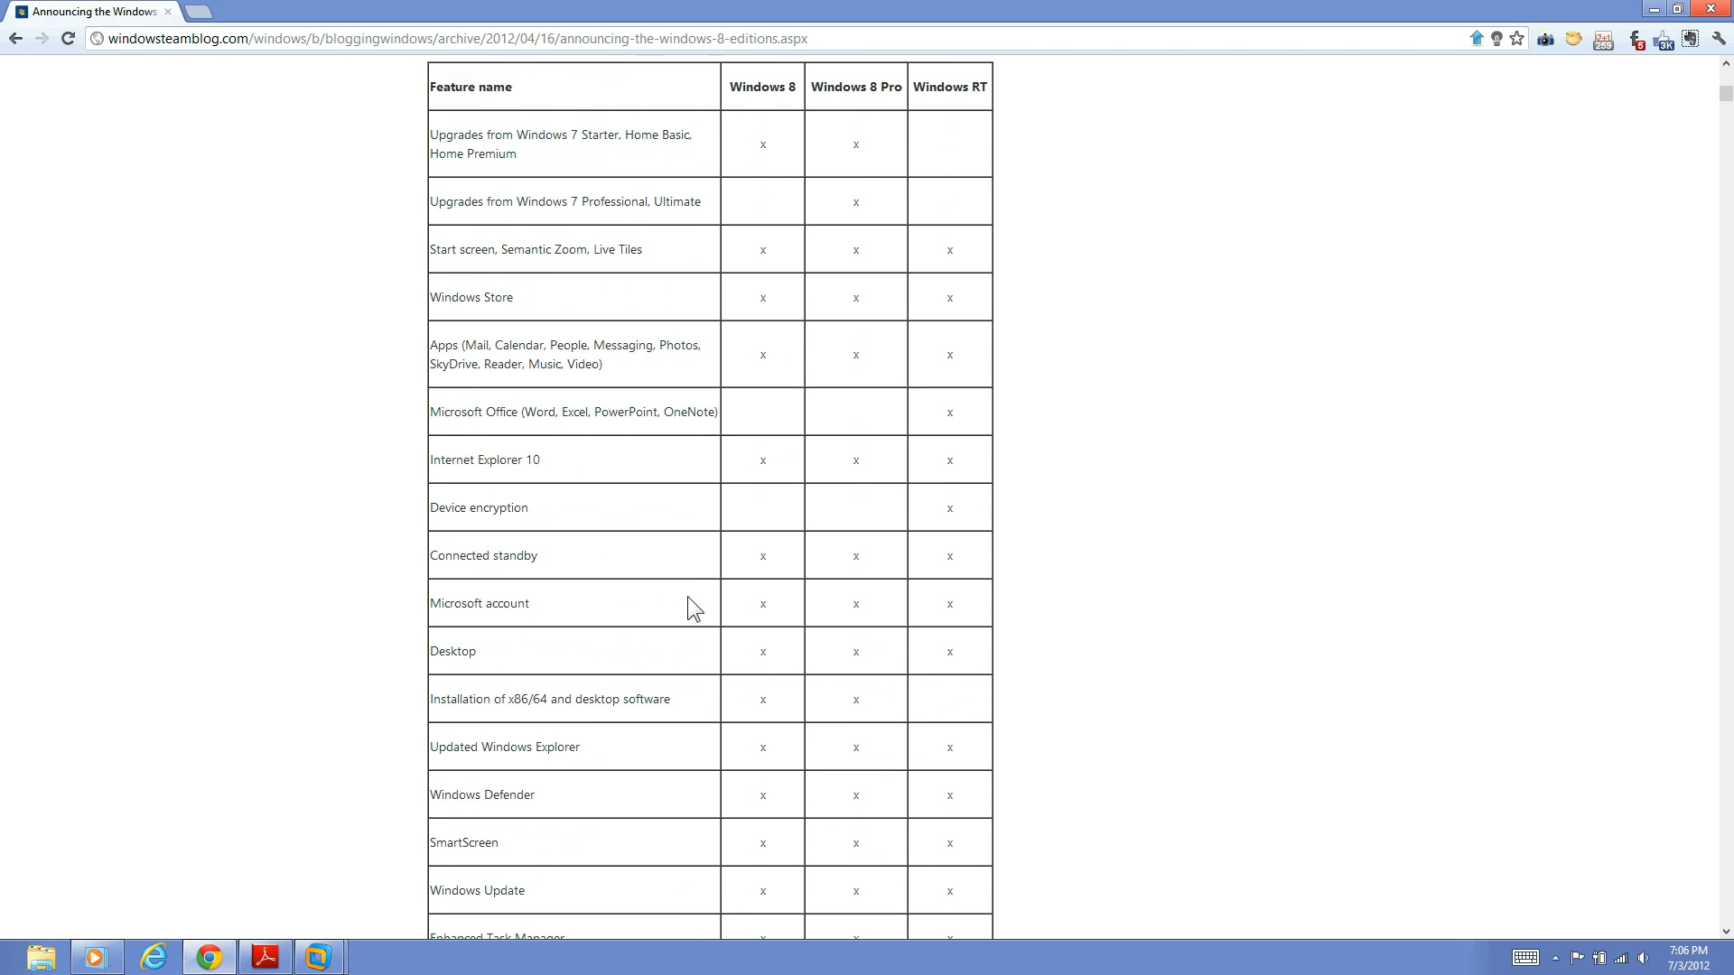
pyautogui.scroll(3)
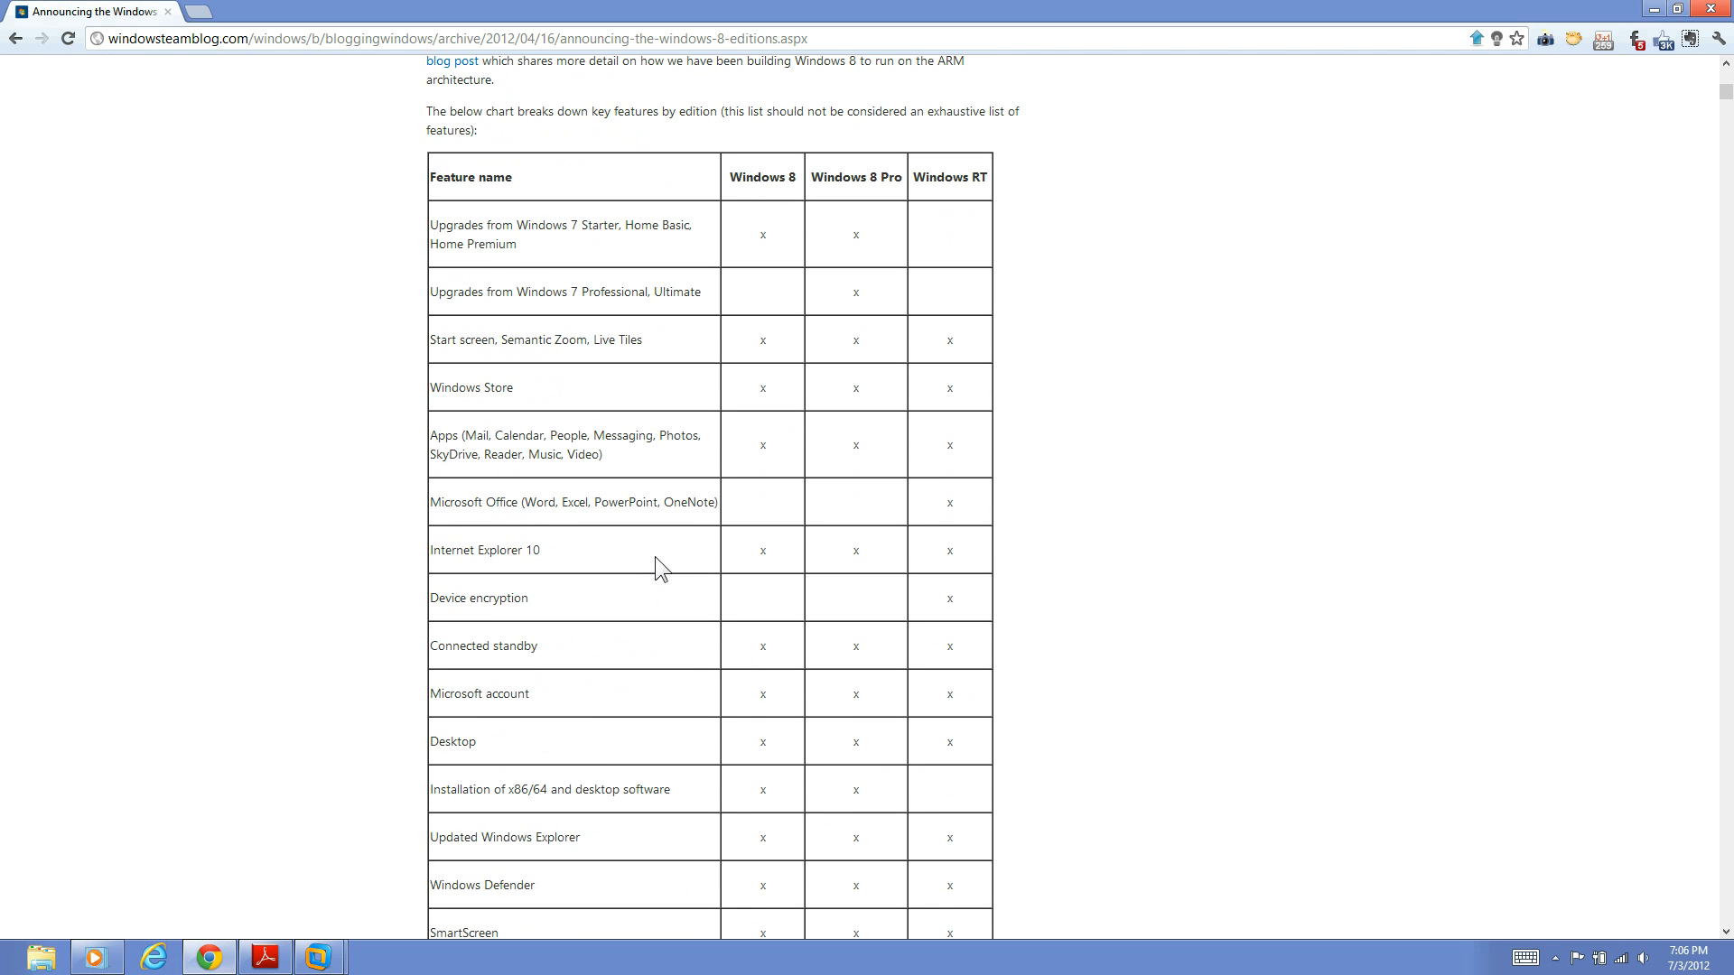
pyautogui.moveTo(820, 209)
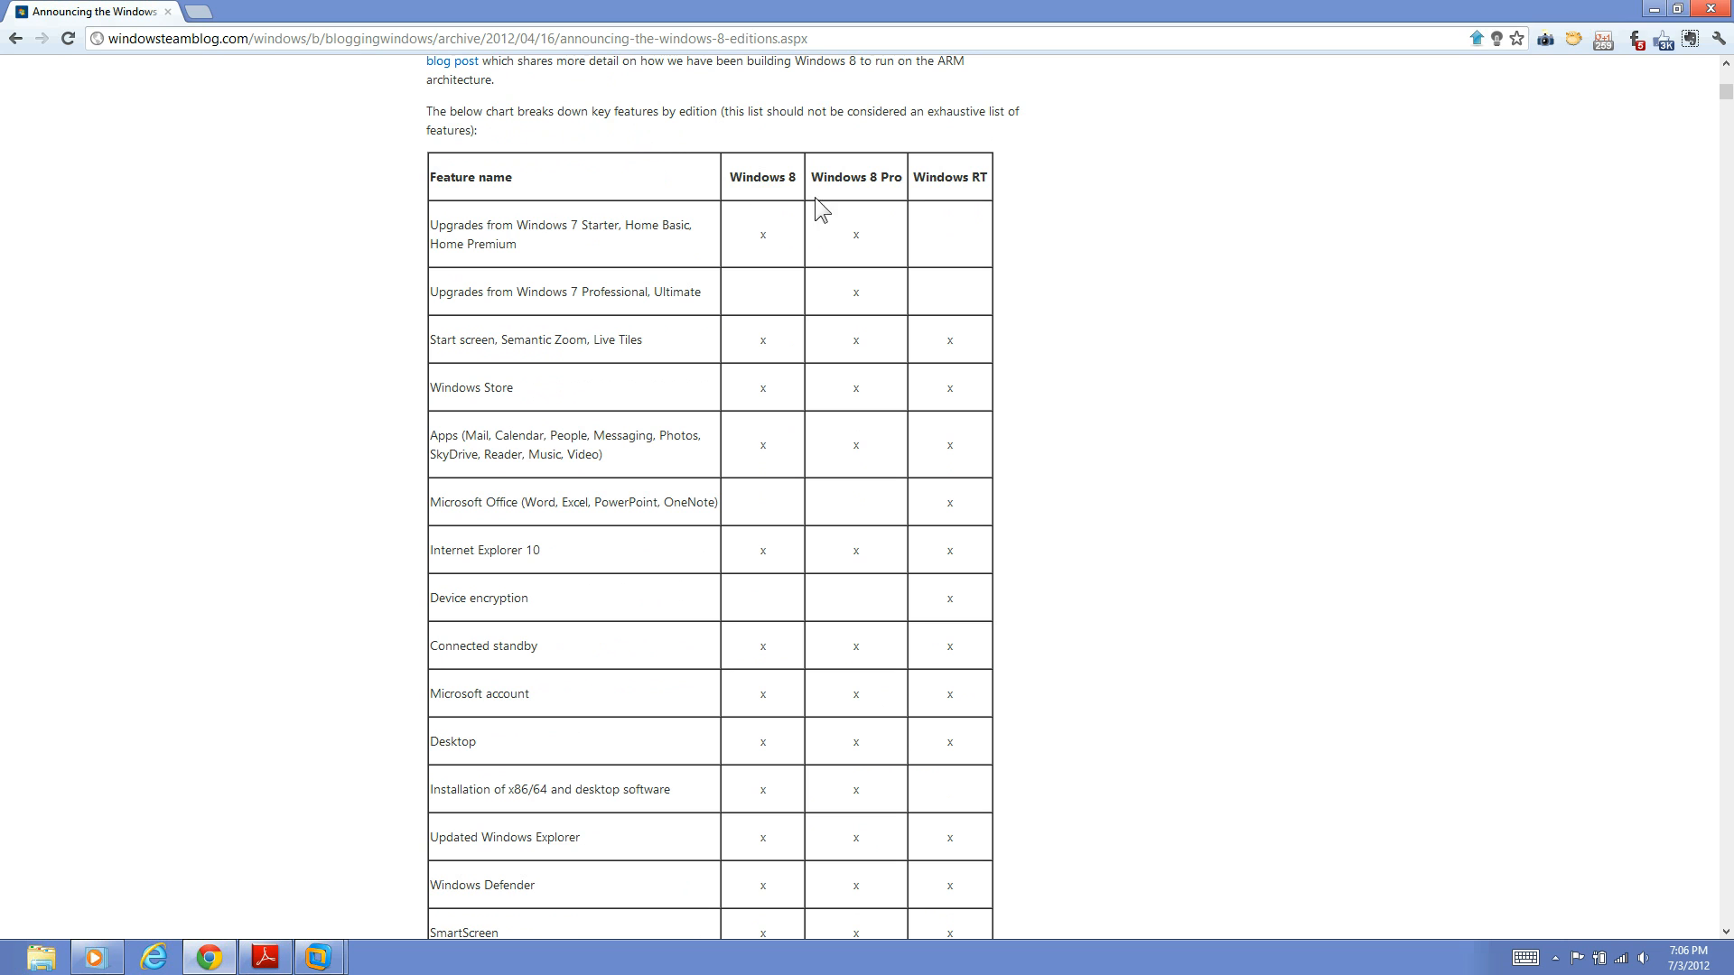
pyautogui.moveTo(896, 177)
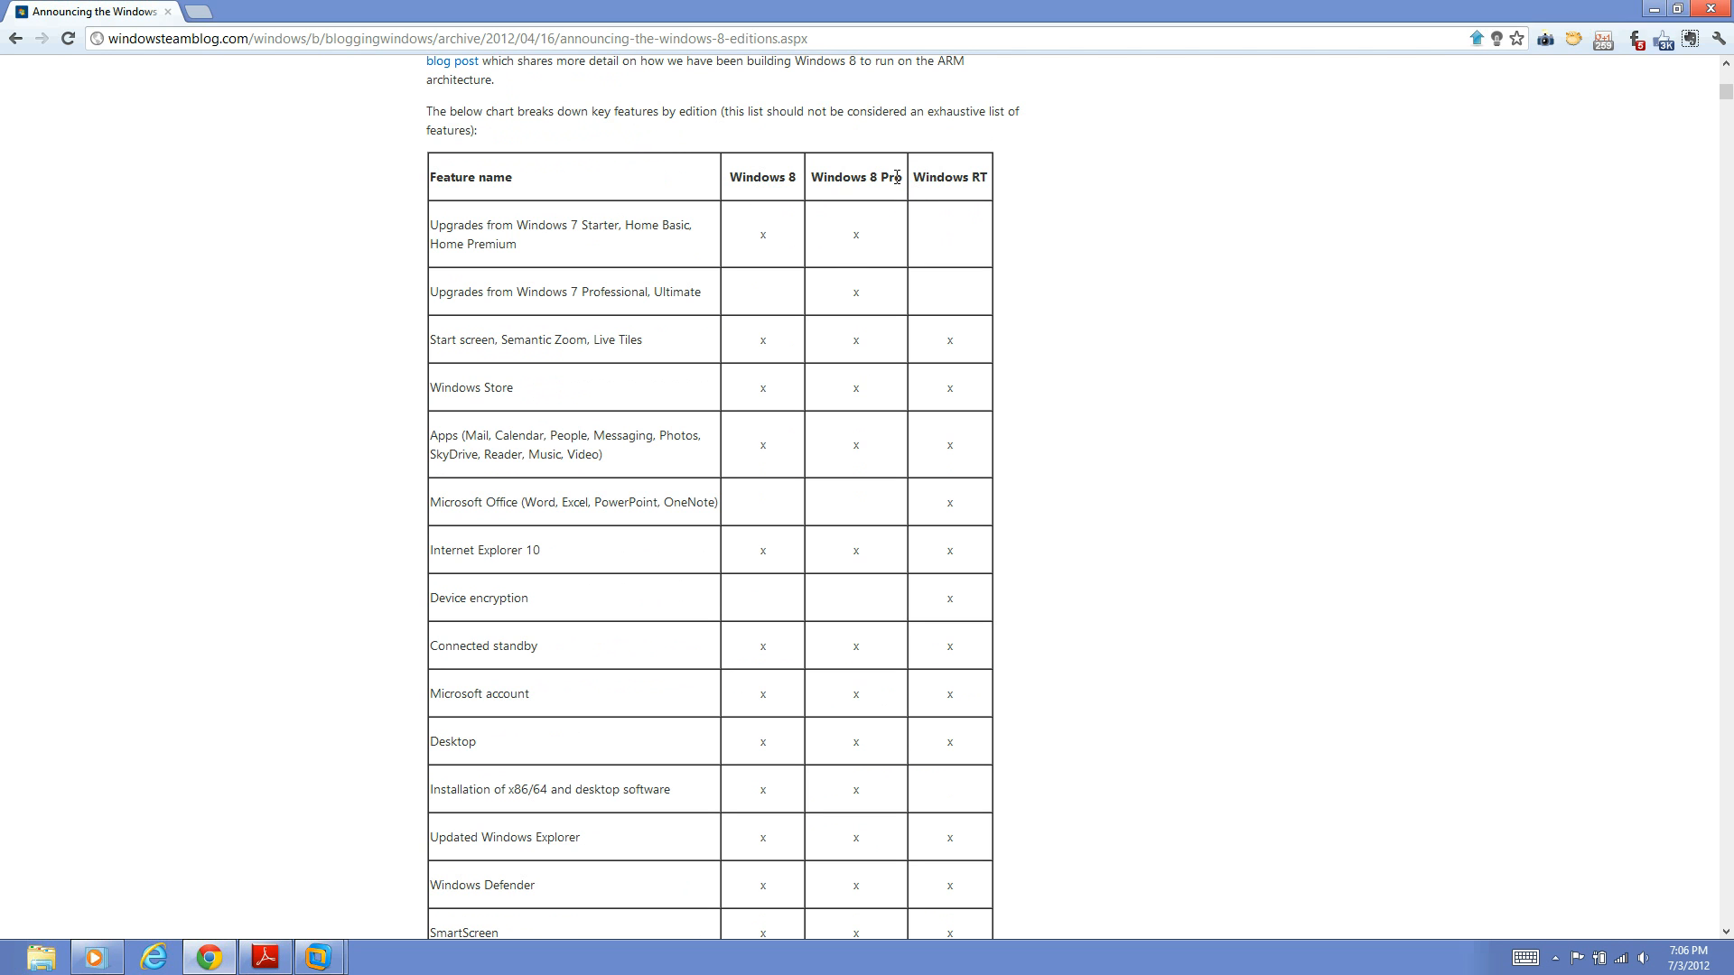
pyautogui.moveTo(845, 179)
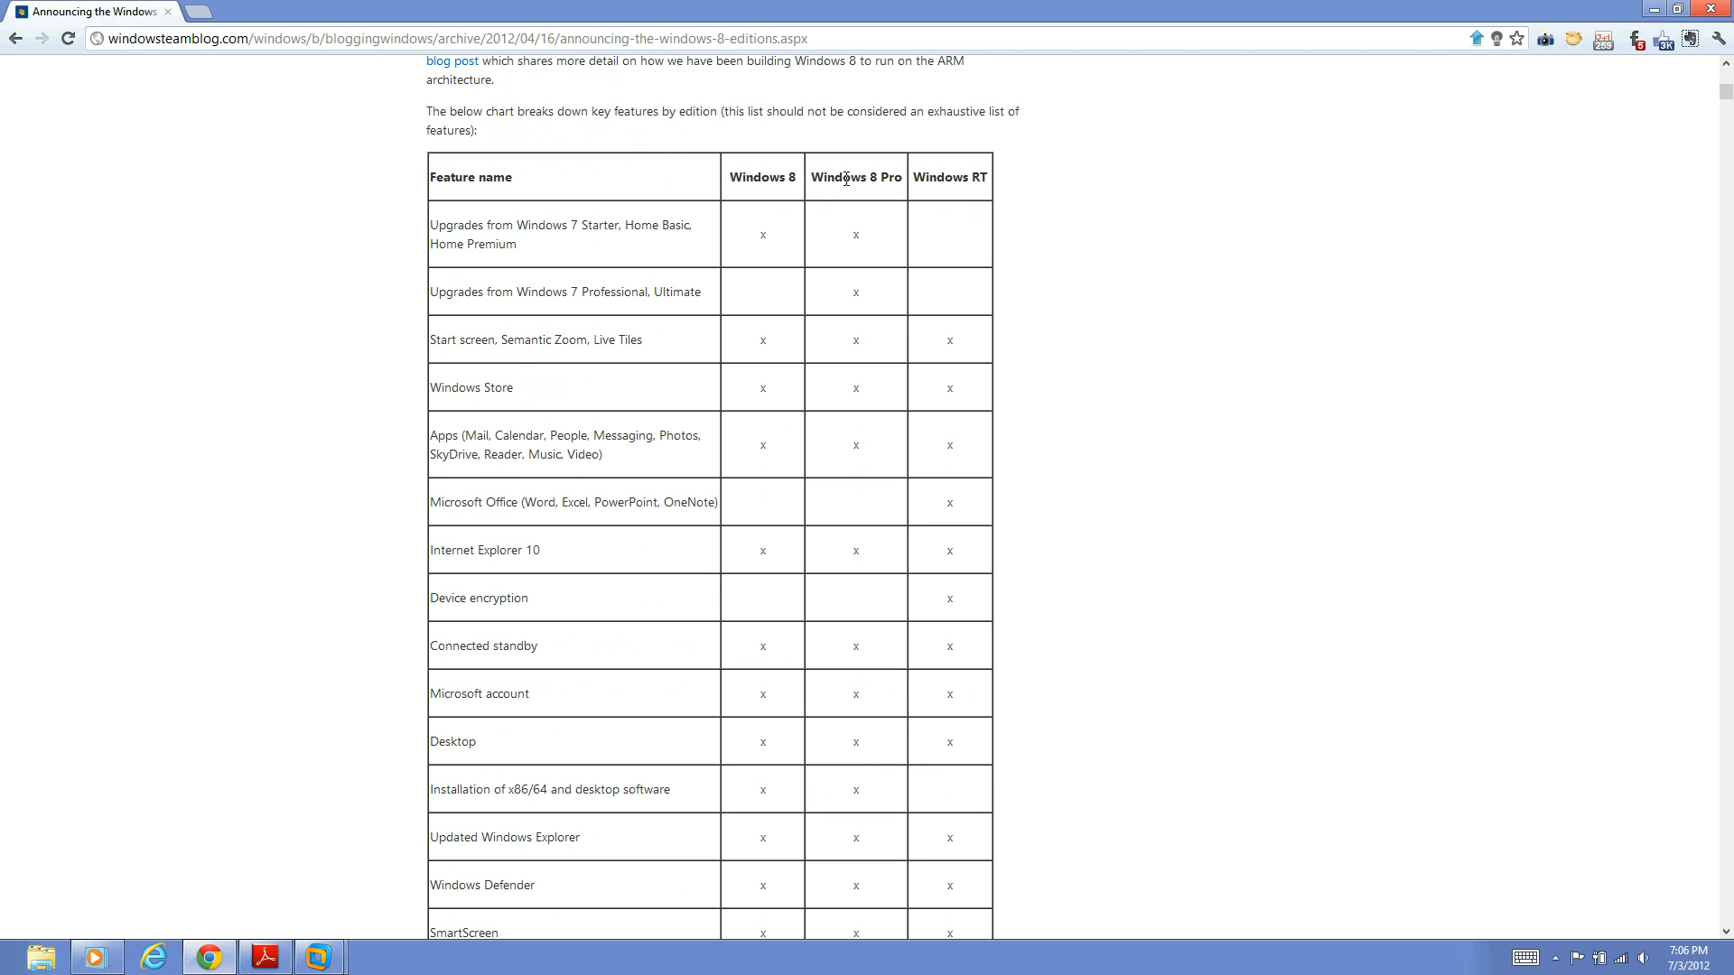
pyautogui.moveTo(840, 171)
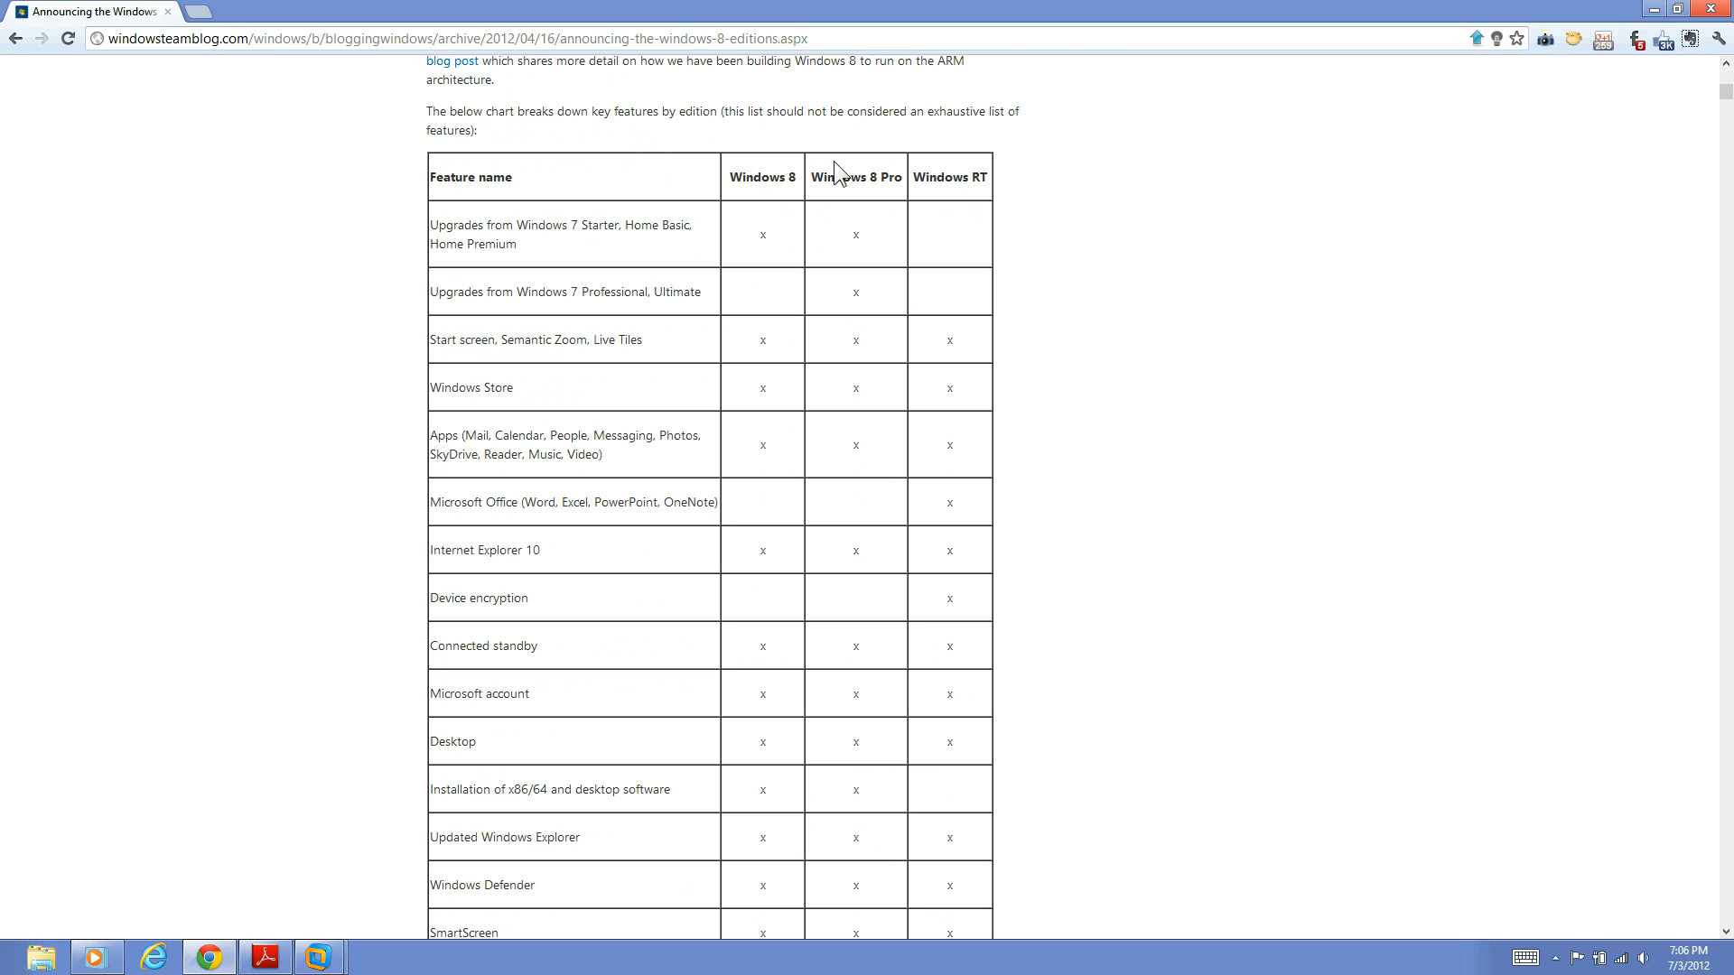
pyautogui.moveTo(840, 170)
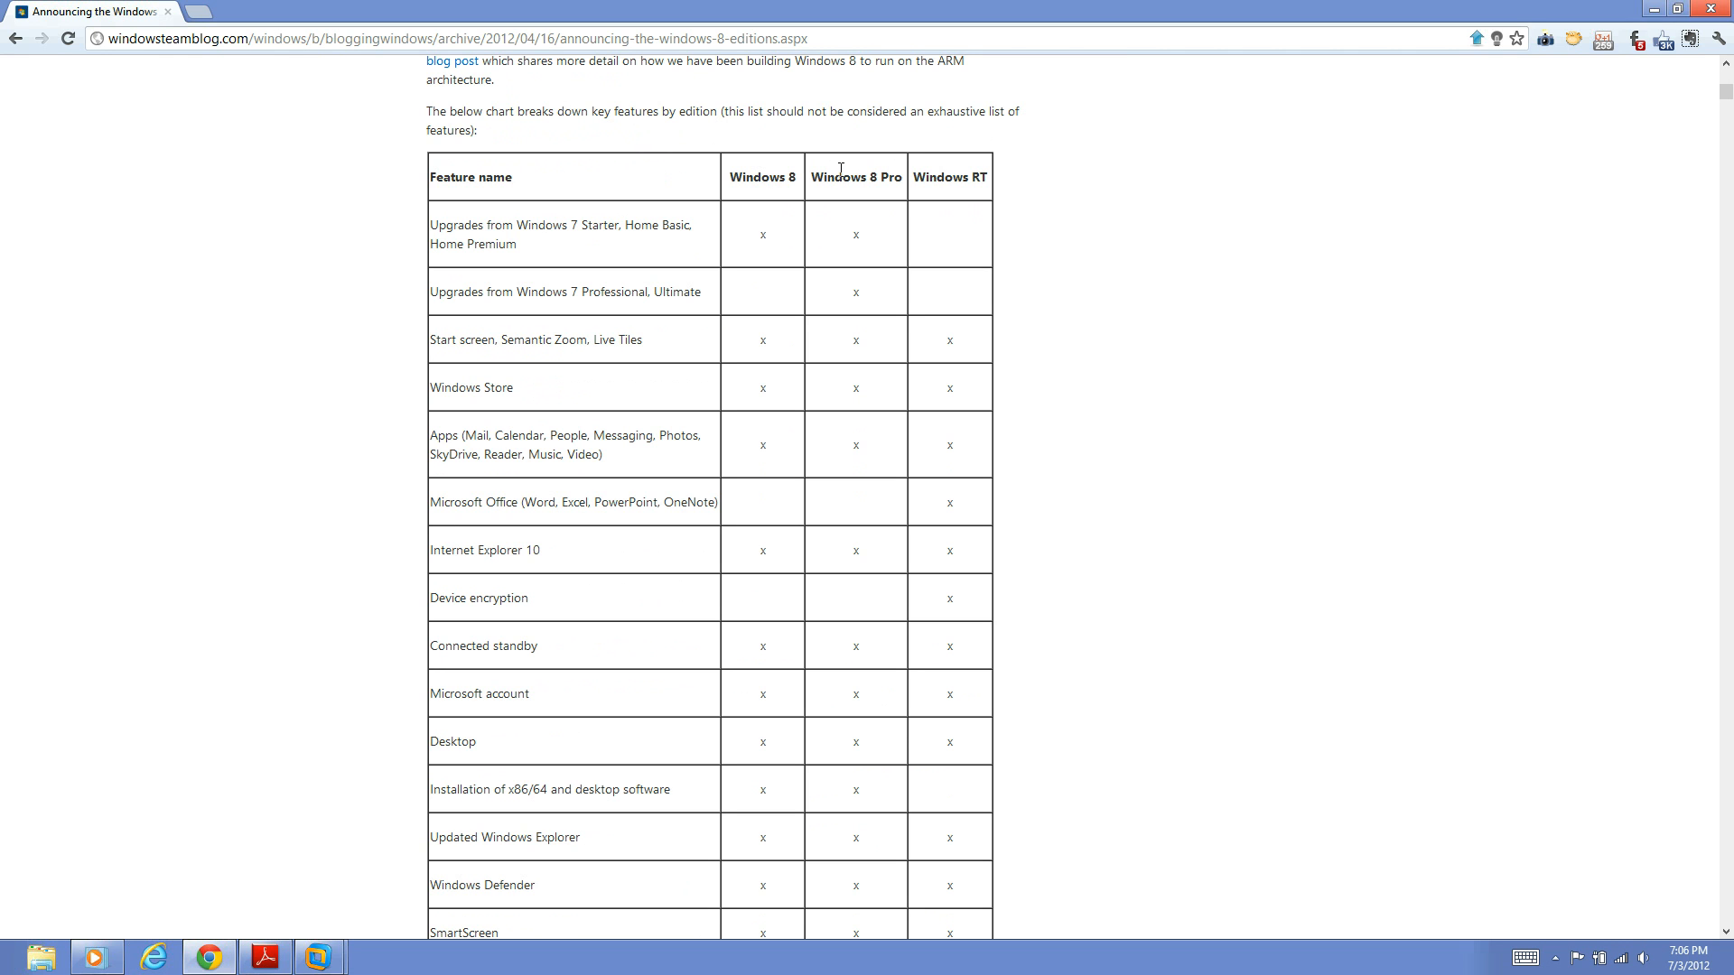
pyautogui.moveTo(823, 177)
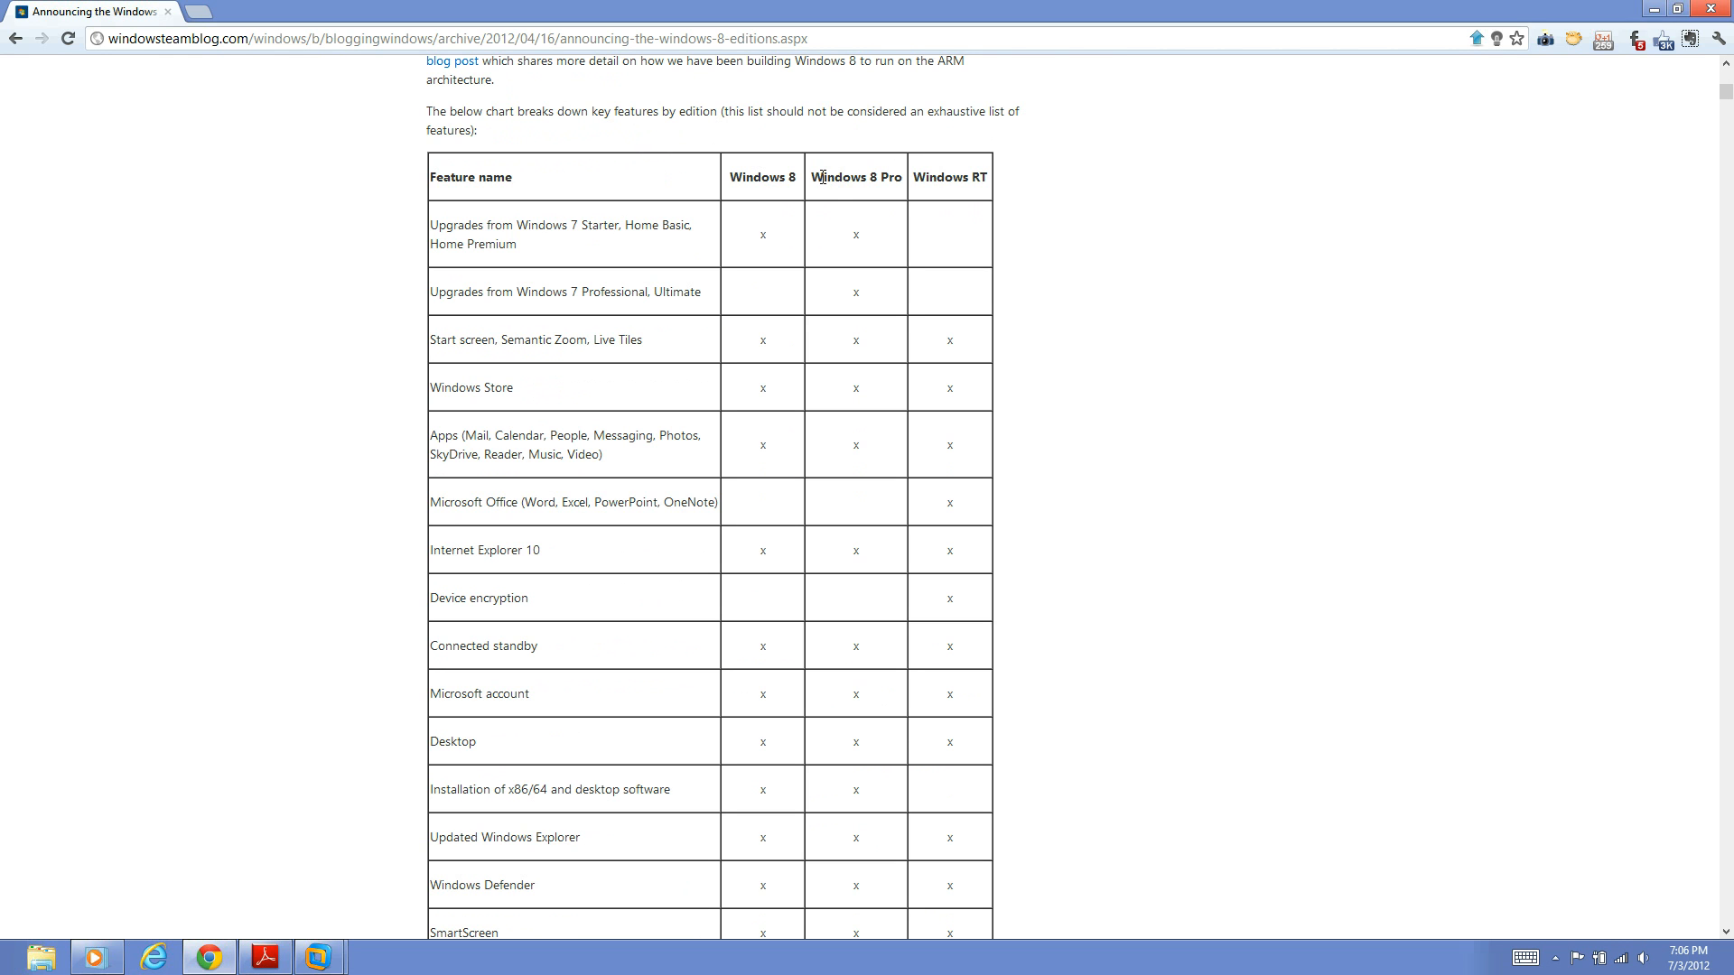
pyautogui.moveTo(771, 200)
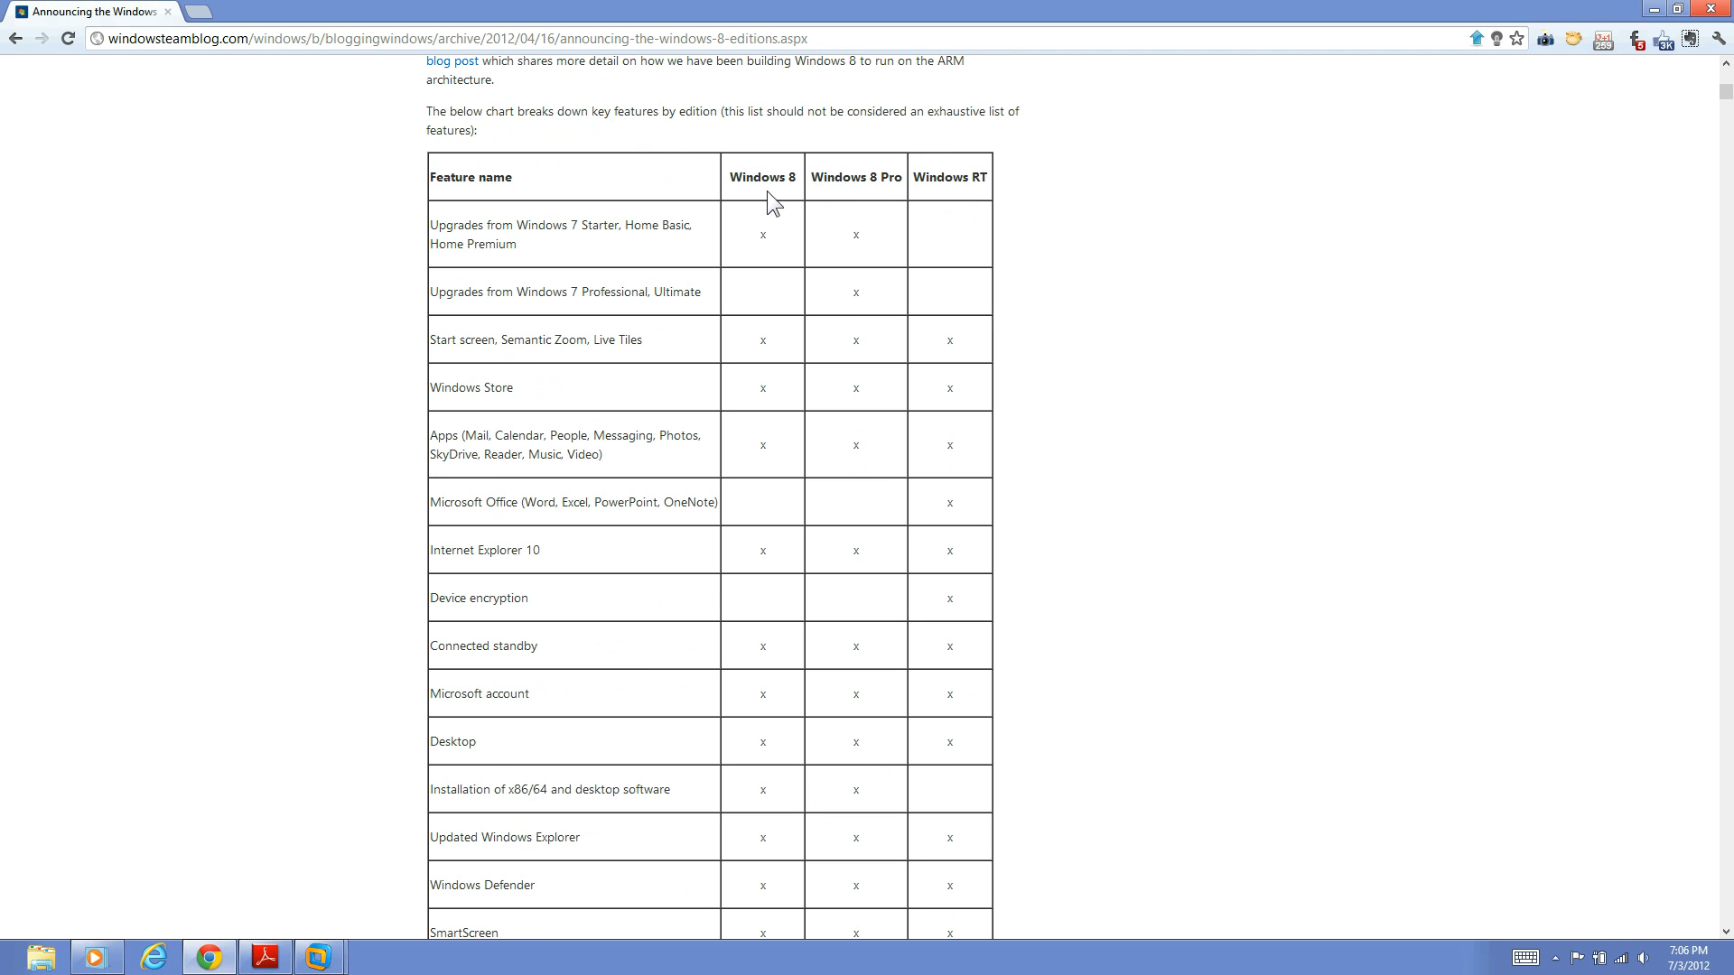
pyautogui.moveTo(733, 179)
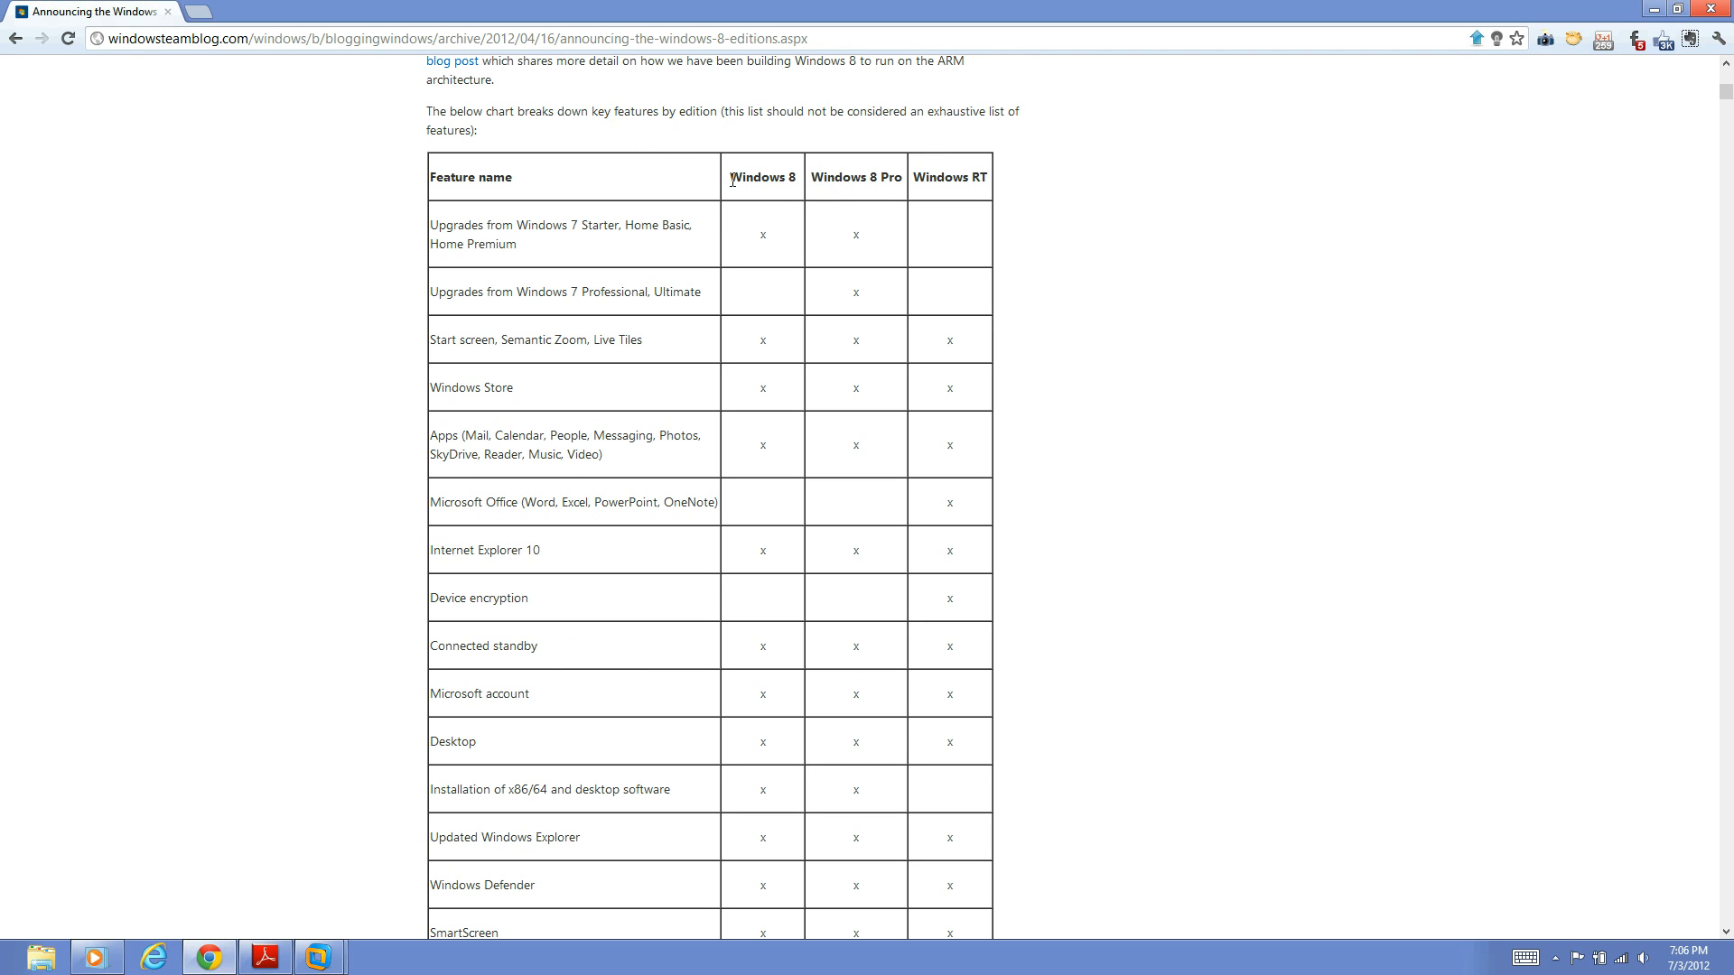
pyautogui.moveTo(729, 216)
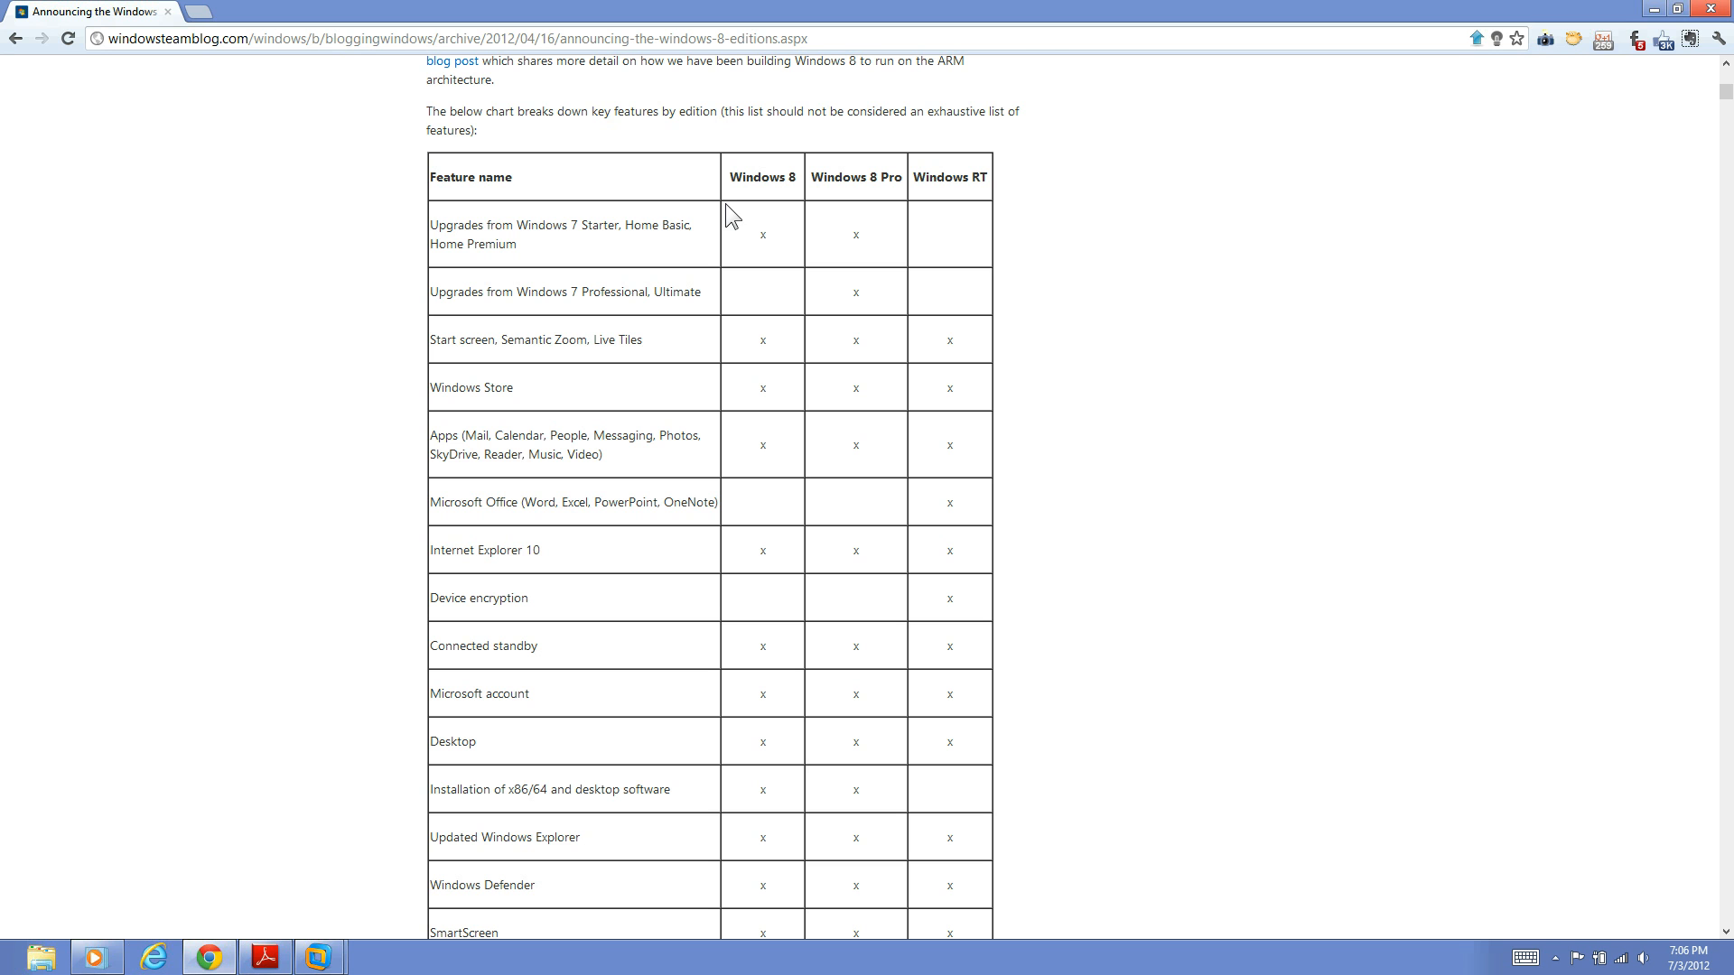
pyautogui.moveTo(732, 206)
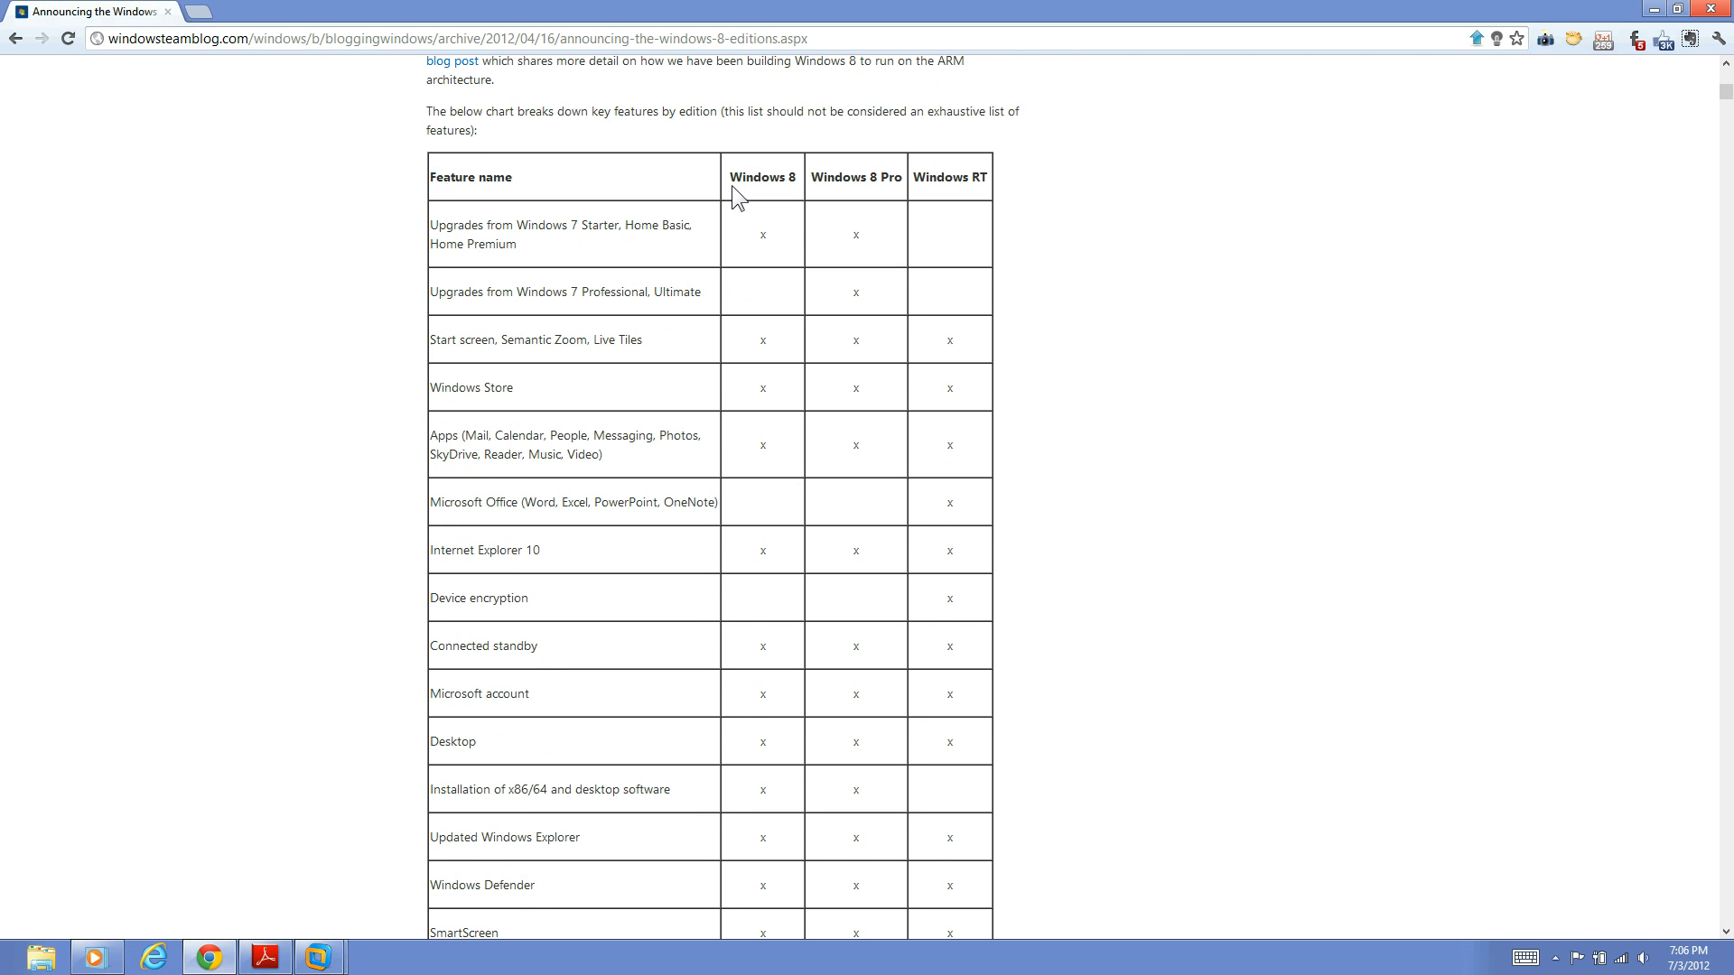
pyautogui.moveTo(731, 180)
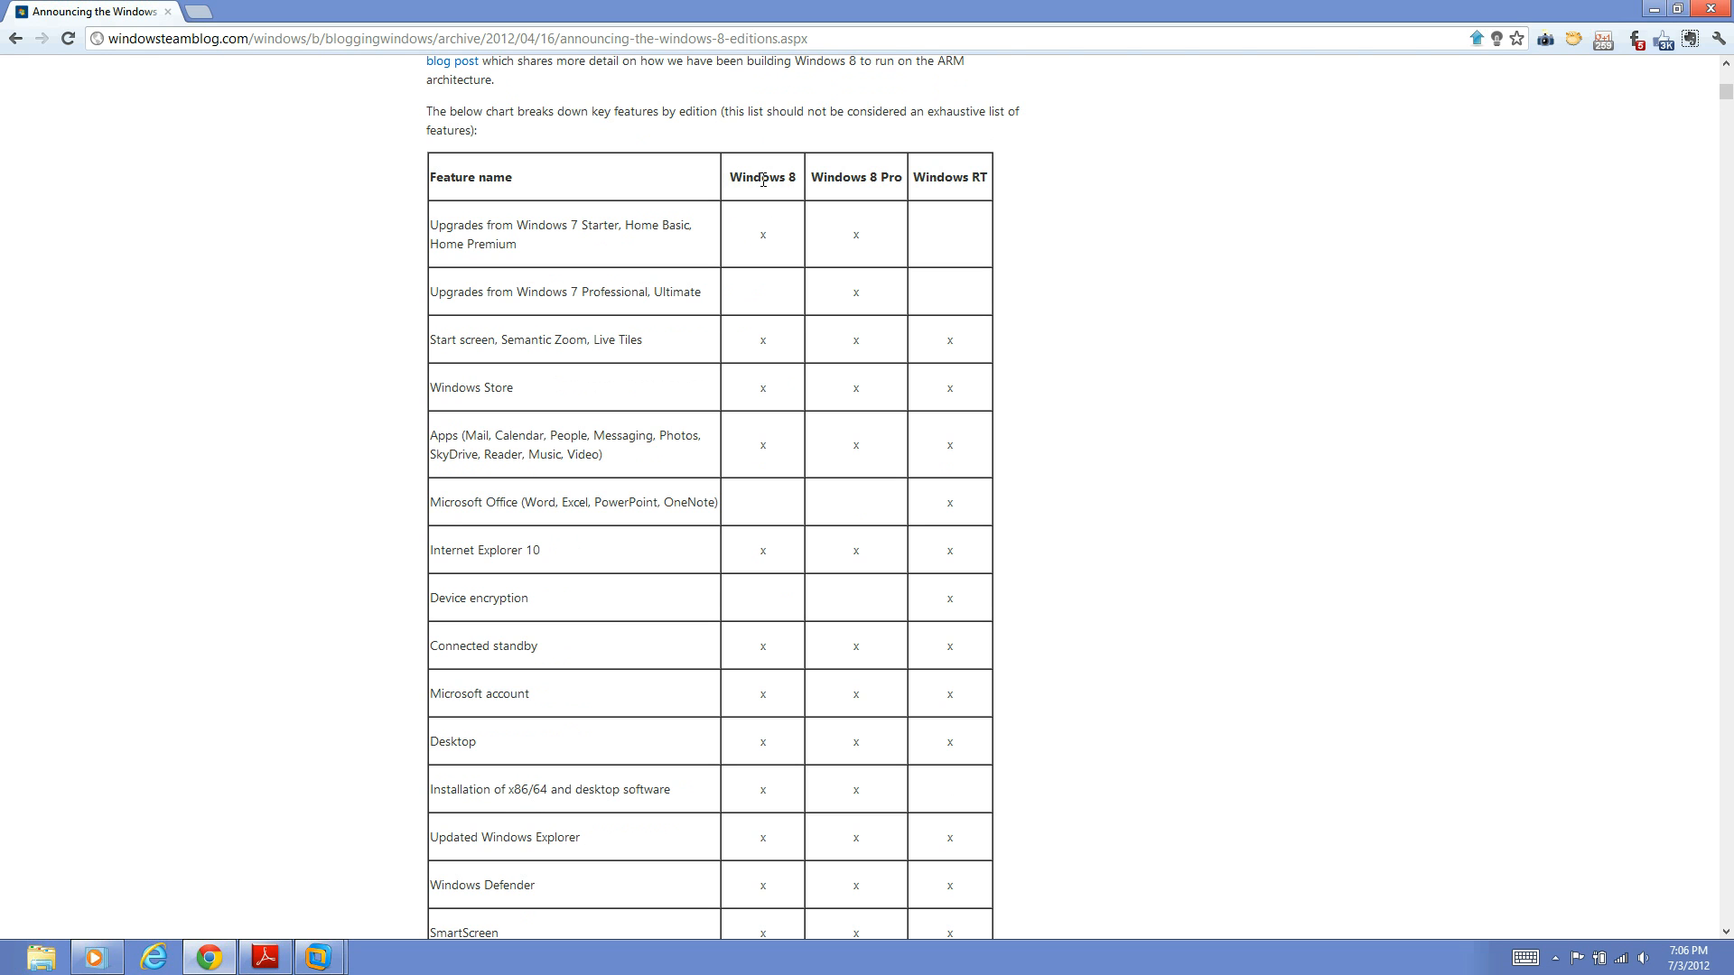
pyautogui.moveTo(762, 202)
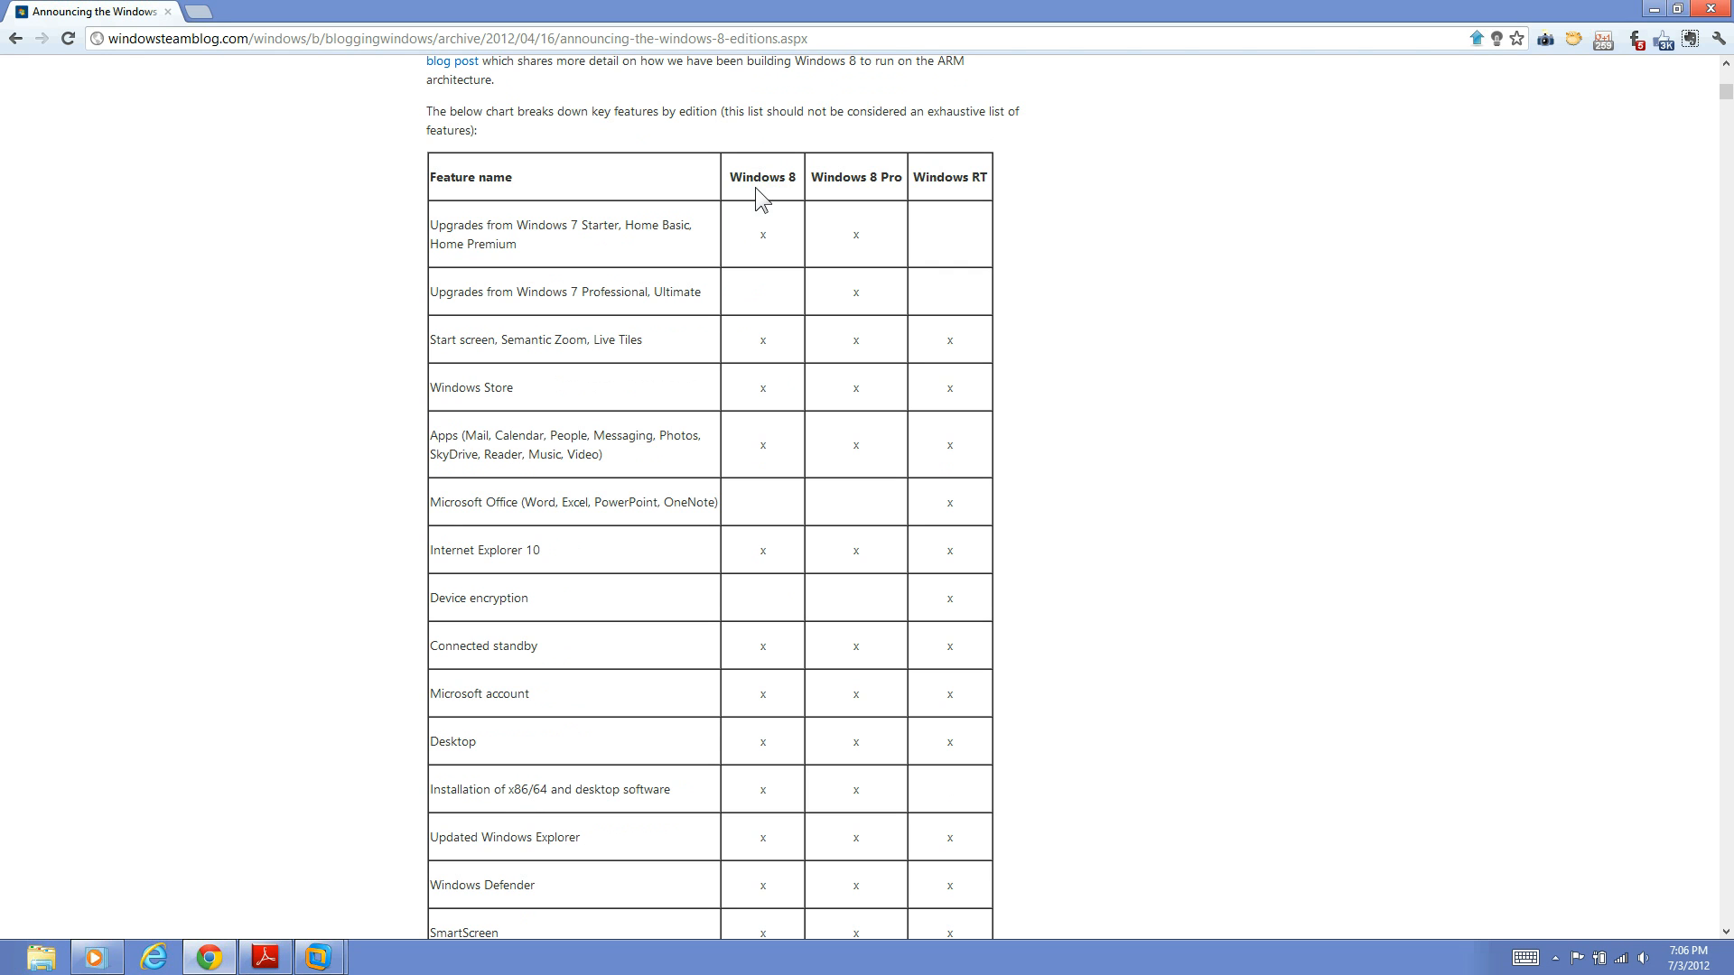
pyautogui.moveTo(832, 174)
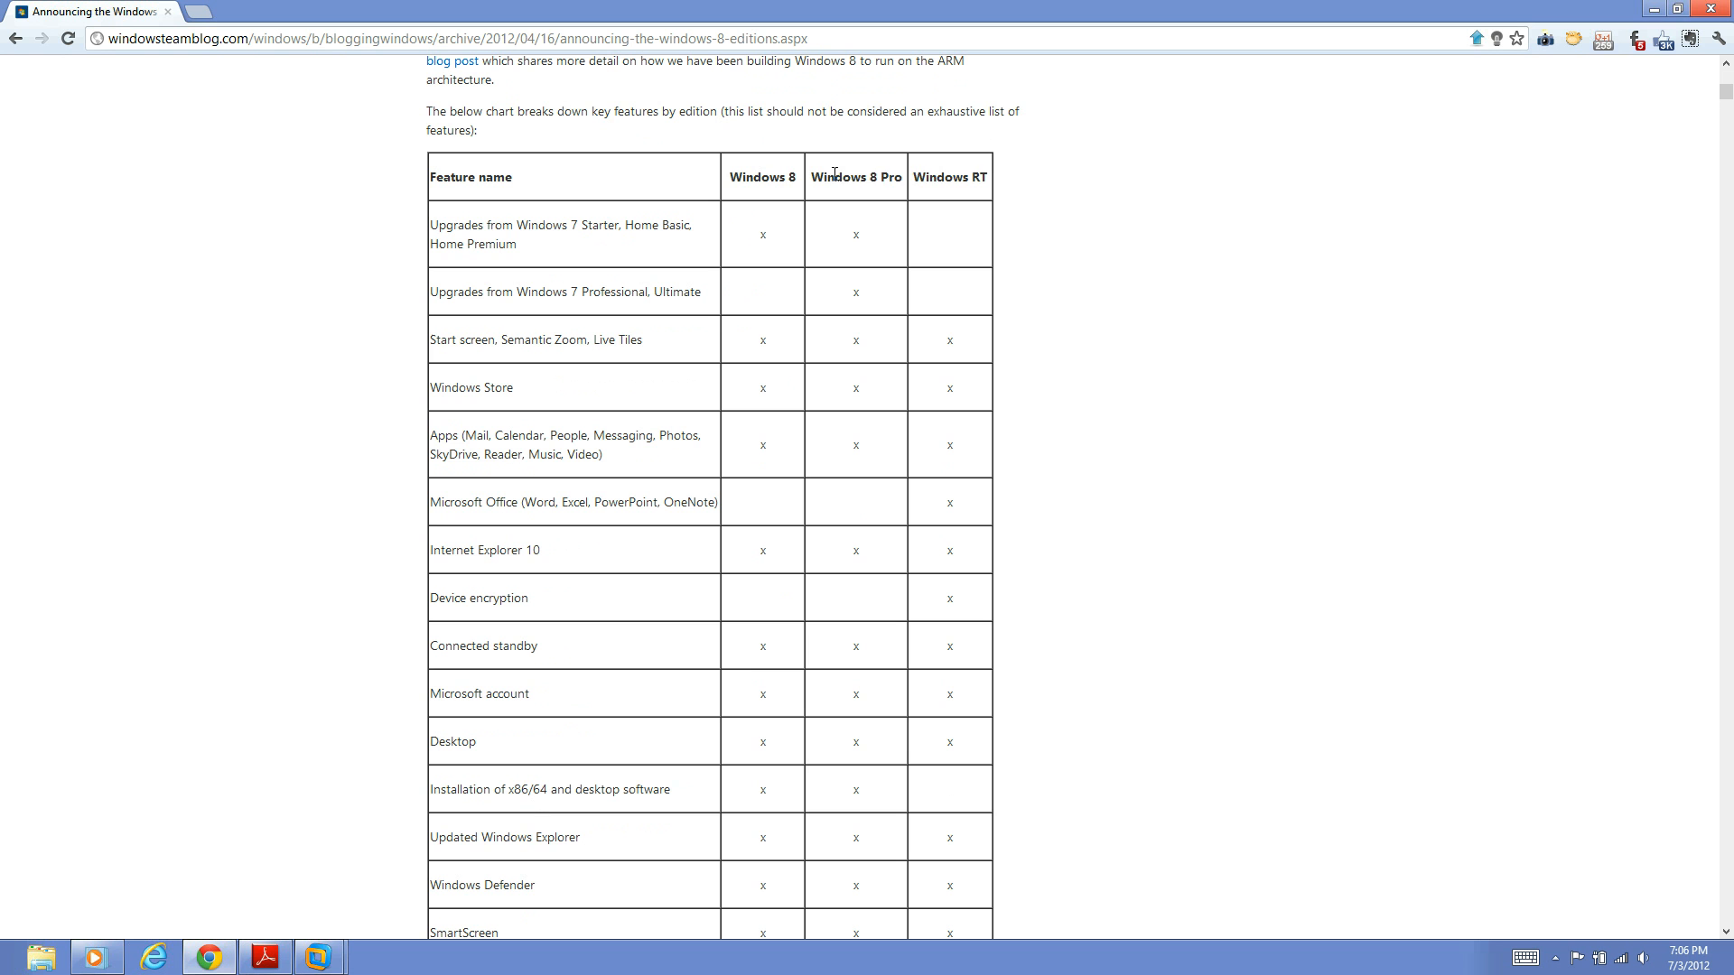
pyautogui.moveTo(905, 191)
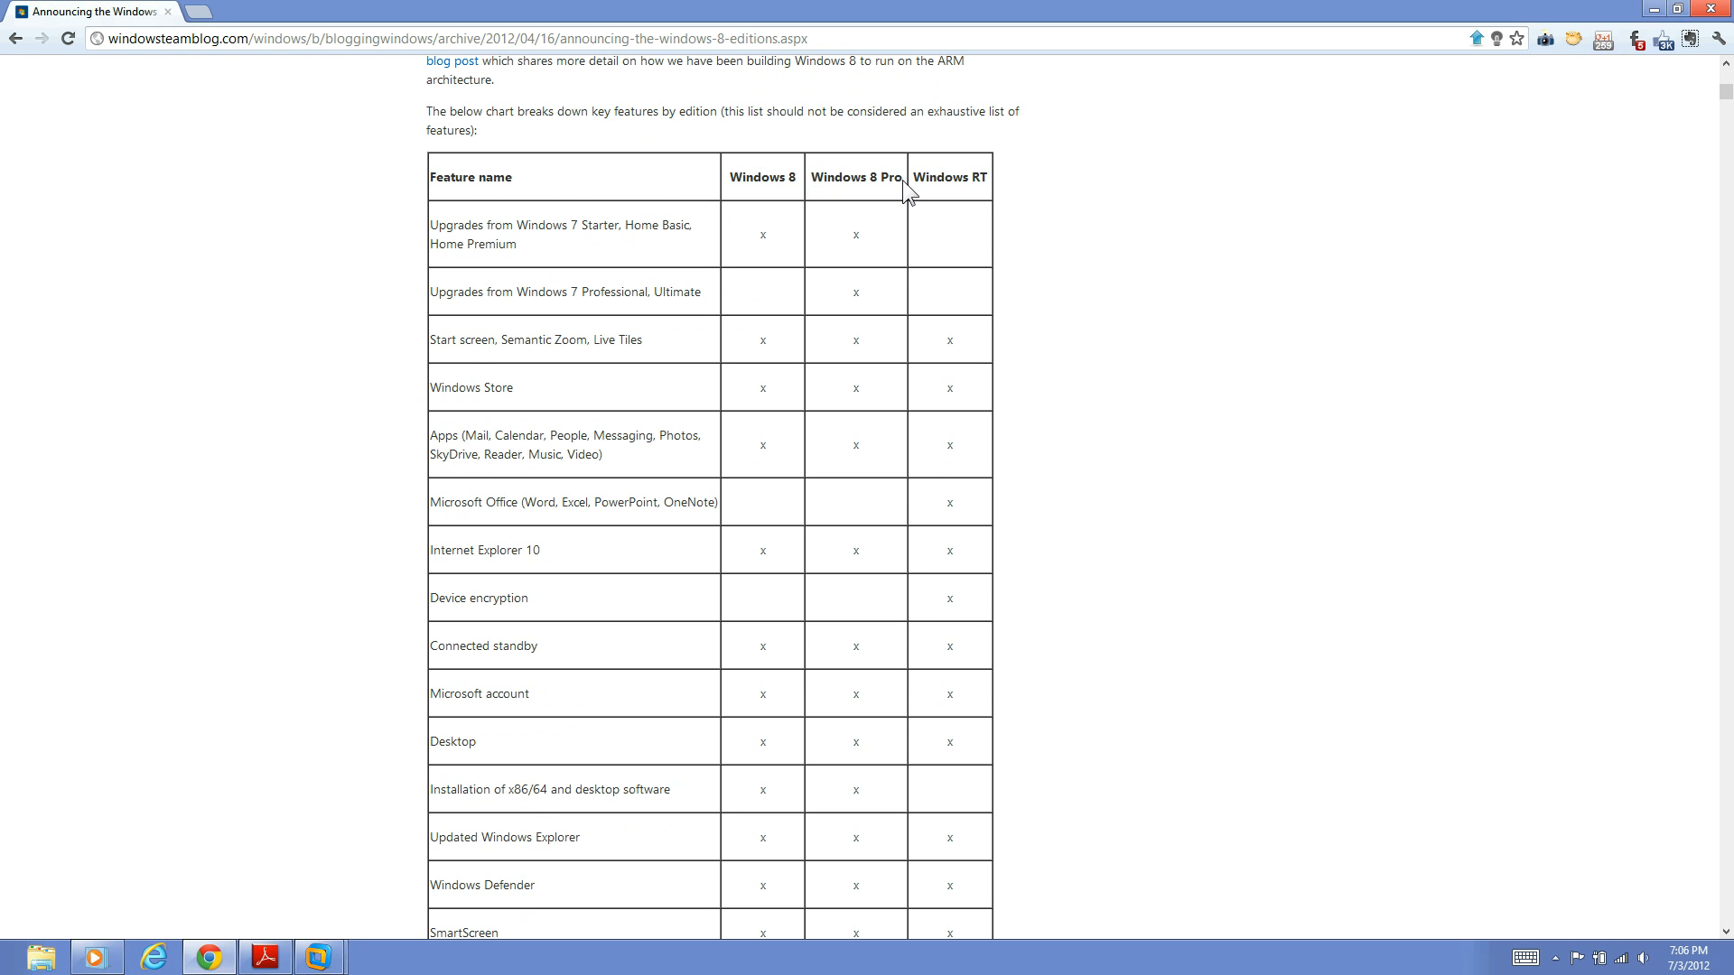
# Step: Scroll down to the Pro-only rows and closing notes, then back up to the chart's header row
pyautogui.scroll(-3)
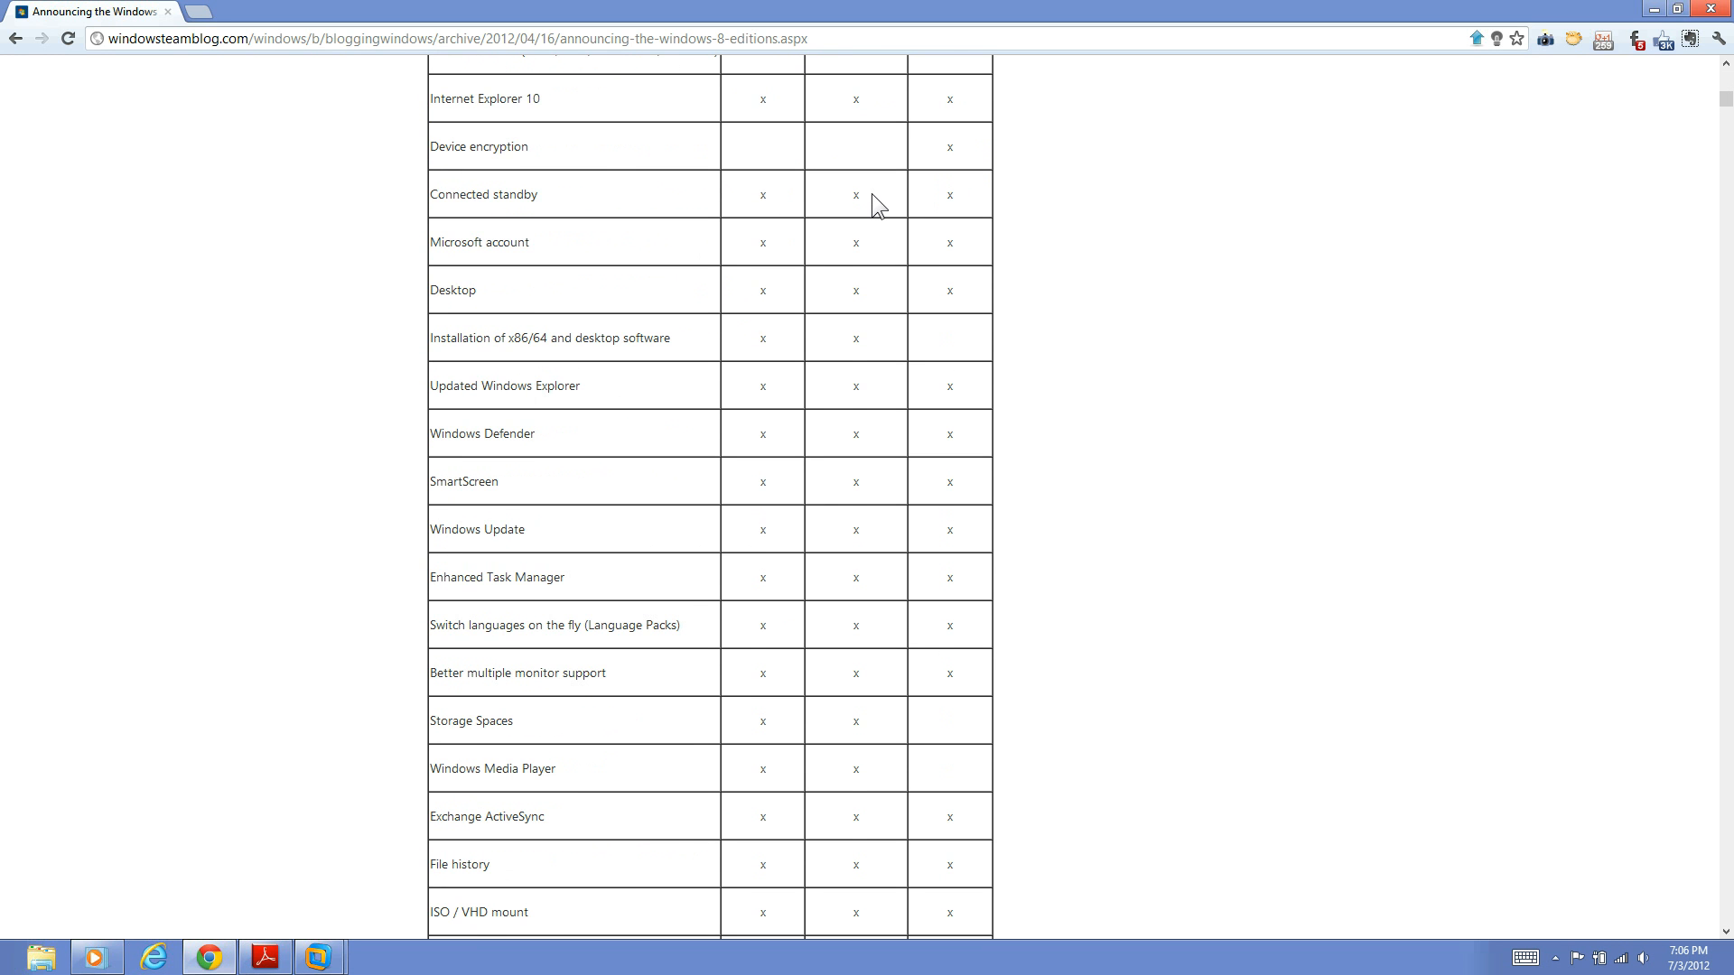
pyautogui.scroll(-3)
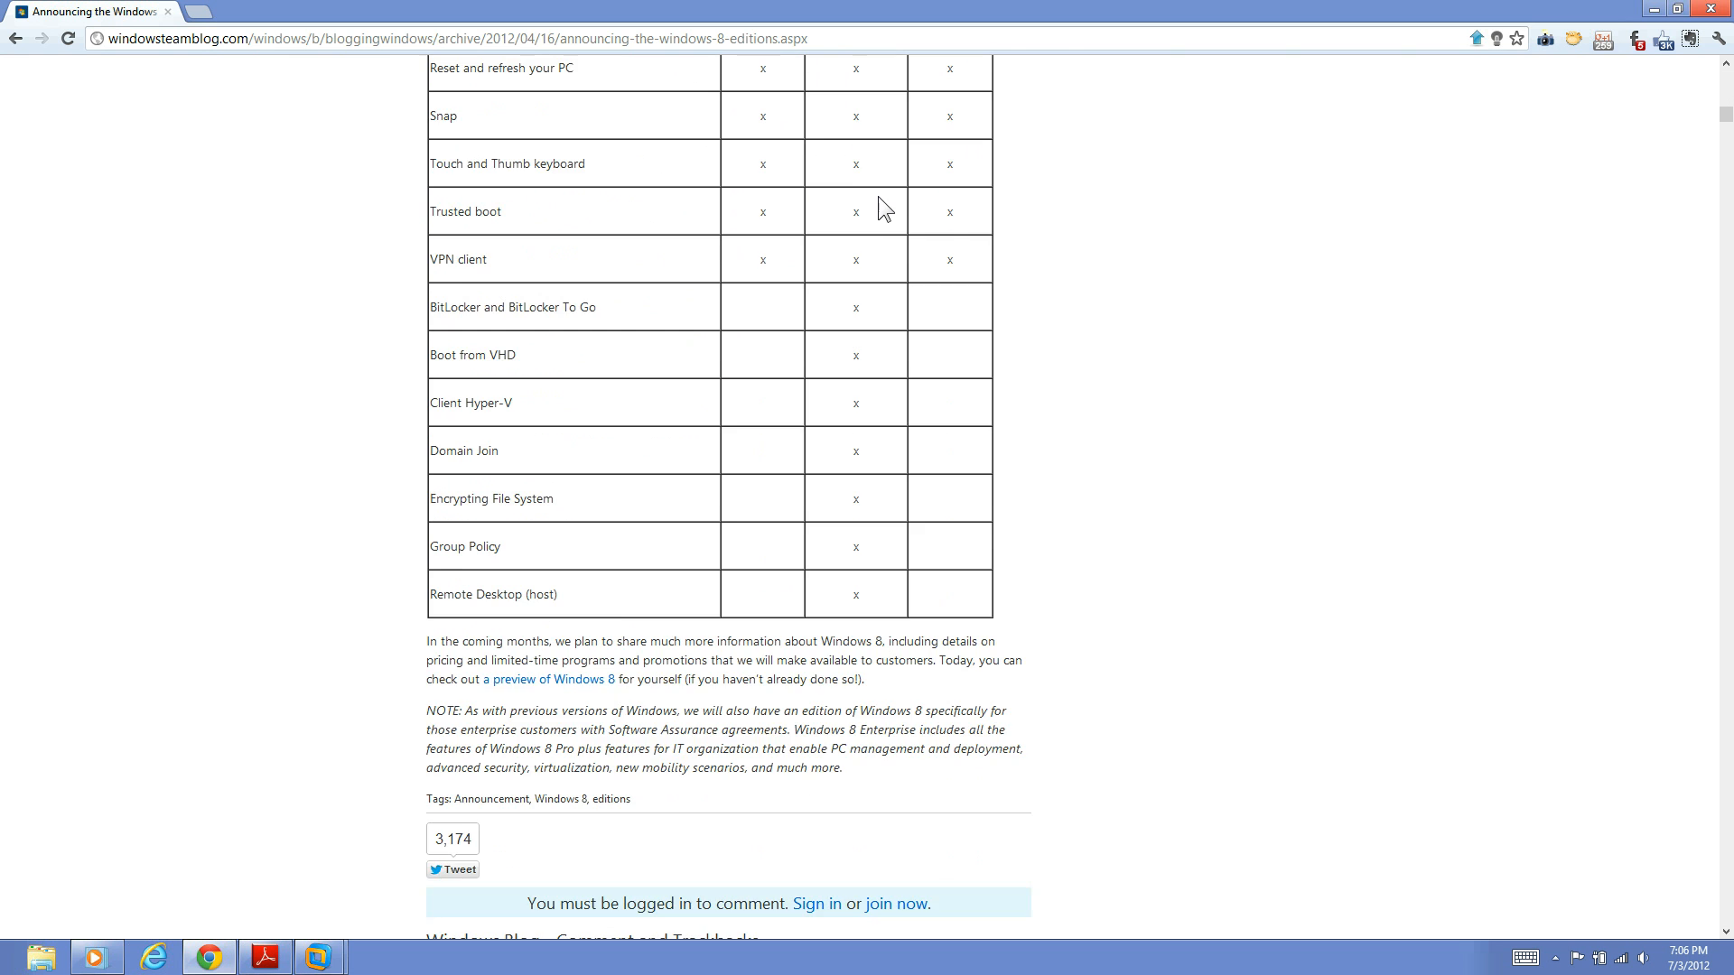
pyautogui.scroll(3)
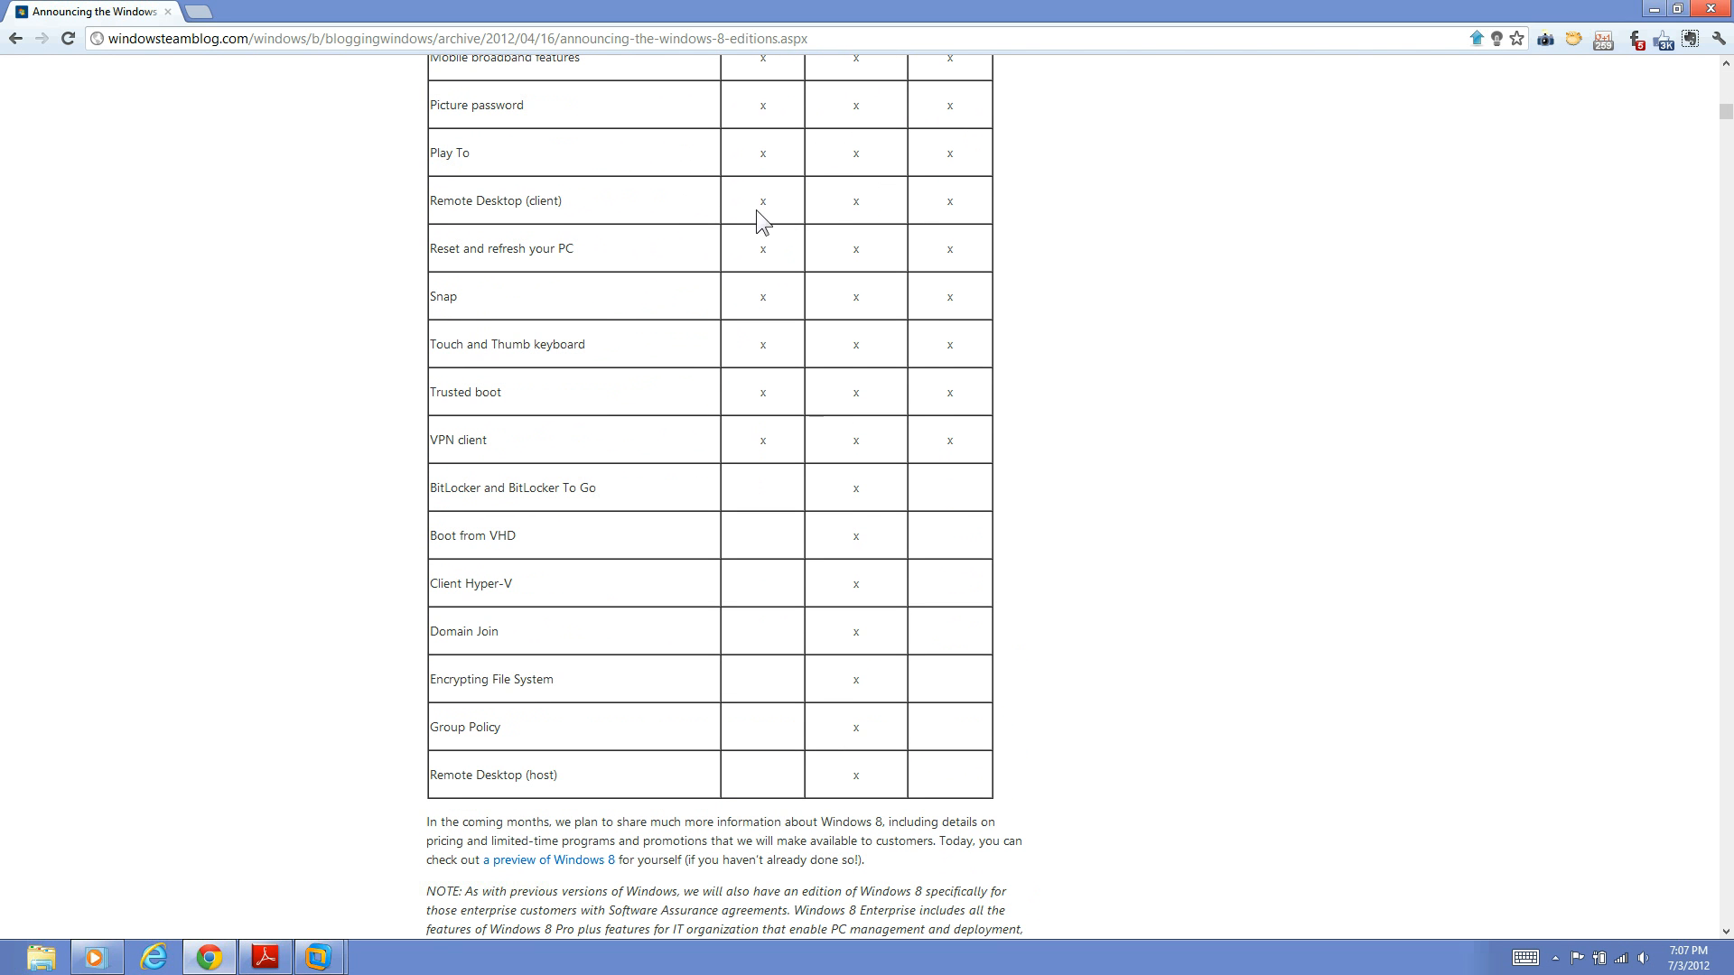
pyautogui.moveTo(524, 448)
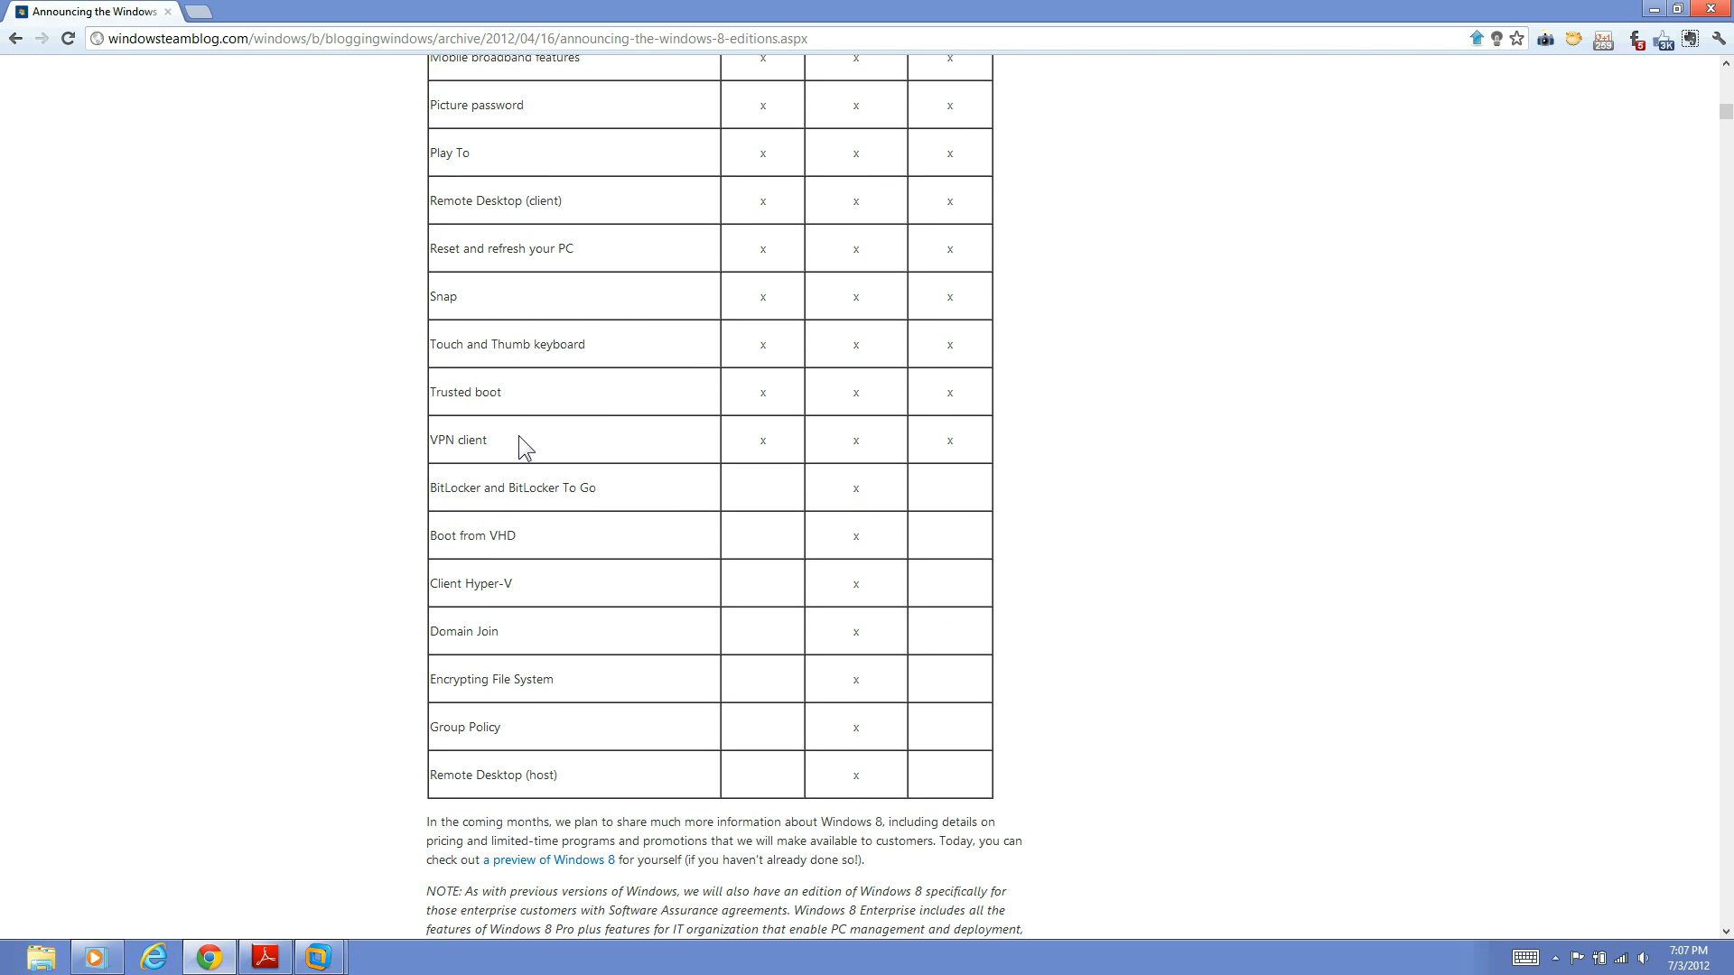
pyautogui.scroll(3)
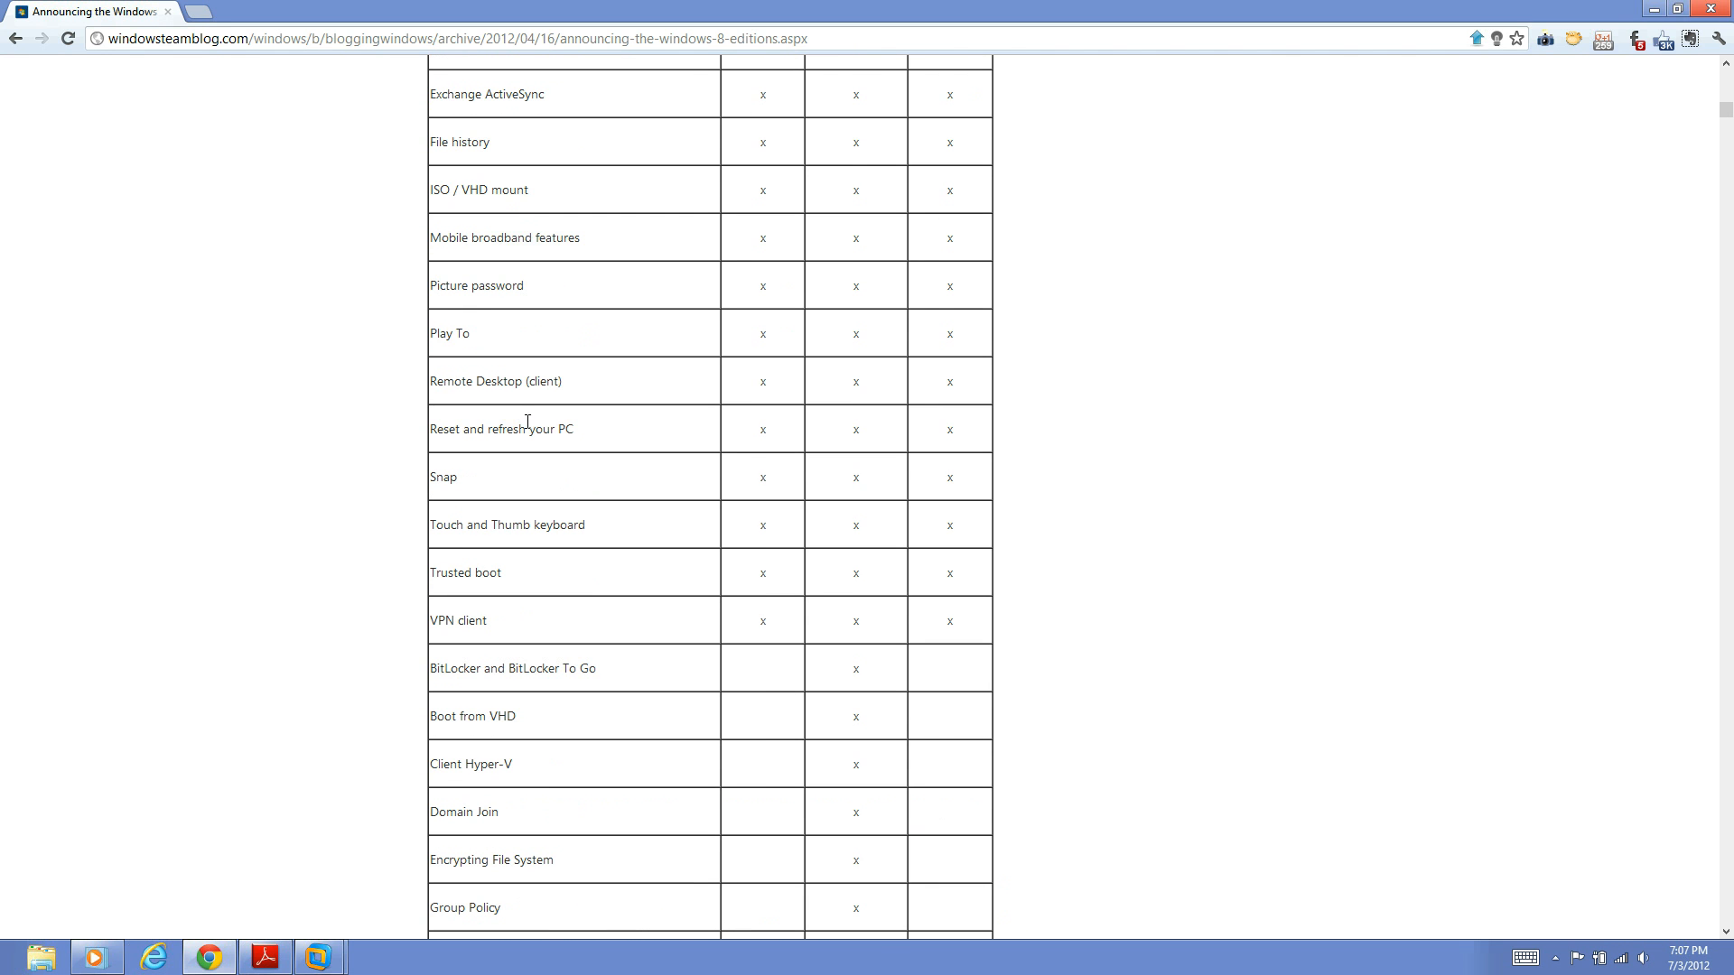
pyautogui.scroll(3)
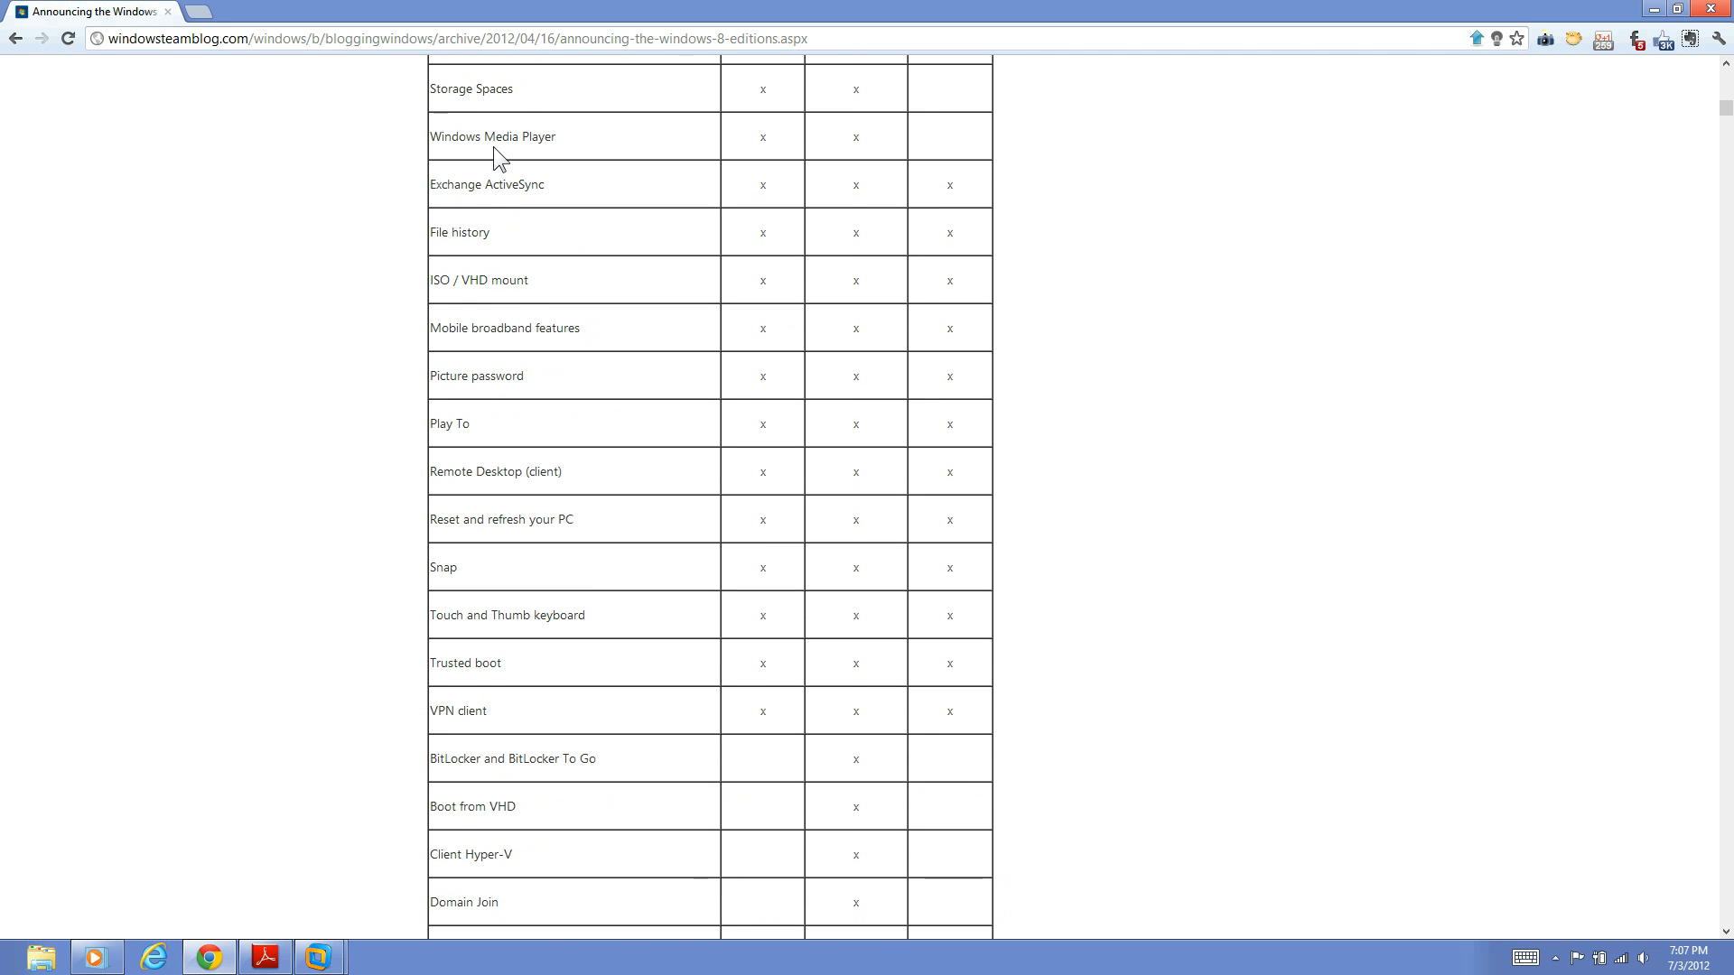
pyautogui.moveTo(450, 560)
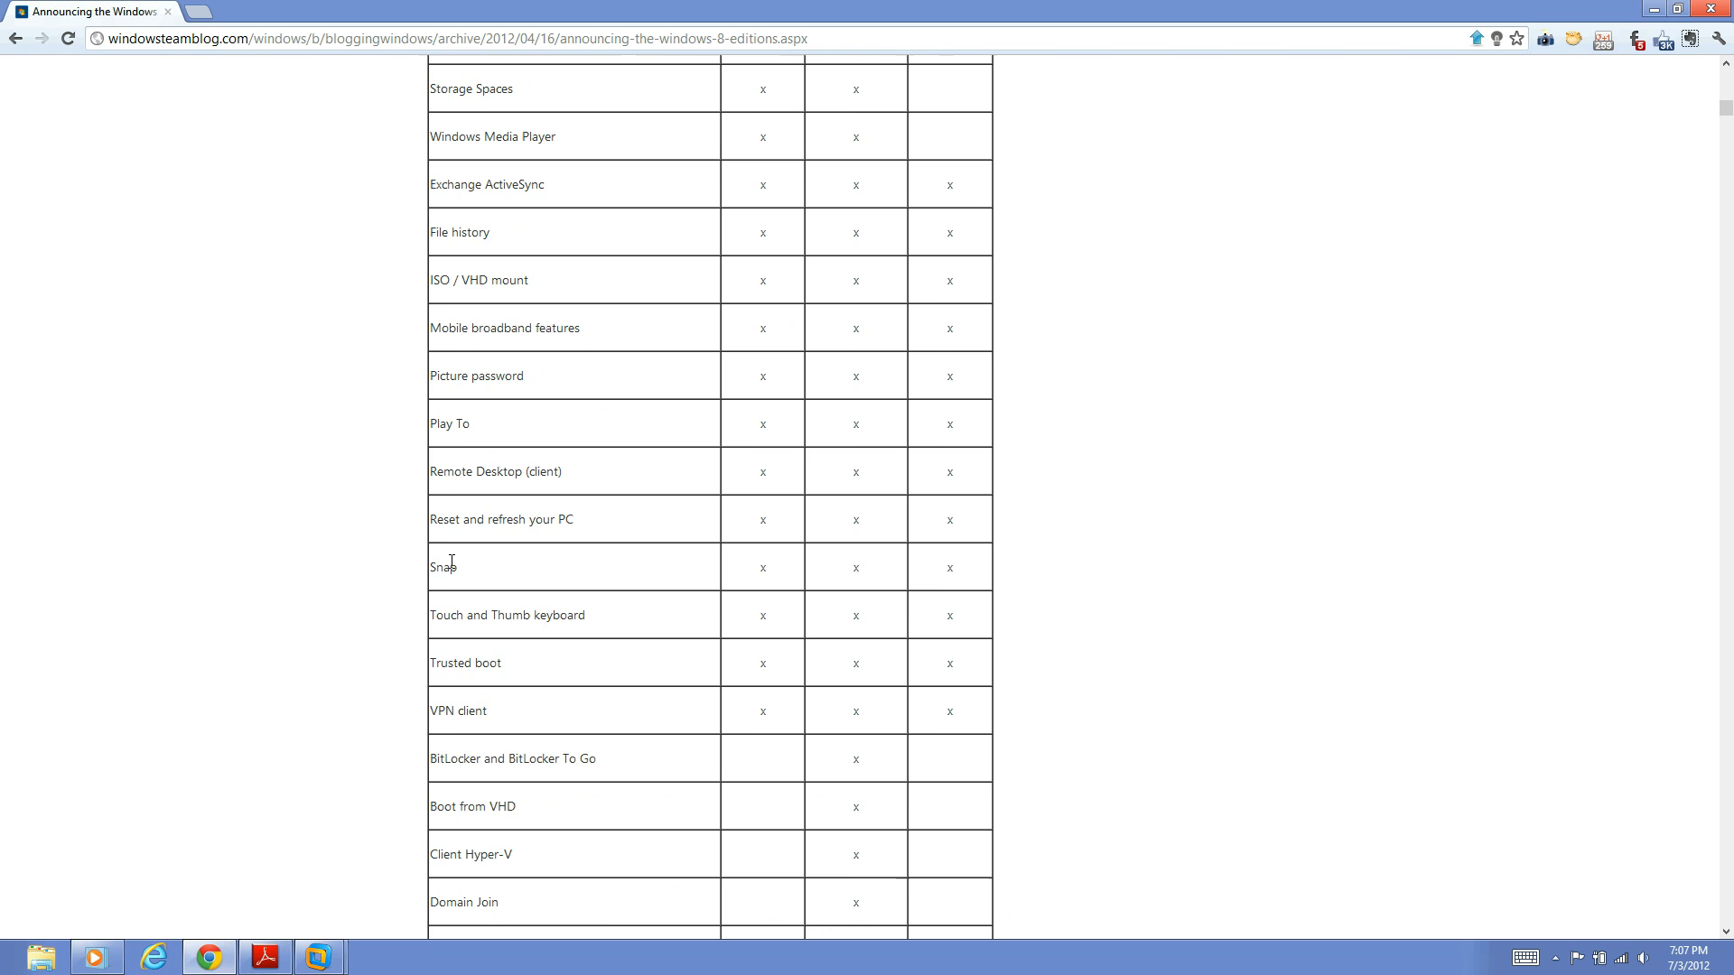
pyautogui.scroll(3)
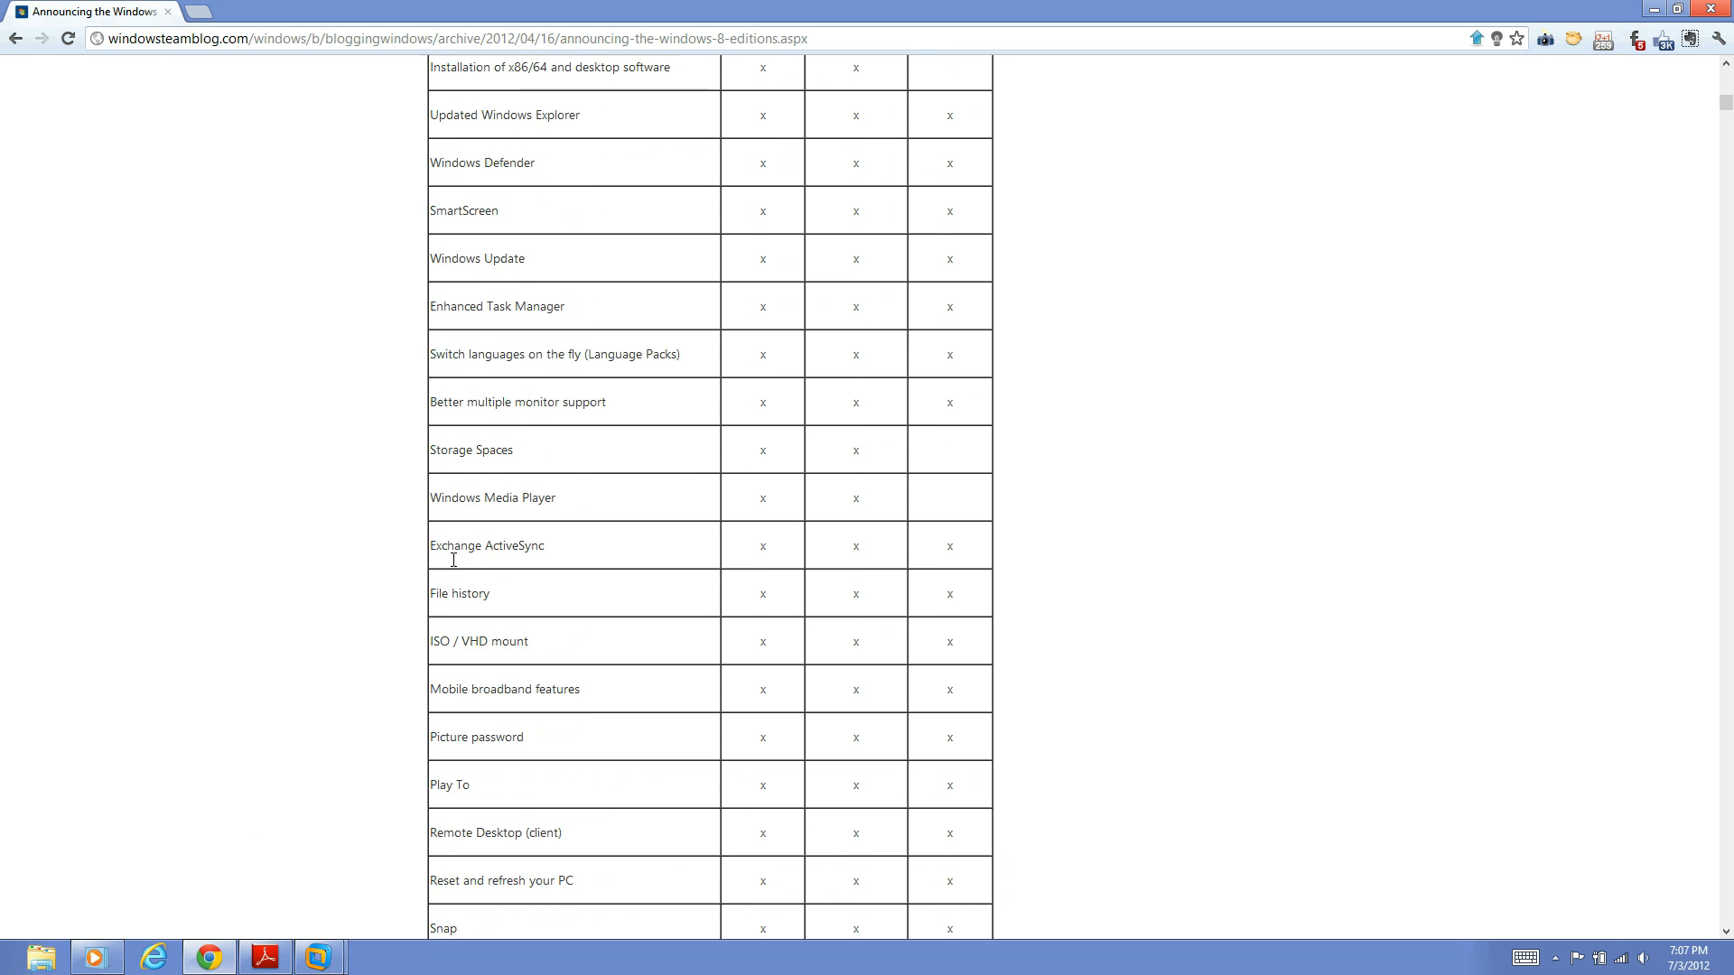
pyautogui.scroll(3)
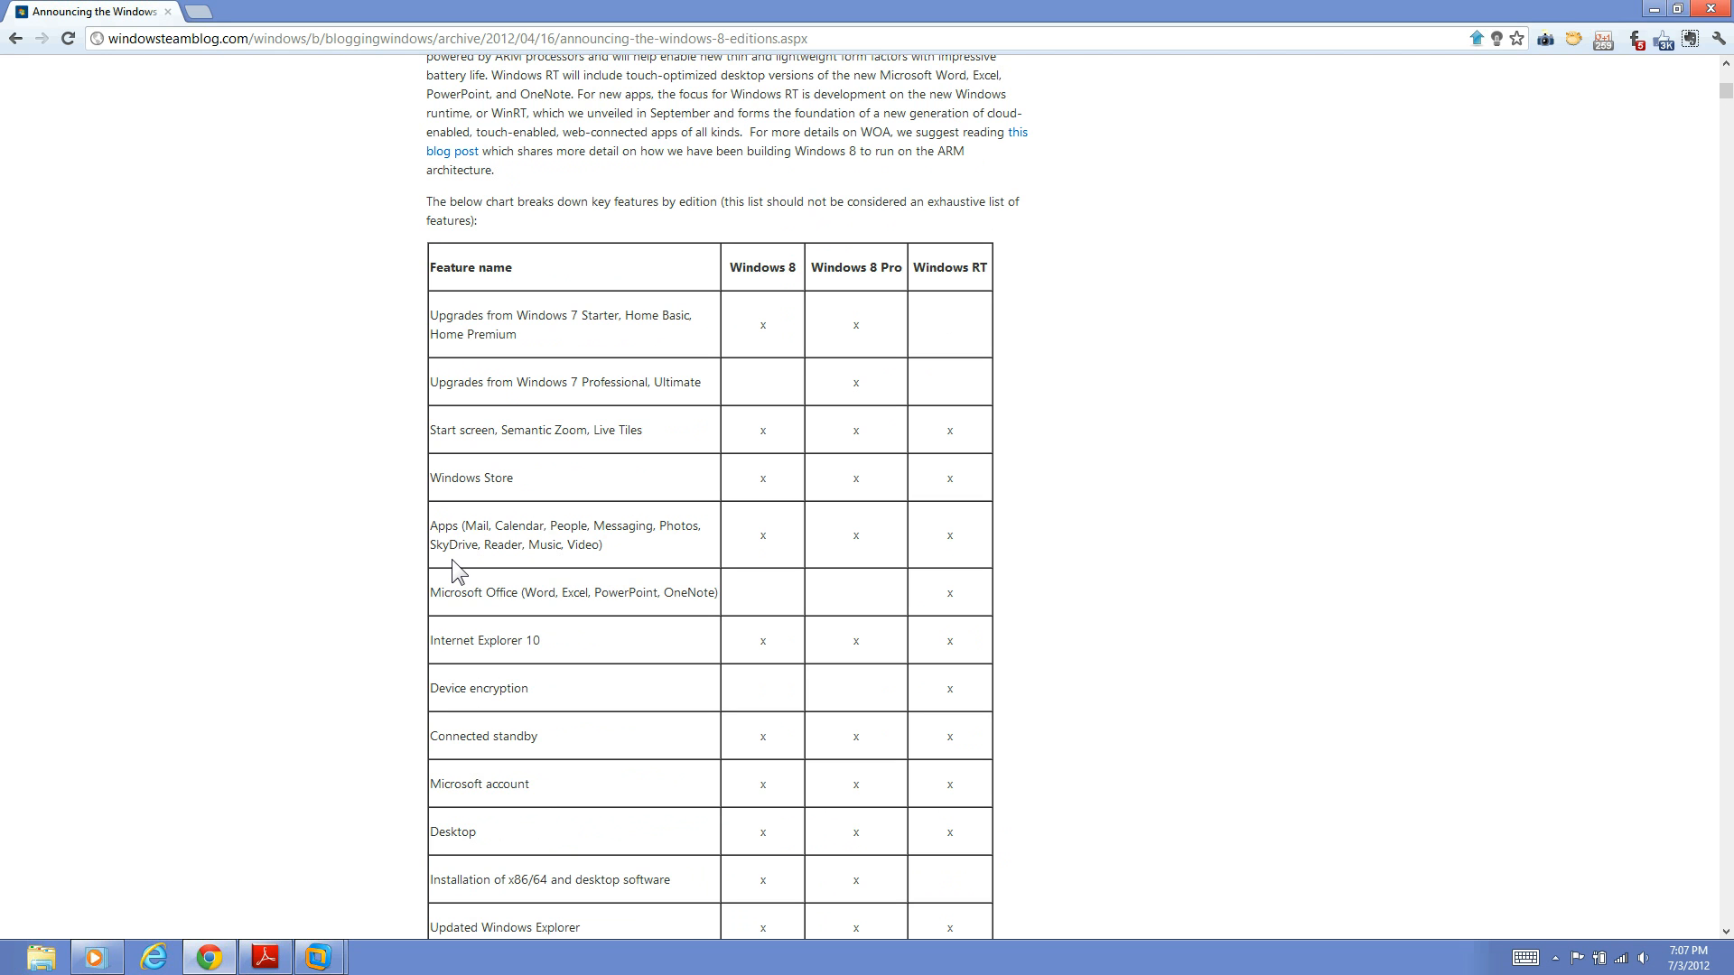
pyautogui.scroll(-3)
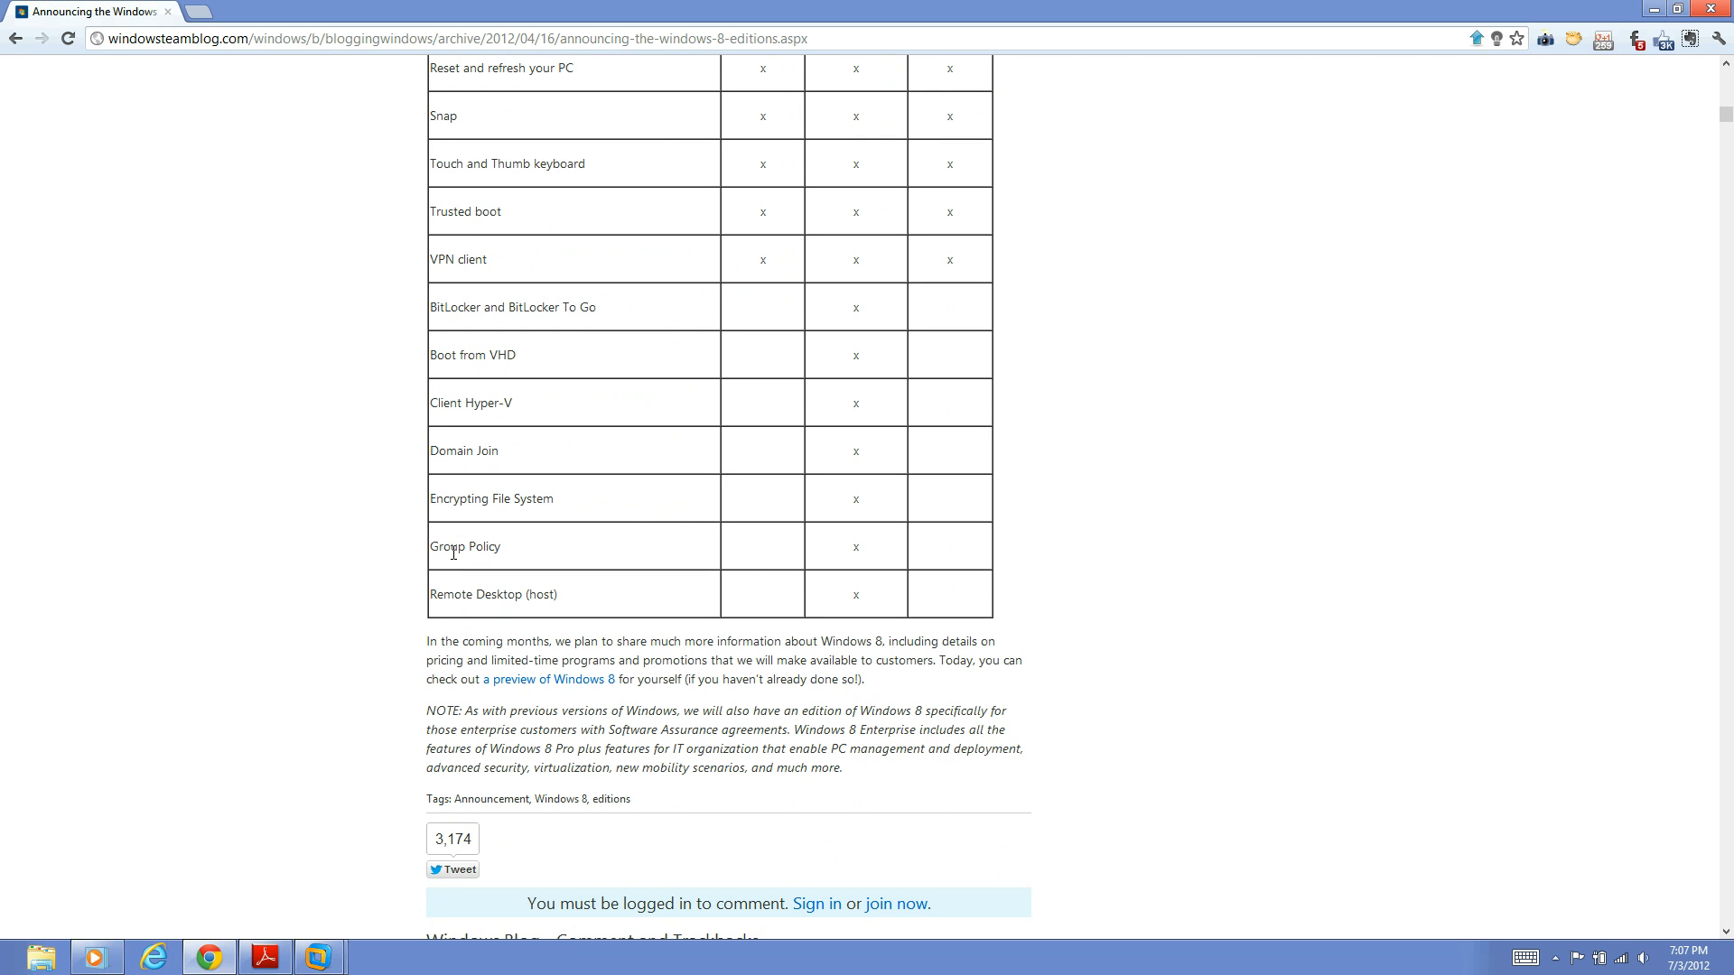
pyautogui.moveTo(570, 605)
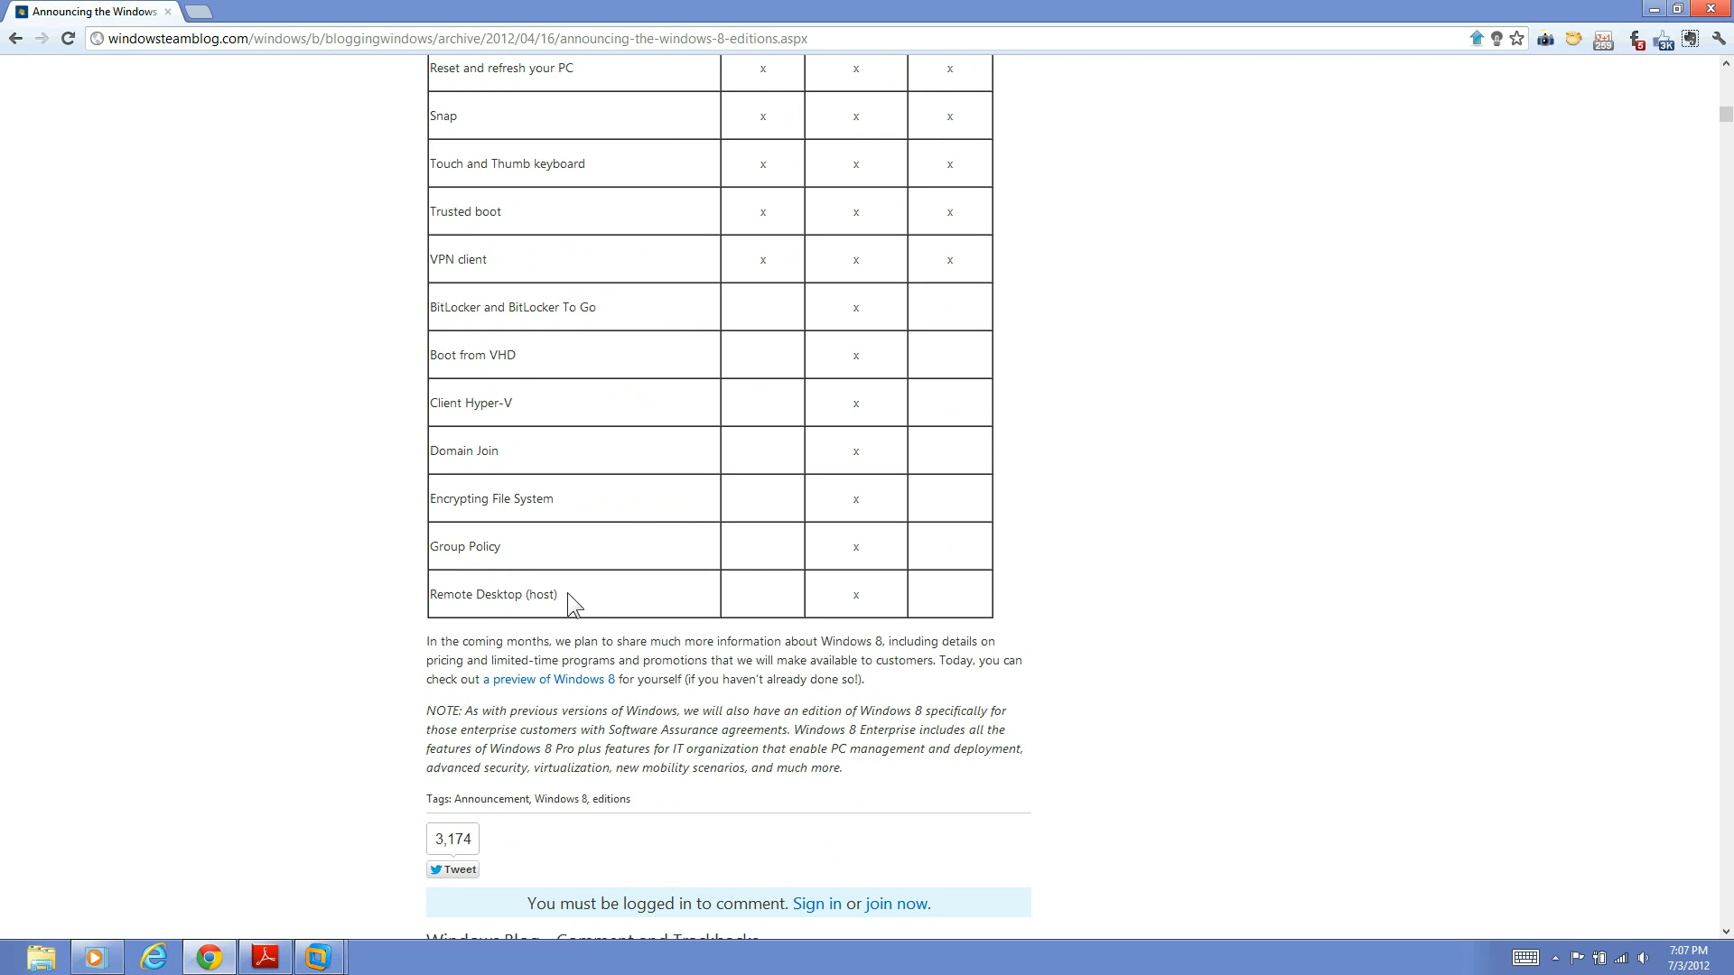
pyautogui.moveTo(410, 603)
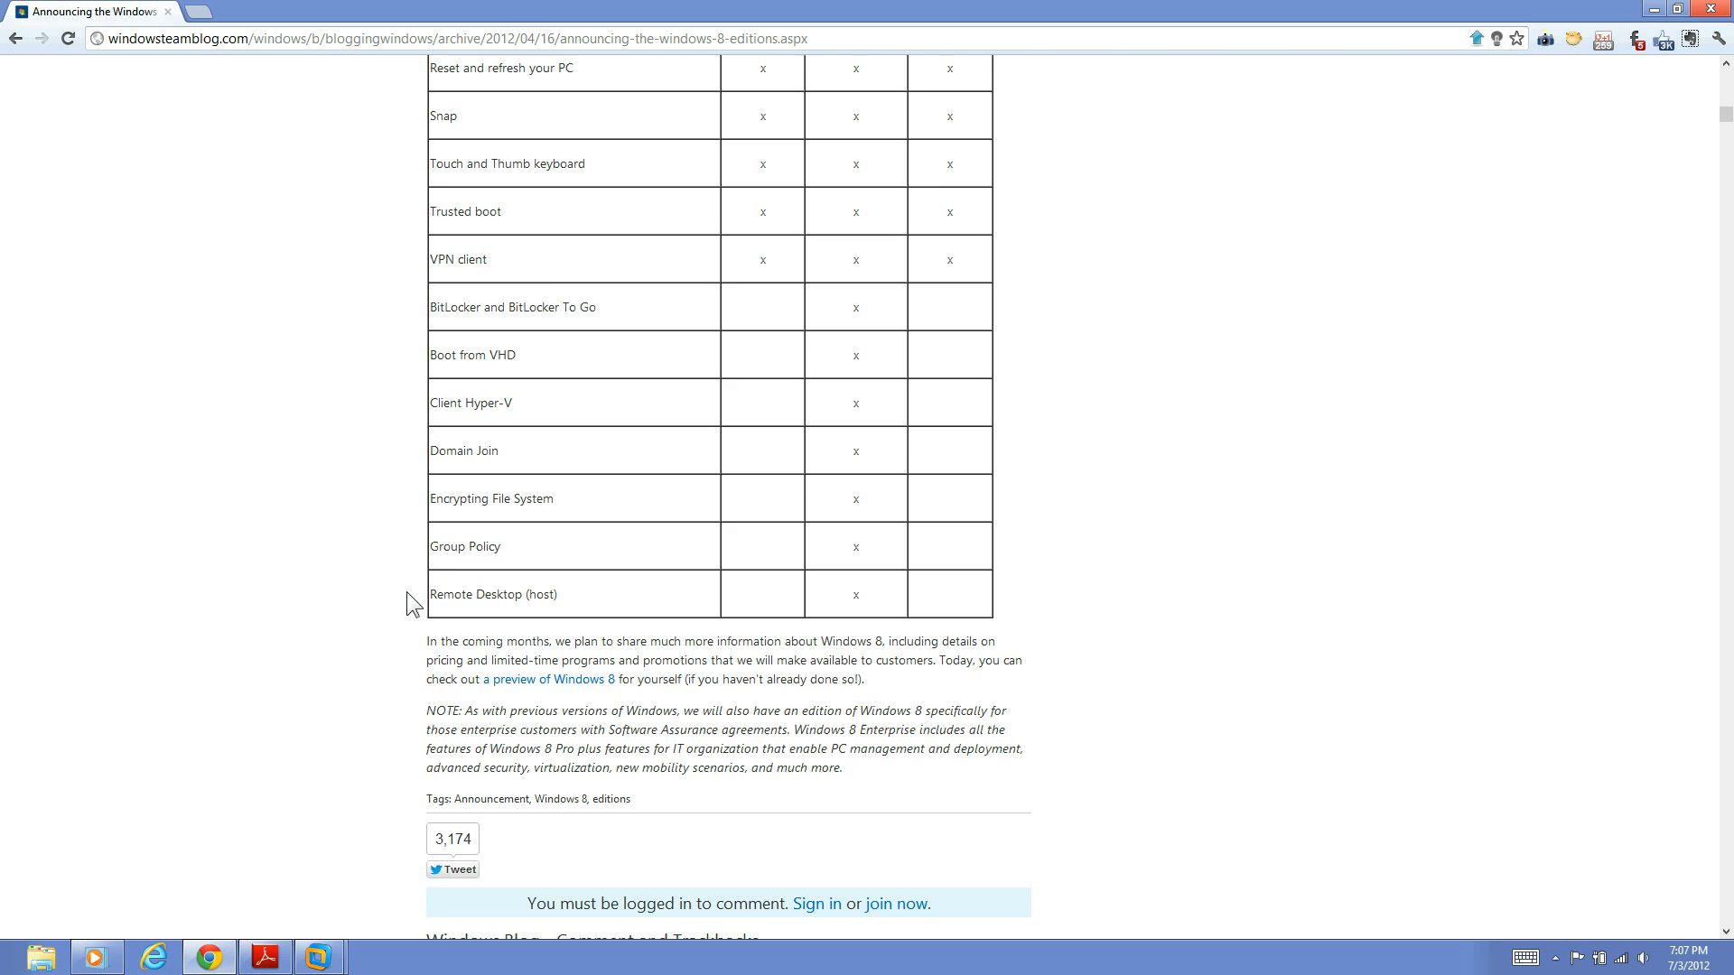
pyautogui.scroll(3)
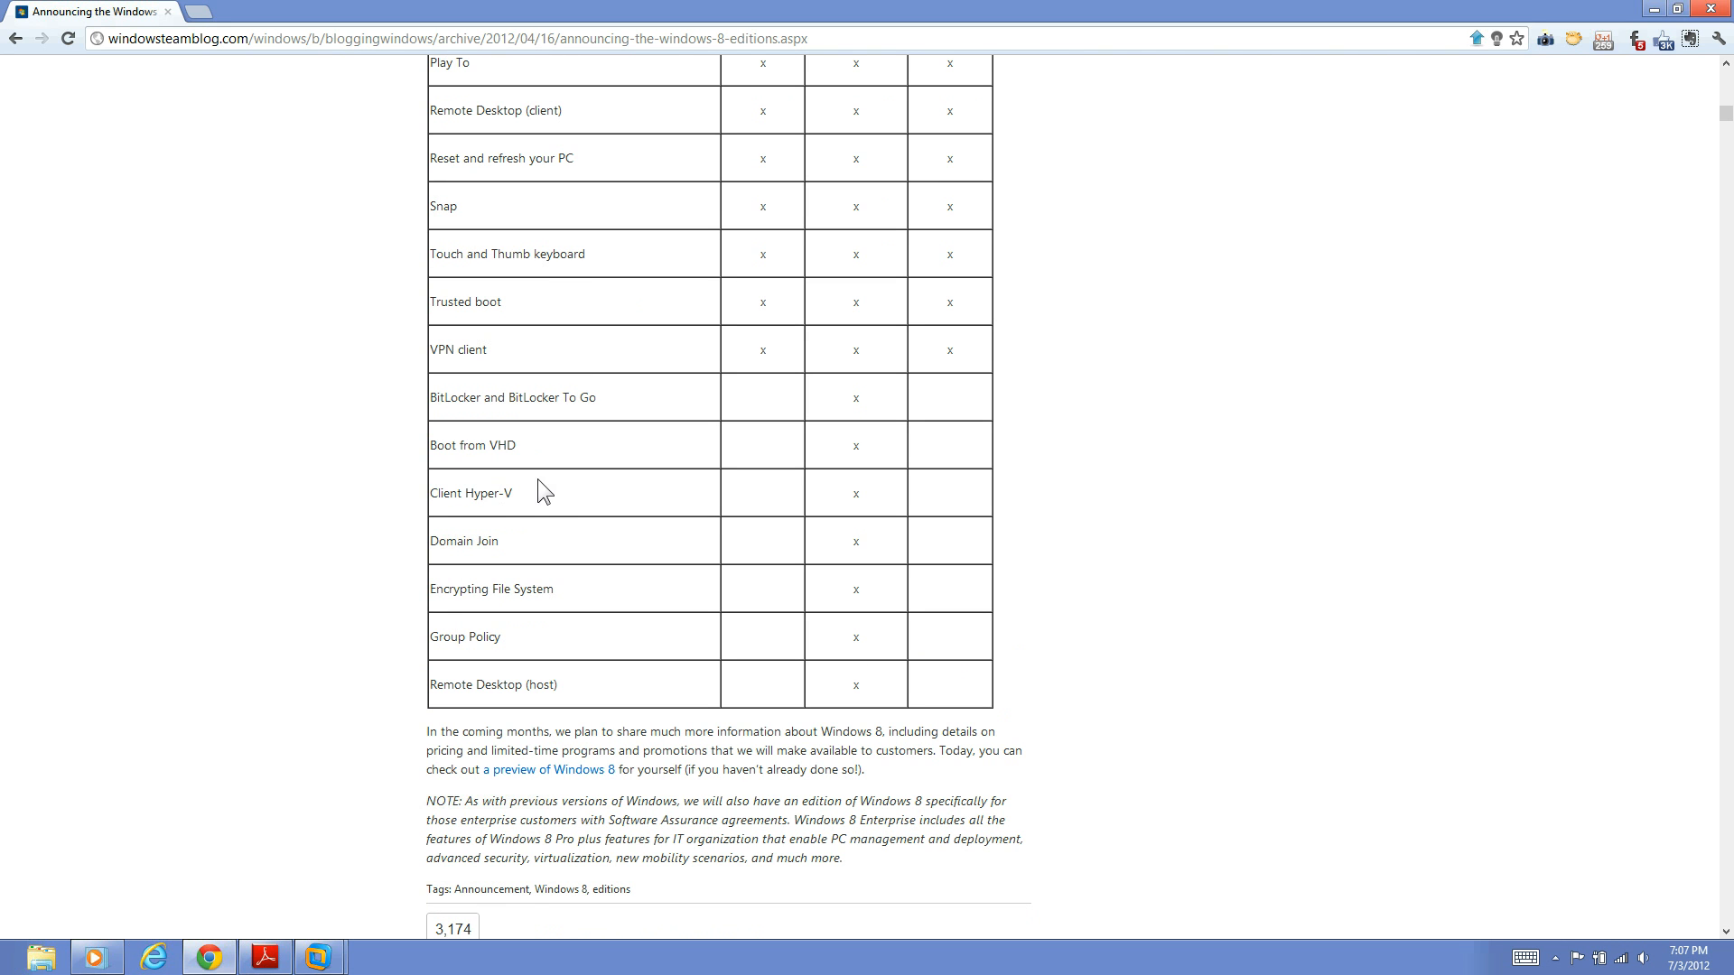
pyautogui.moveTo(535, 495)
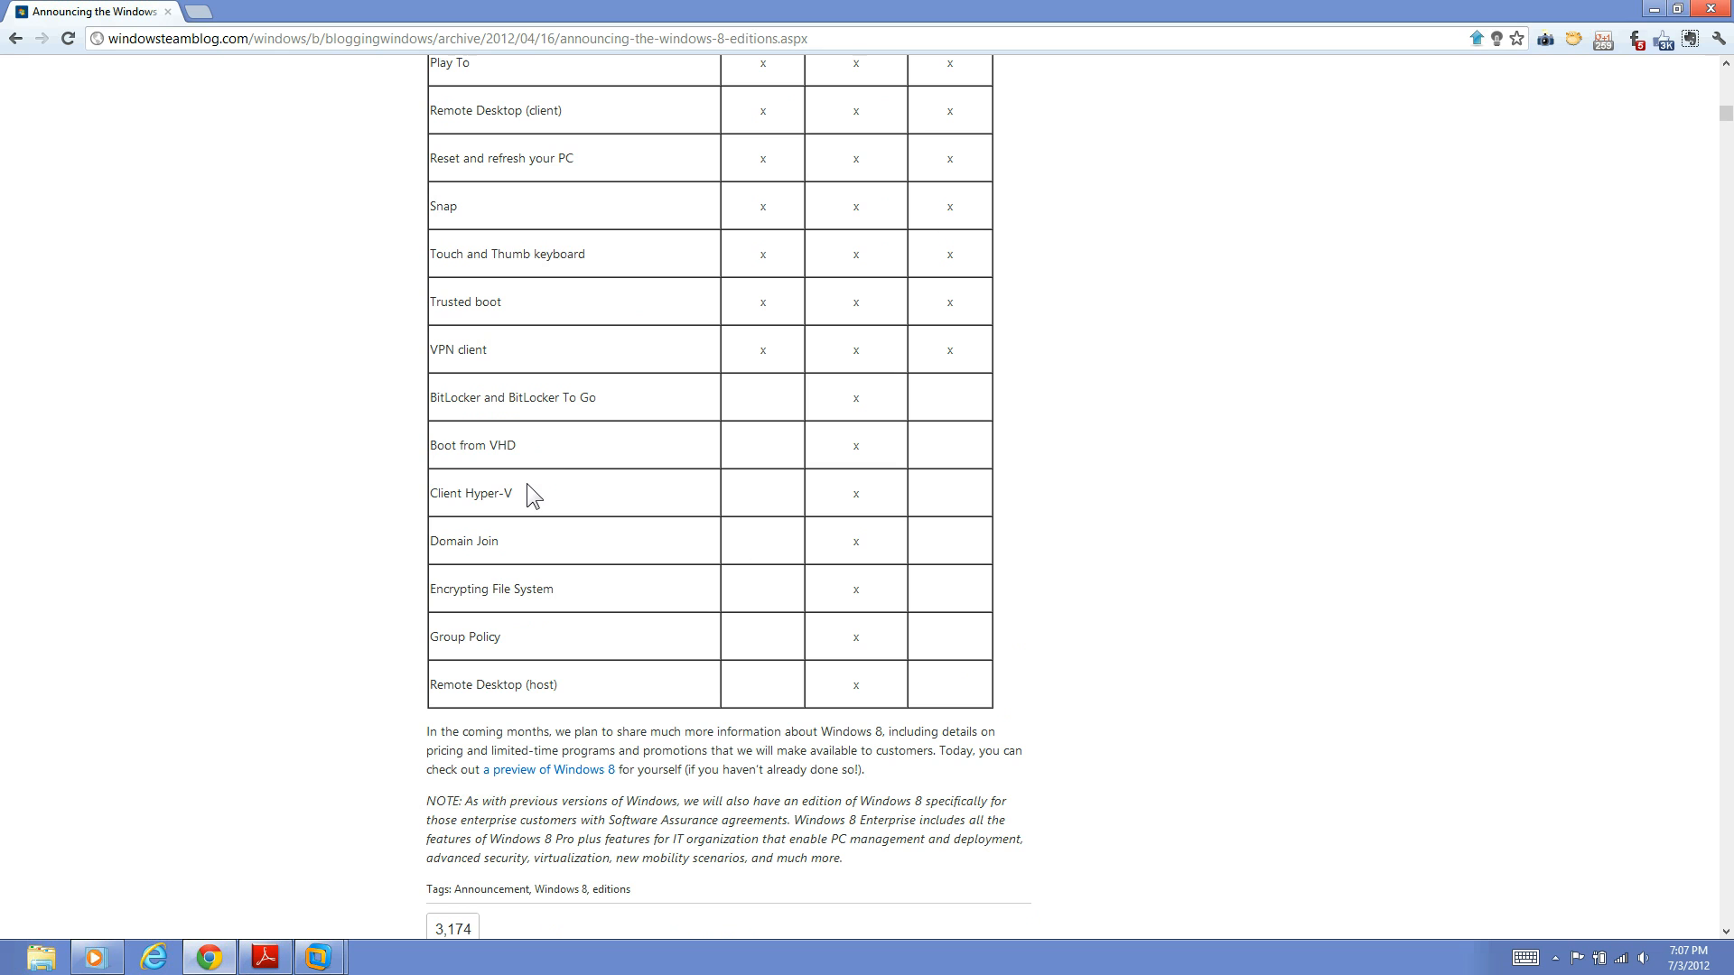
pyautogui.moveTo(560, 448)
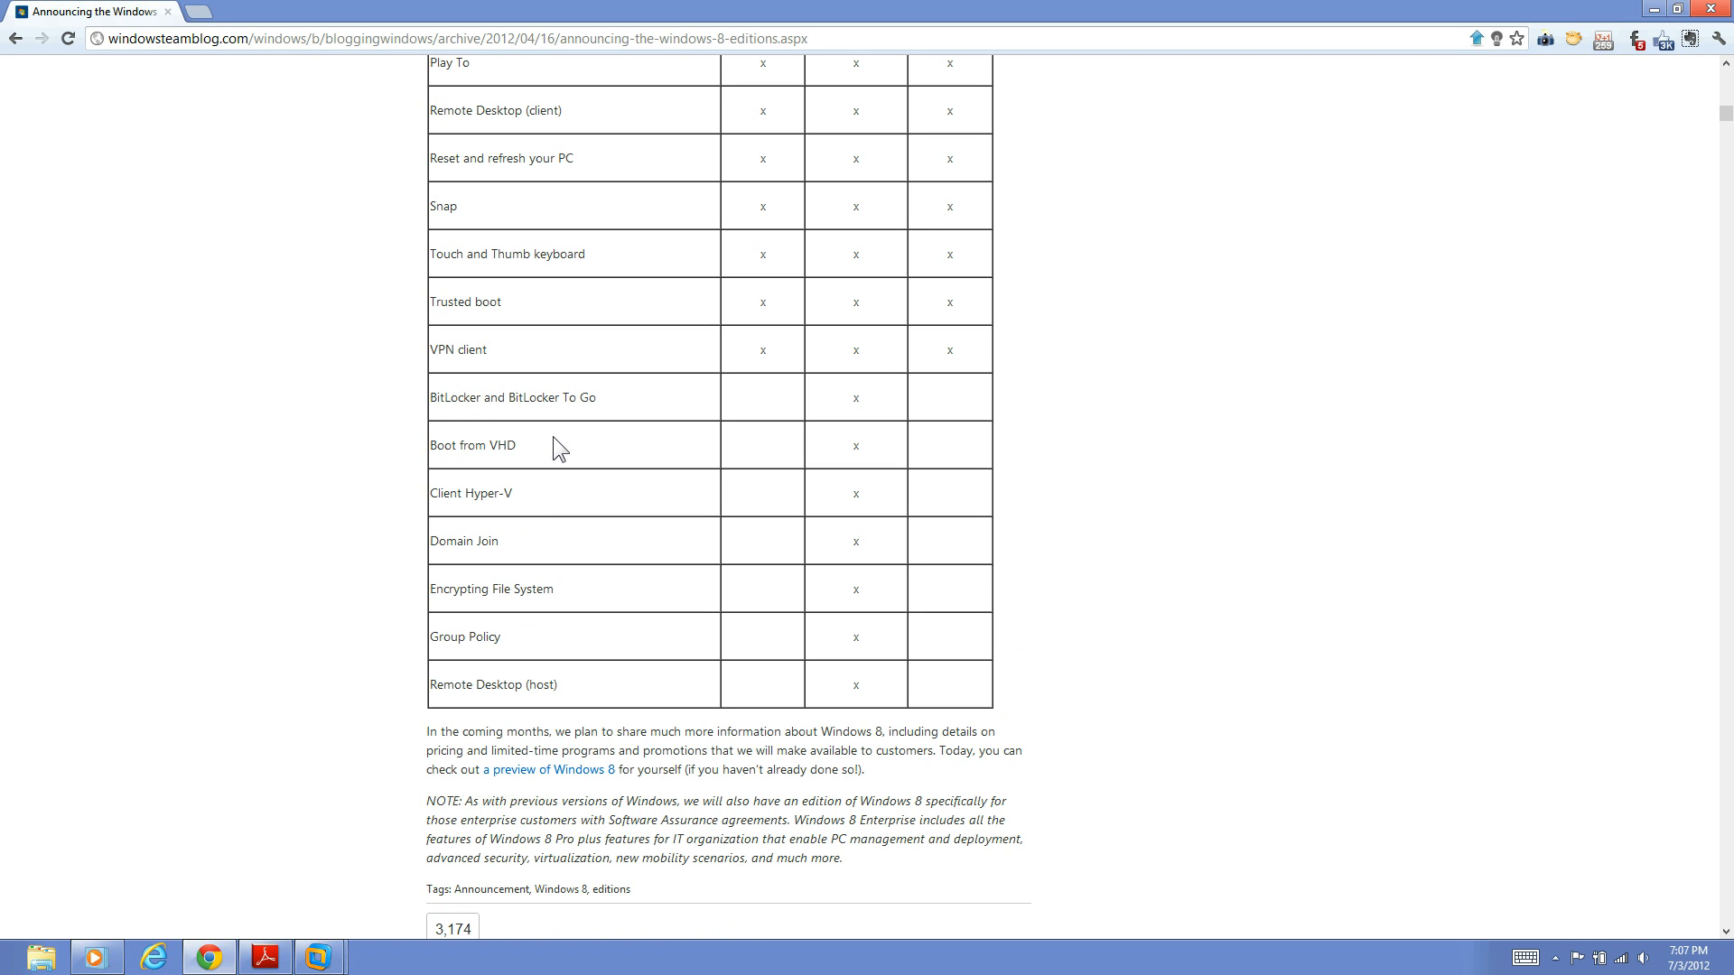
pyautogui.moveTo(622, 406)
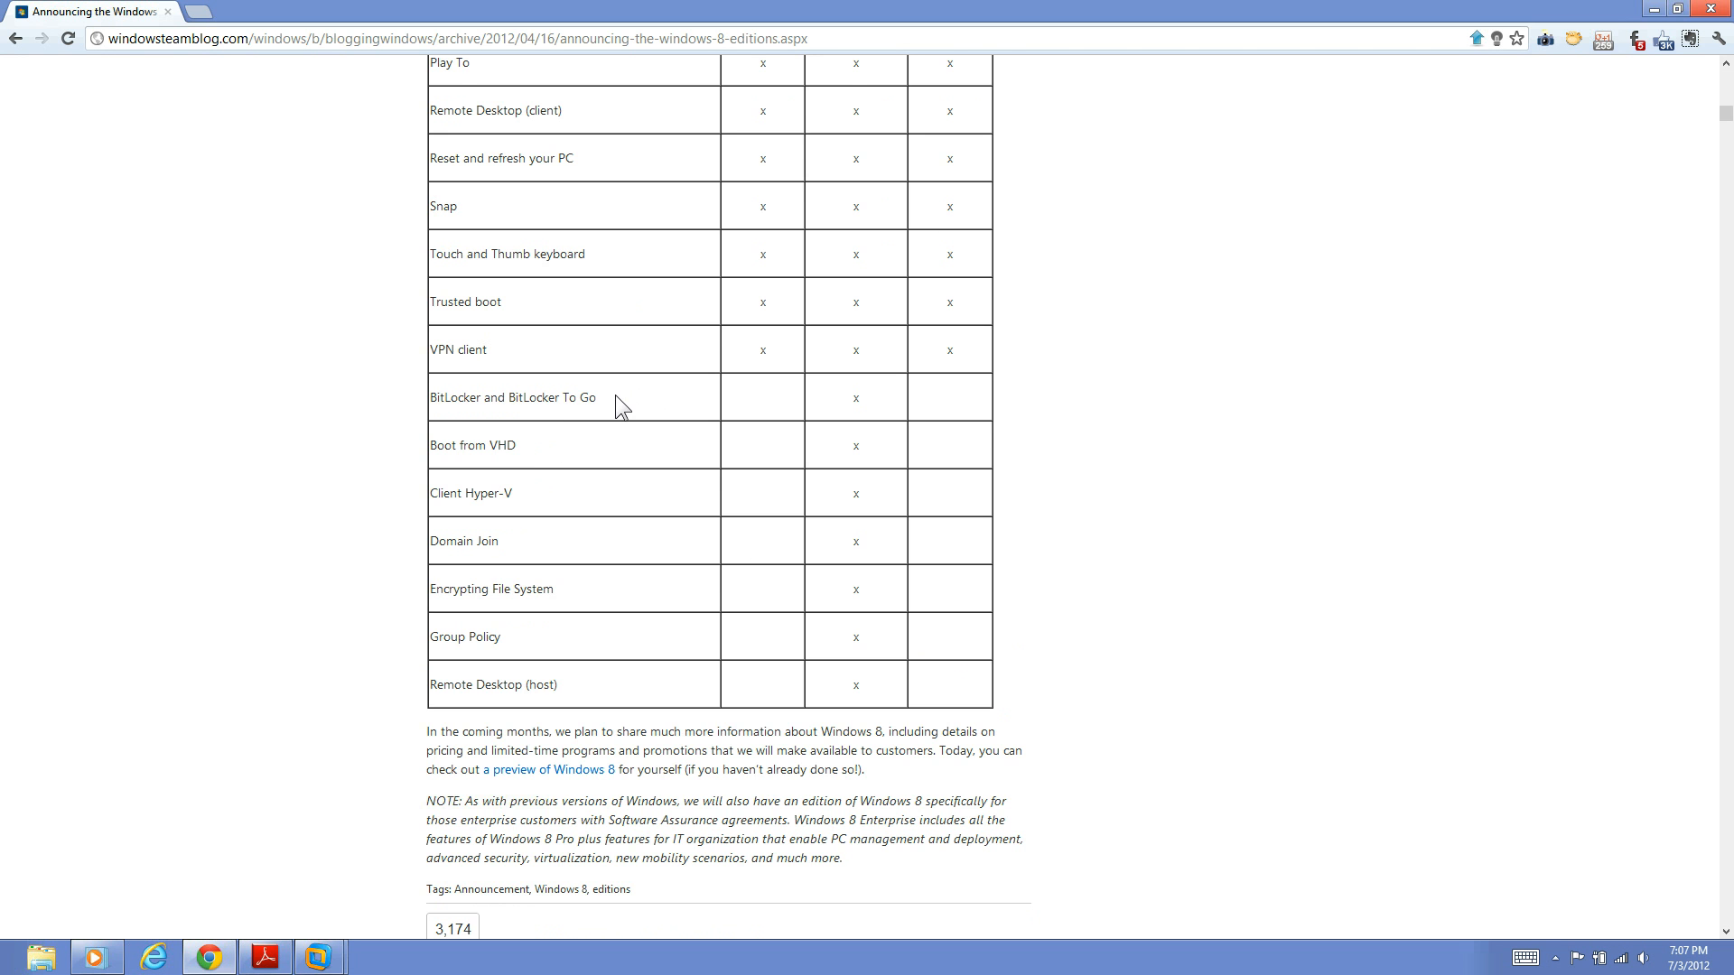
pyautogui.scroll(3)
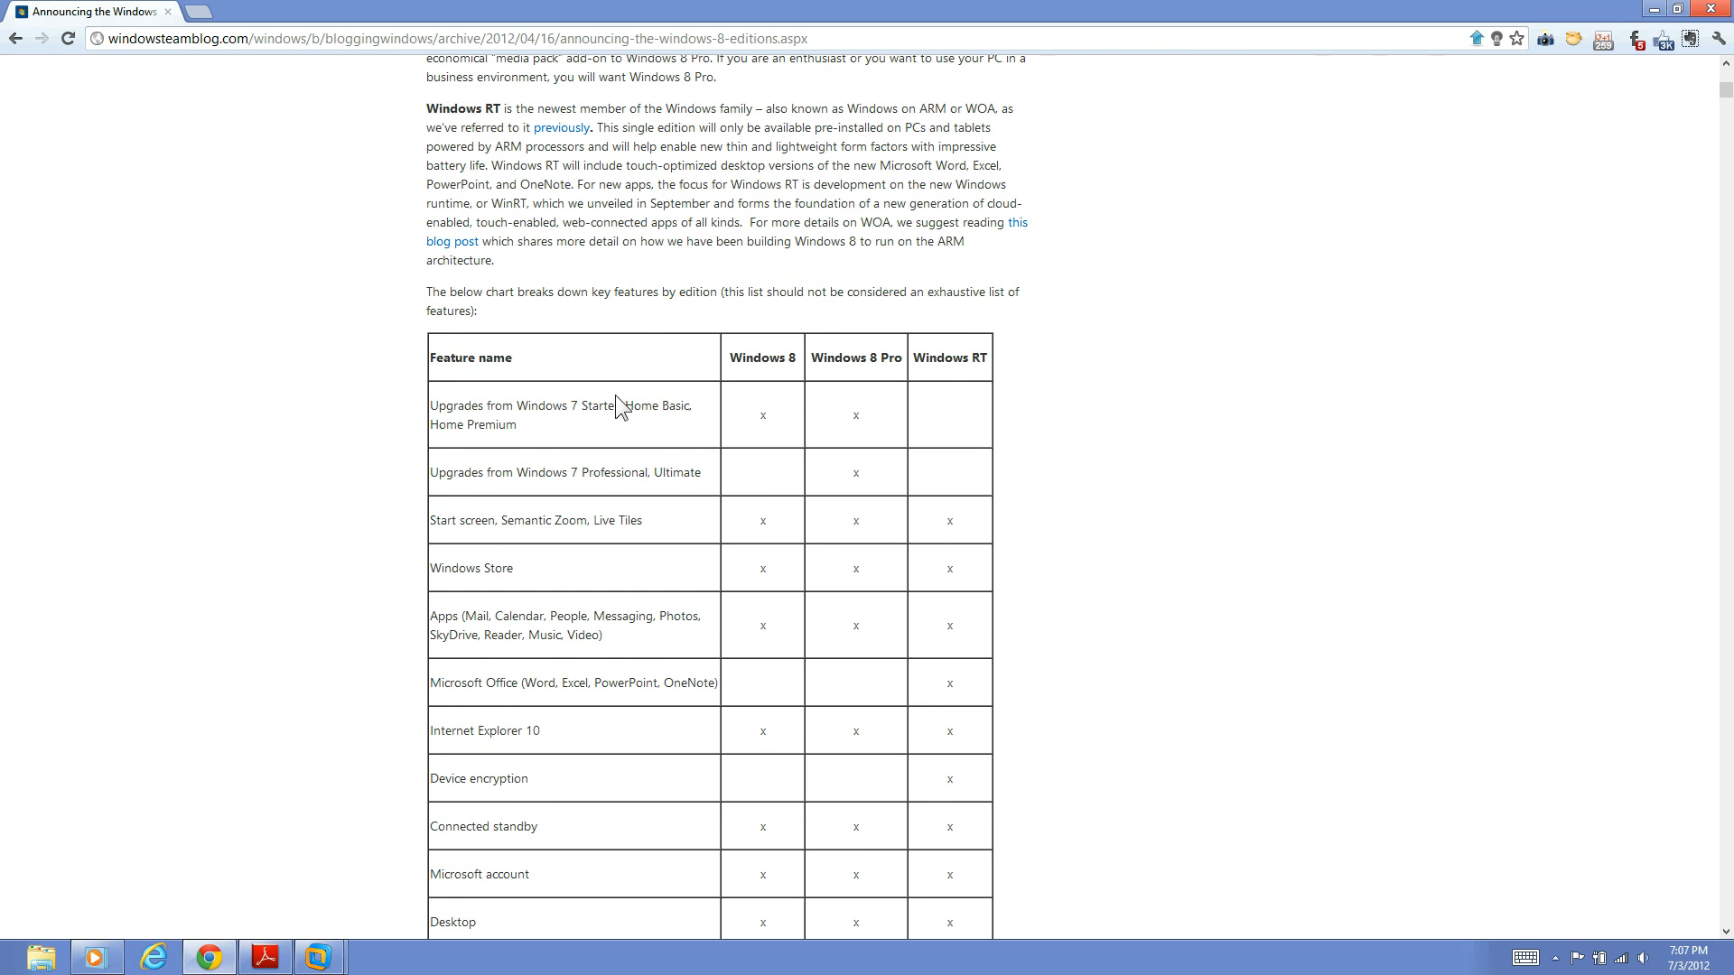
pyautogui.moveTo(719, 388)
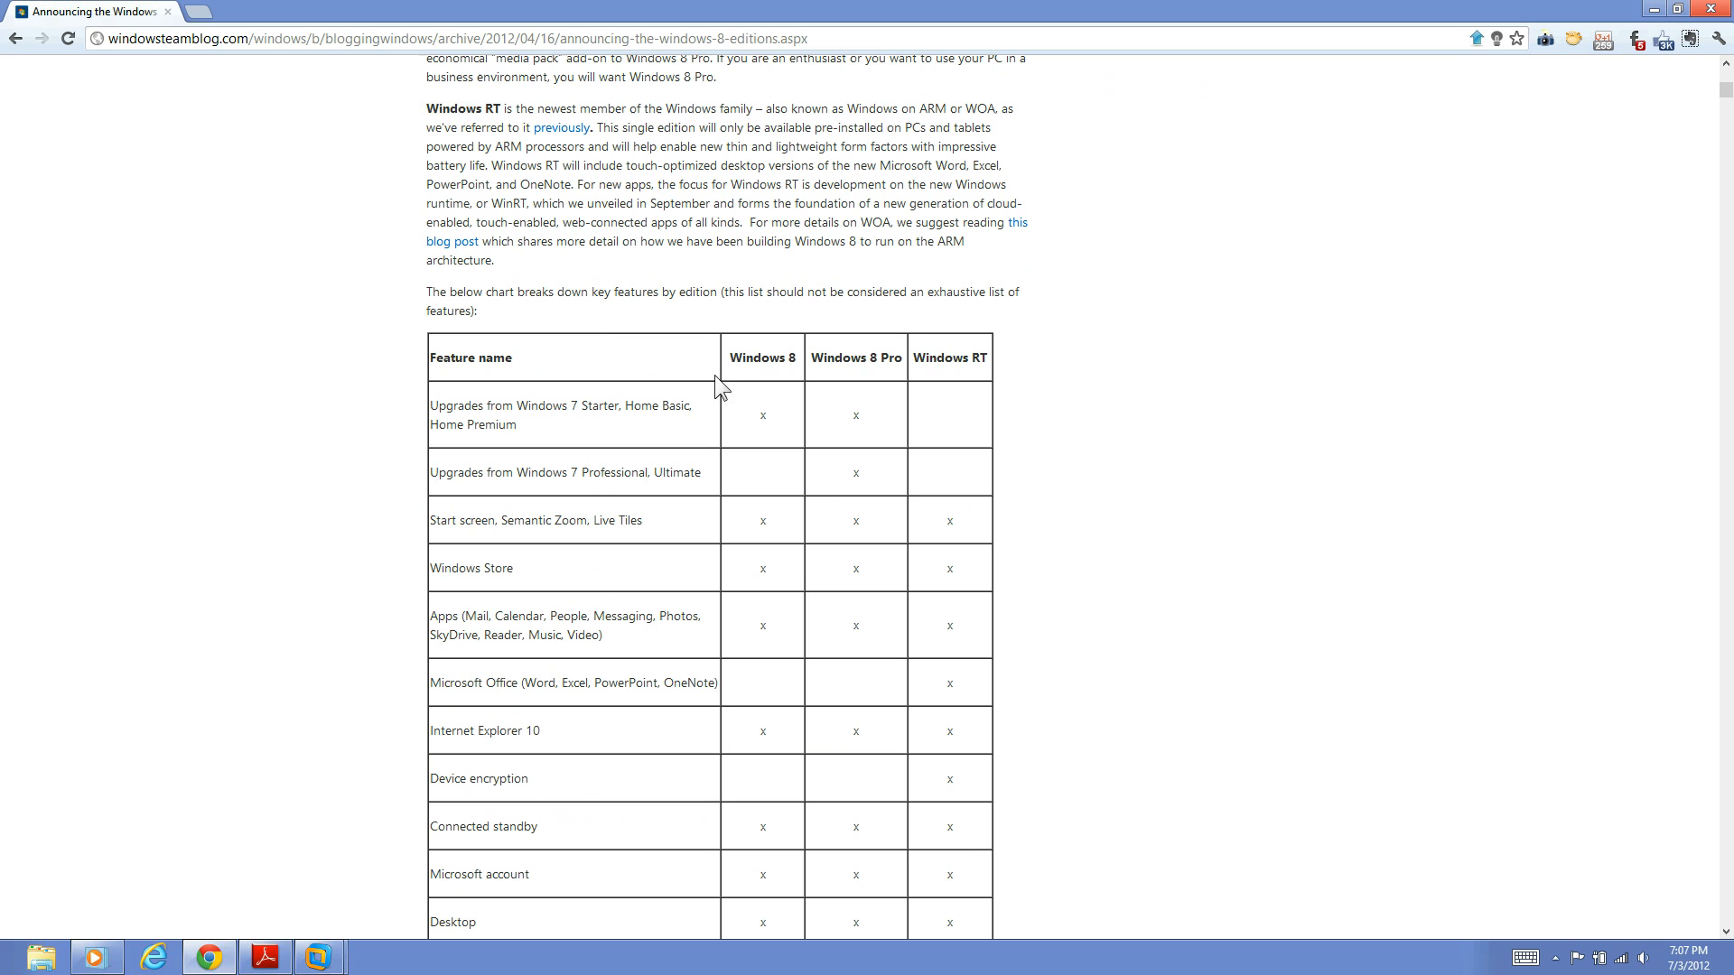
pyautogui.moveTo(735, 365)
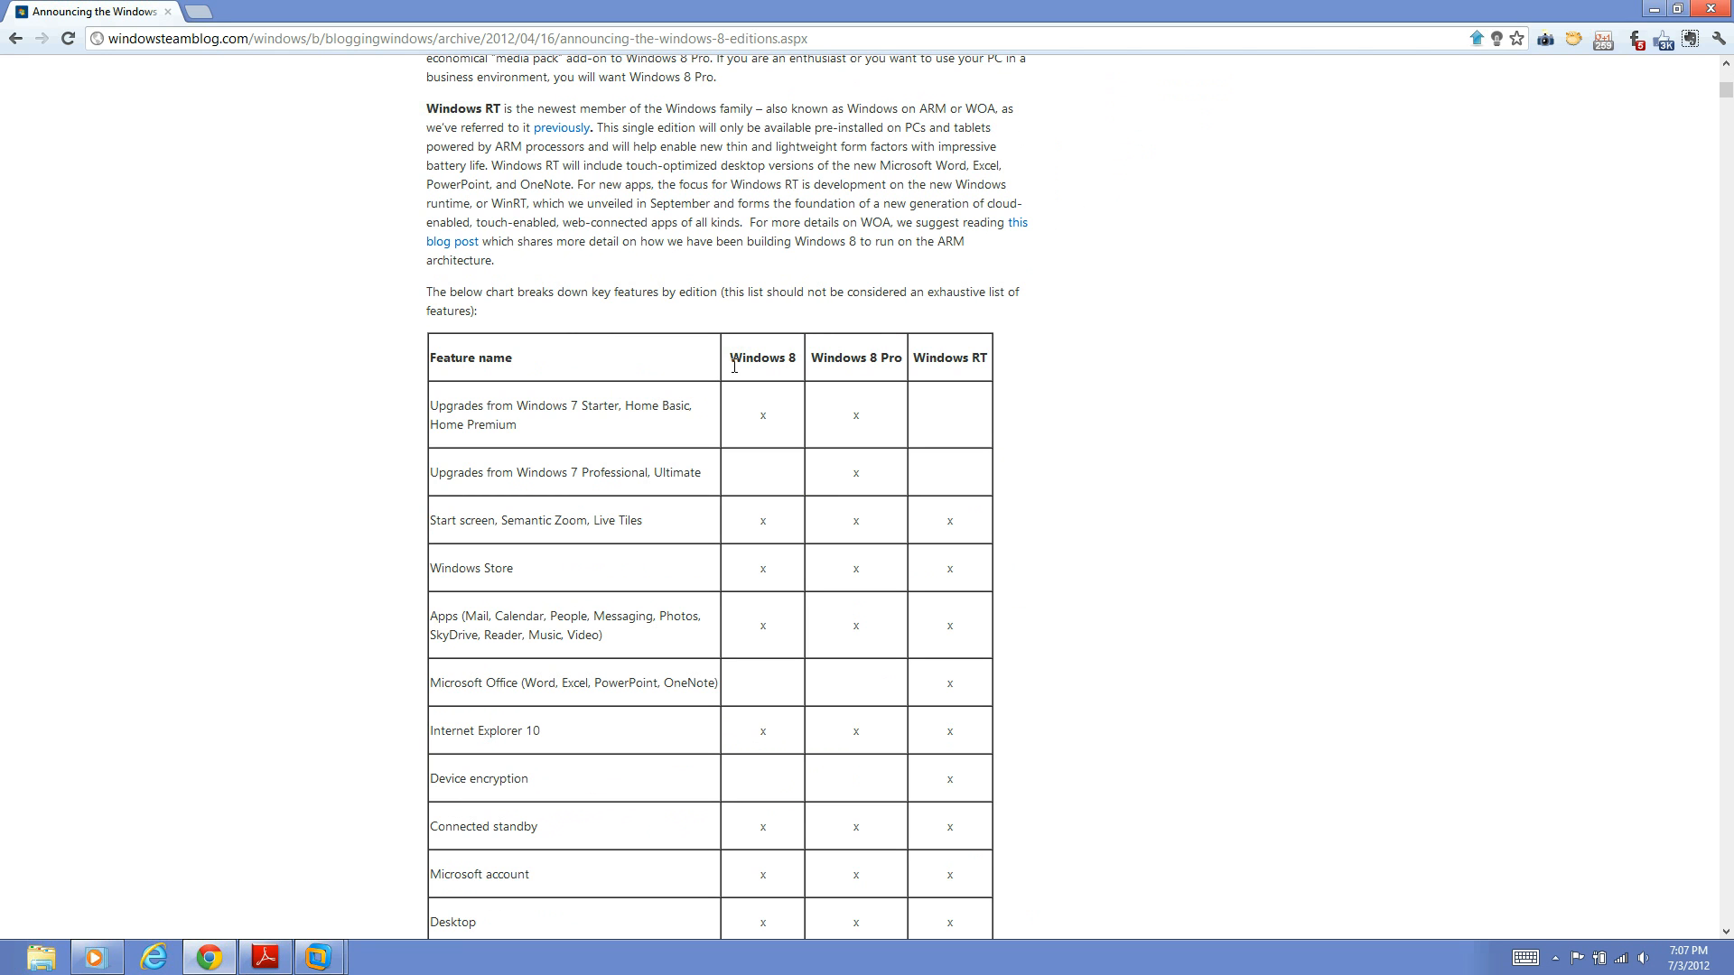
pyautogui.moveTo(809, 379)
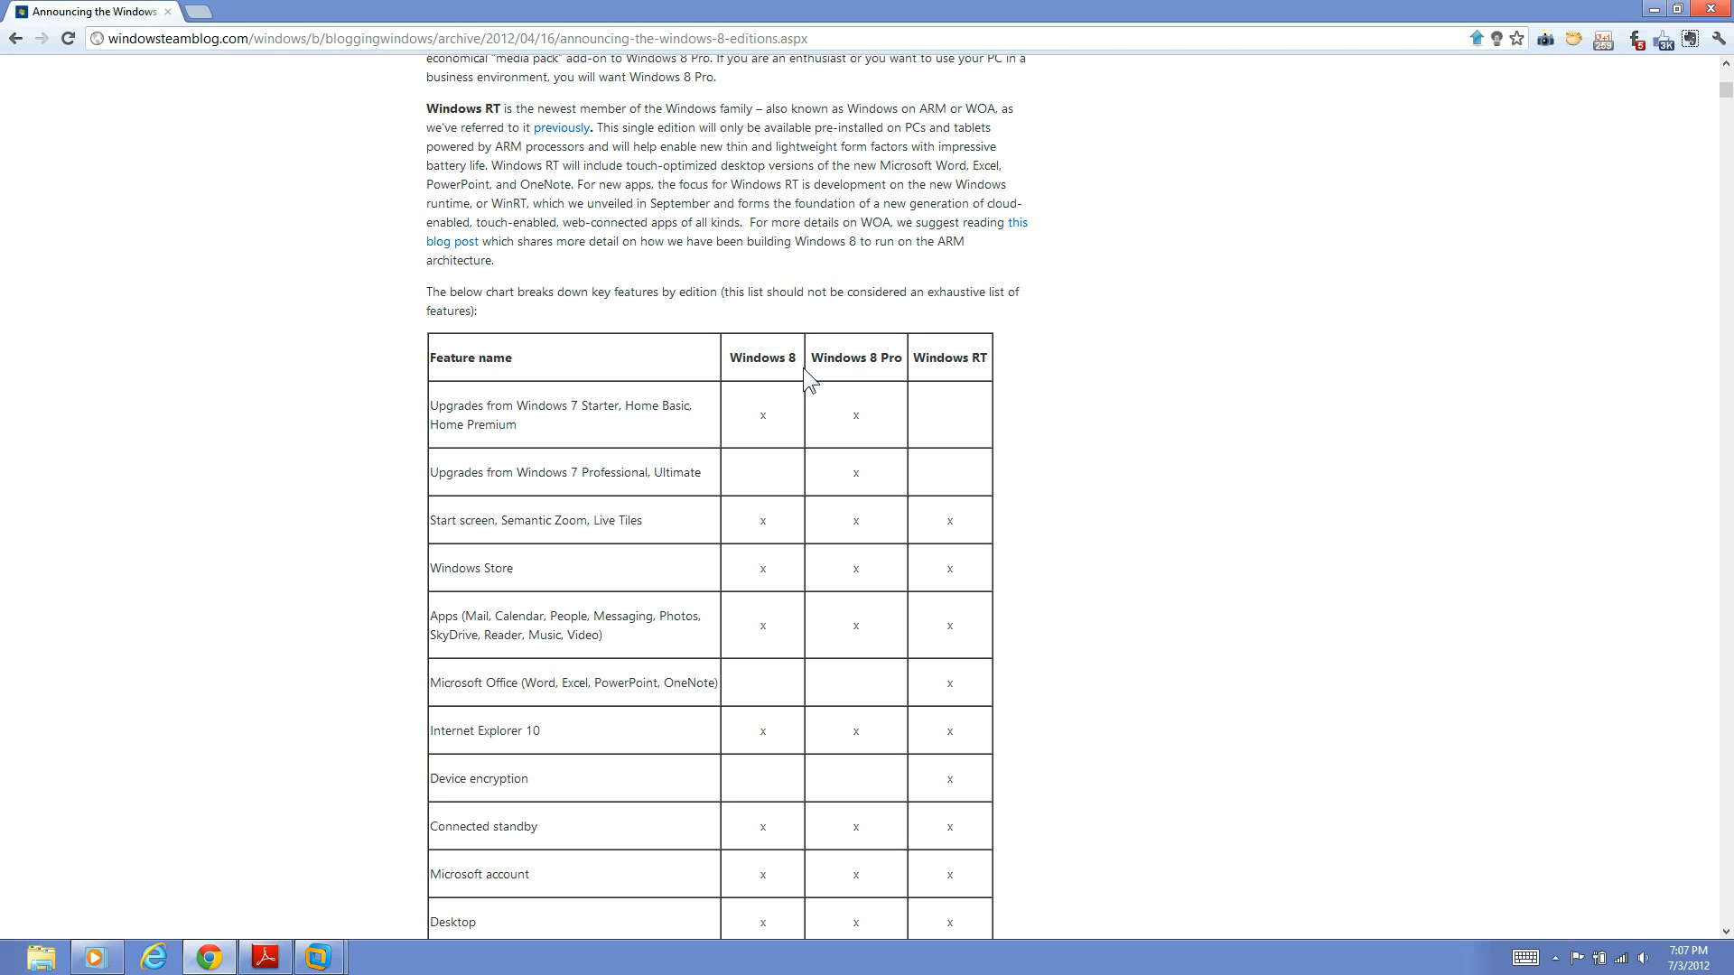
pyautogui.moveTo(803, 369)
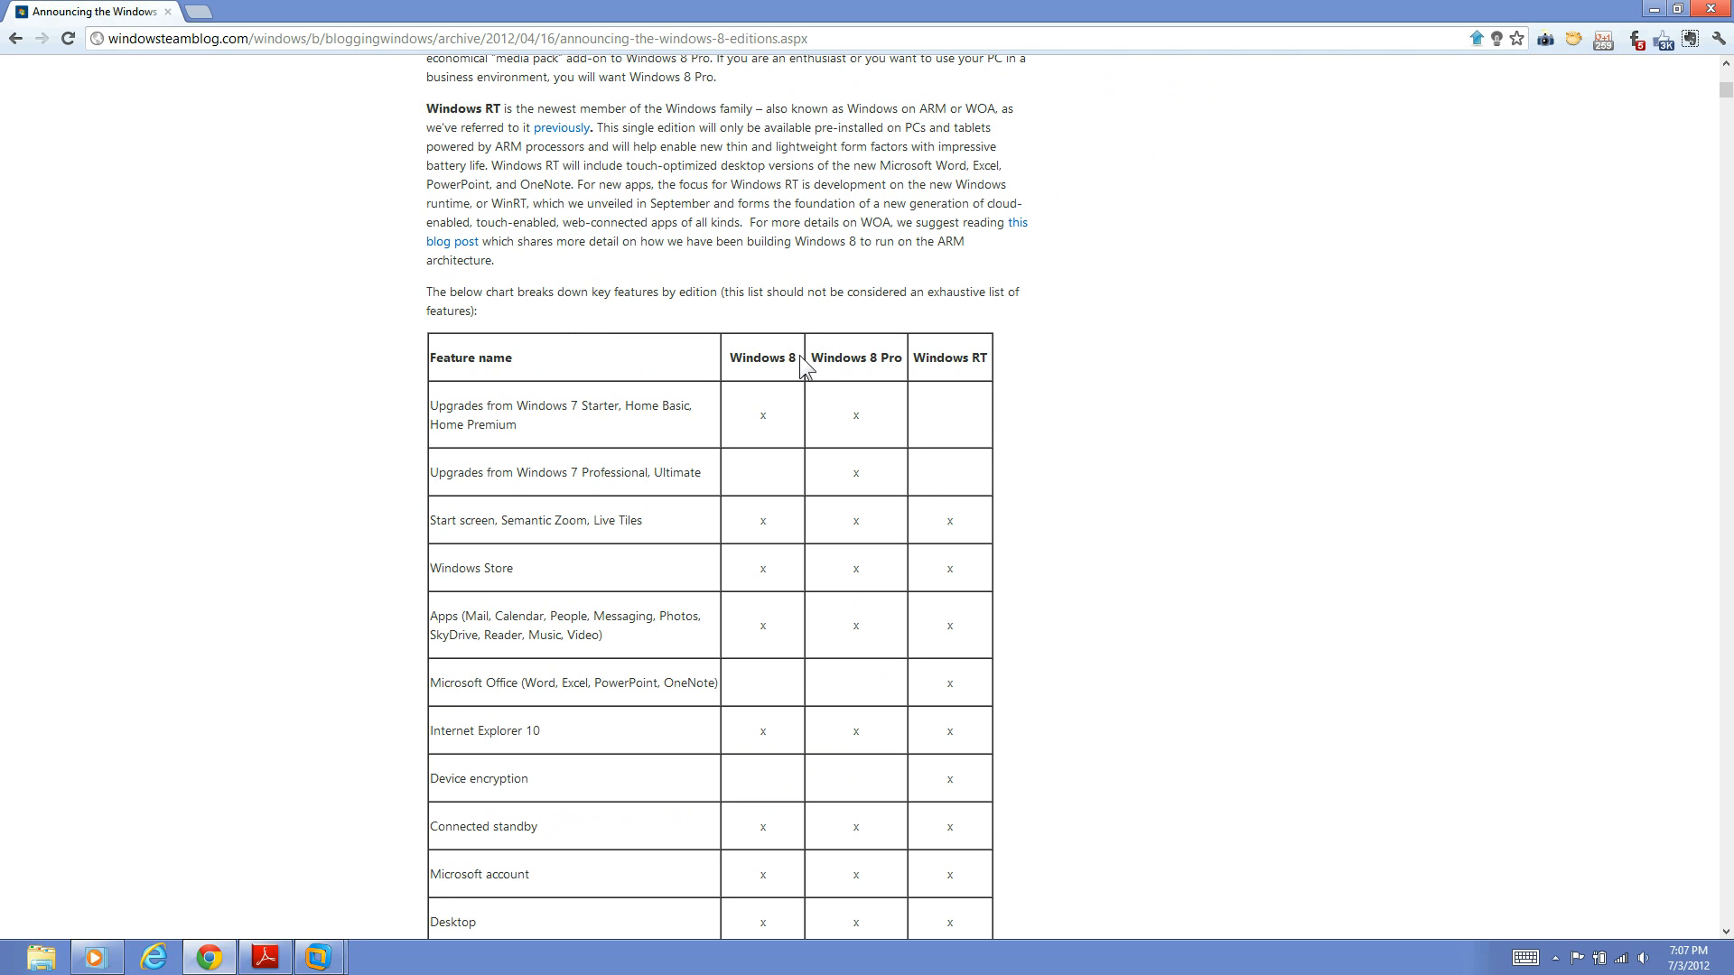
pyautogui.doubleClick(760, 358)
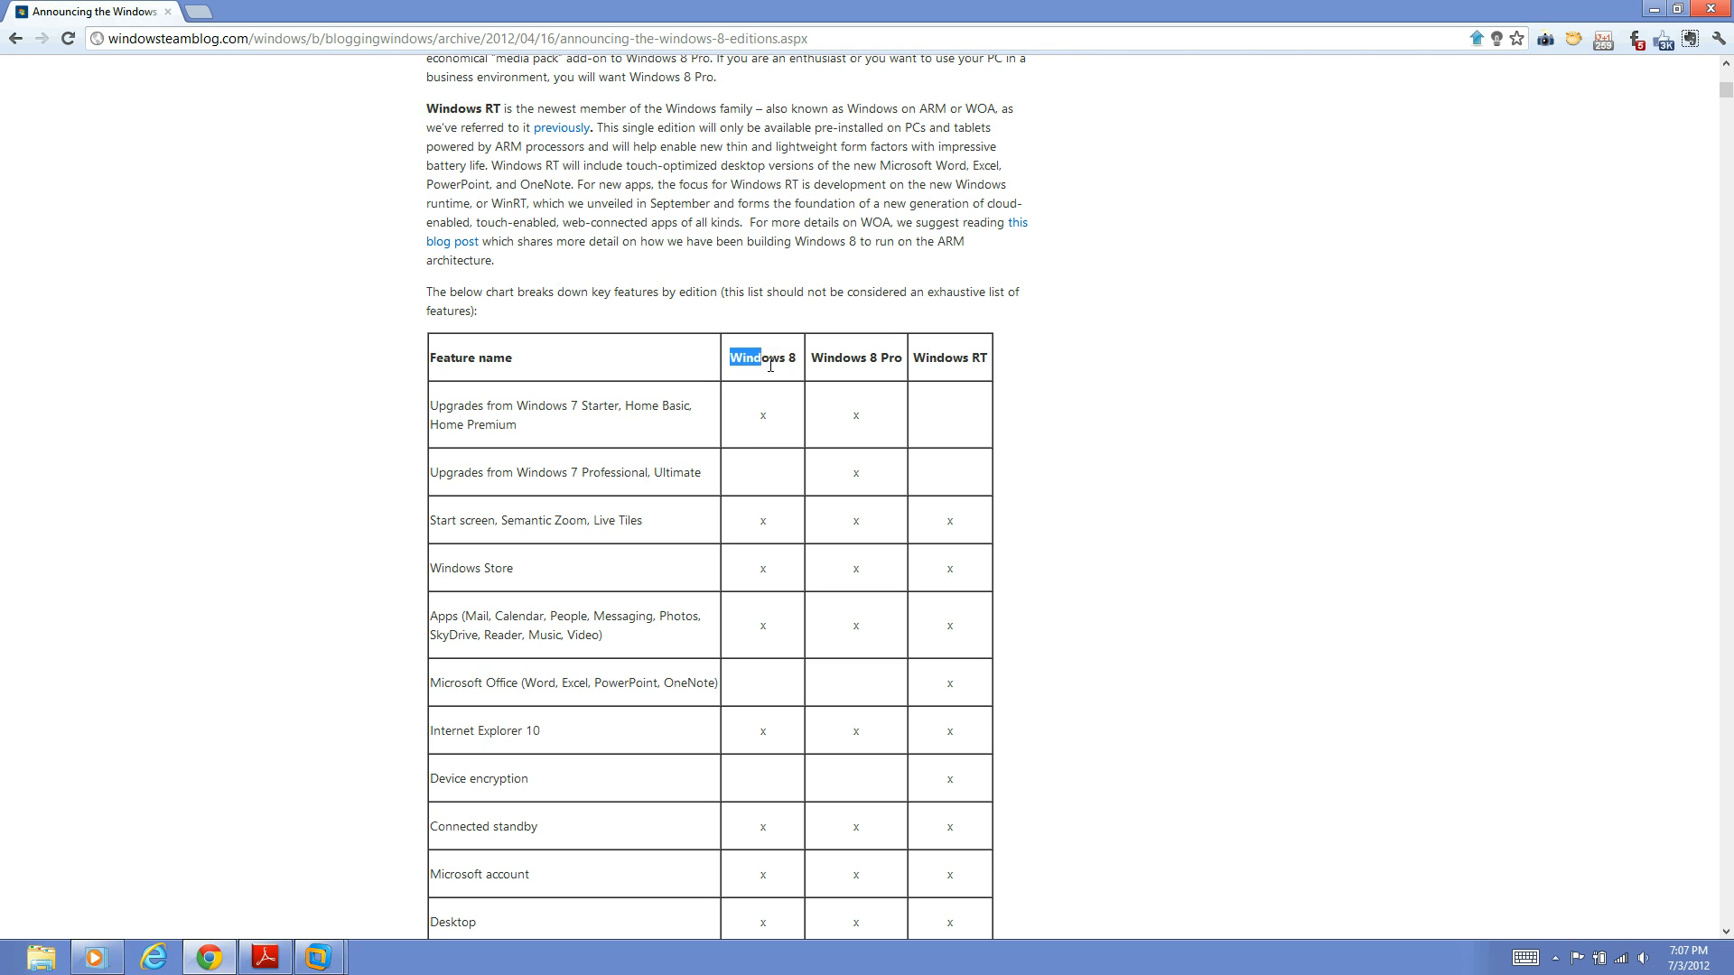
pyautogui.moveTo(800, 381)
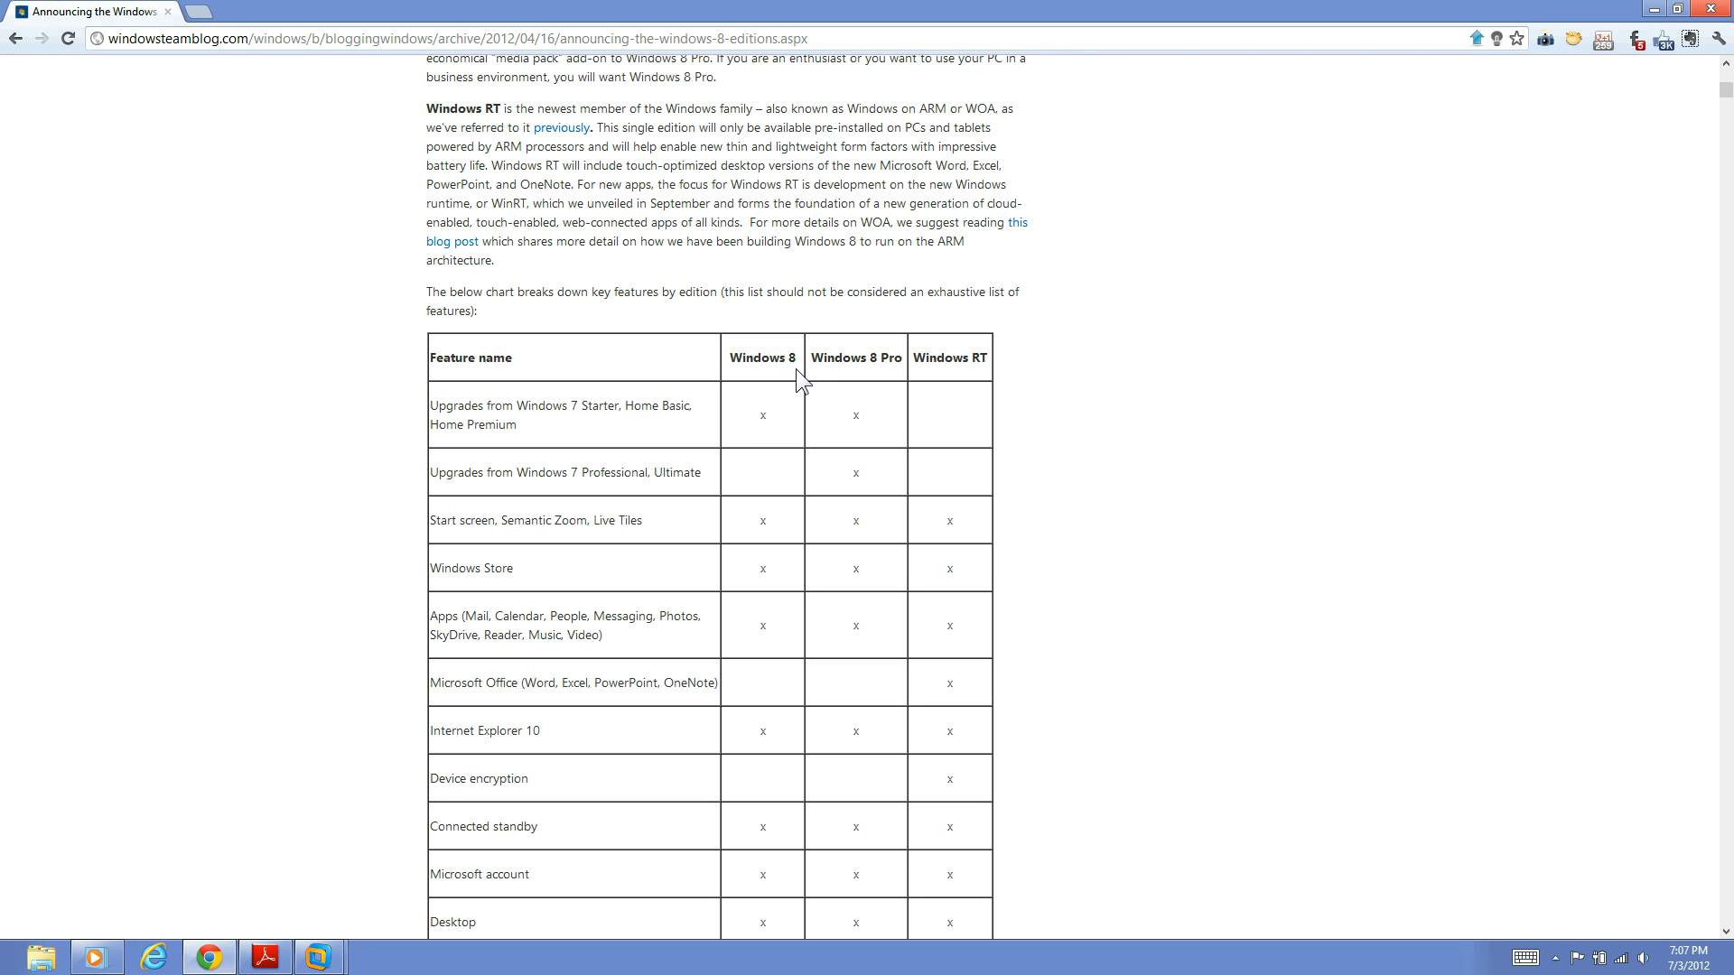
pyautogui.doubleClick(760, 358)
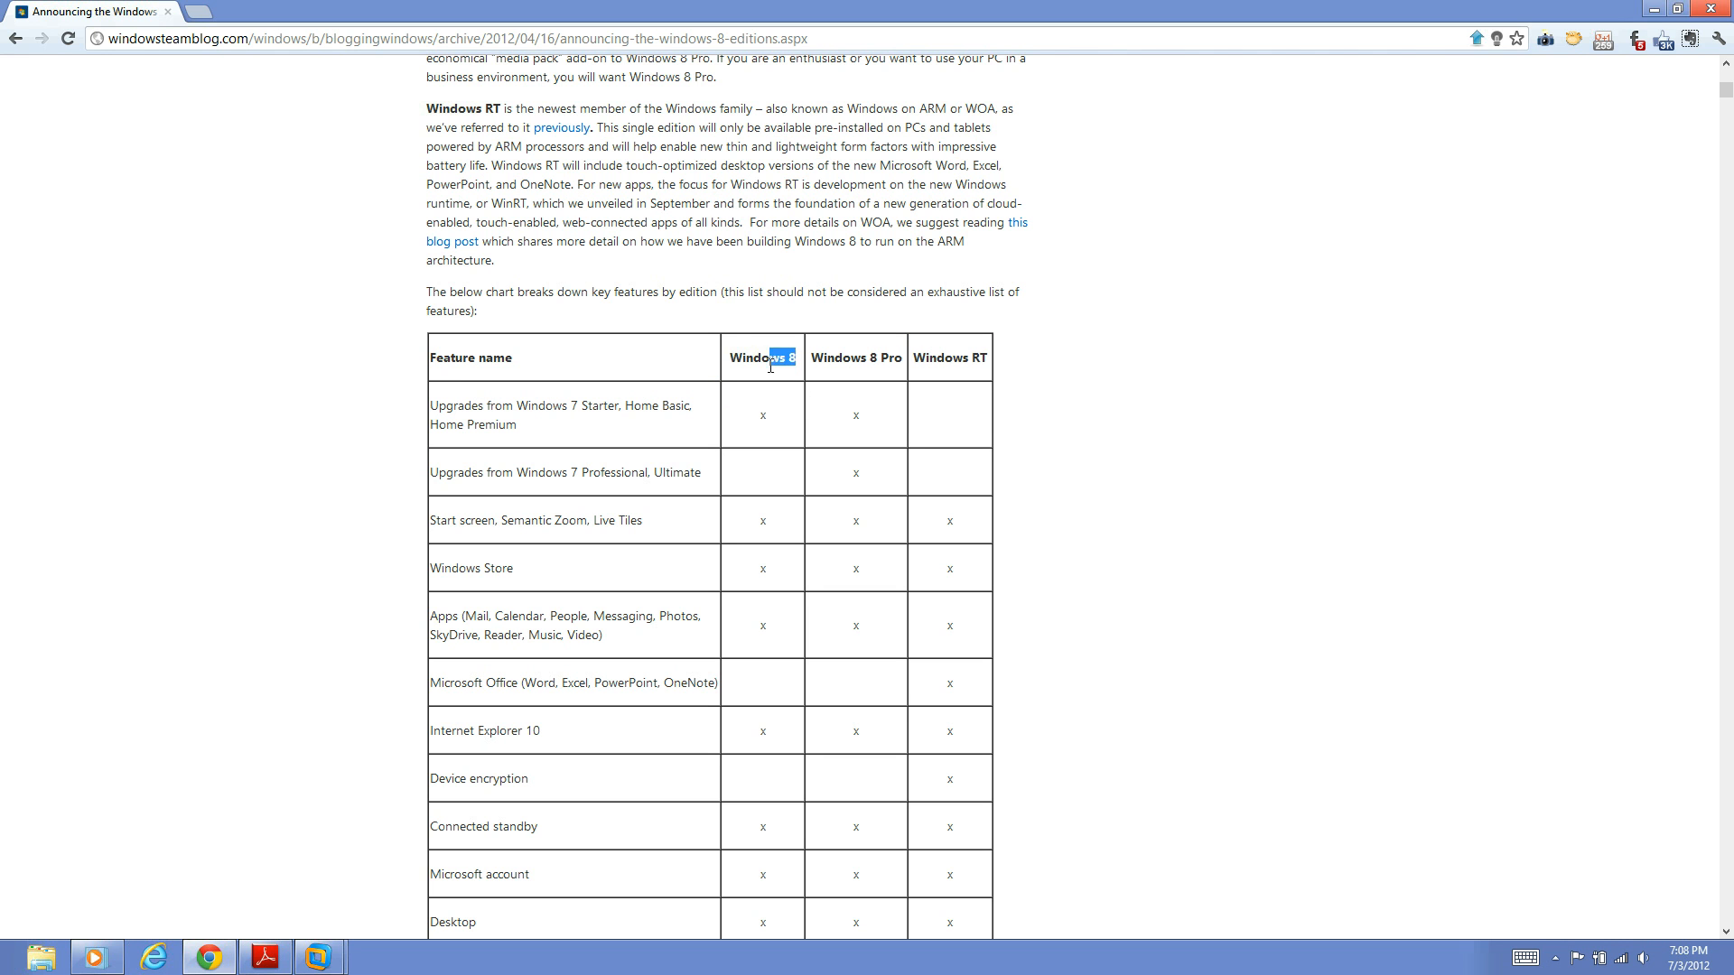
pyautogui.click(735, 372)
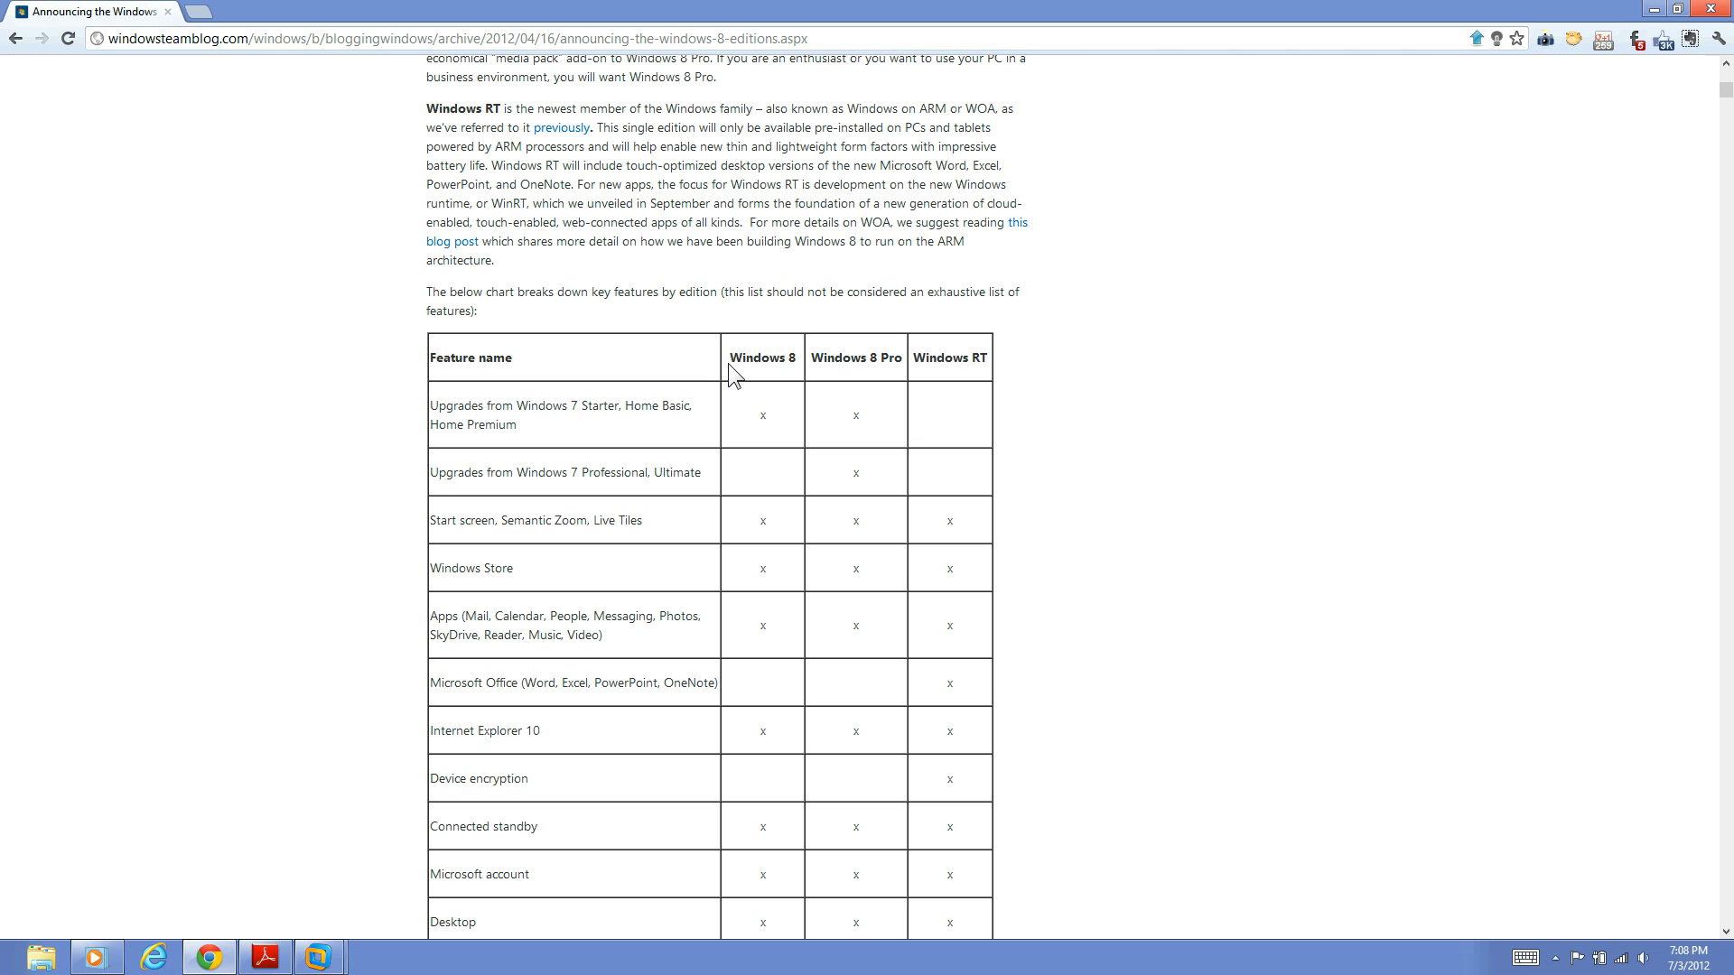
pyautogui.doubleClick(761, 358)
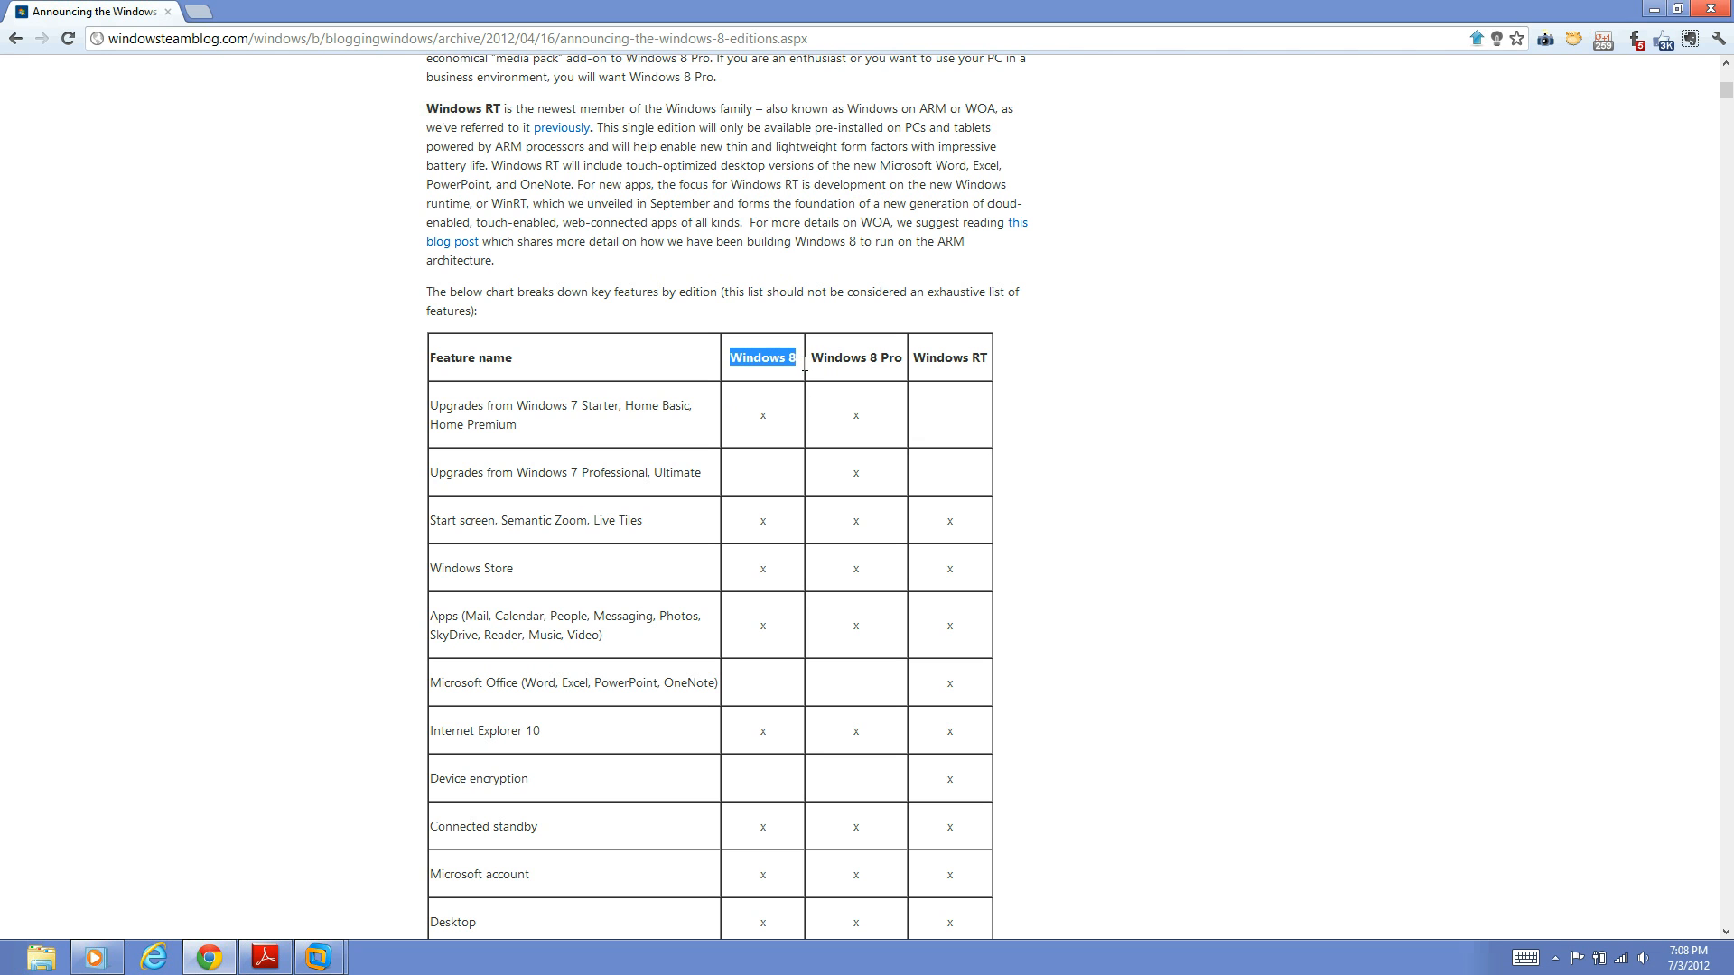
pyautogui.moveTo(807, 374)
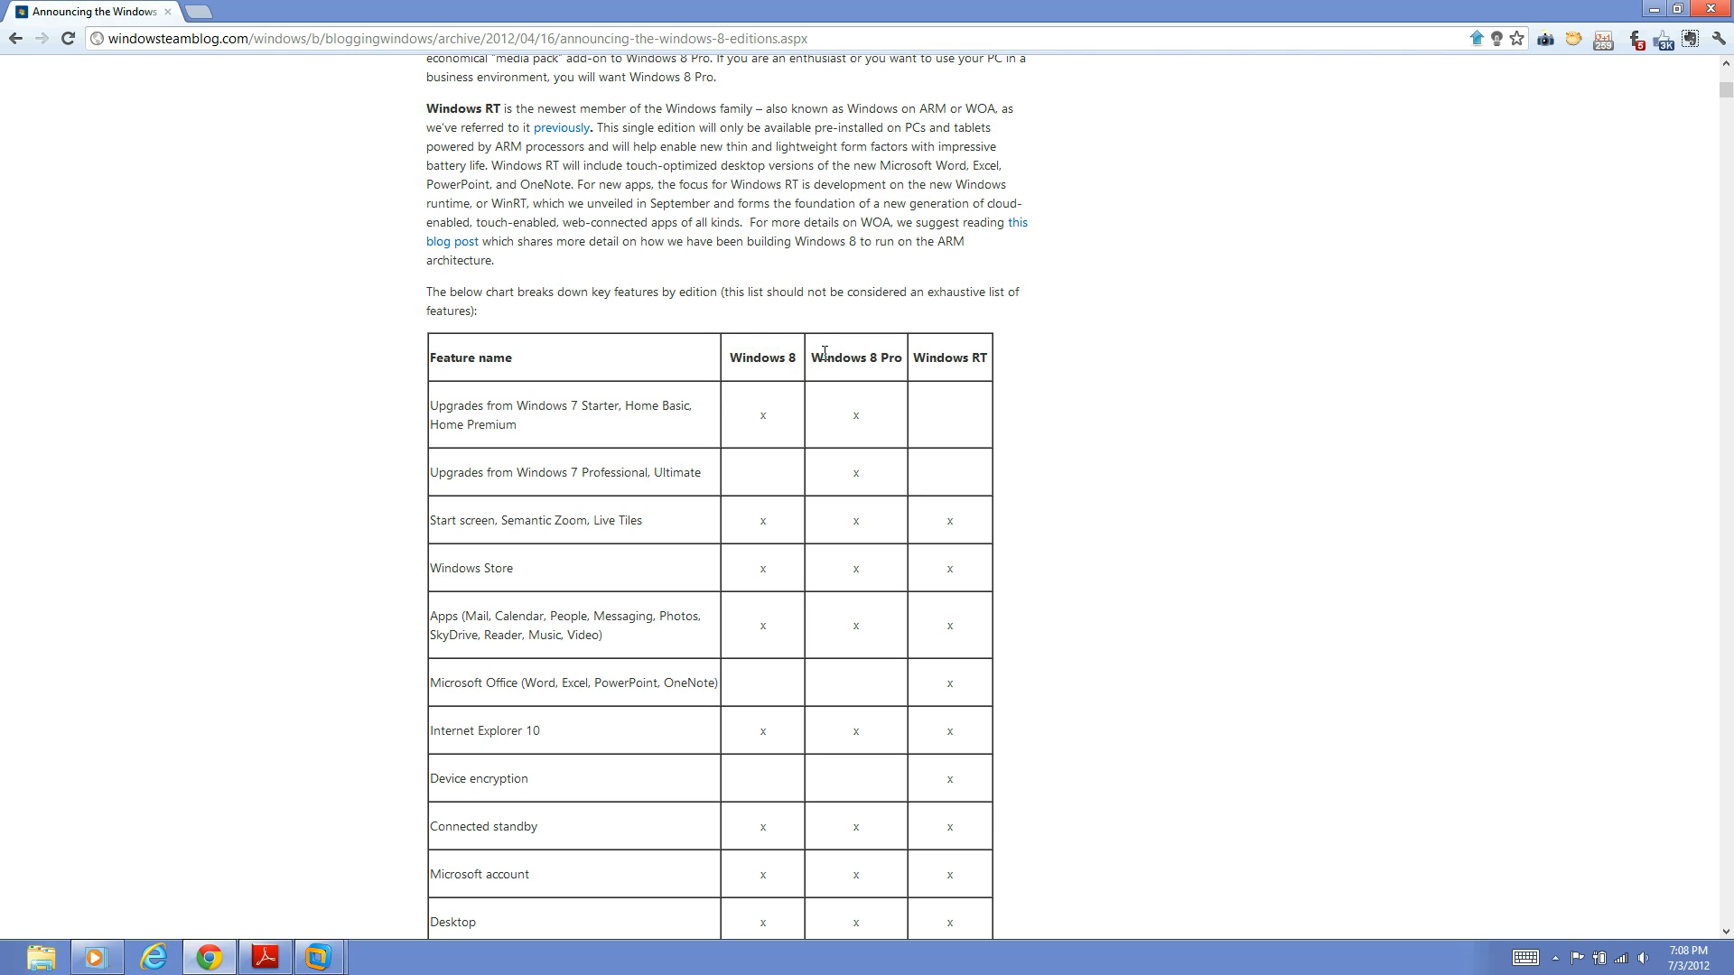
pyautogui.doubleClick(854, 358)
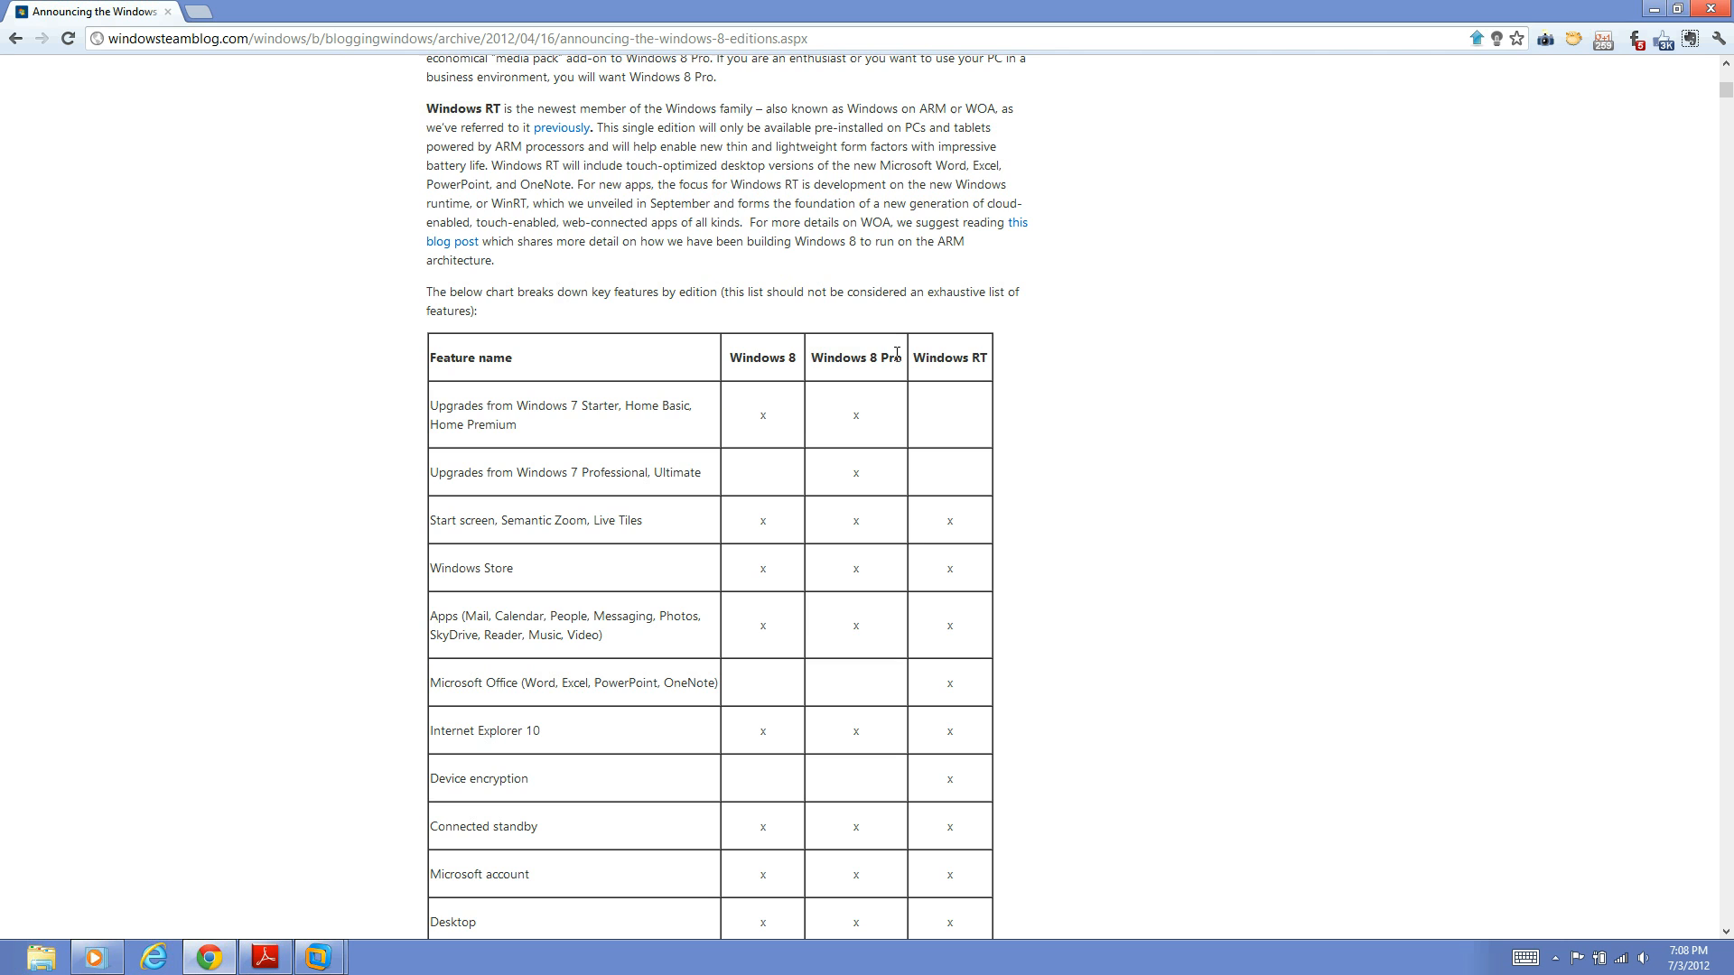
pyautogui.scroll(-3)
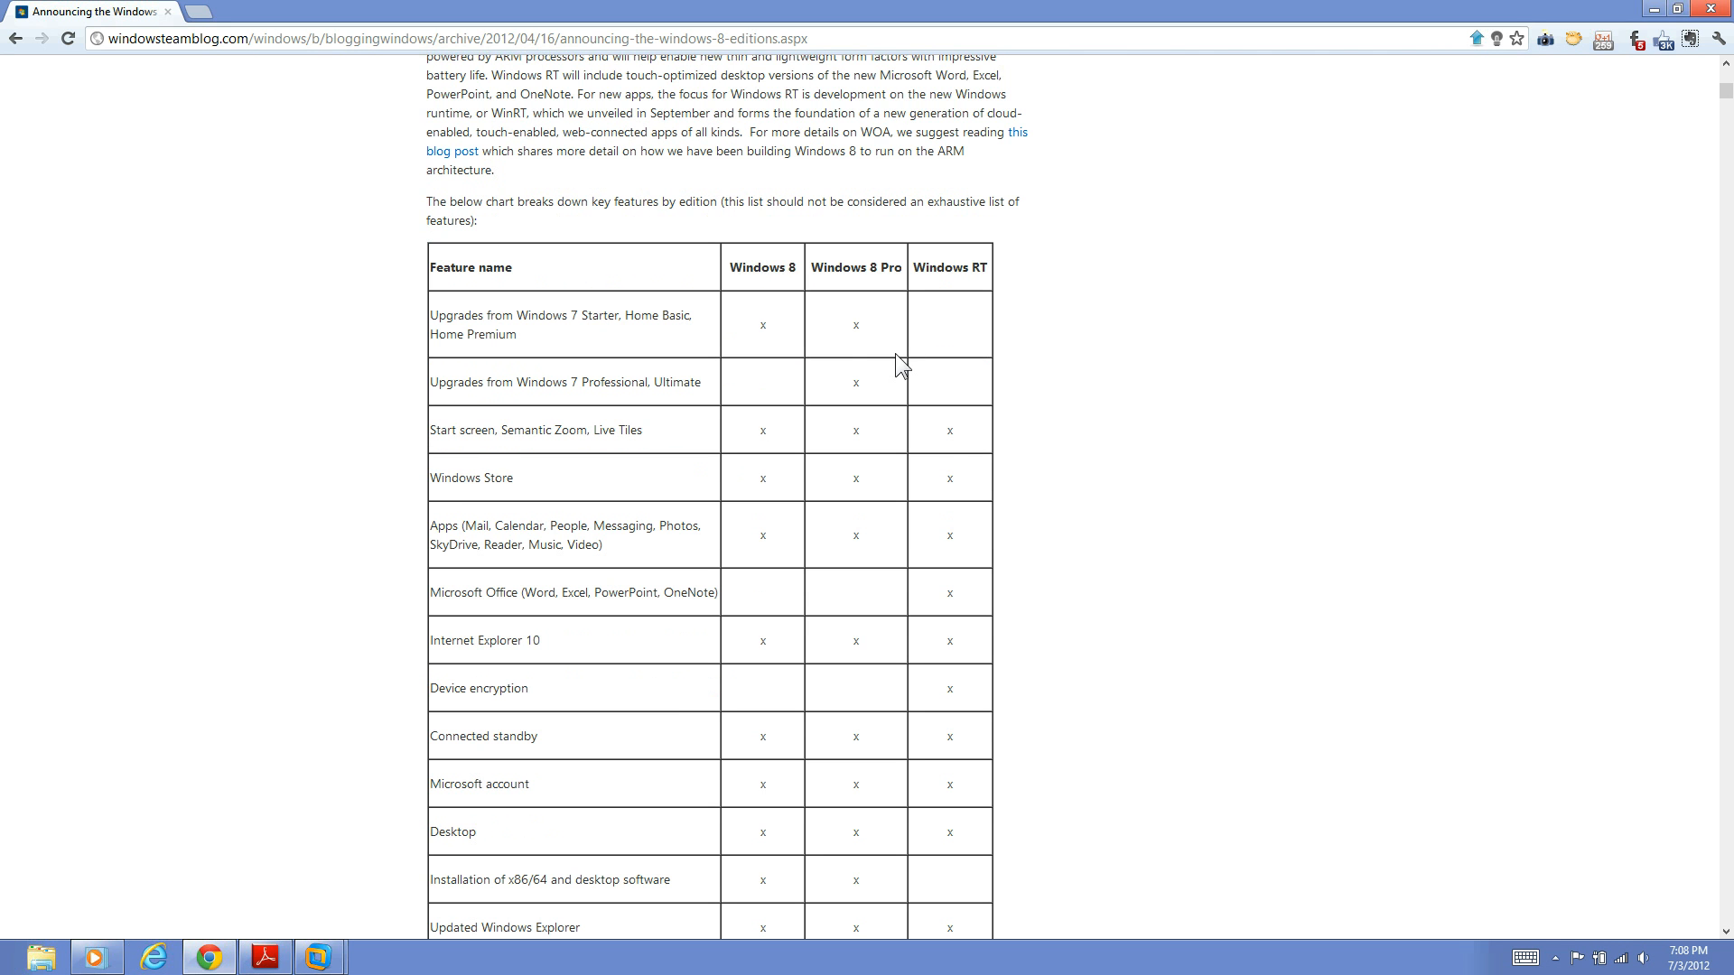
pyautogui.moveTo(925, 354)
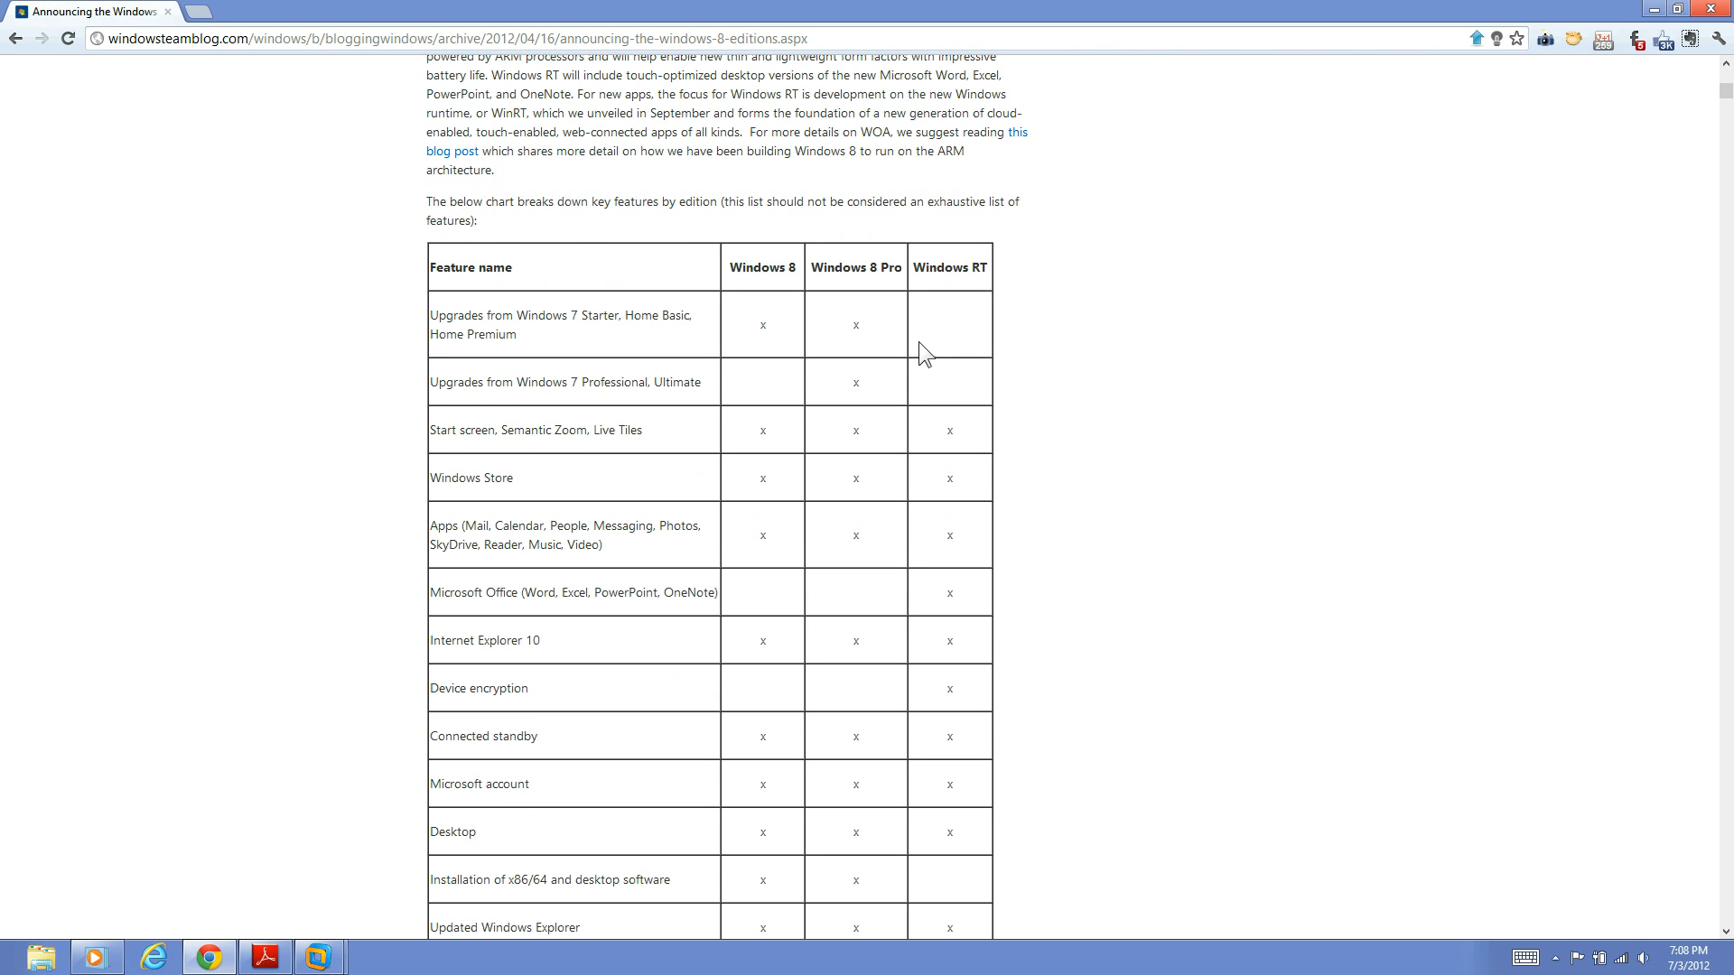
pyautogui.scroll(-3)
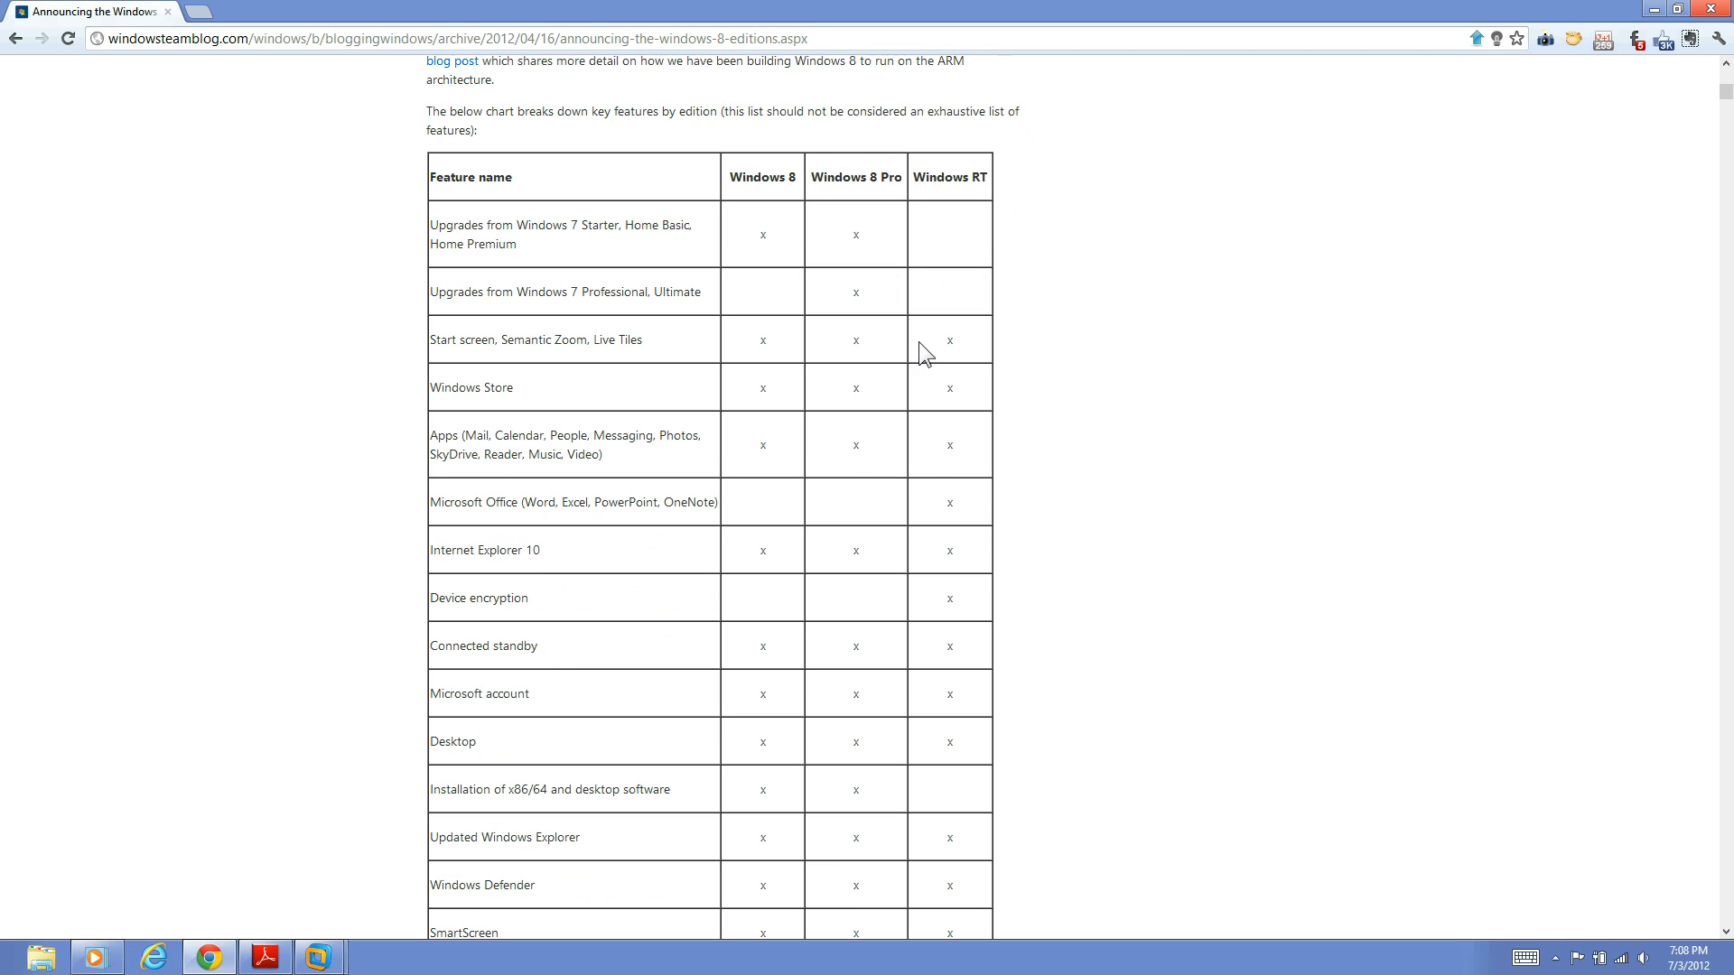
pyautogui.moveTo(732, 179)
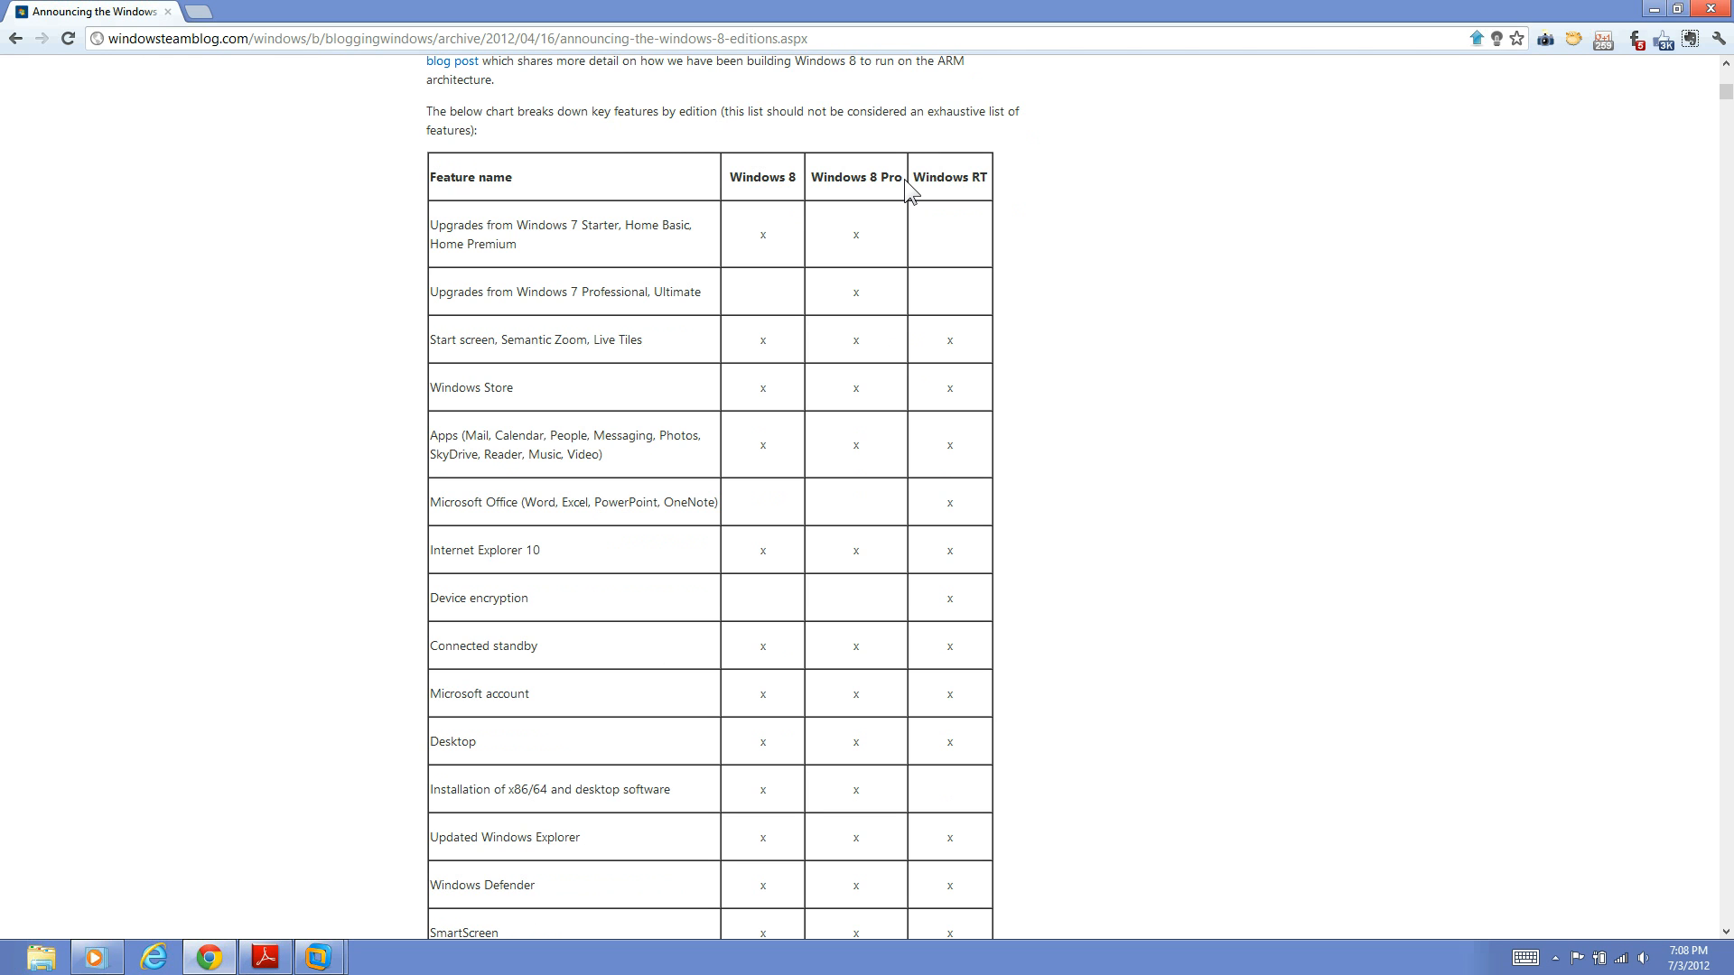
pyautogui.moveTo(730, 182)
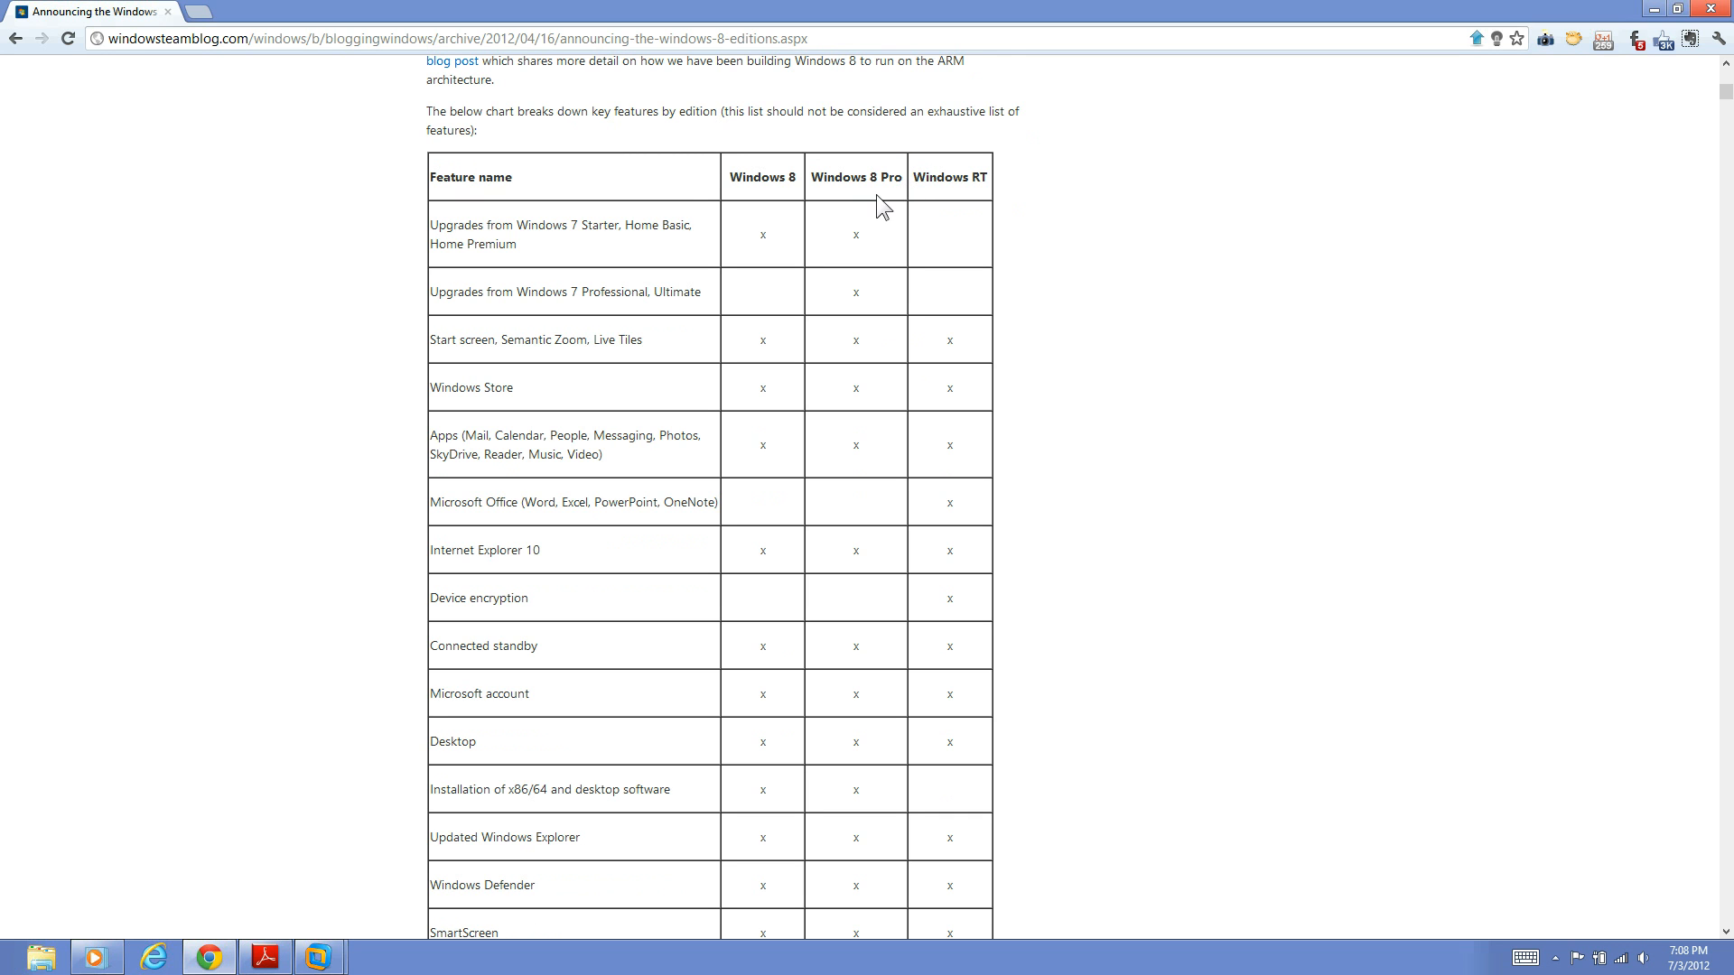
pyautogui.doubleClick(761, 177)
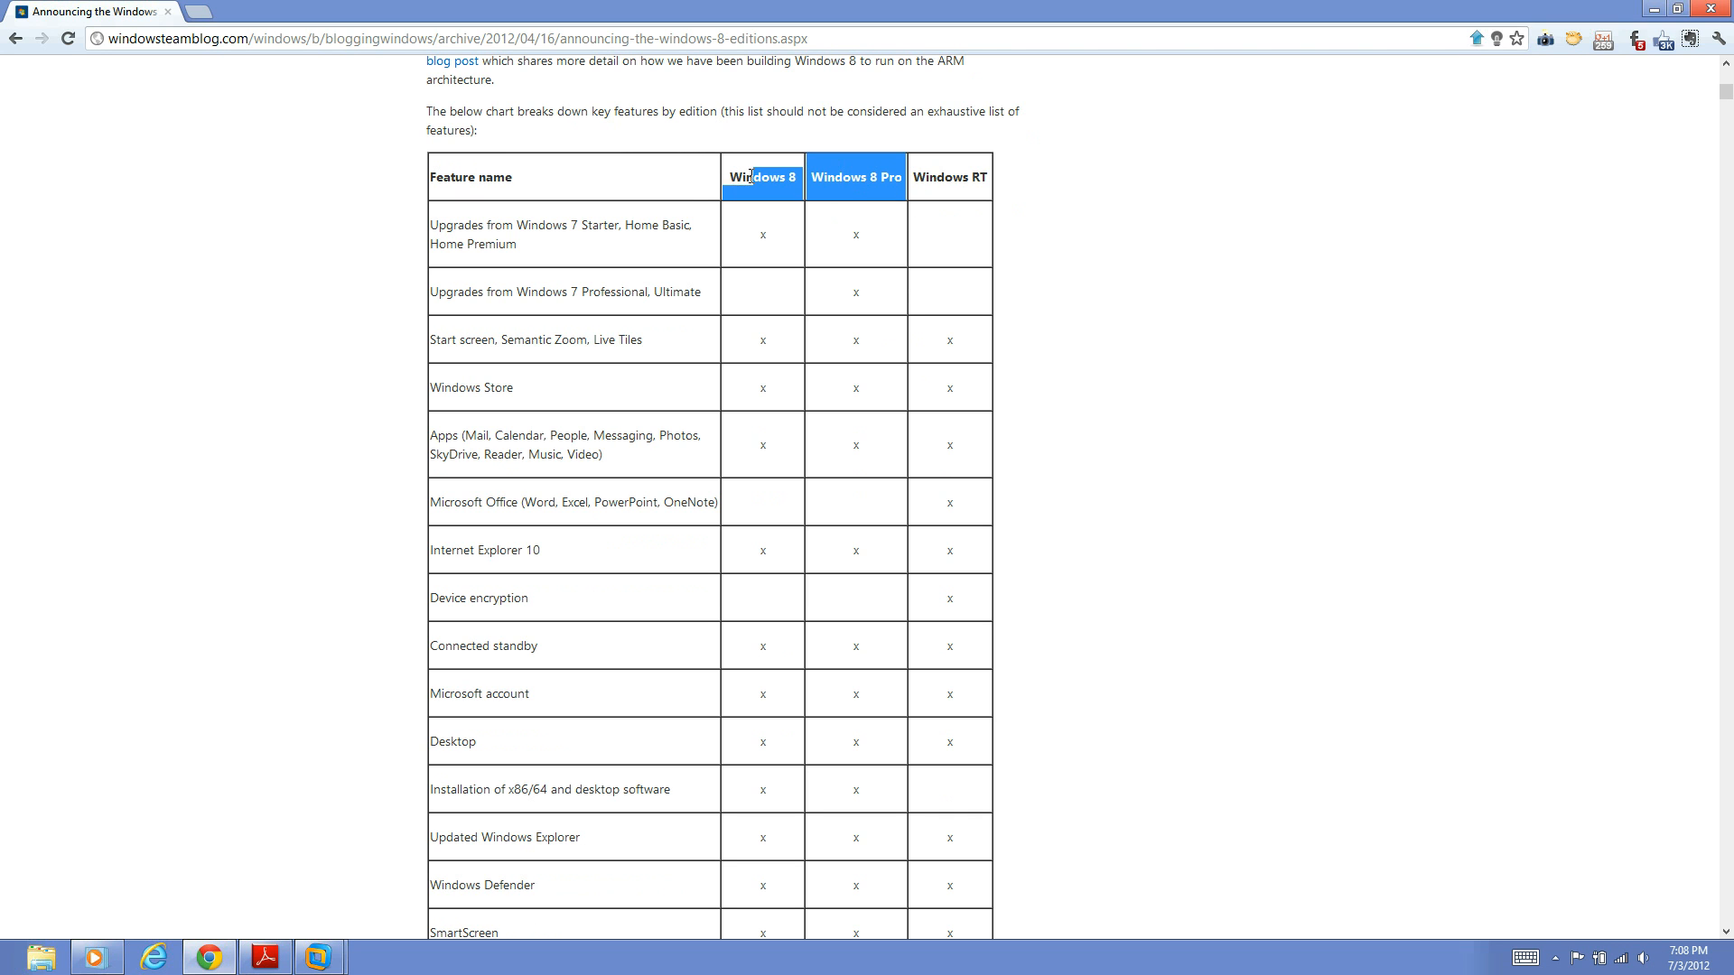
pyautogui.scroll(-3)
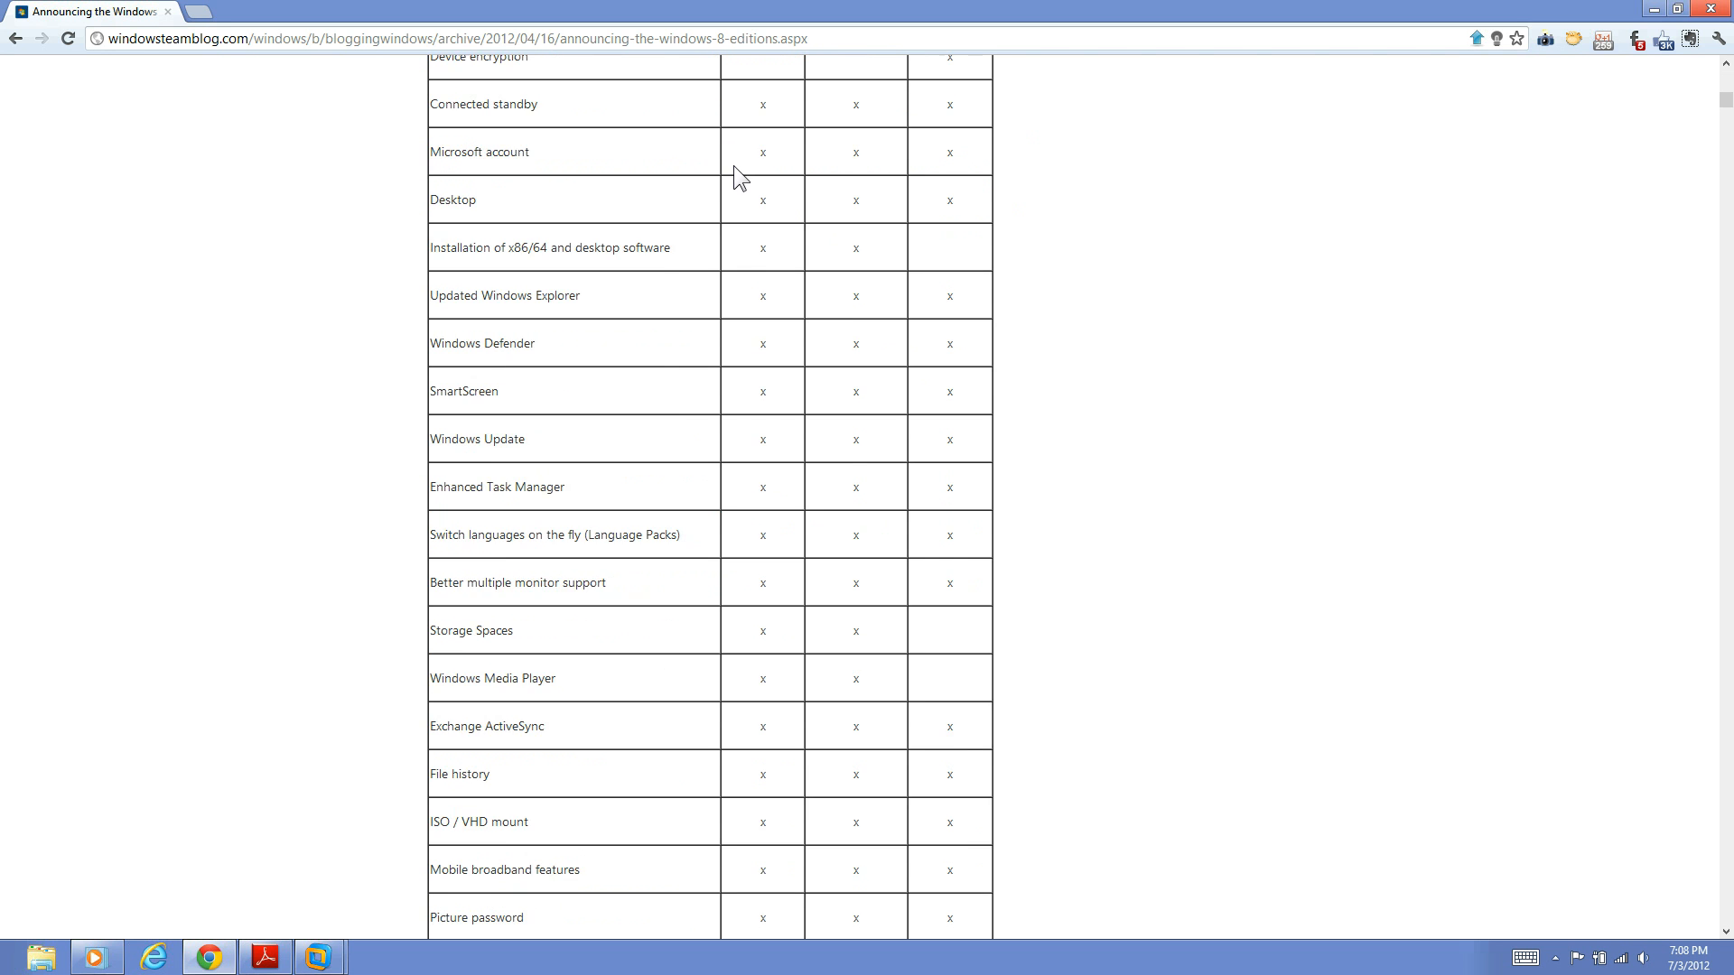
pyautogui.scroll(-3)
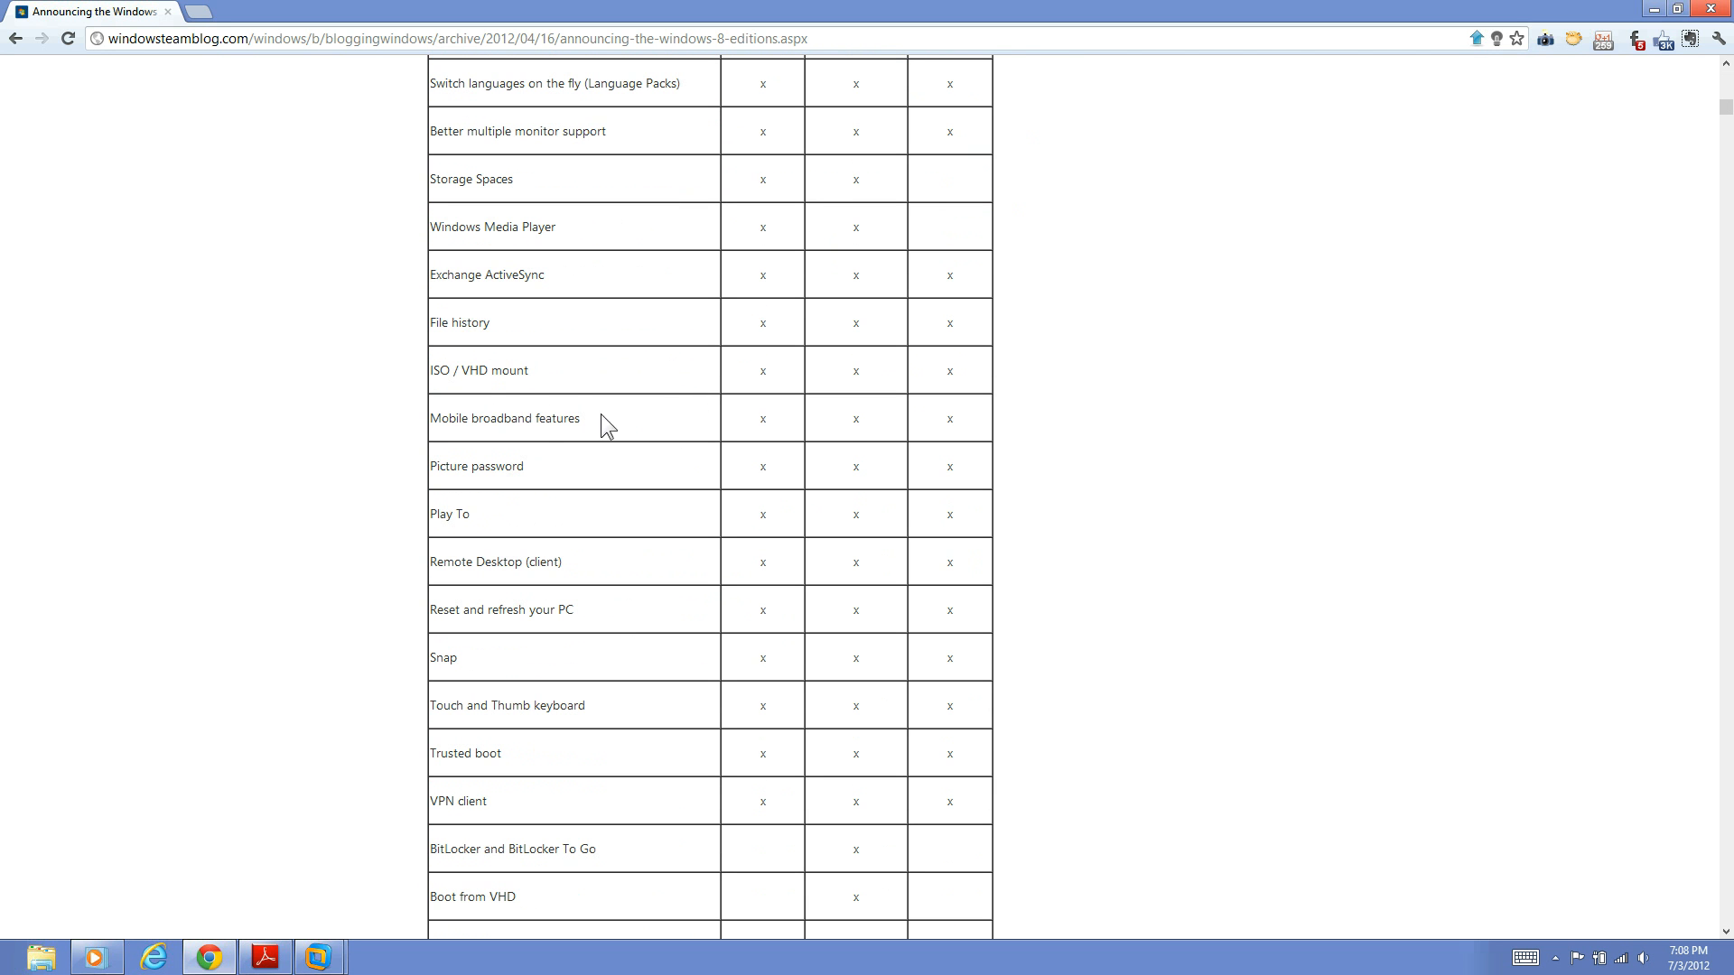
pyautogui.scroll(-3)
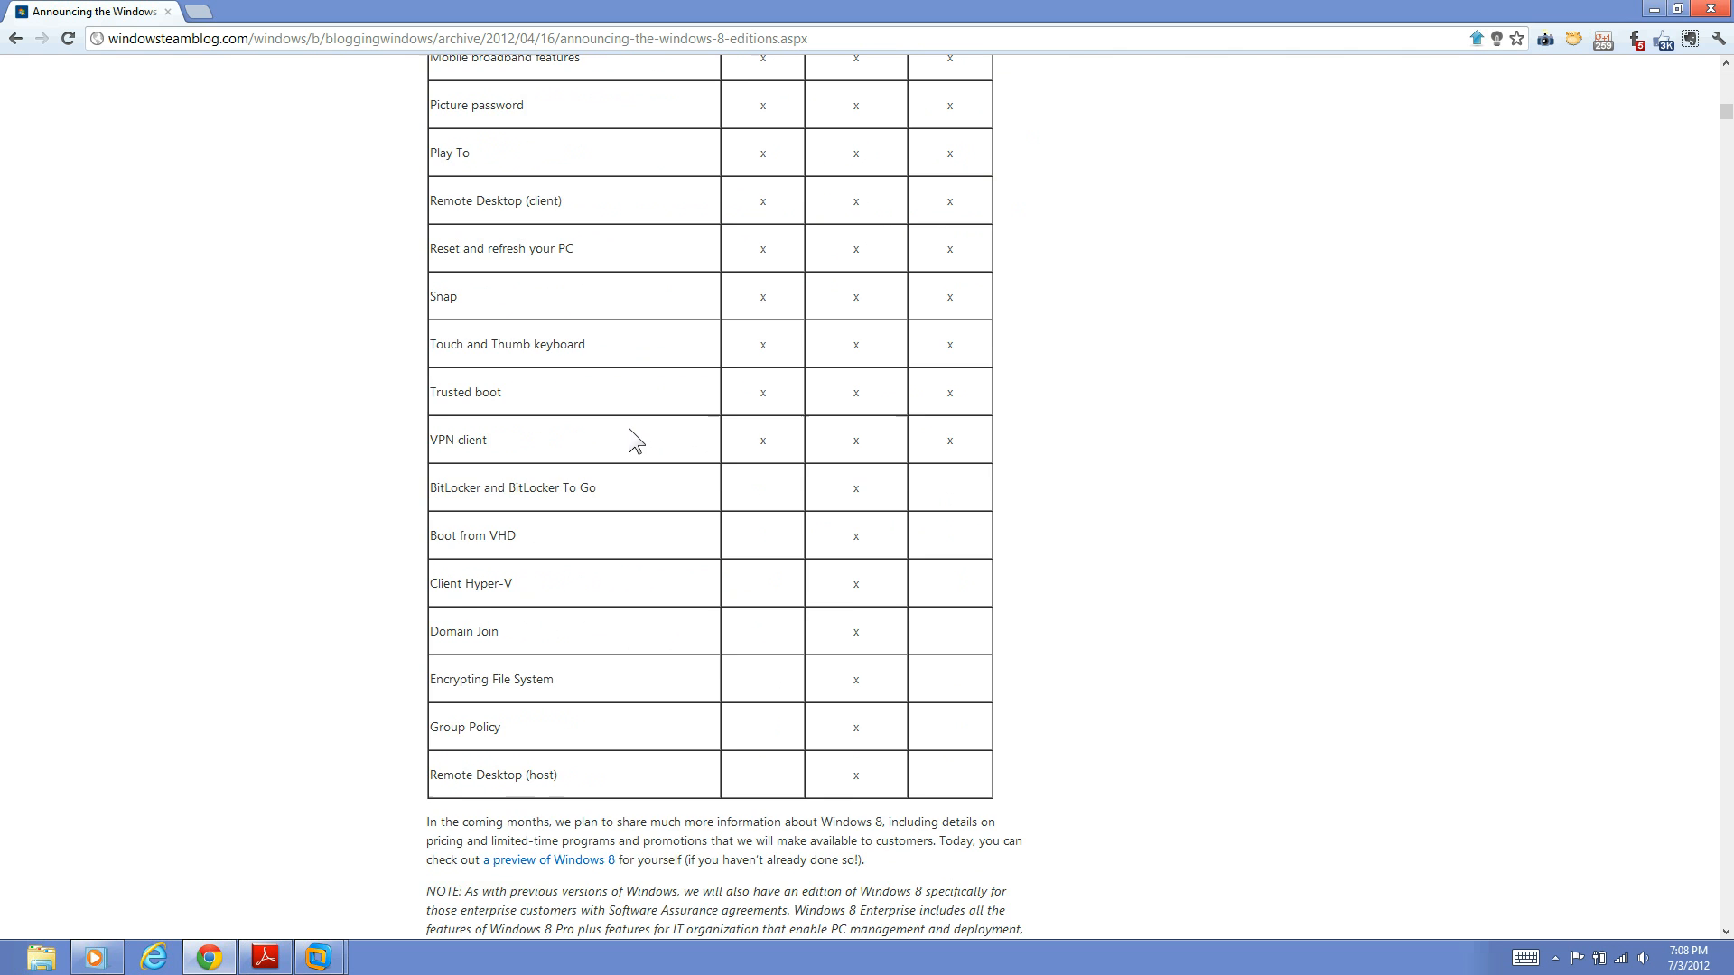
pyautogui.scroll(-3)
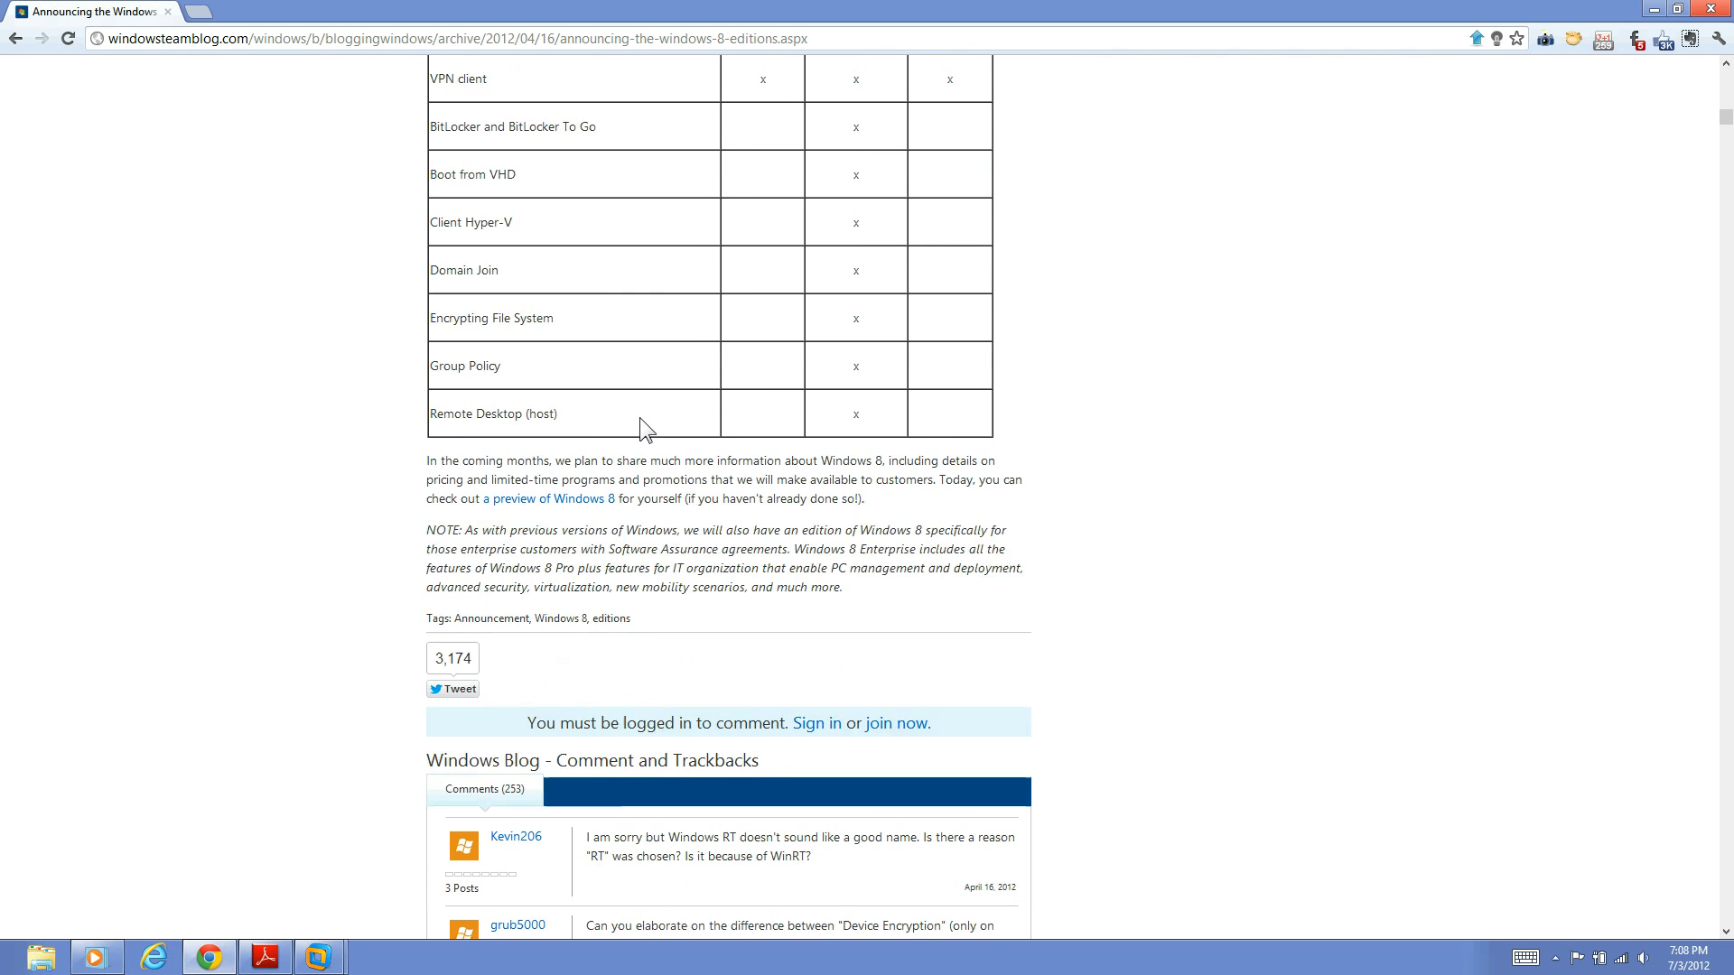
pyautogui.scroll(3)
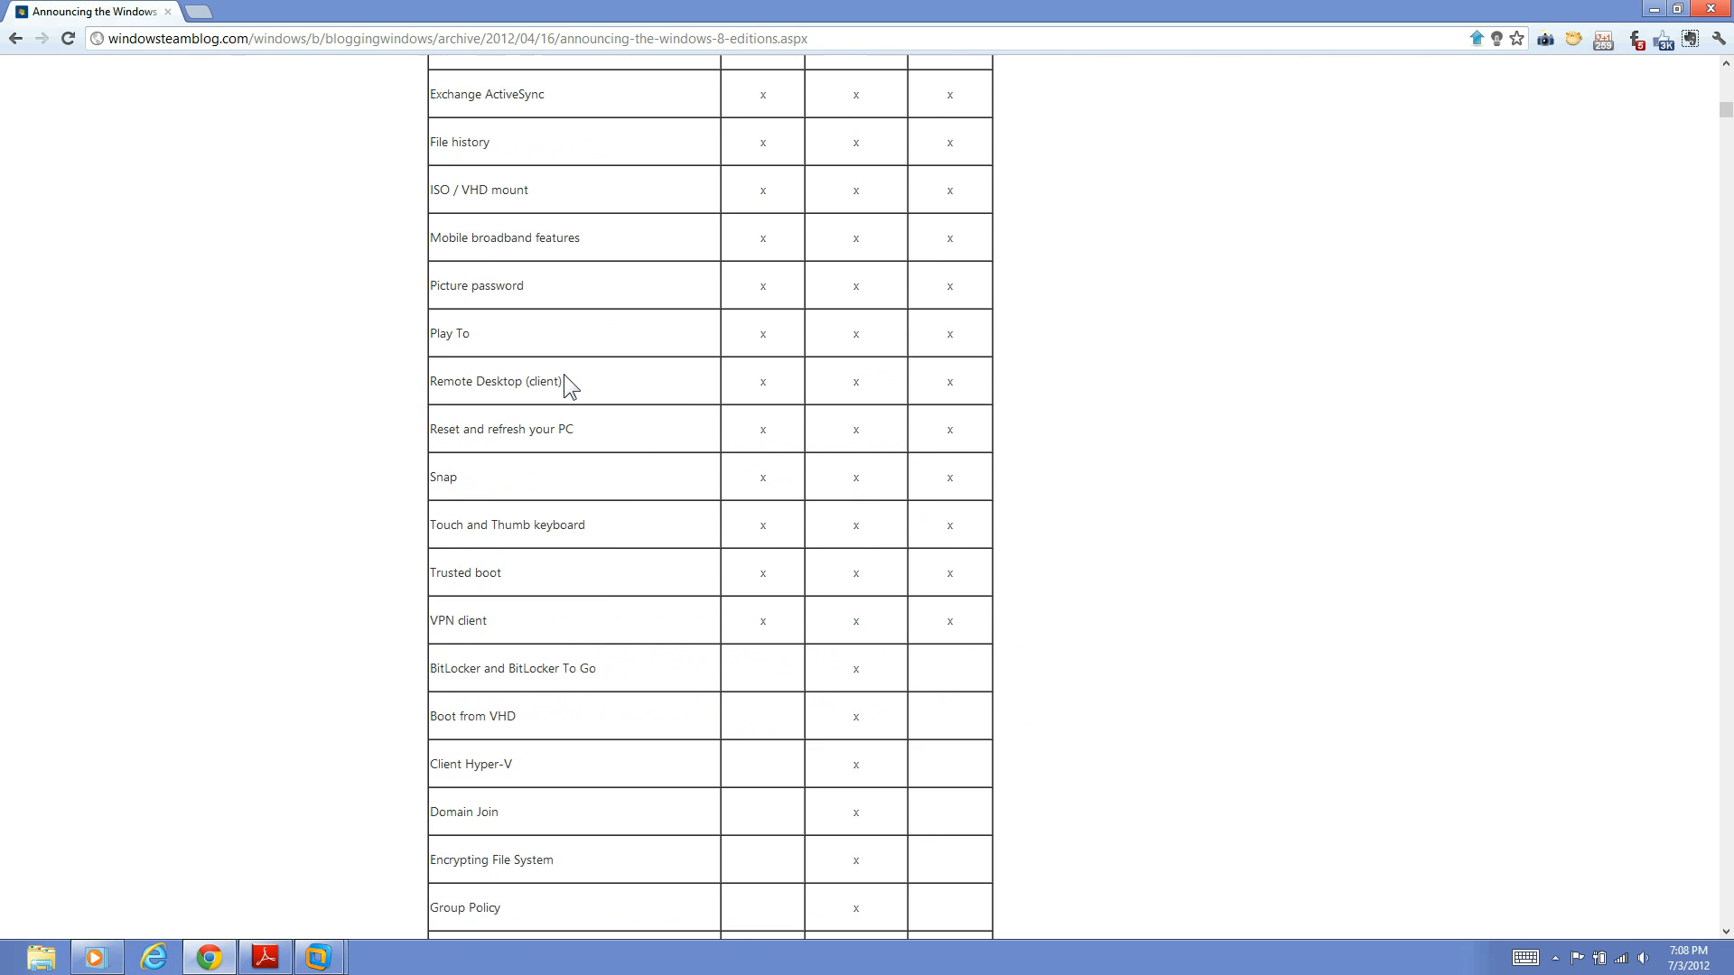
pyautogui.scroll(3)
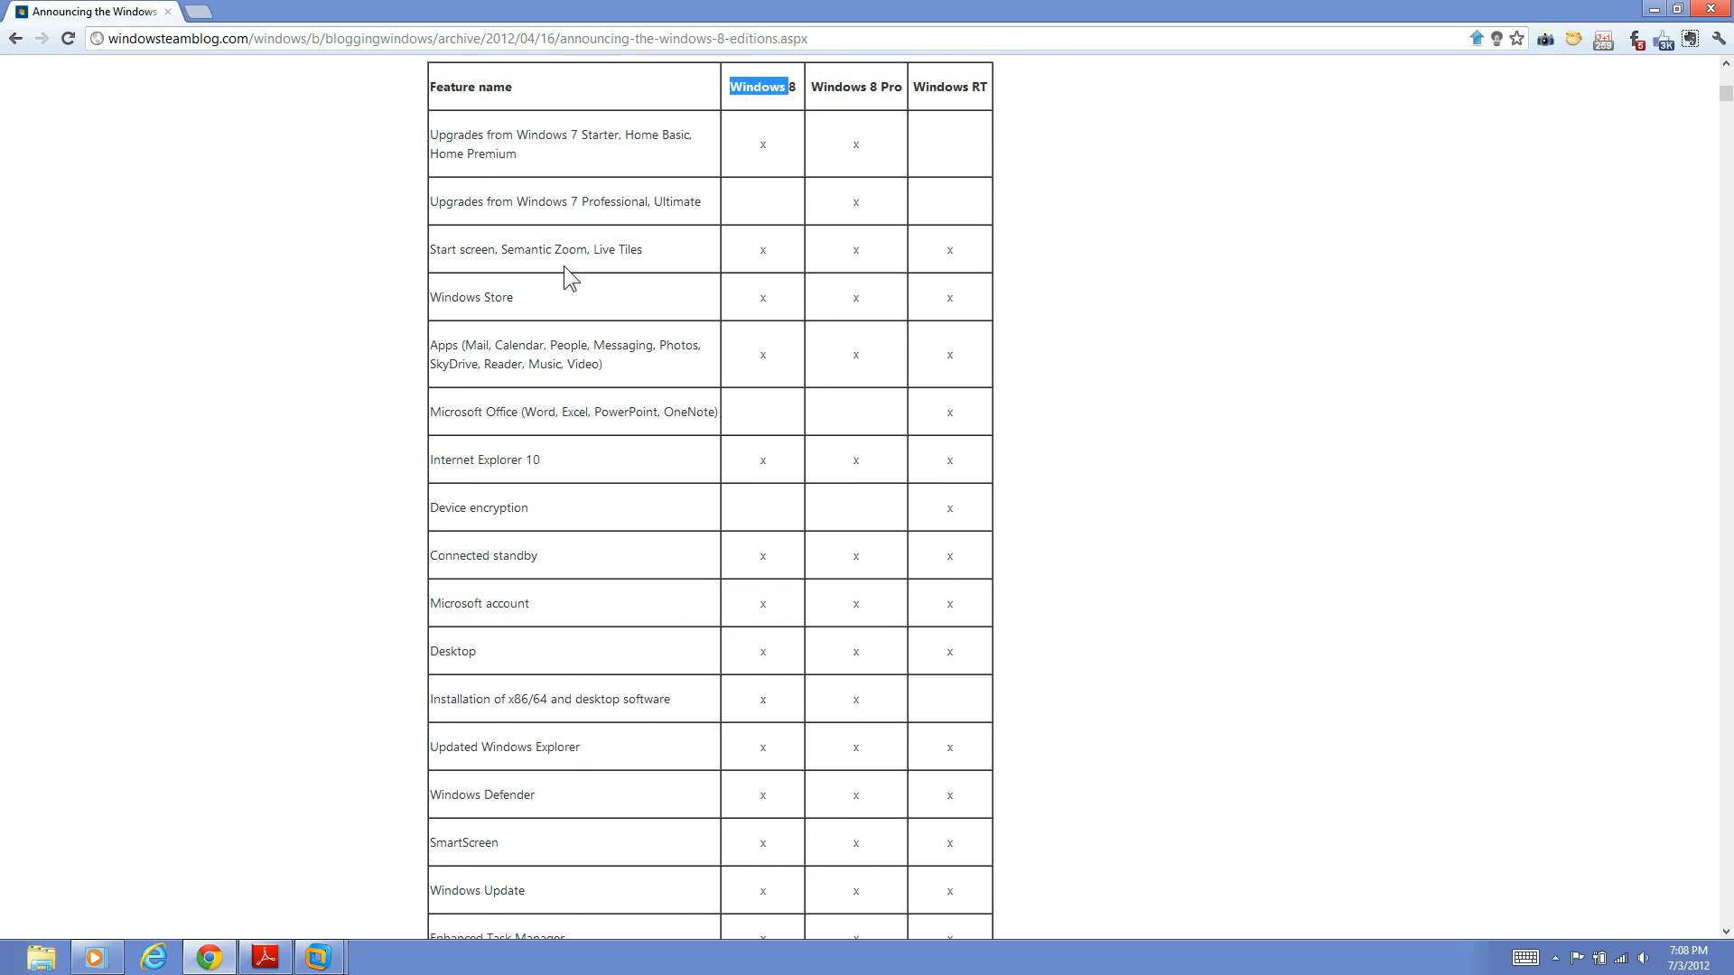
pyautogui.scroll(3)
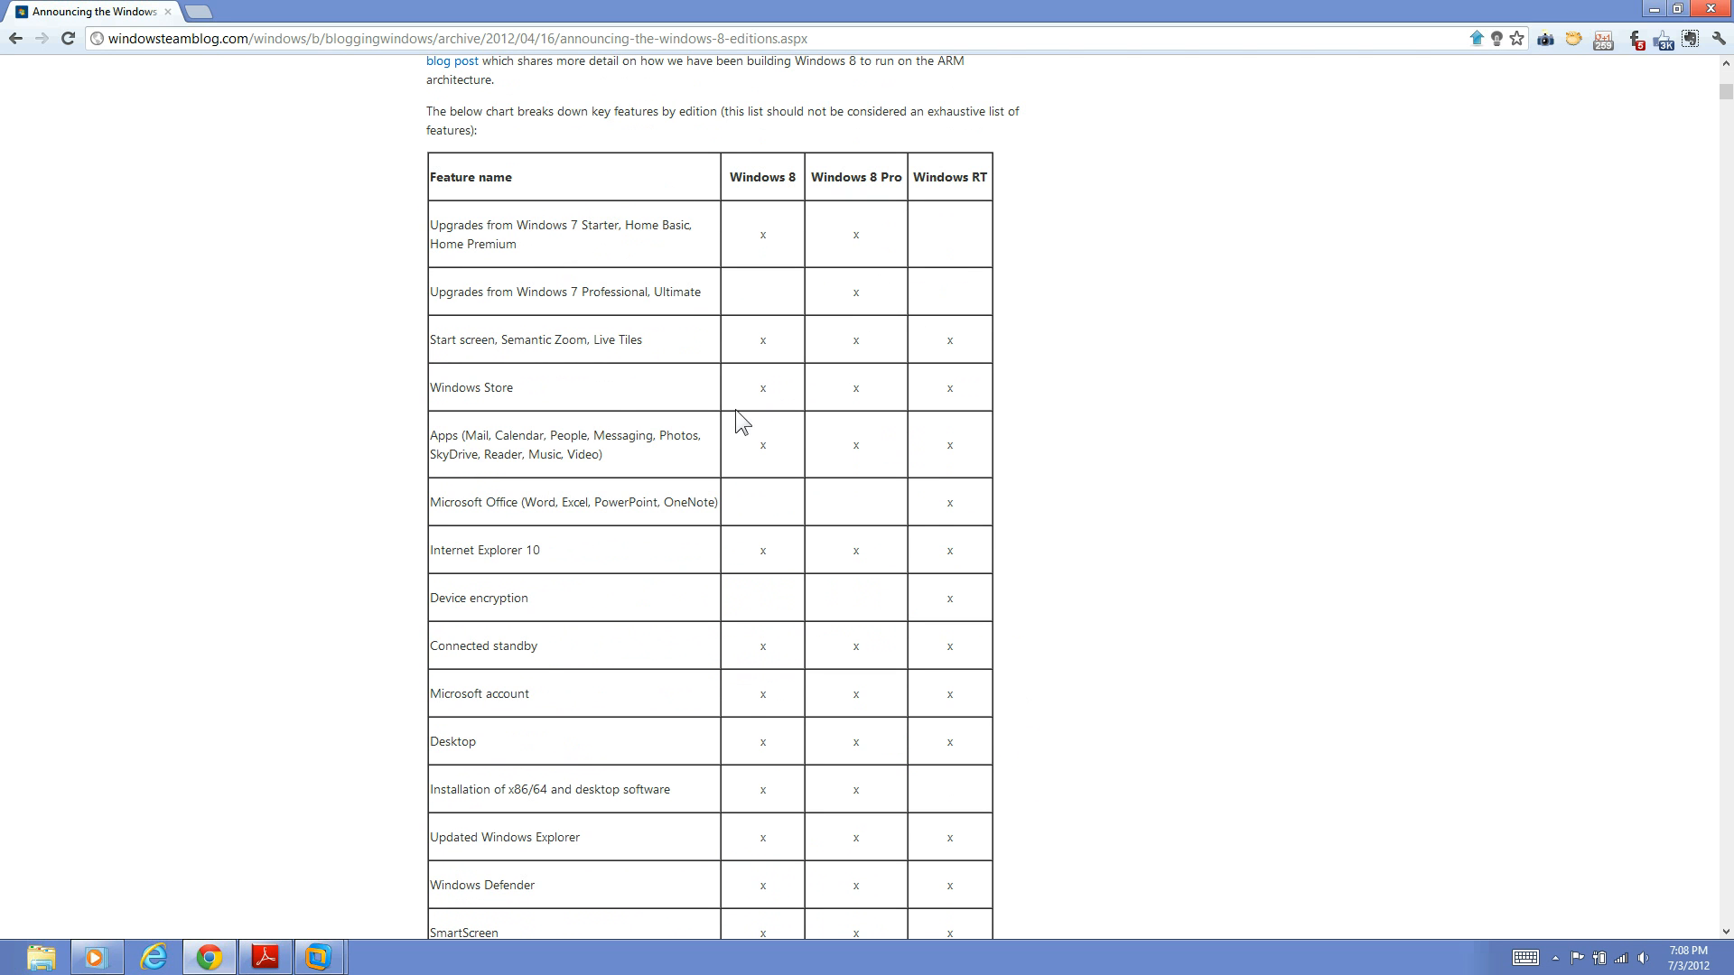
pyautogui.scroll(-3)
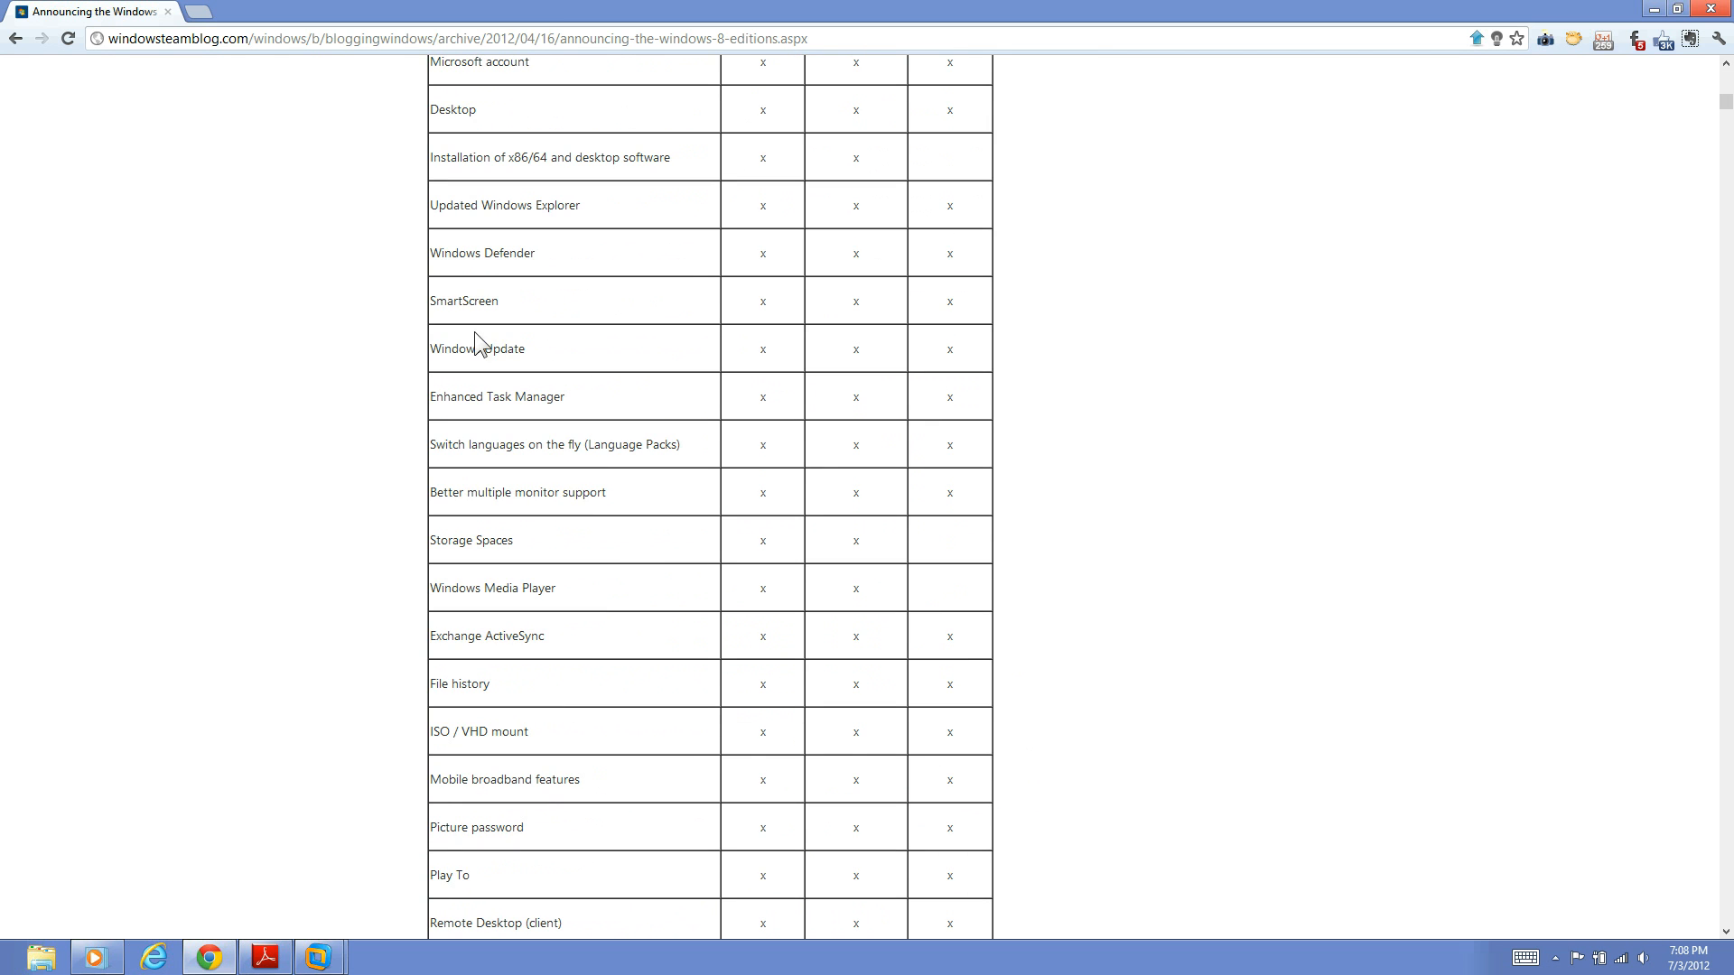
pyautogui.scroll(-3)
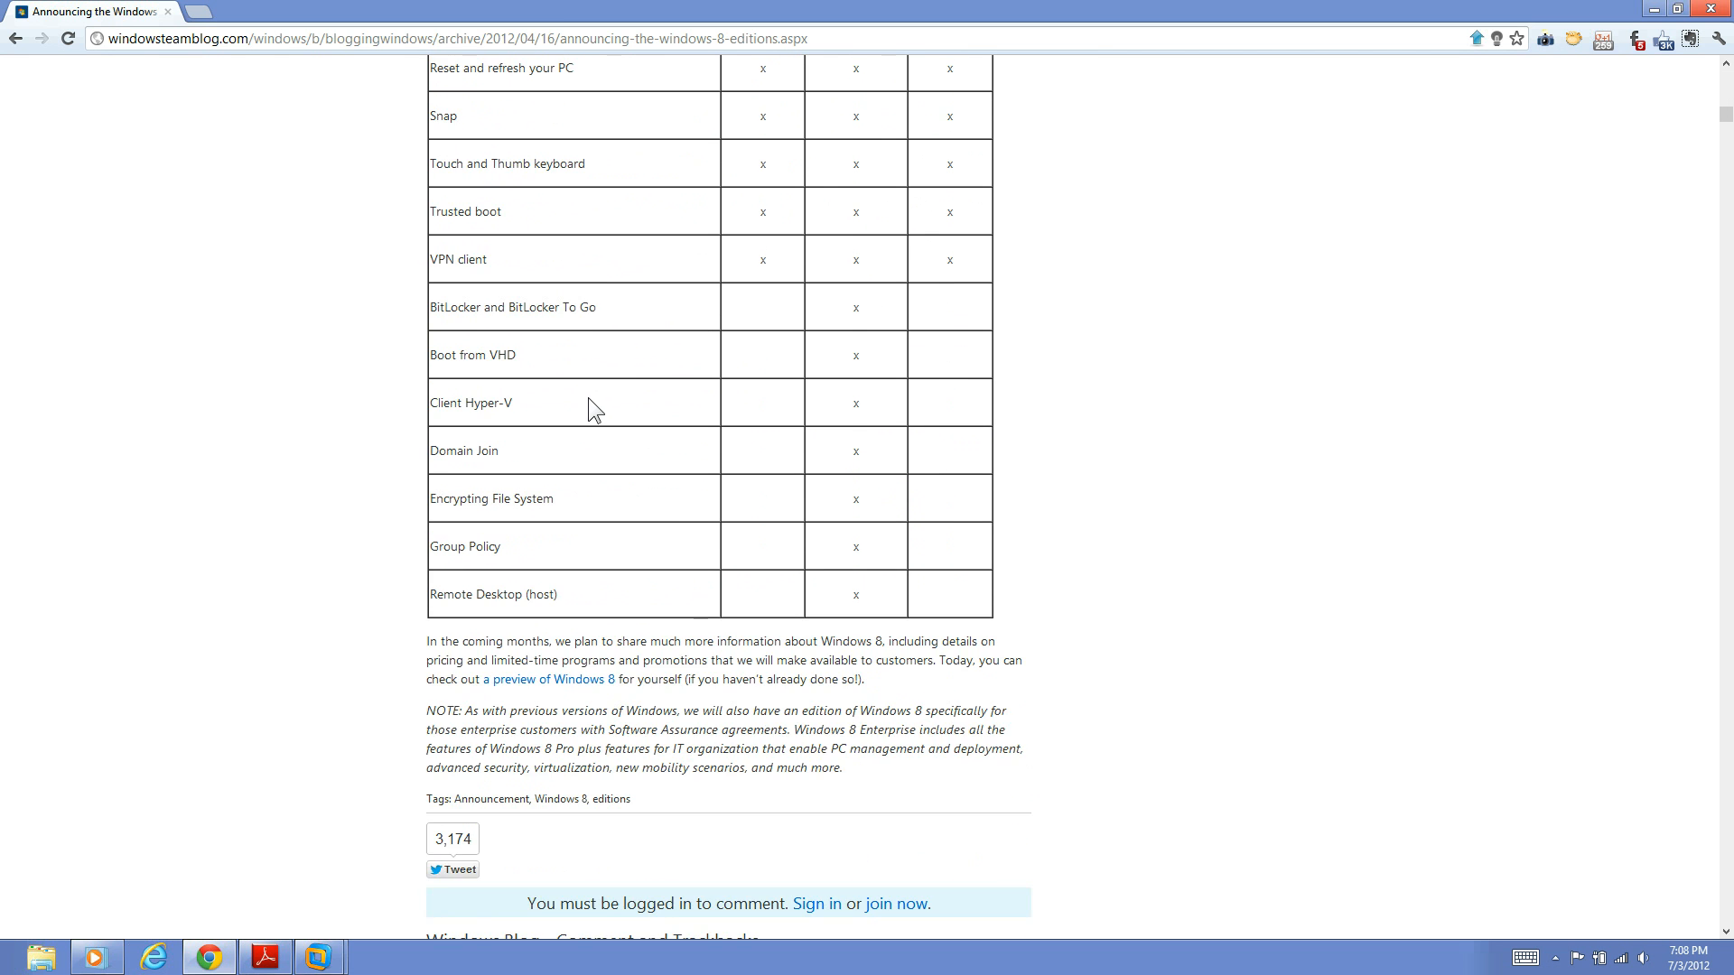
pyautogui.scroll(-3)
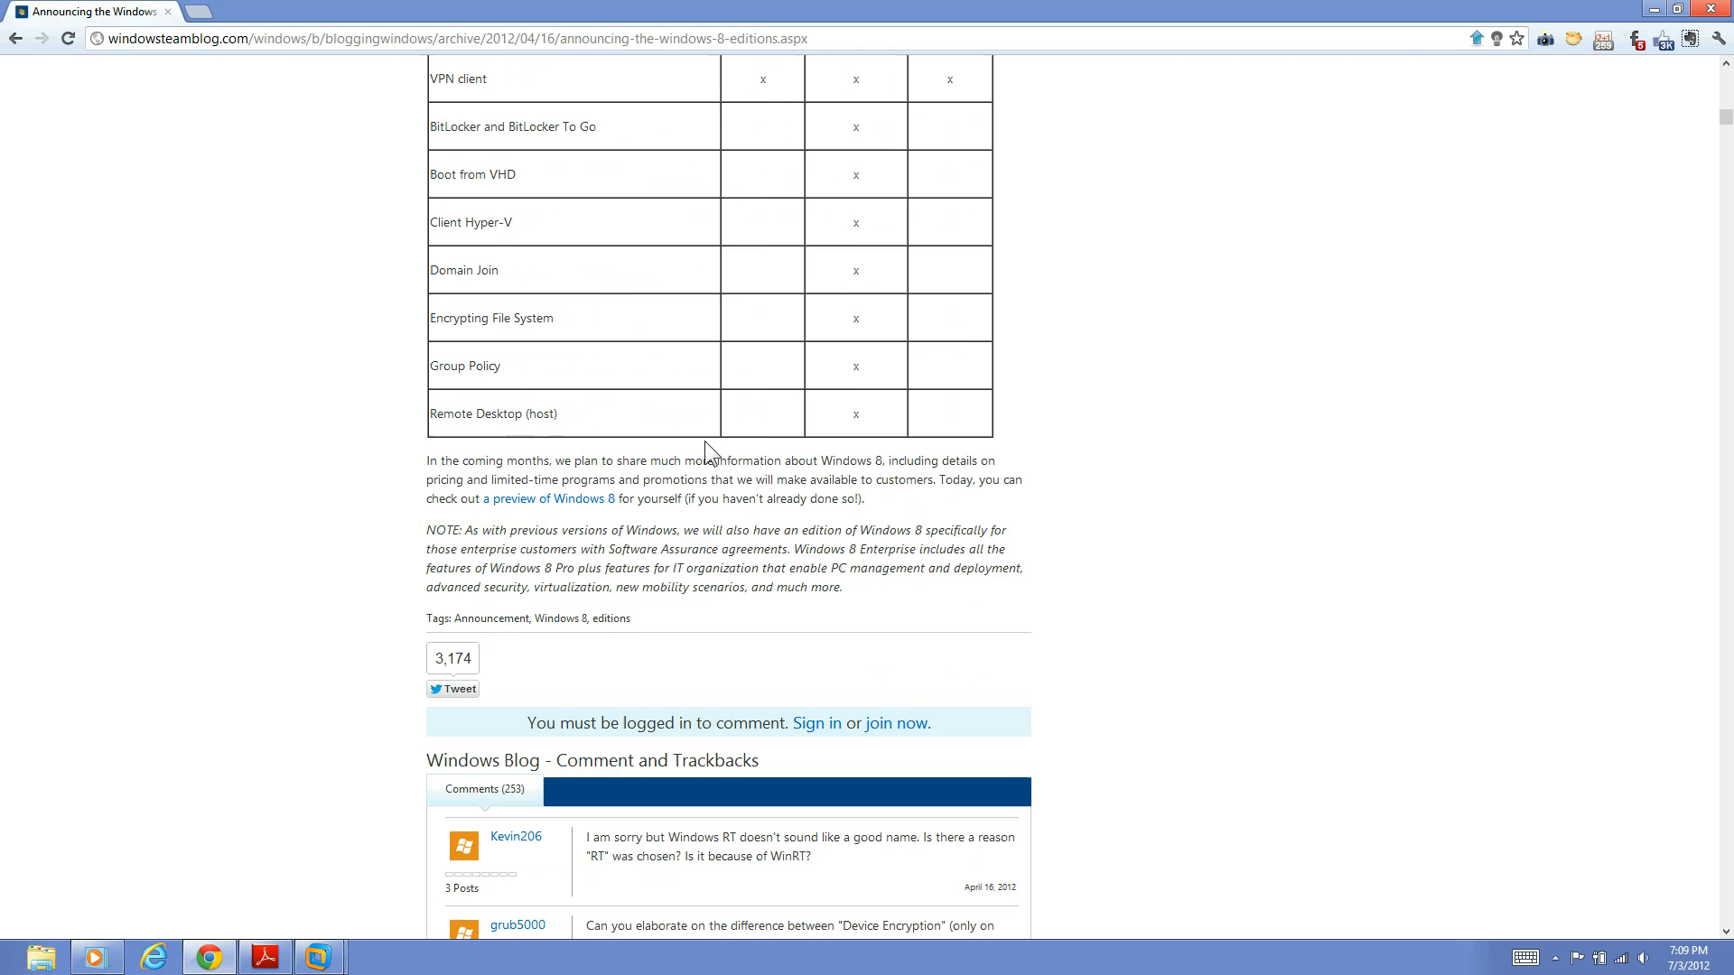
pyautogui.scroll(3)
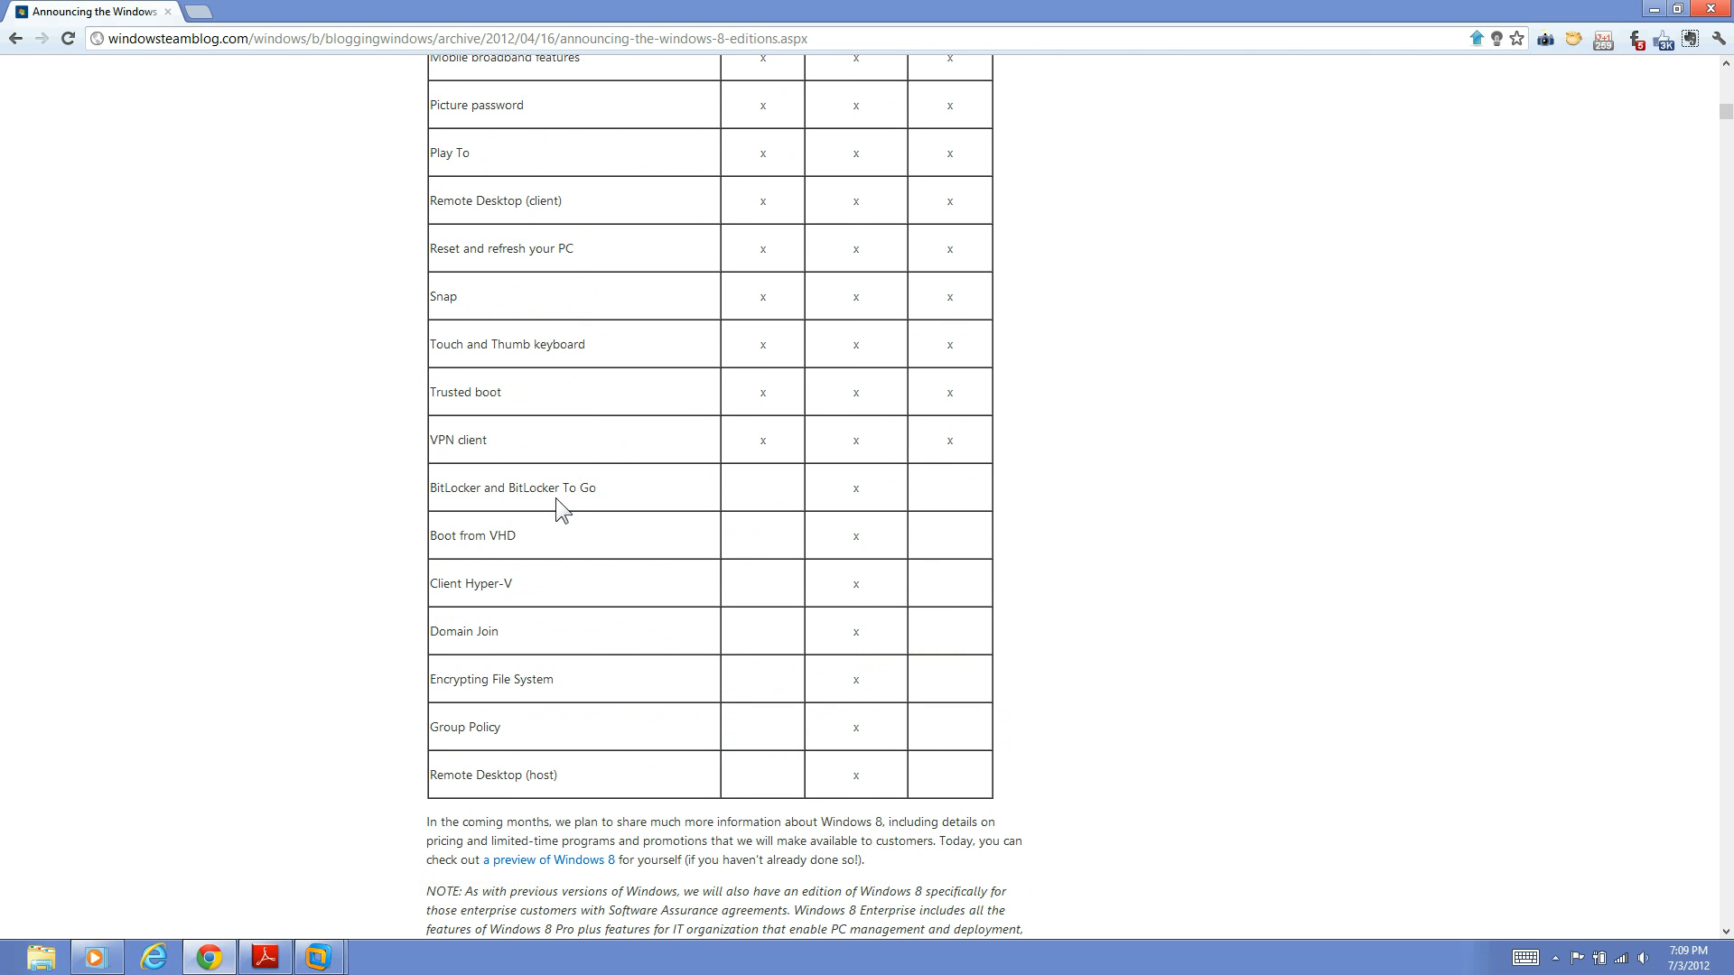
pyautogui.moveTo(584, 488)
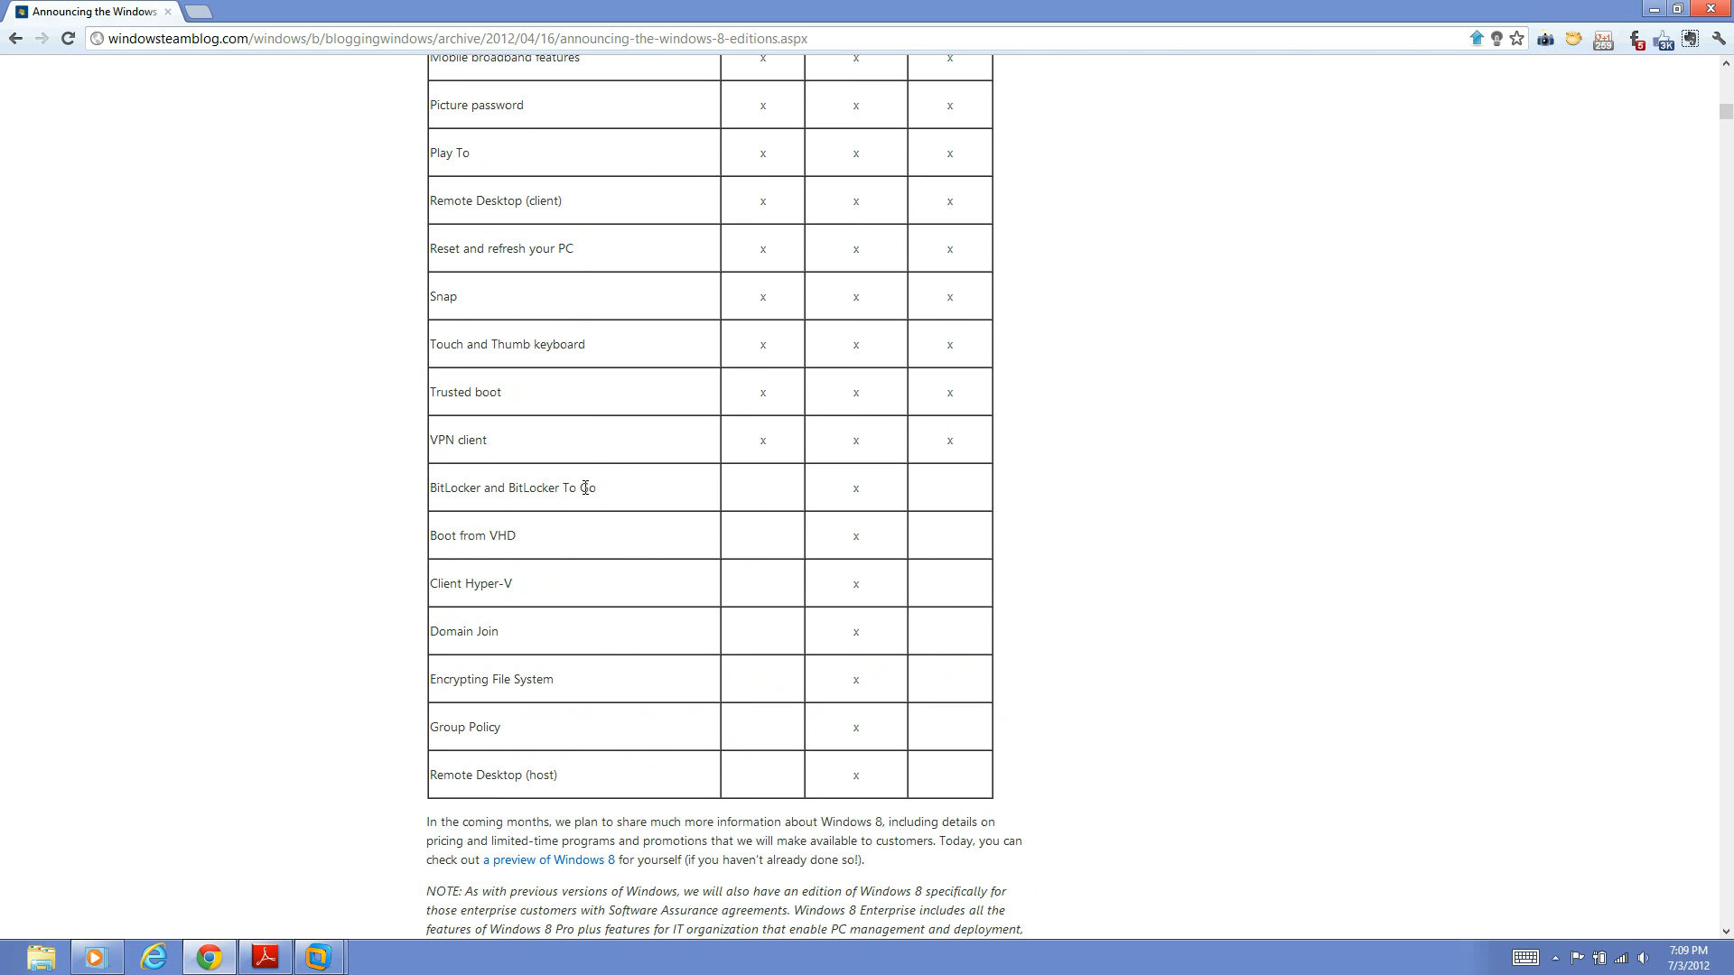
pyautogui.scroll(3)
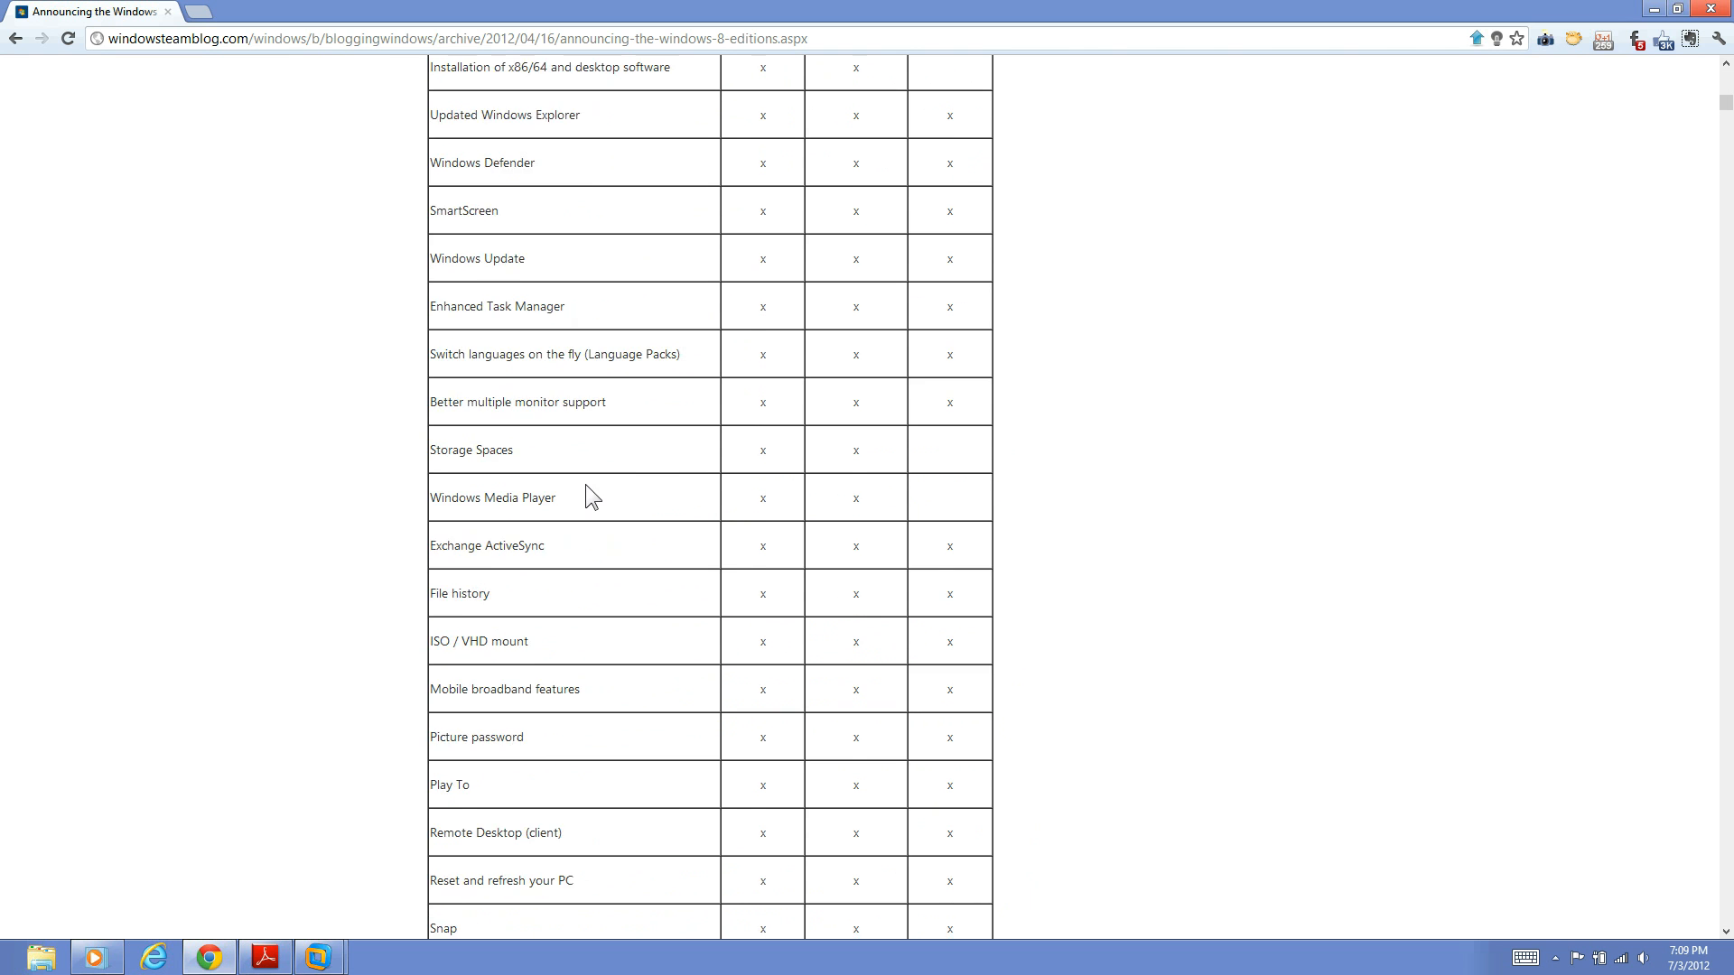
pyautogui.scroll(3)
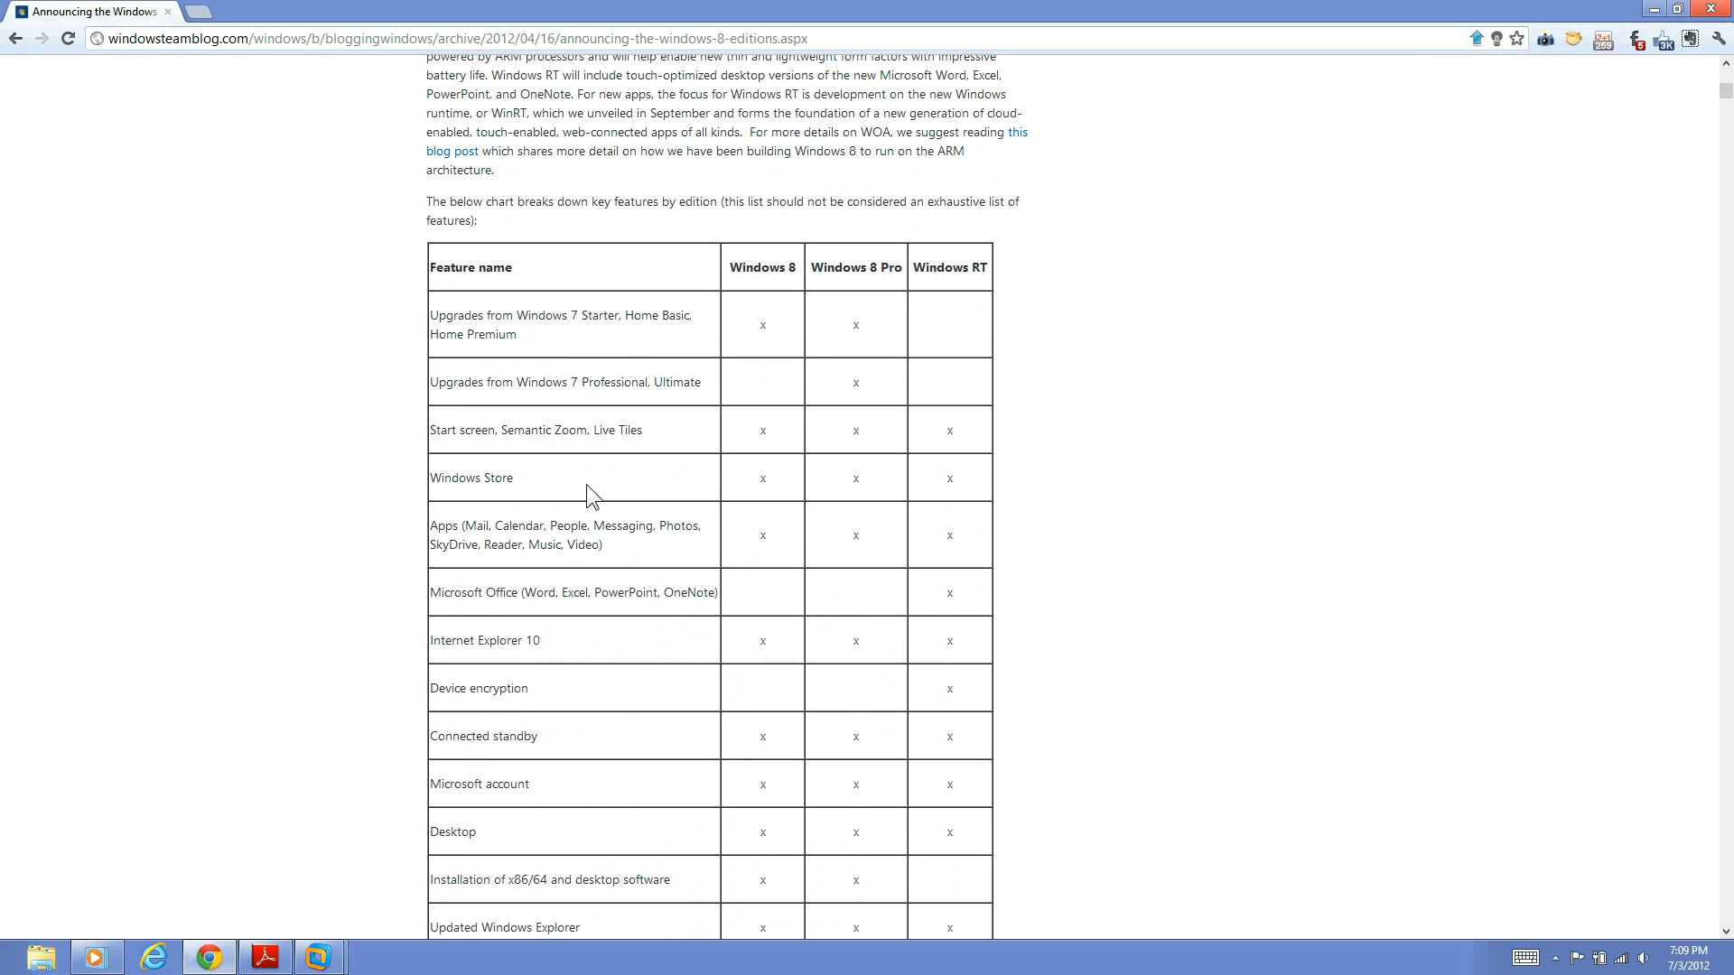
pyautogui.moveTo(932, 356)
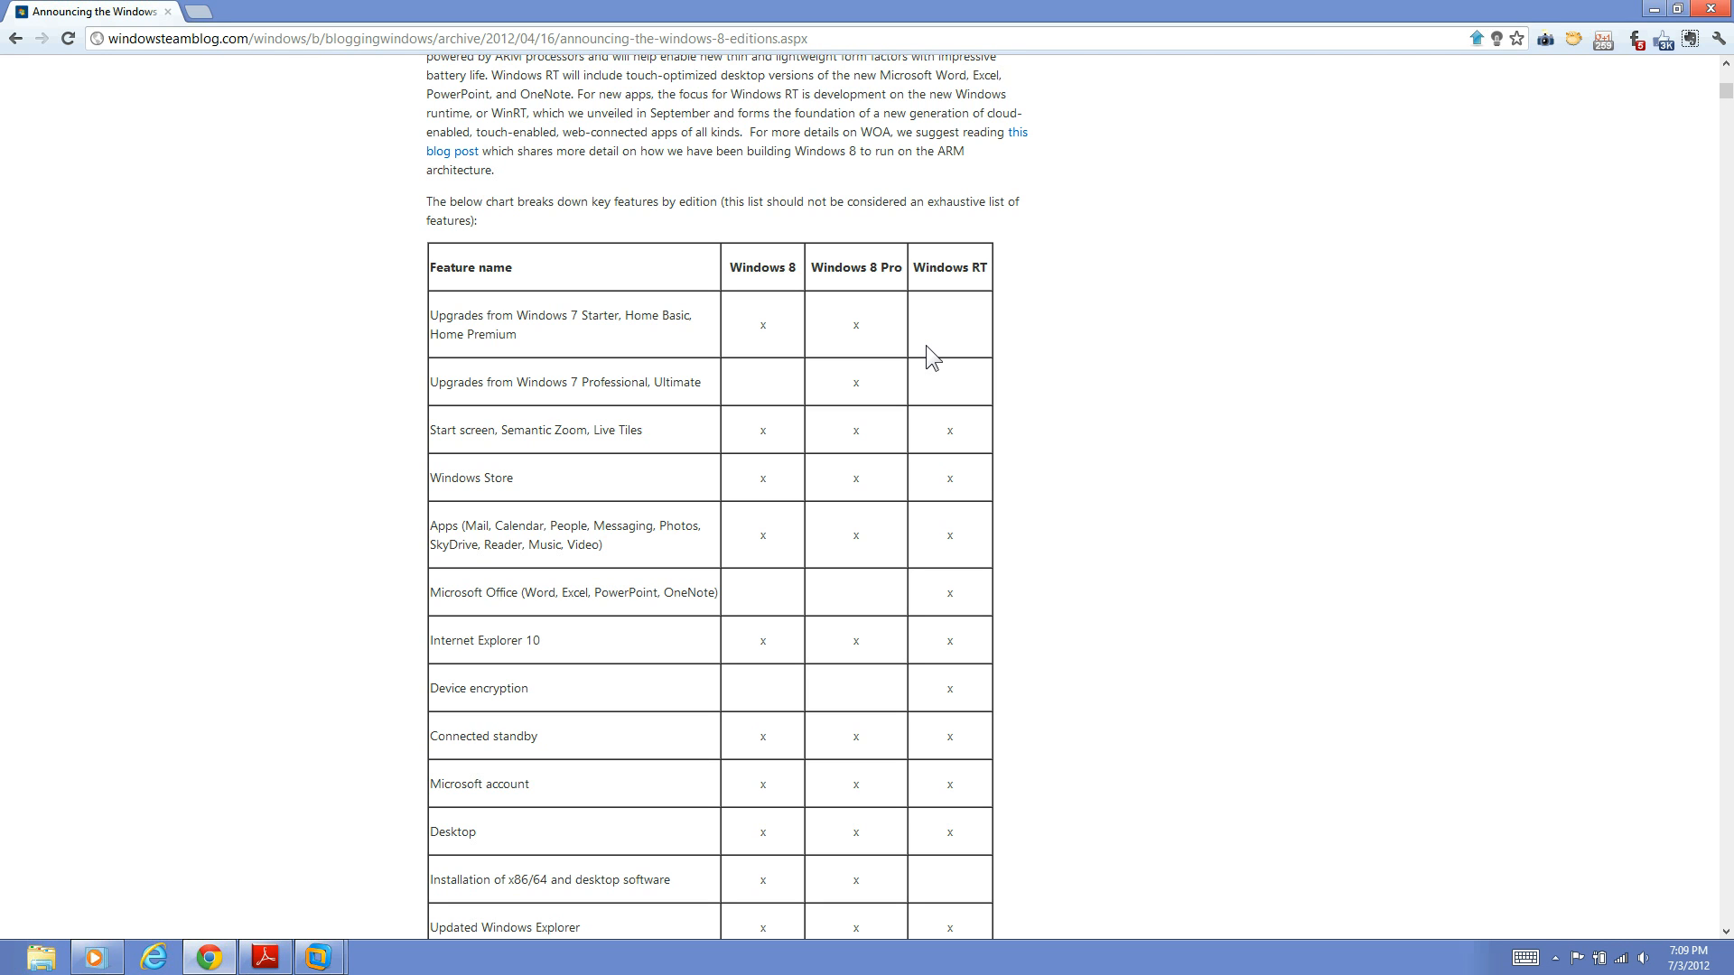
pyautogui.moveTo(848, 269)
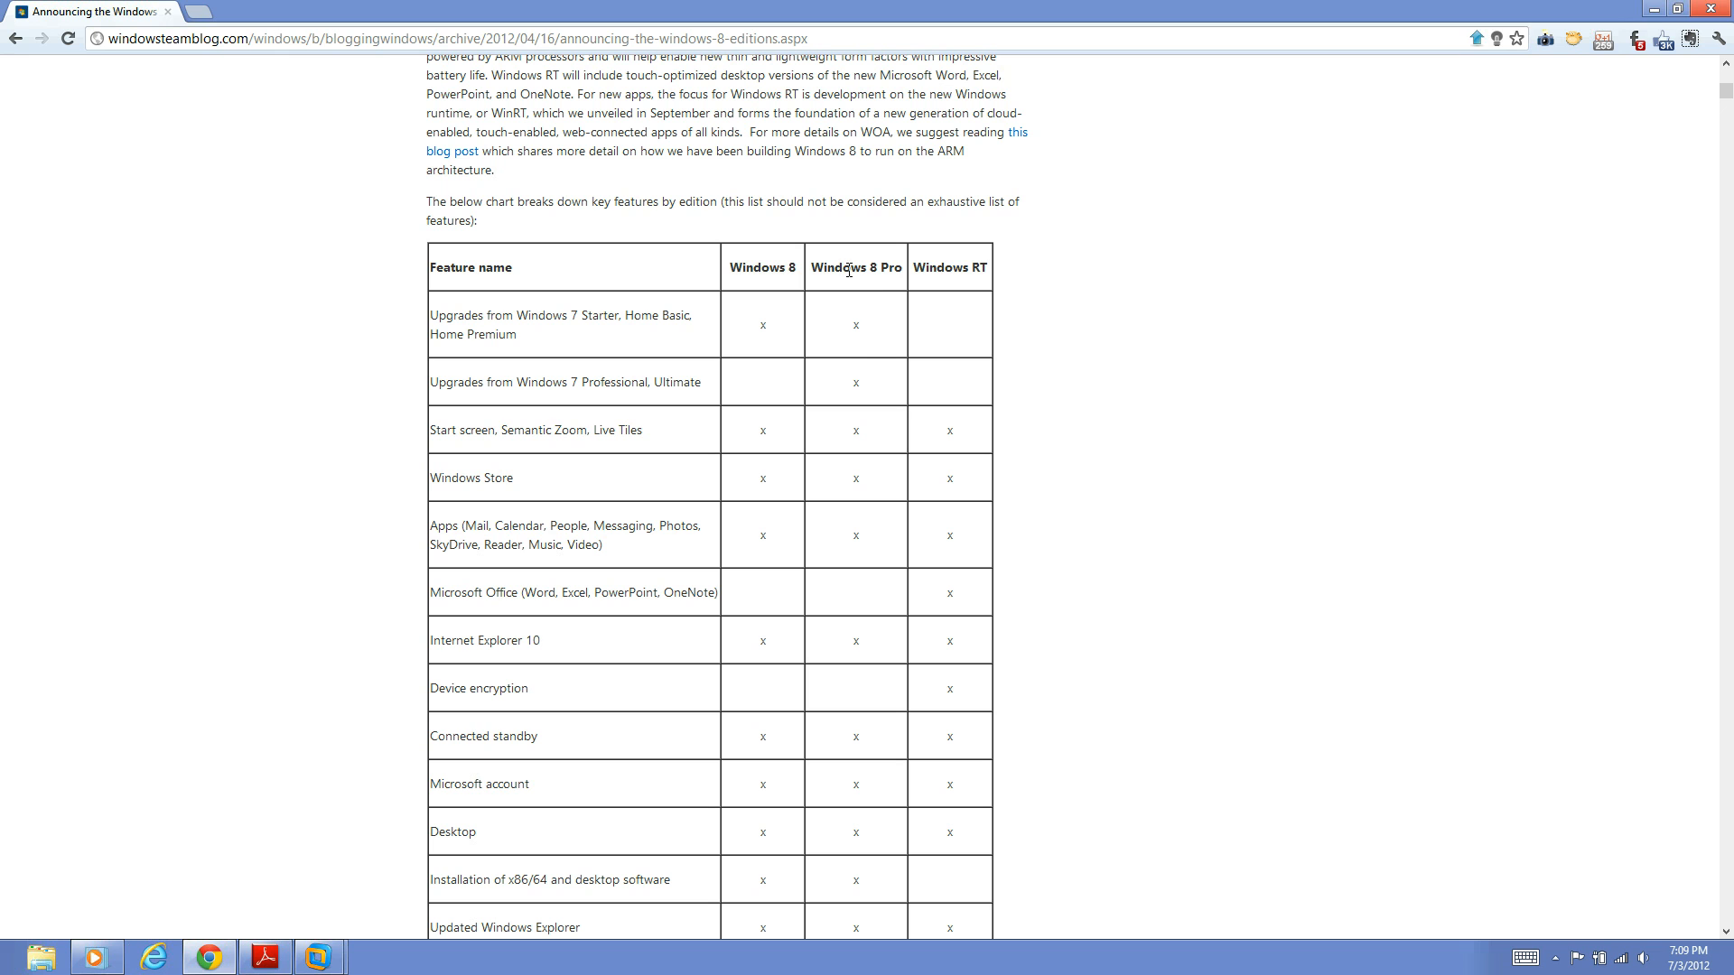
pyautogui.moveTo(813, 277)
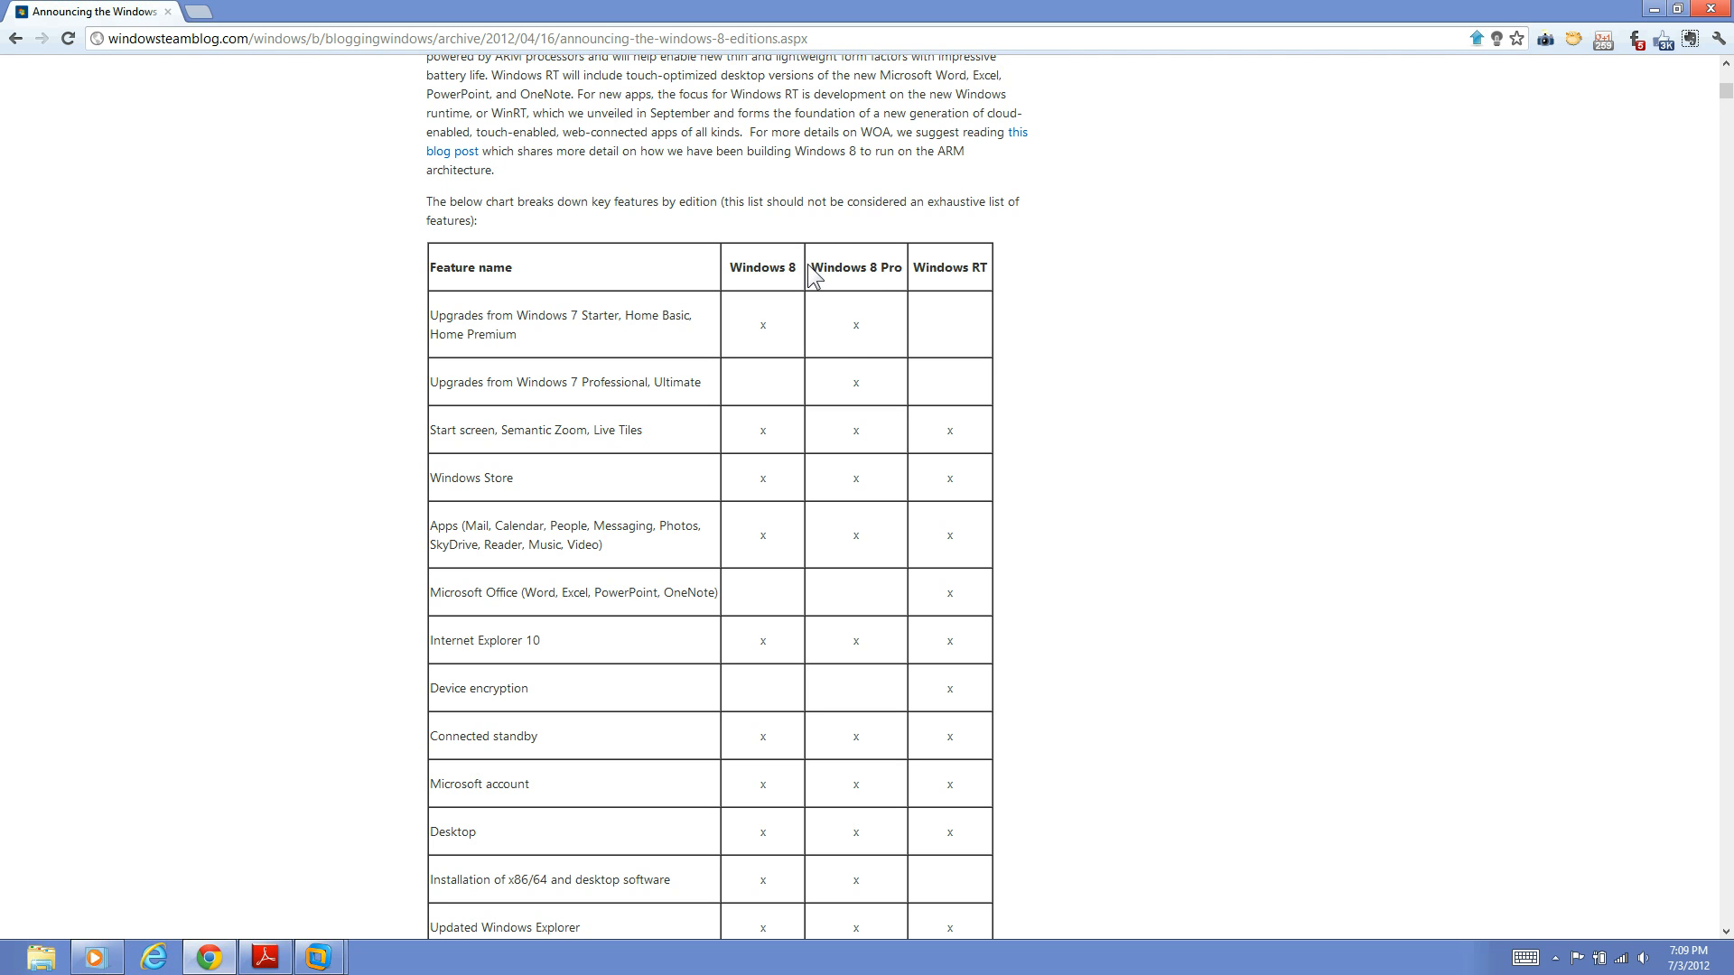
pyautogui.moveTo(895, 271)
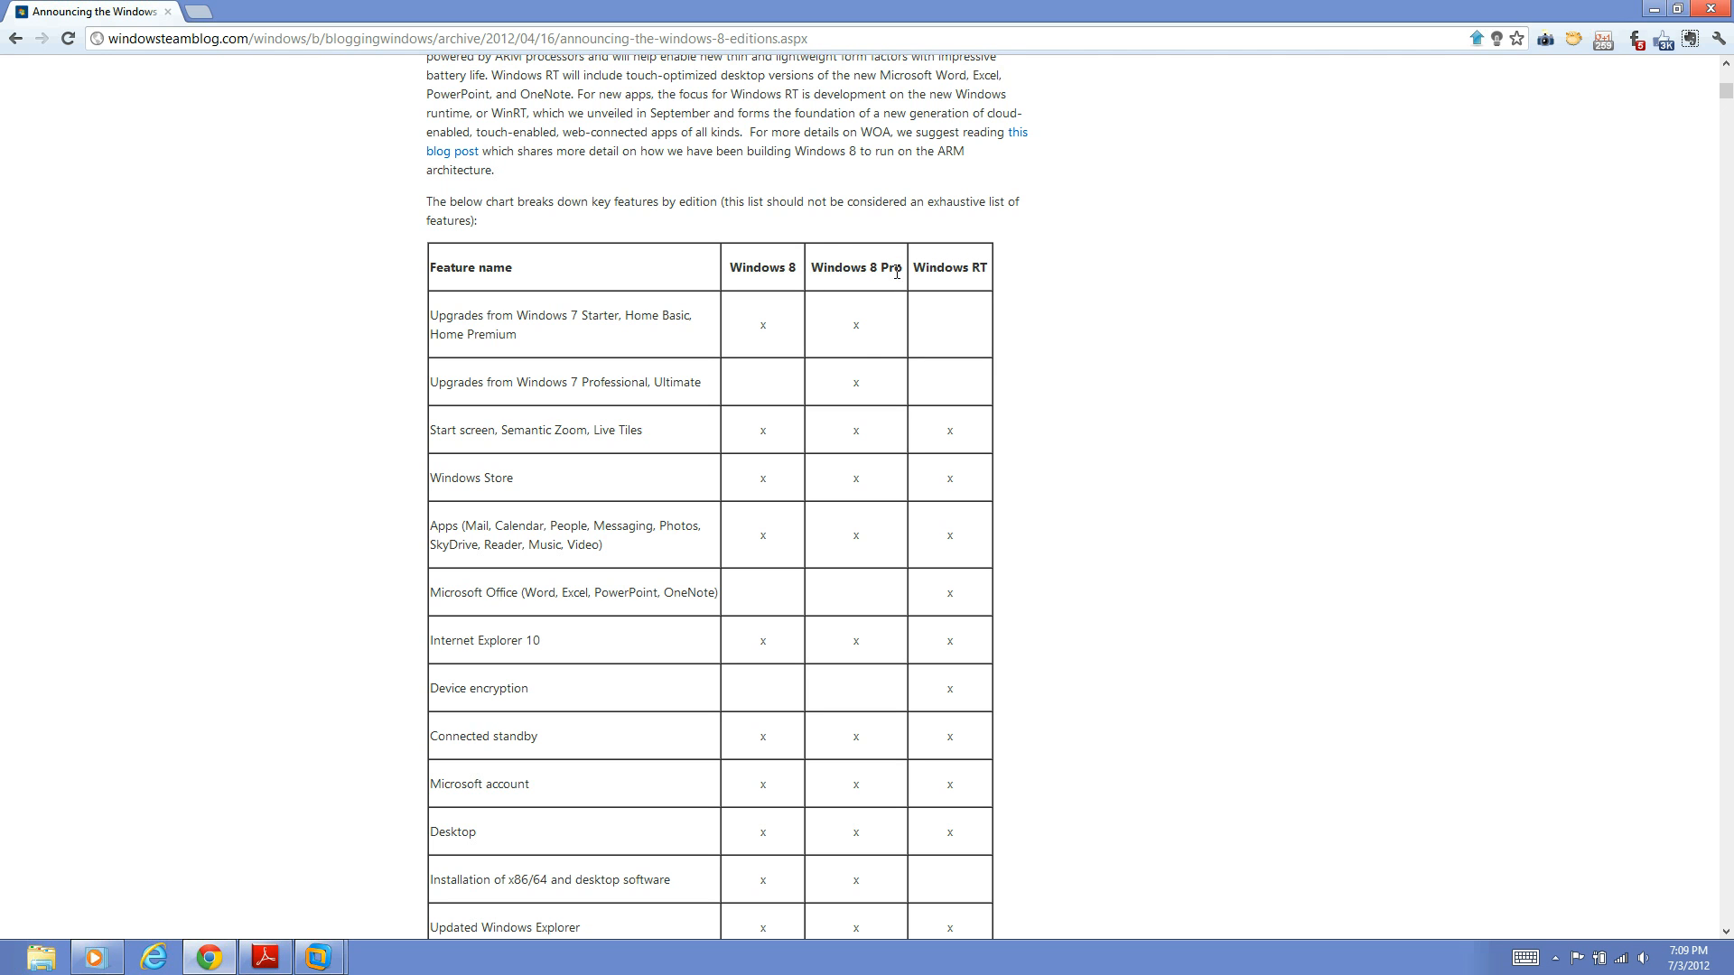
pyautogui.moveTo(899, 266)
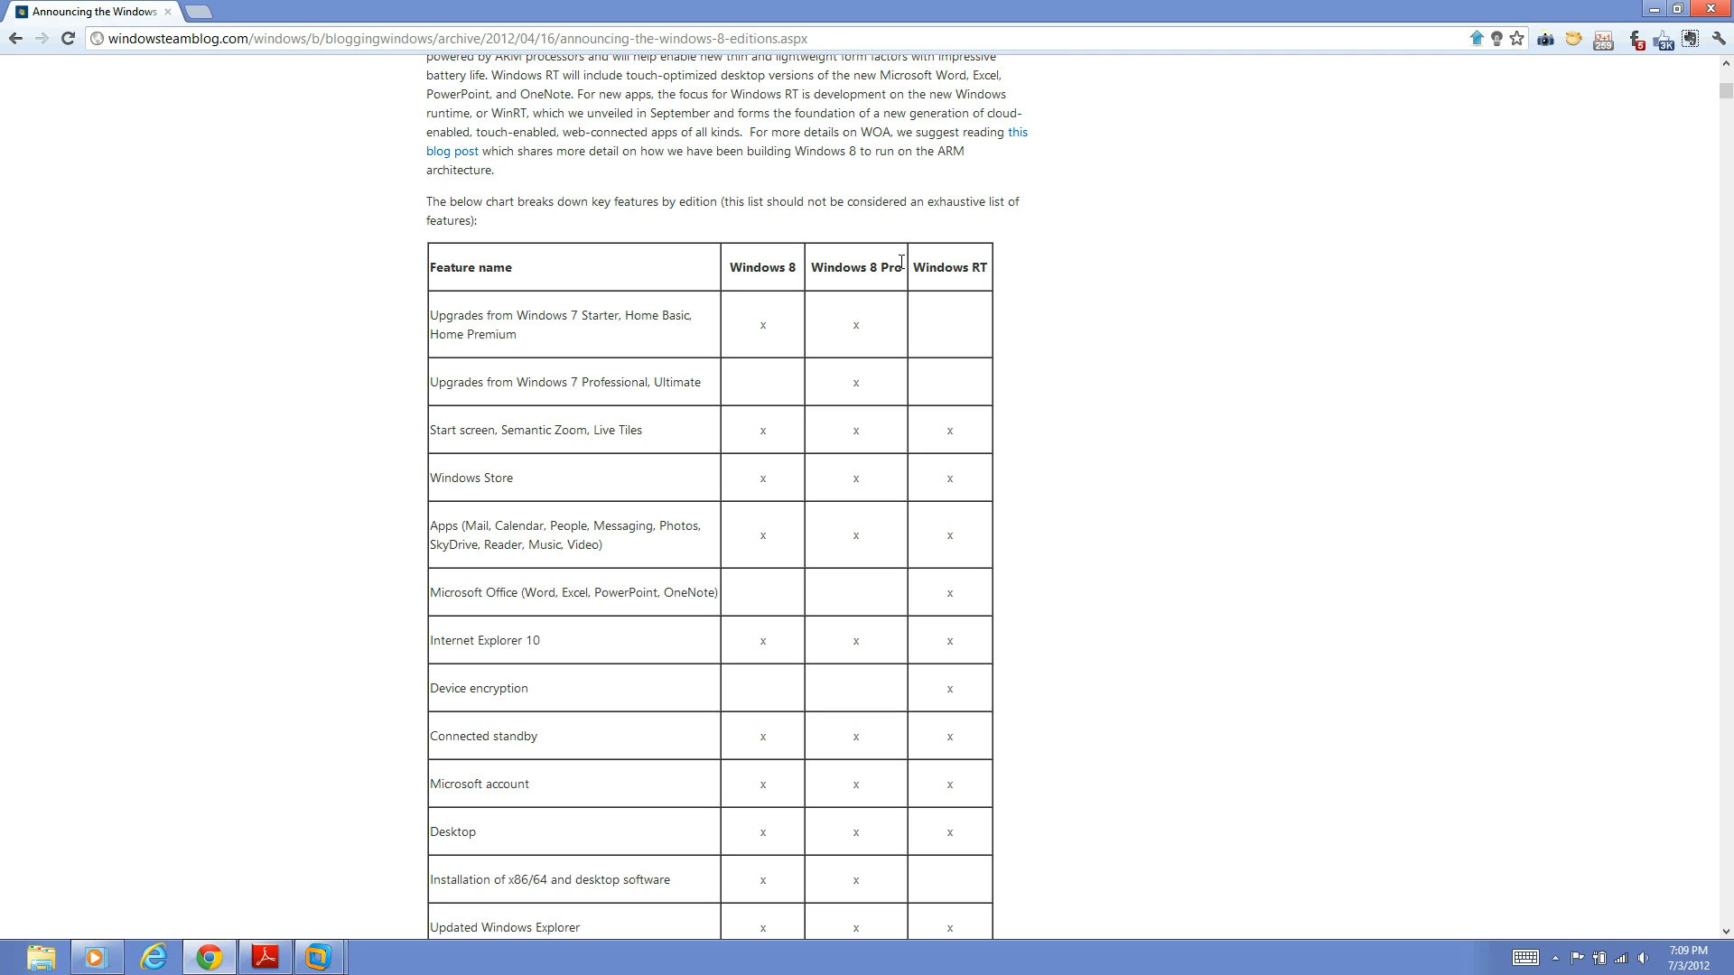
pyautogui.moveTo(816, 263)
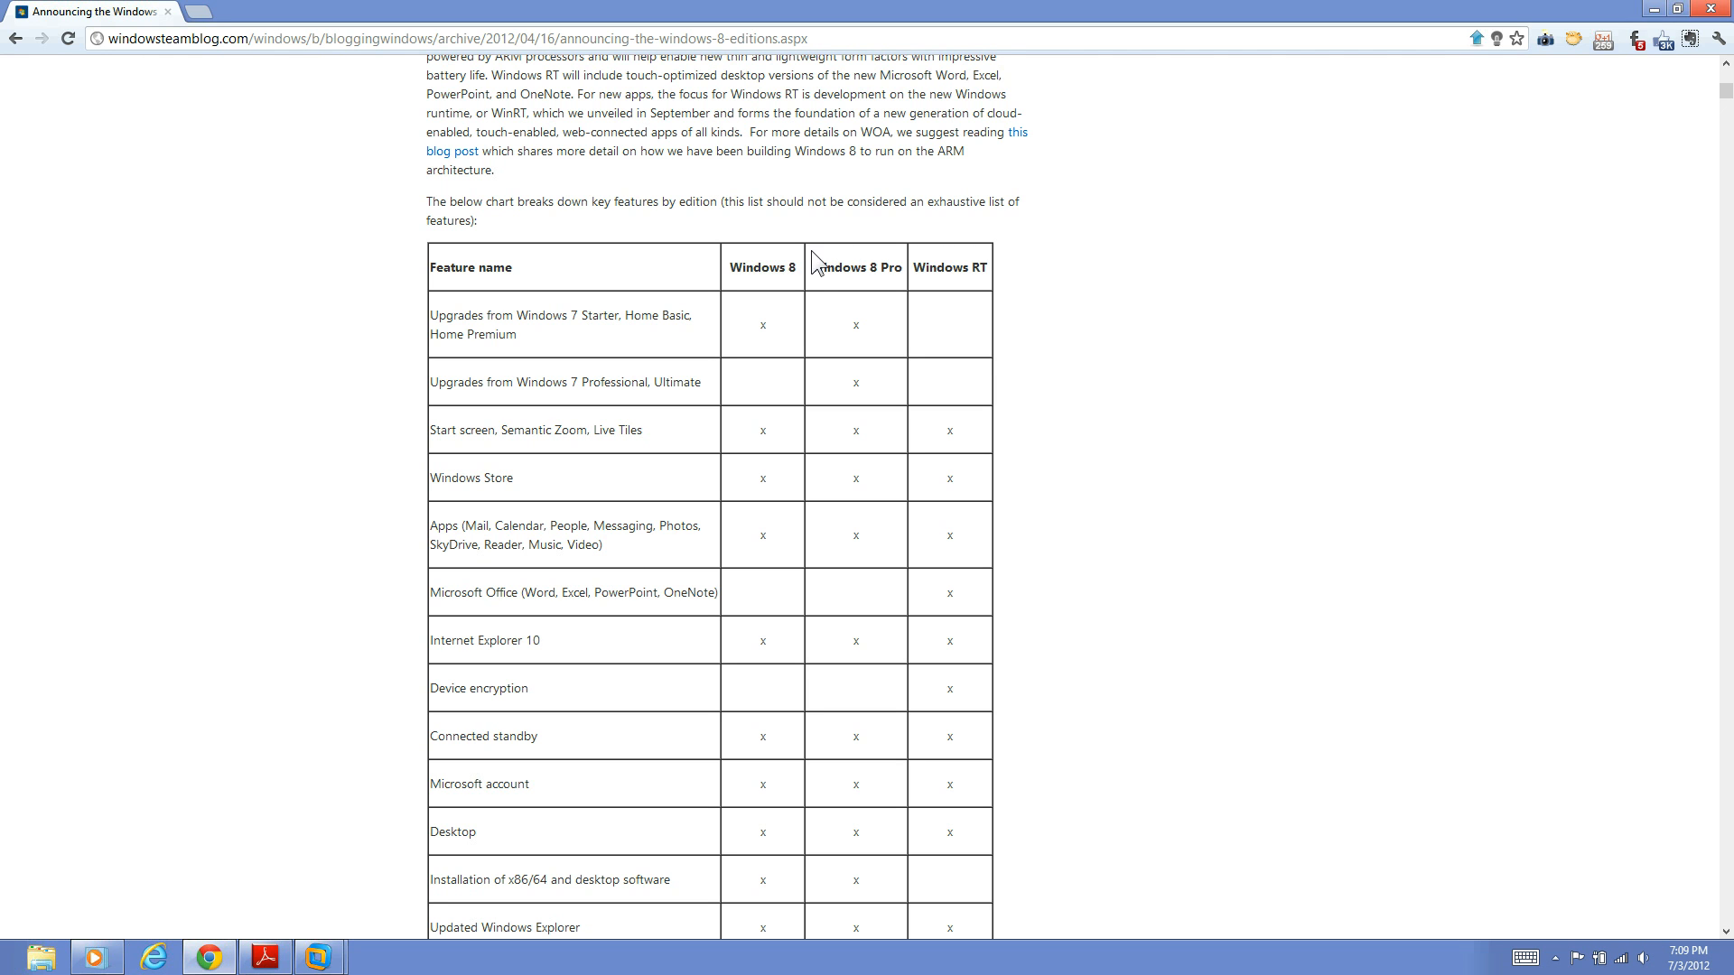
pyautogui.moveTo(816, 264)
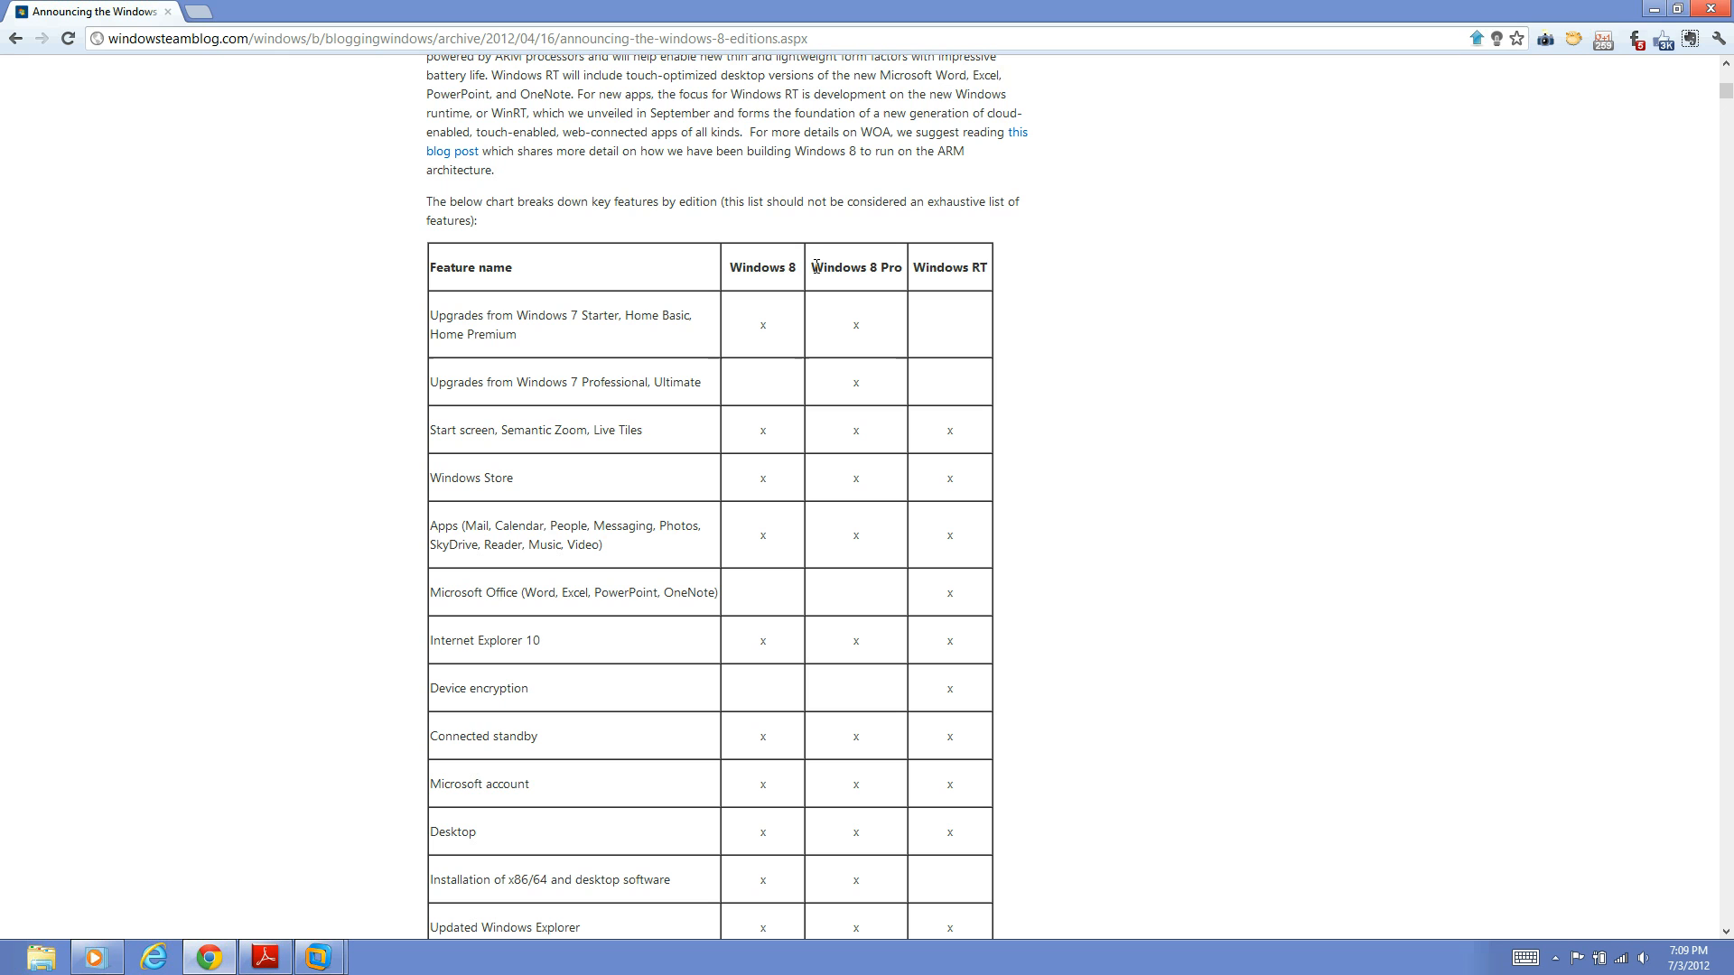
pyautogui.doubleClick(854, 267)
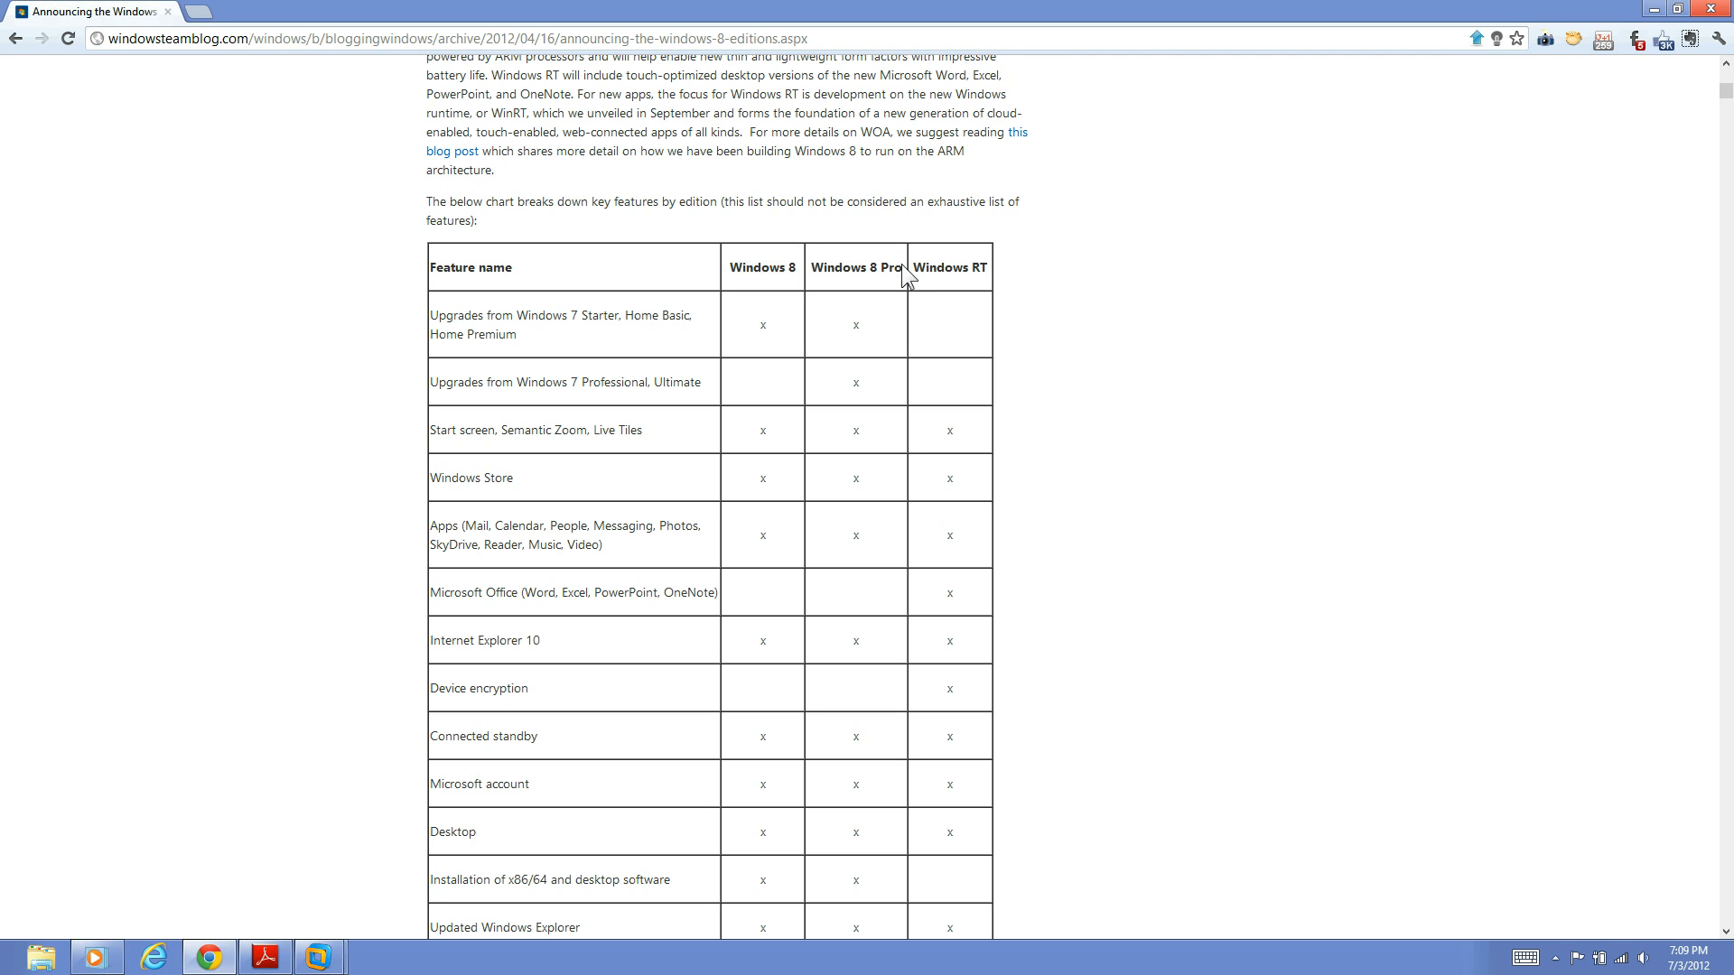
pyautogui.doubleClick(854, 267)
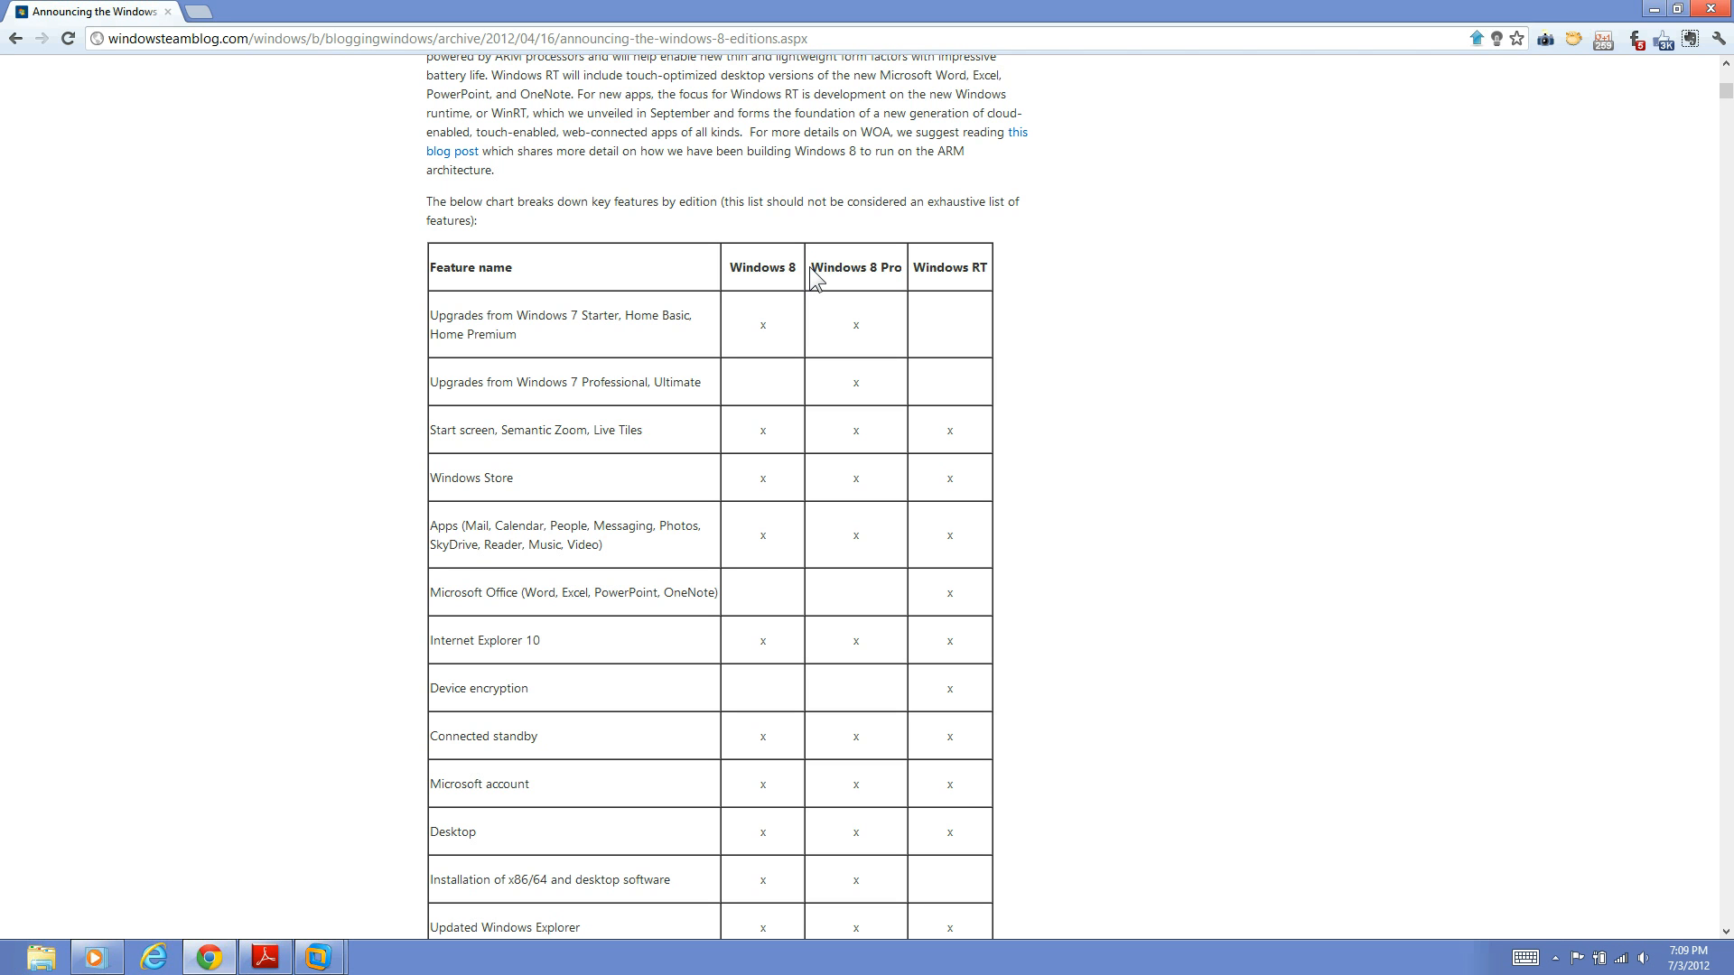
pyautogui.scroll(-3)
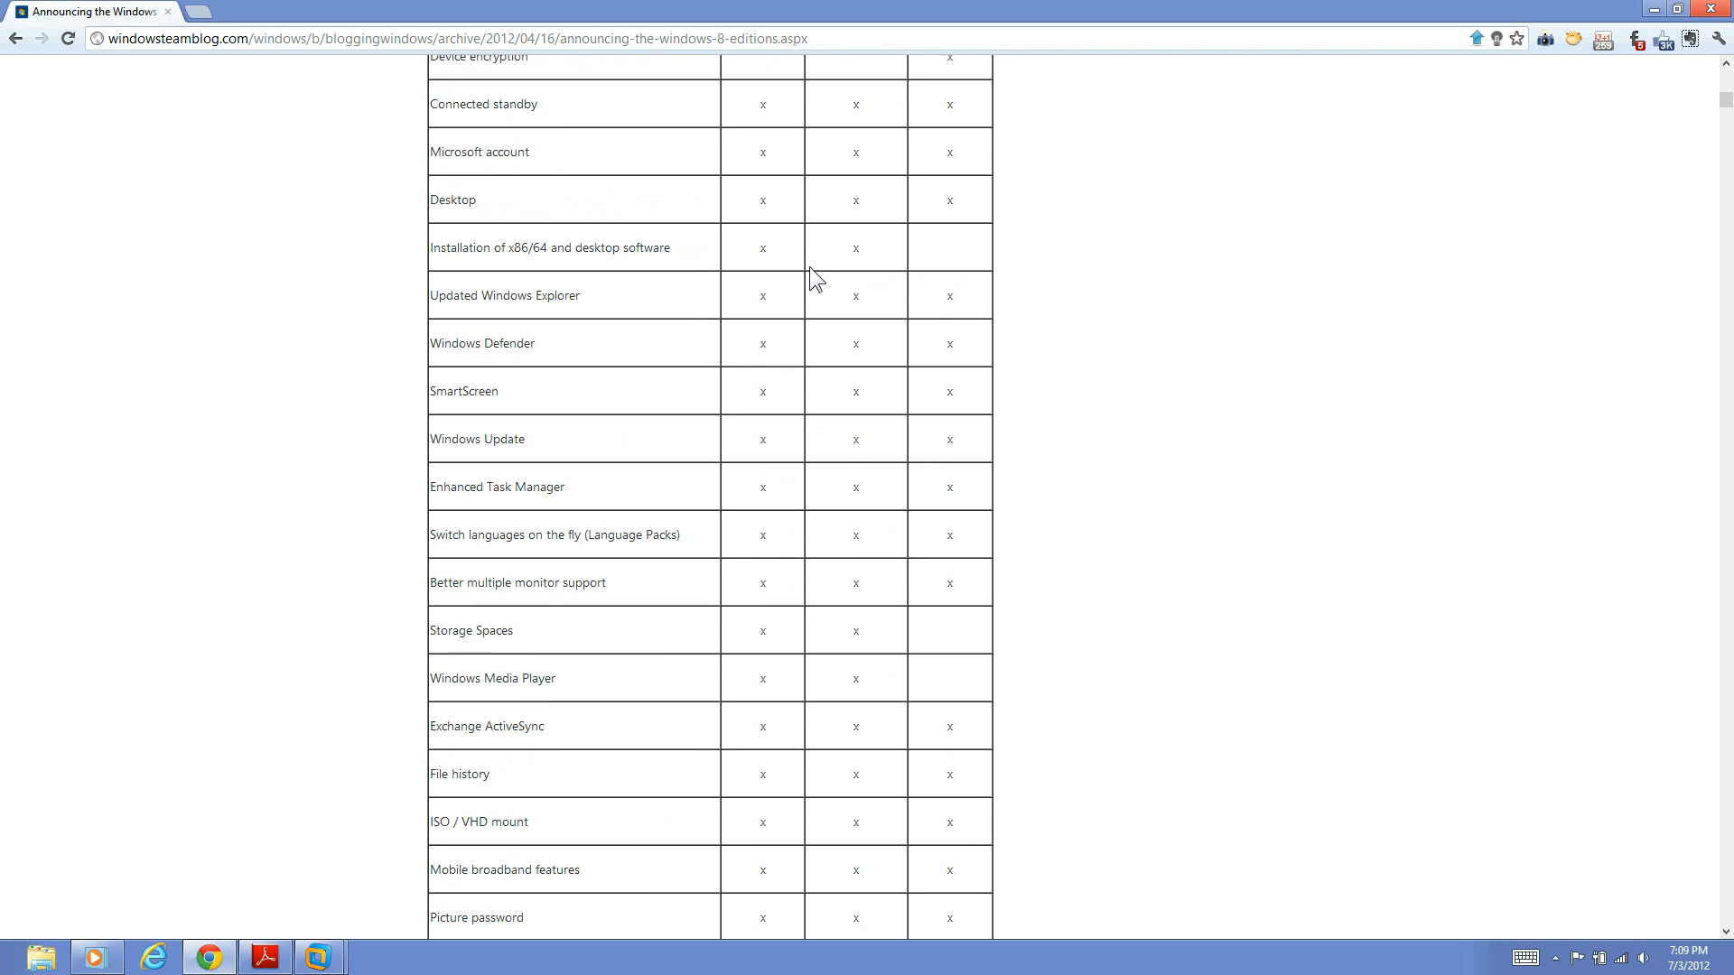
pyautogui.scroll(-3)
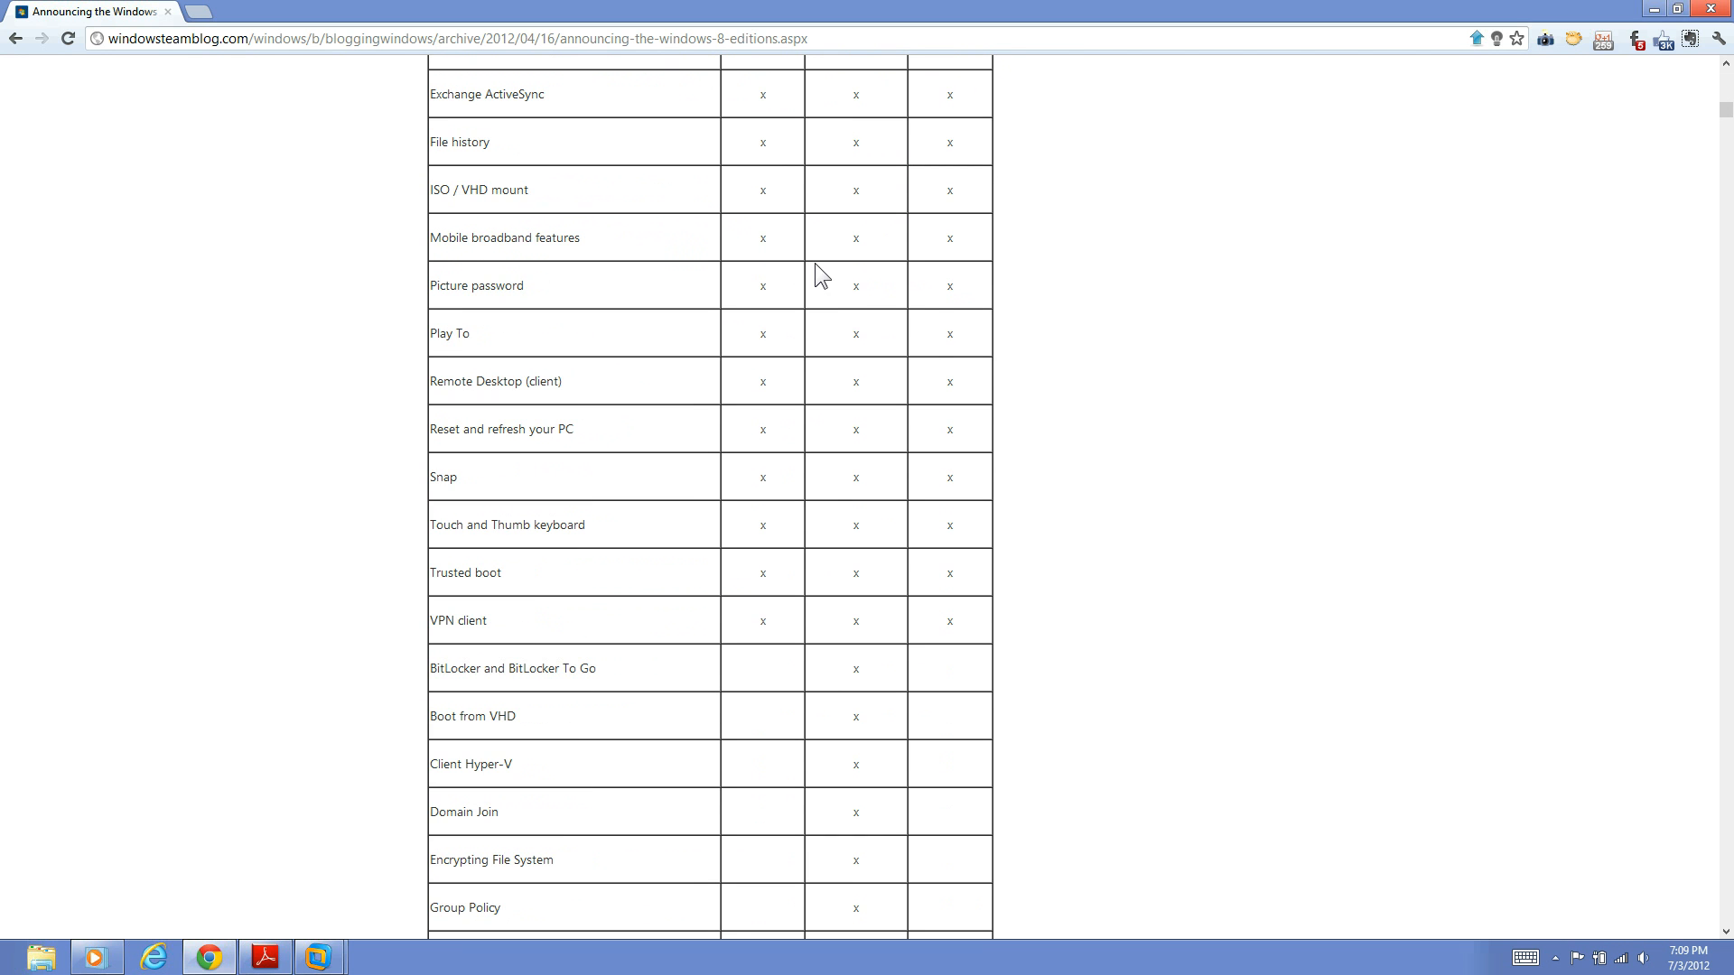